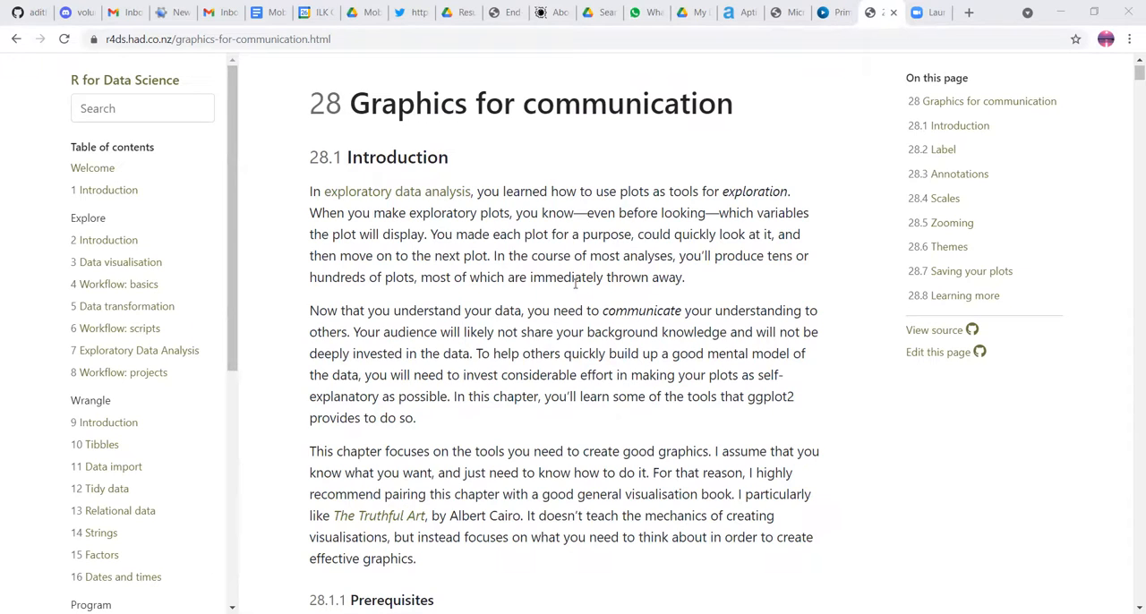
# Step: Highlight the exploratory-plots passage in 28.1 Introduction, then read down past Prerequisites into 28.2 Label
pyautogui.moveTo(564, 211); pyautogui.dragTo(574, 275)
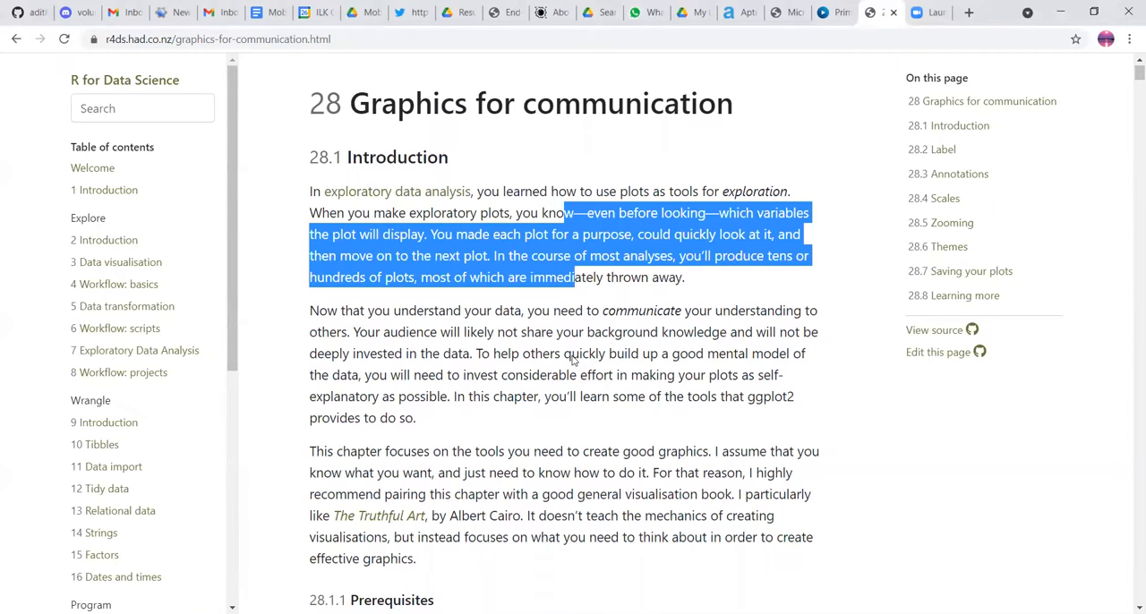
pyautogui.scroll(-3)
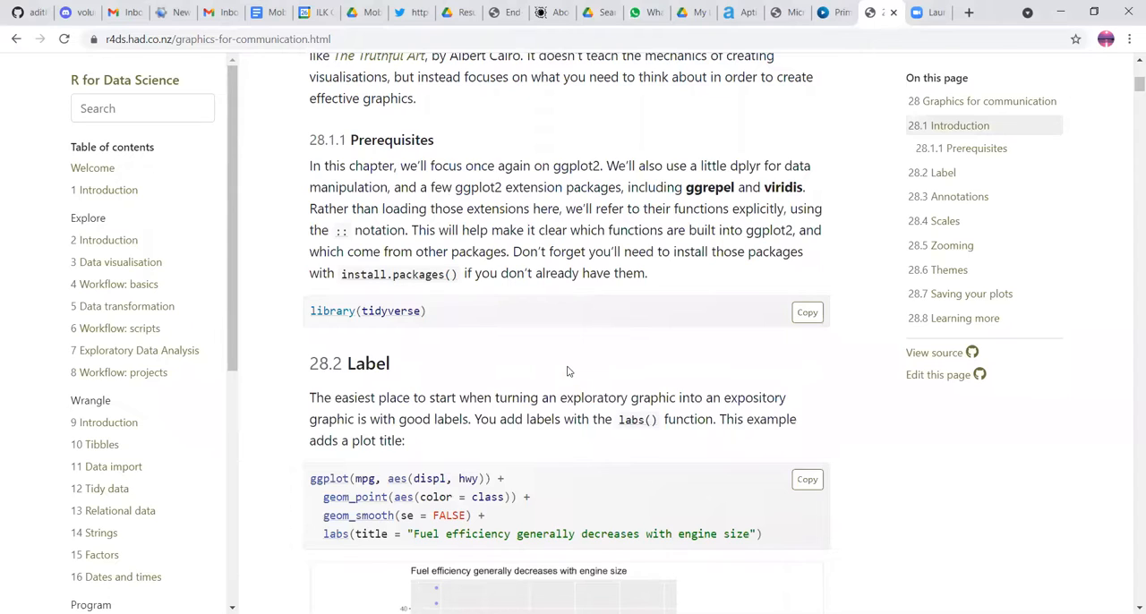
pyautogui.moveTo(503, 218)
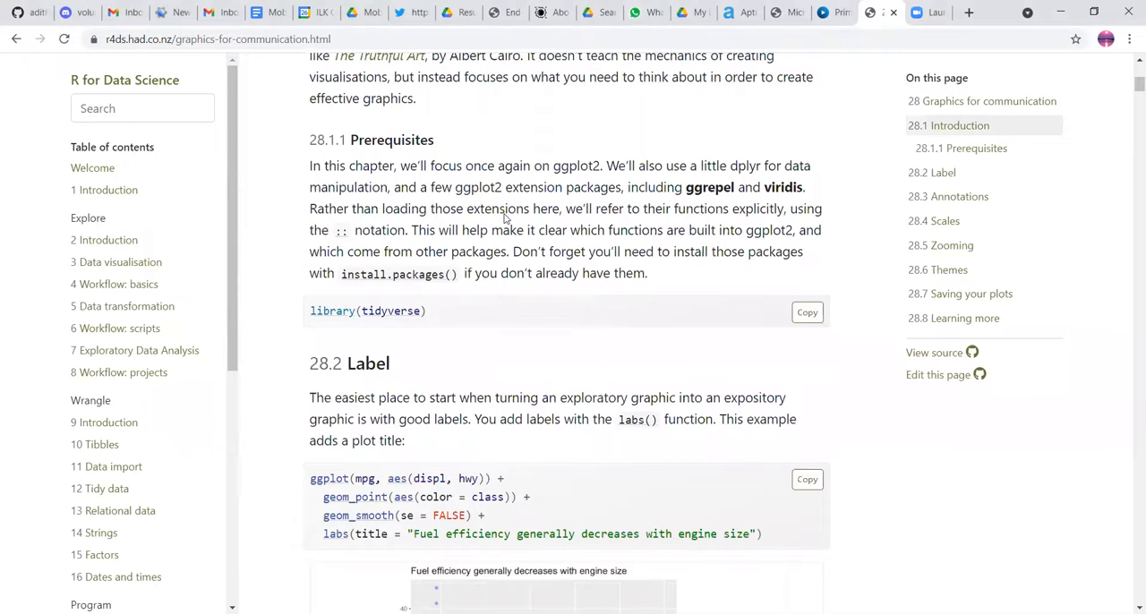
pyautogui.scroll(-3)
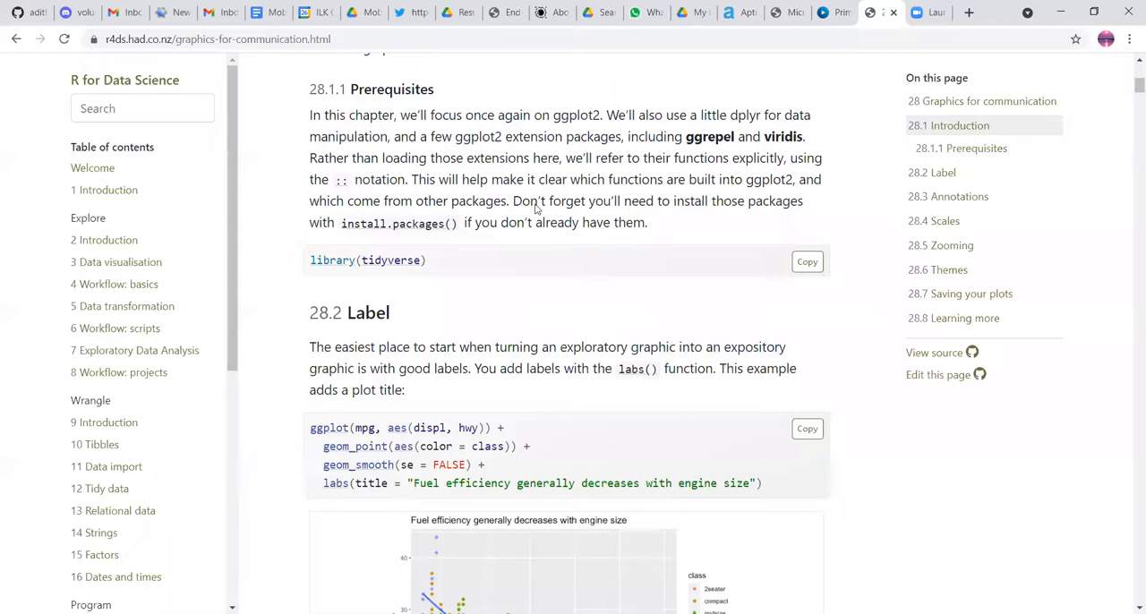
pyautogui.scroll(-3)
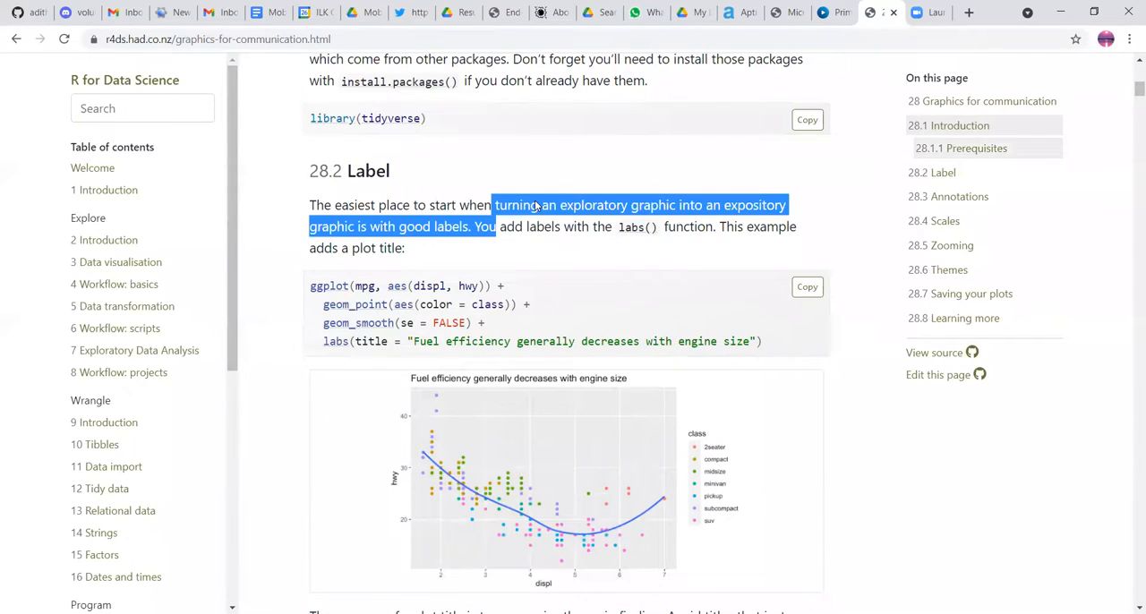
pyautogui.scroll(-3)
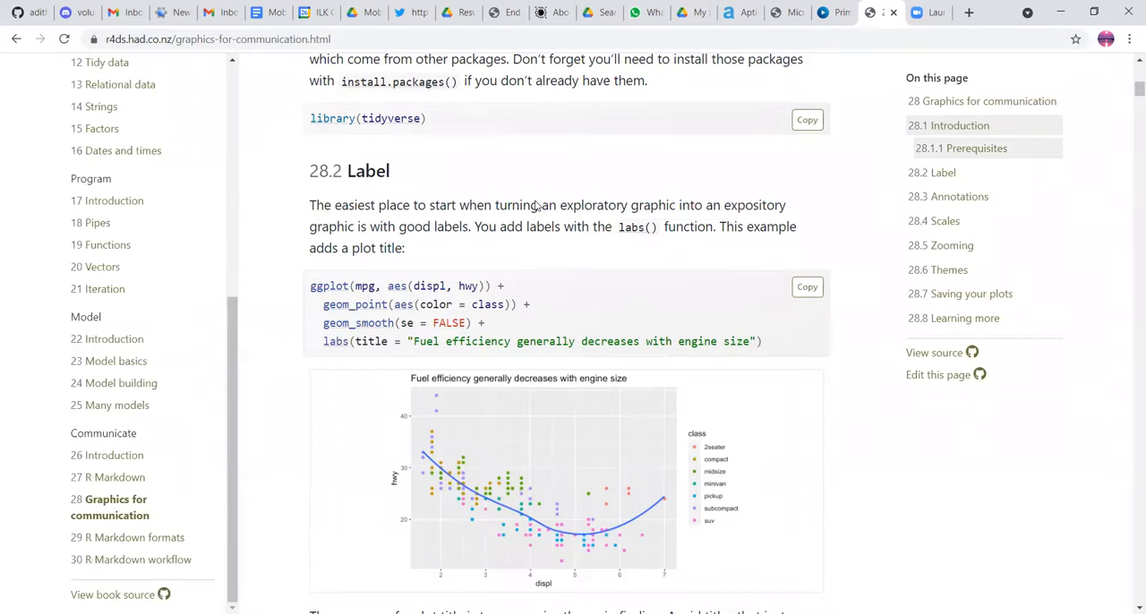
# Step: Return to Prerequisites, highlighting the install-packages reminder and the word 'turning'
pyautogui.scroll(-3)
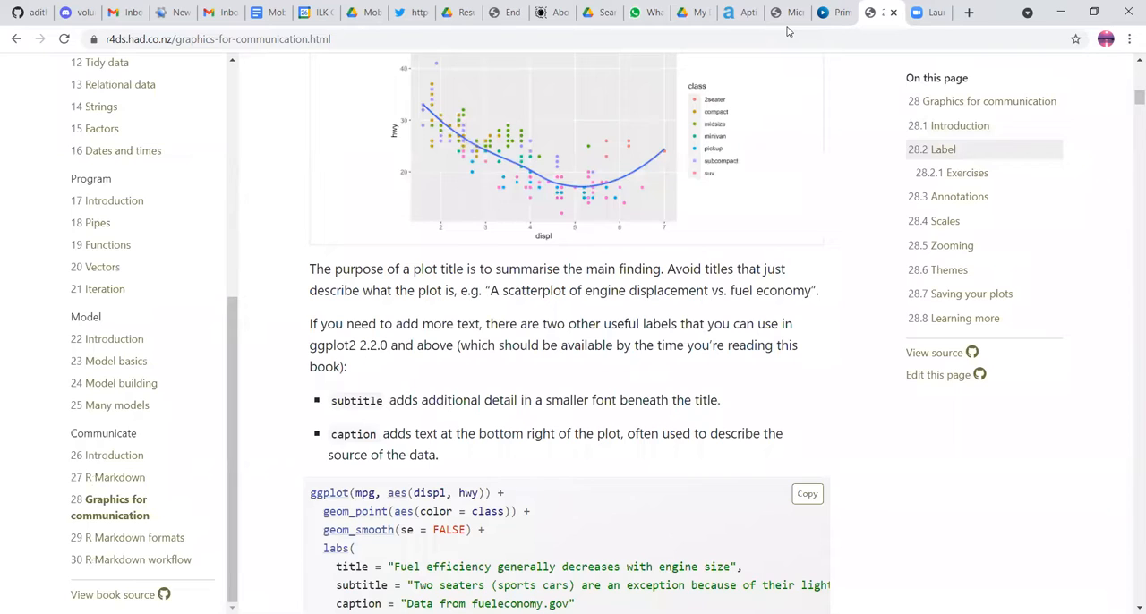
pyautogui.scroll(3)
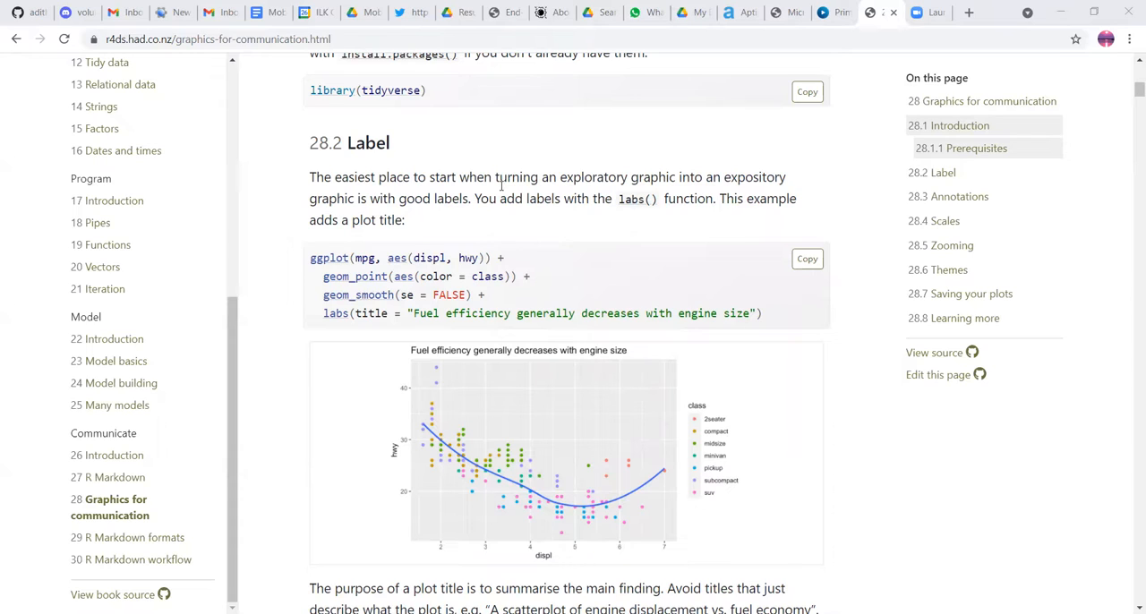
pyautogui.moveTo(495, 179)
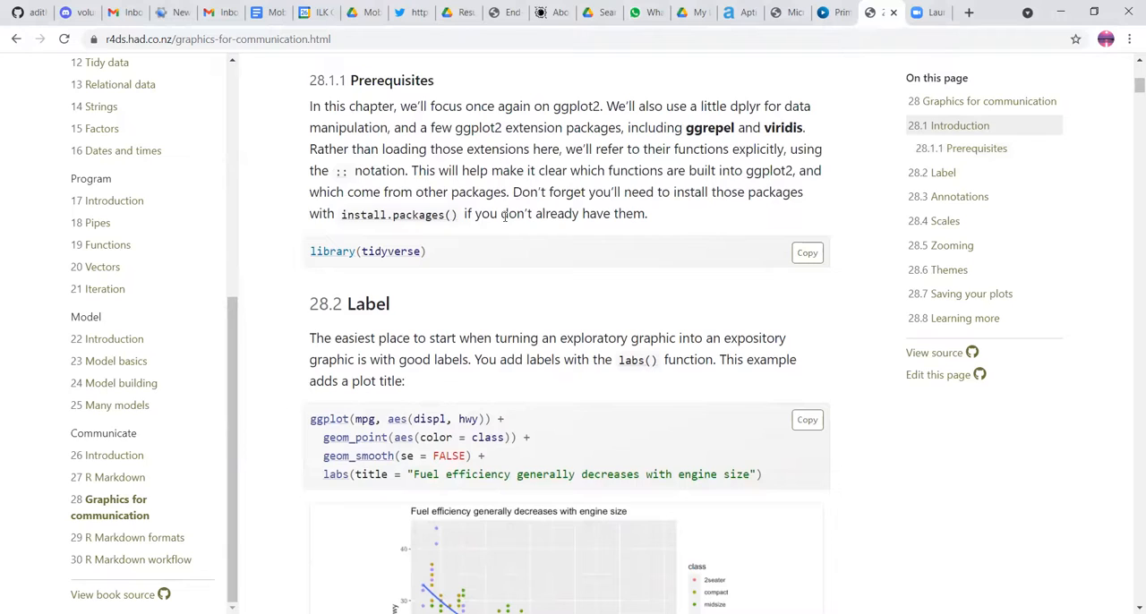
pyautogui.moveTo(509, 191); pyautogui.dragTo(501, 213)
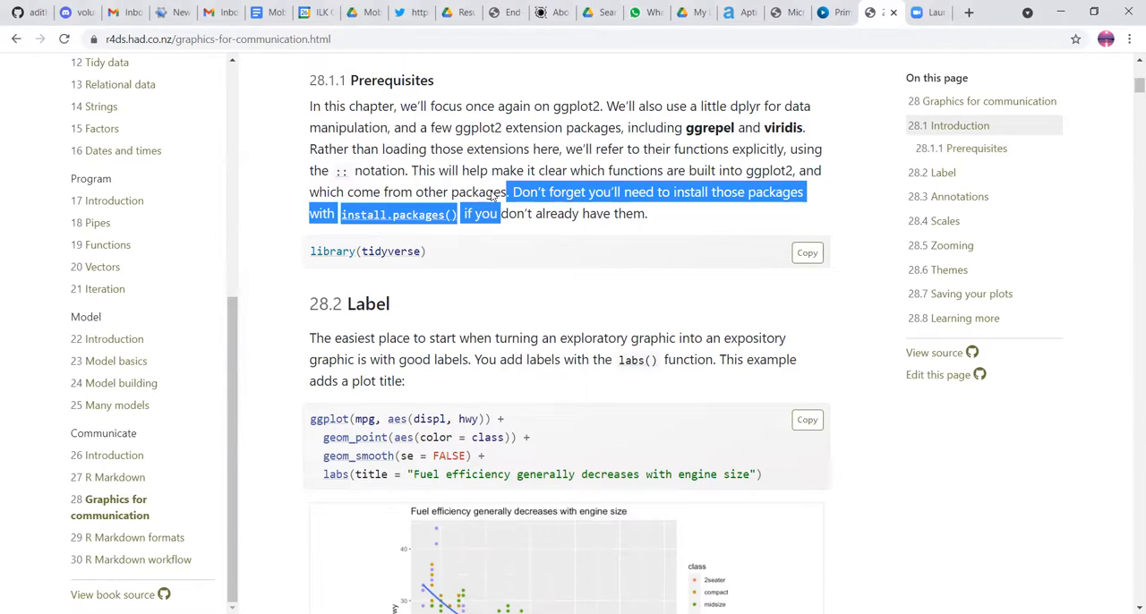
pyautogui.doubleClick(515, 336)
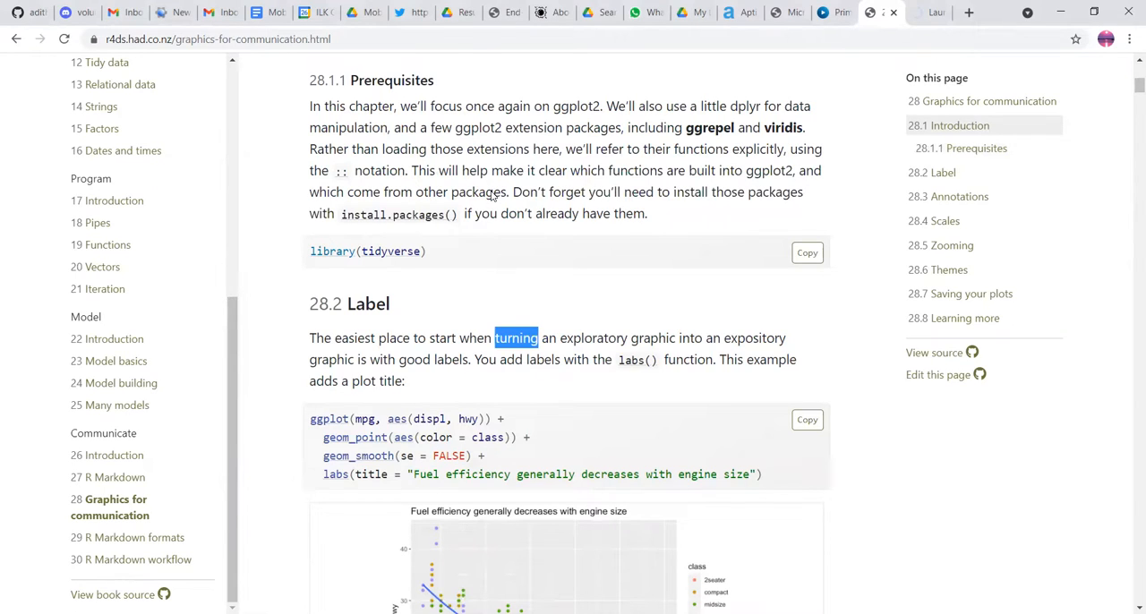
# Step: Read down to the labs() example adding a subtitle and caption to the fuel-efficiency plot
pyautogui.scroll(-3)
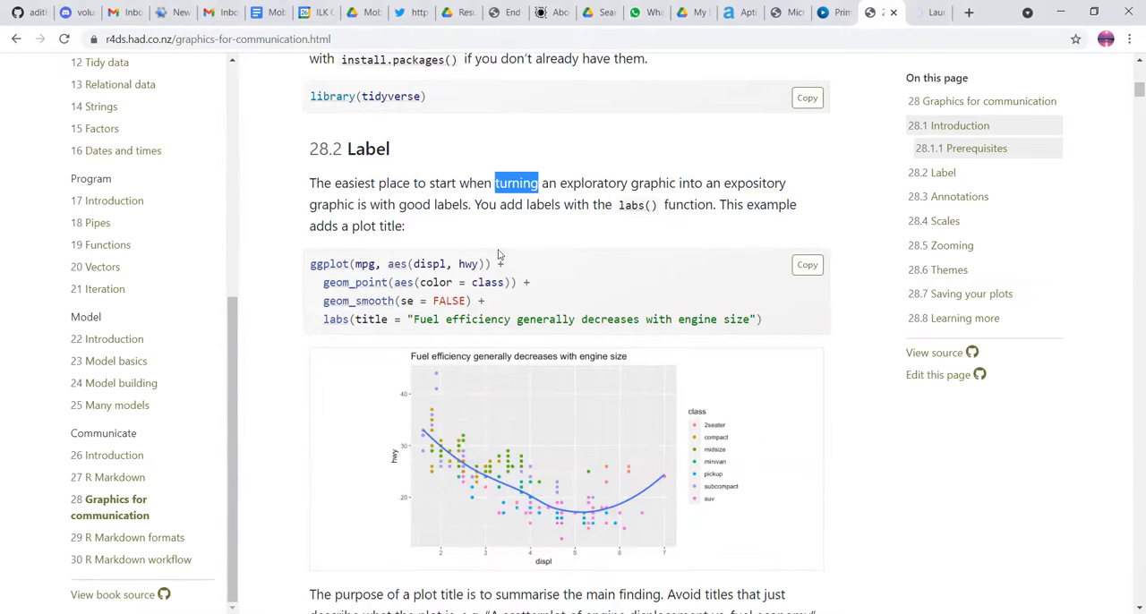
pyautogui.scroll(3)
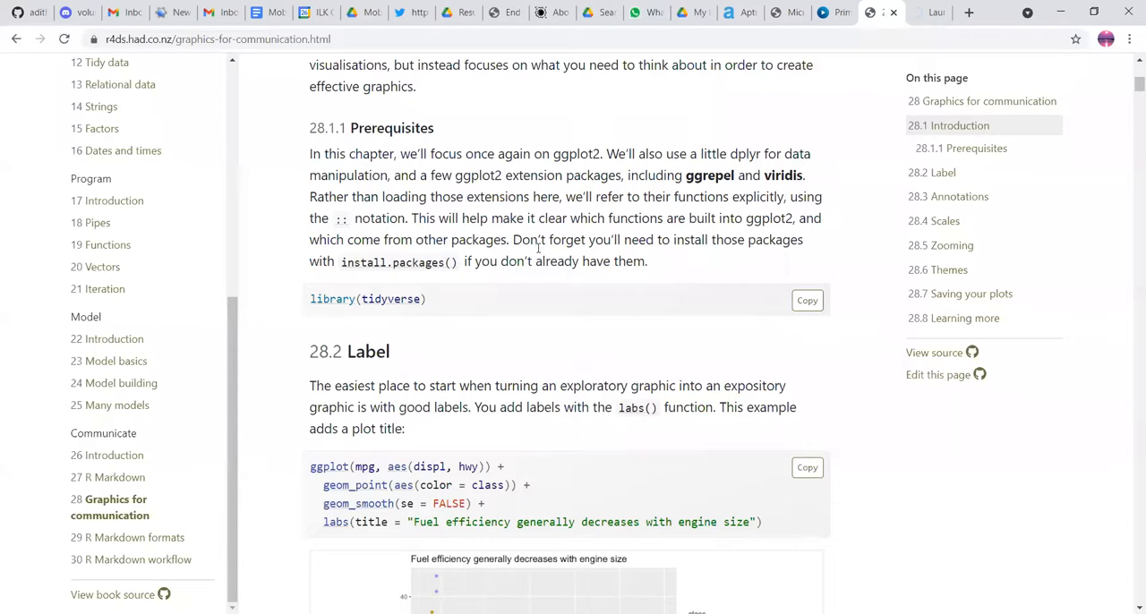
pyautogui.scroll(-3)
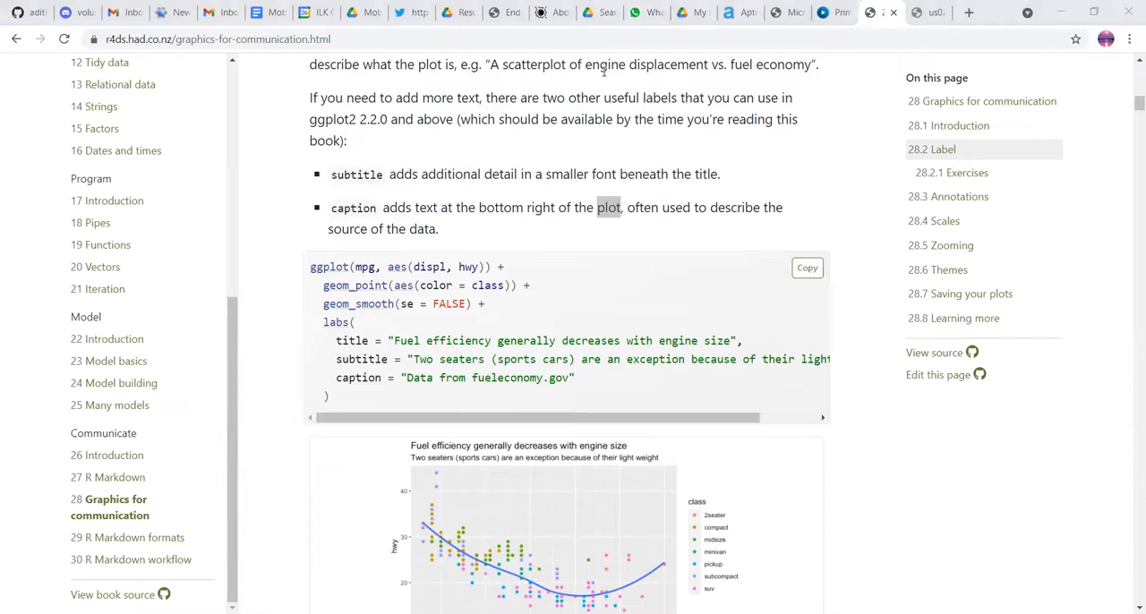
pyautogui.moveTo(670, 229)
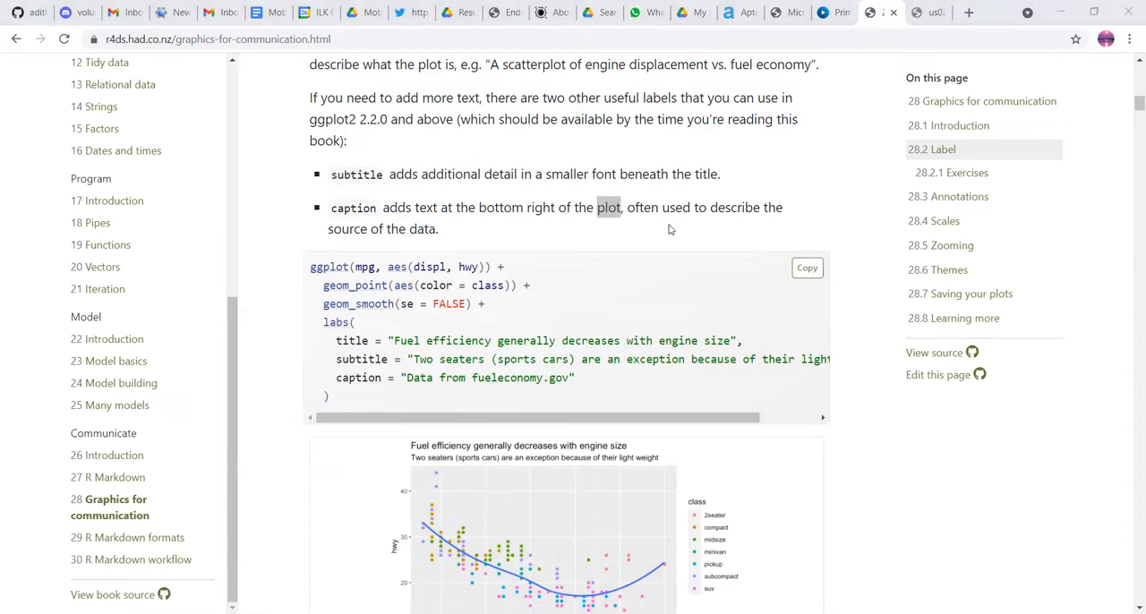
# Step: Read the labs() axis and legend title example and the quote() plotmath label example
pyautogui.scroll(-3)
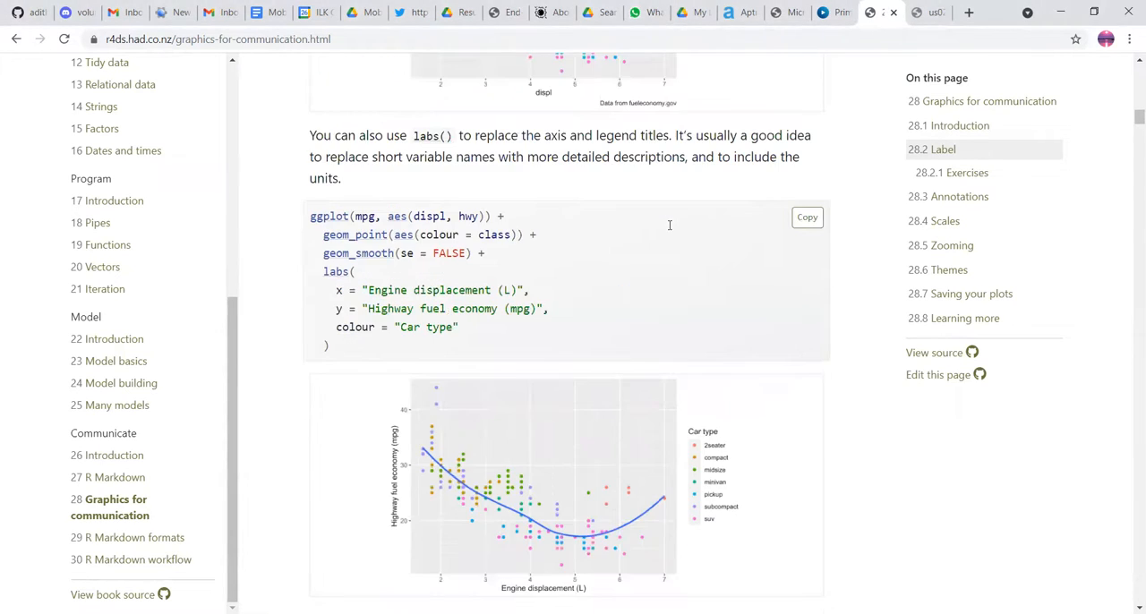
pyautogui.moveTo(552, 548)
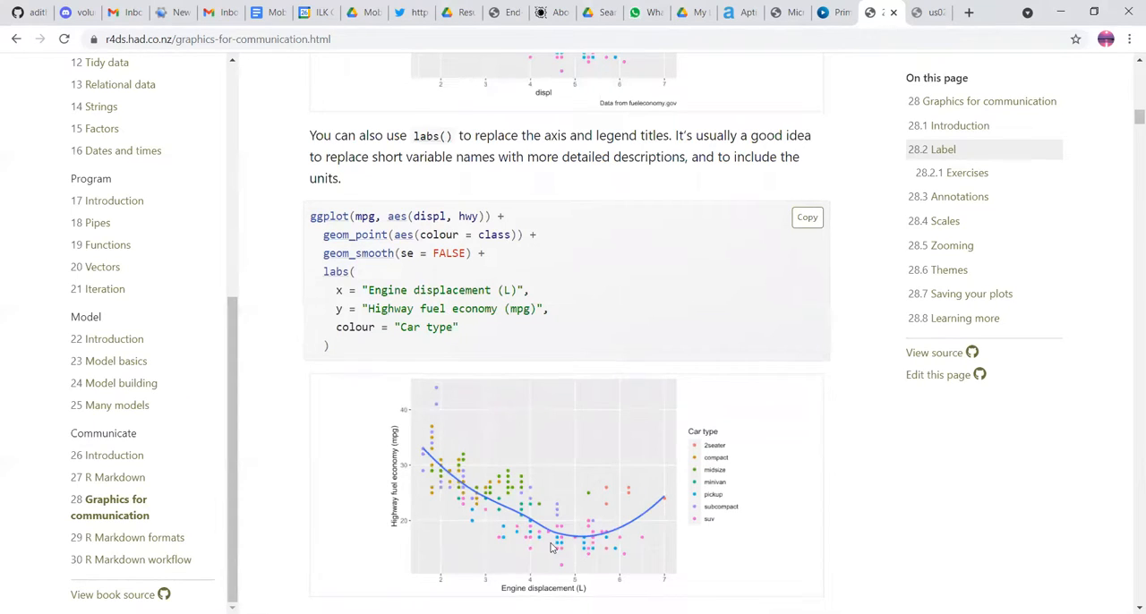
pyautogui.scroll(-3)
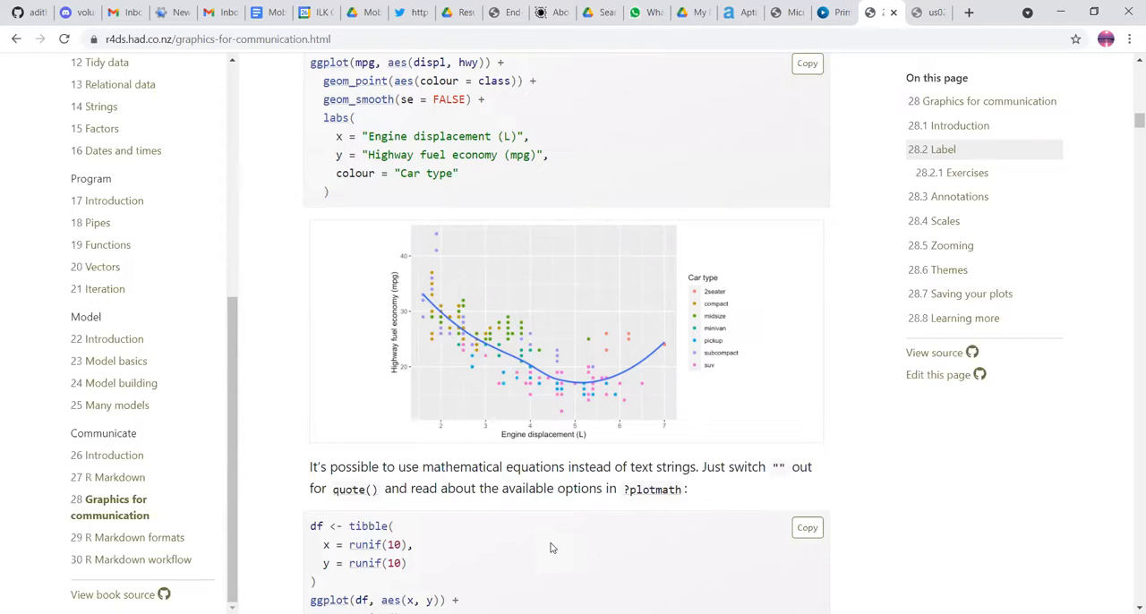
pyautogui.moveTo(462, 263)
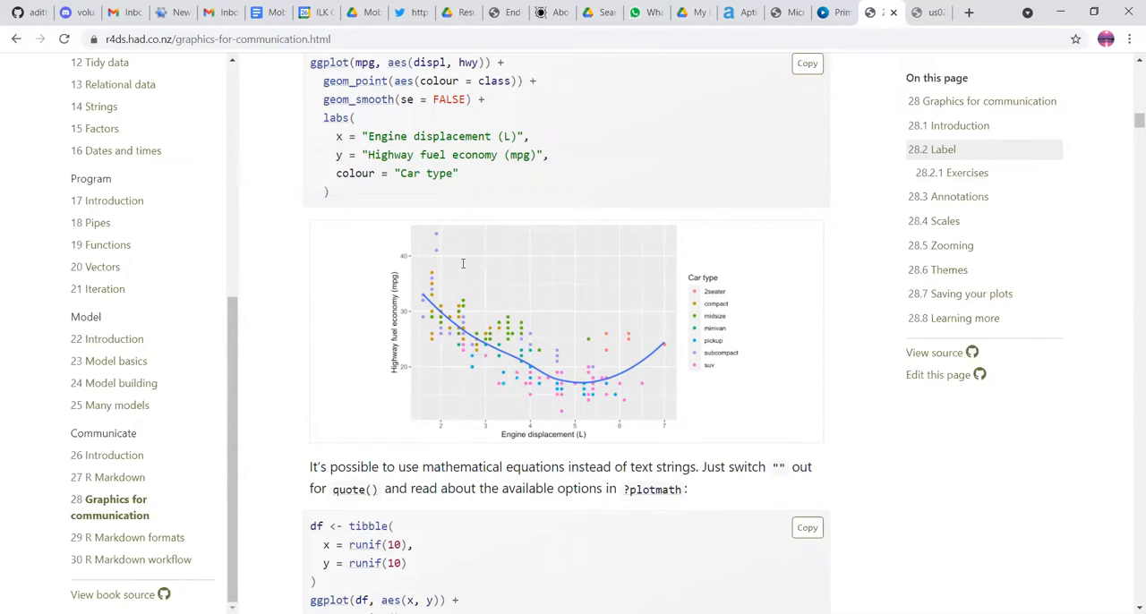
pyautogui.scroll(3)
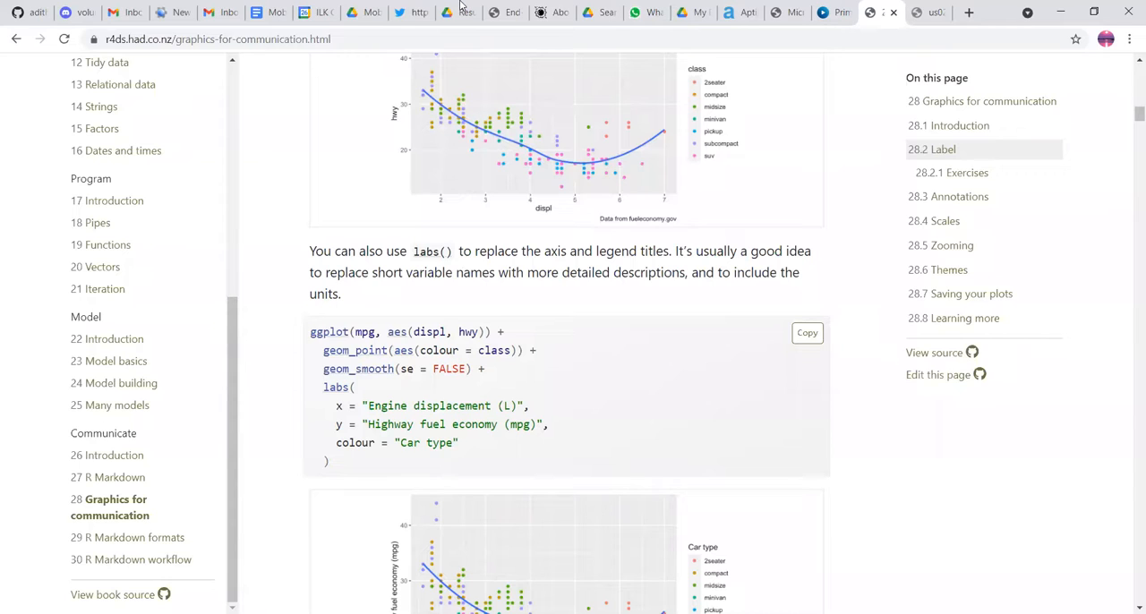
pyautogui.scroll(-3)
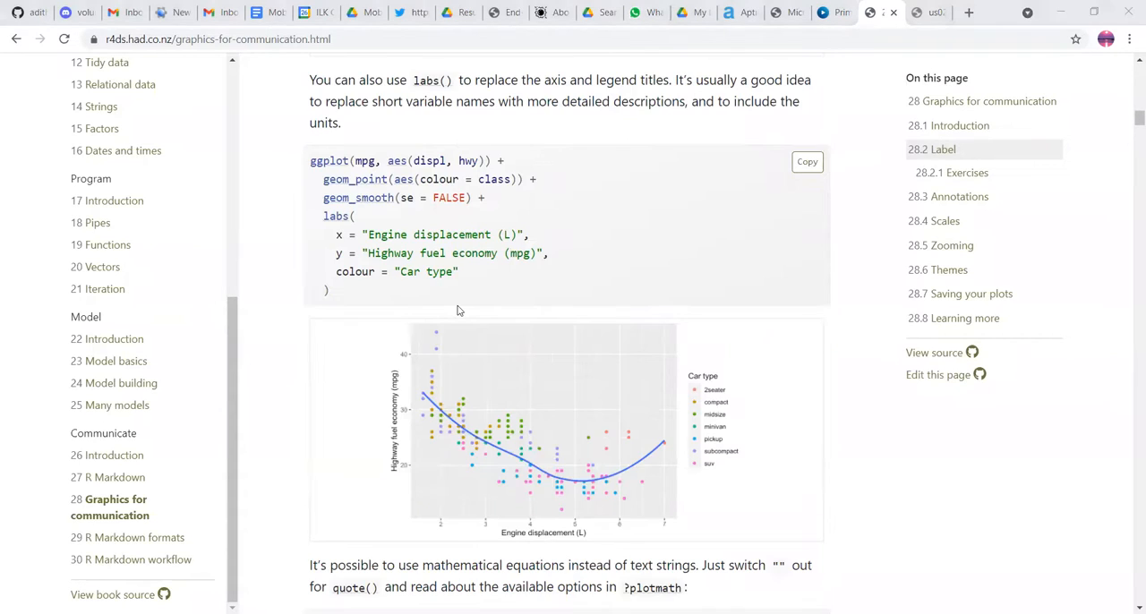
pyautogui.moveTo(406, 208)
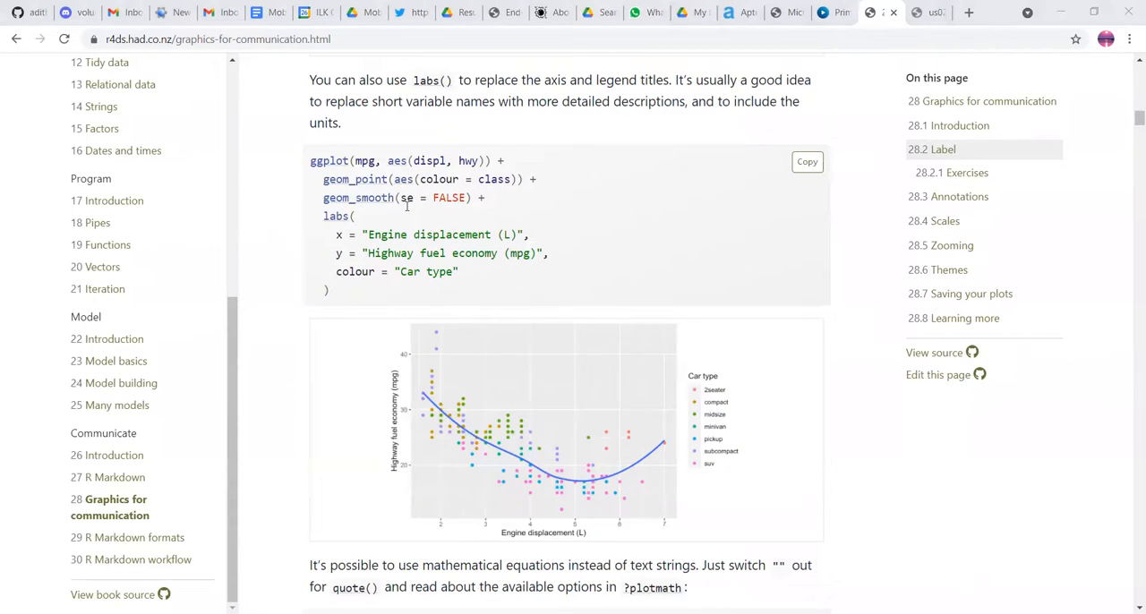
# Step: Continue down past the equation-label plot to the 28.2.1 Exercises heading
pyautogui.scroll(-3)
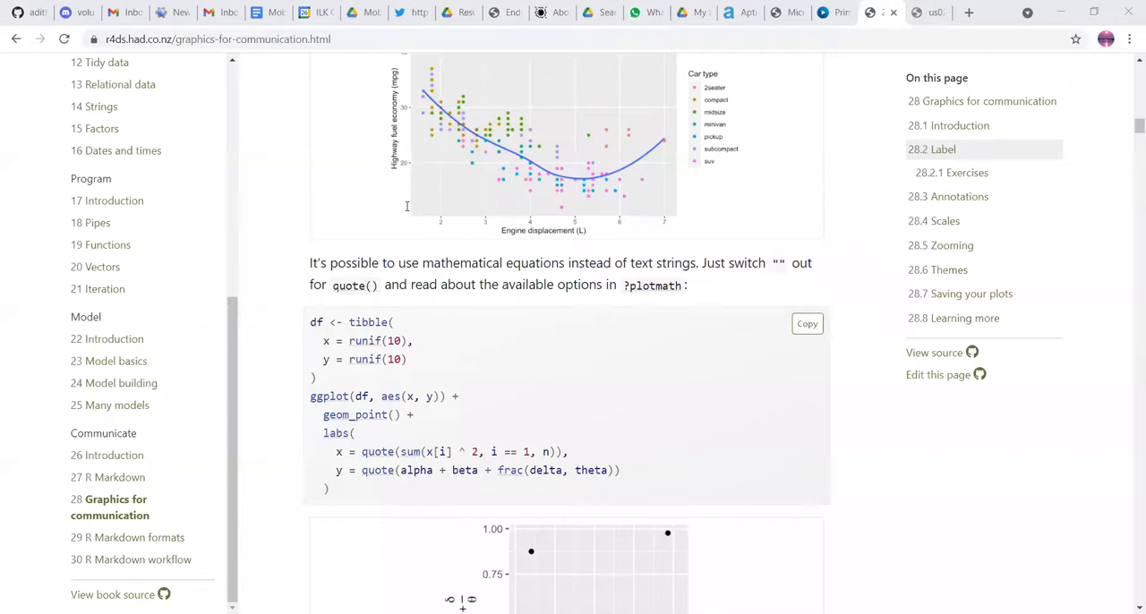
pyautogui.scroll(-3)
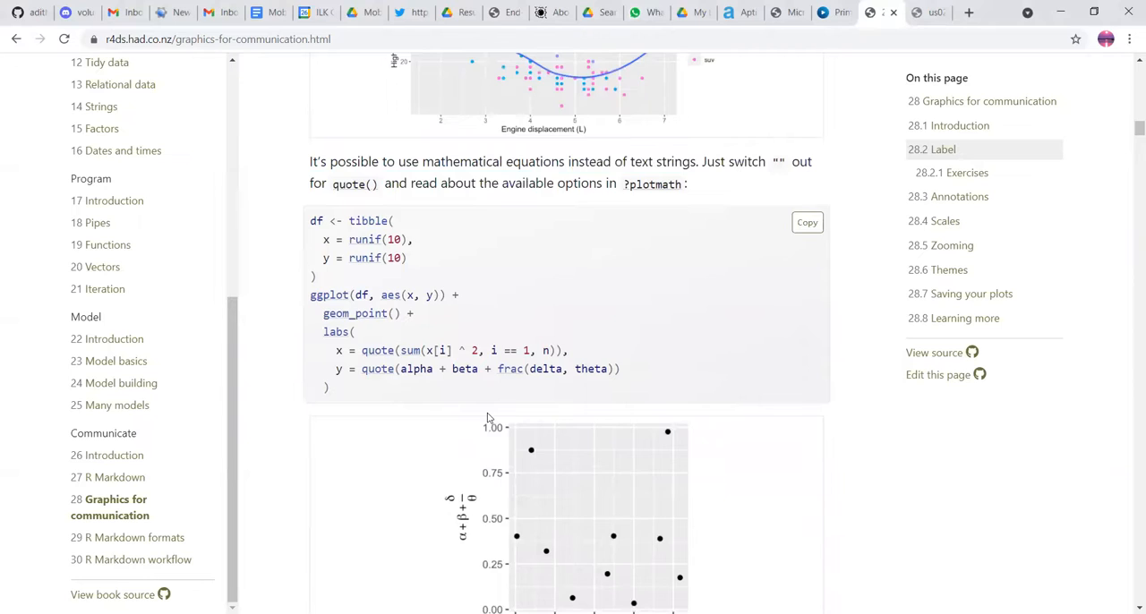
pyautogui.scroll(-3)
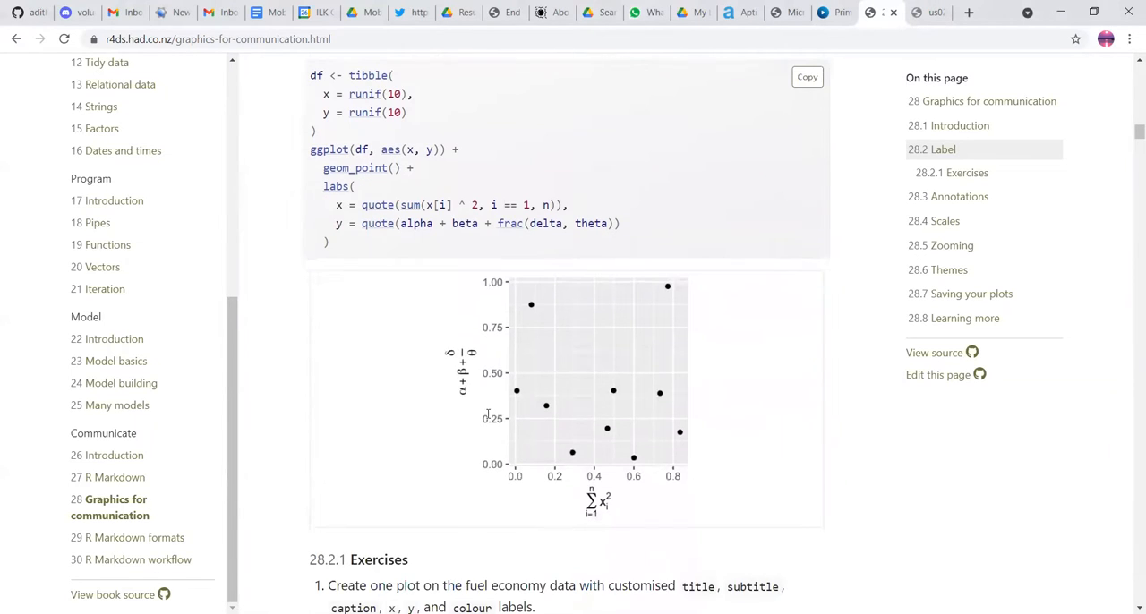
pyautogui.scroll(-3)
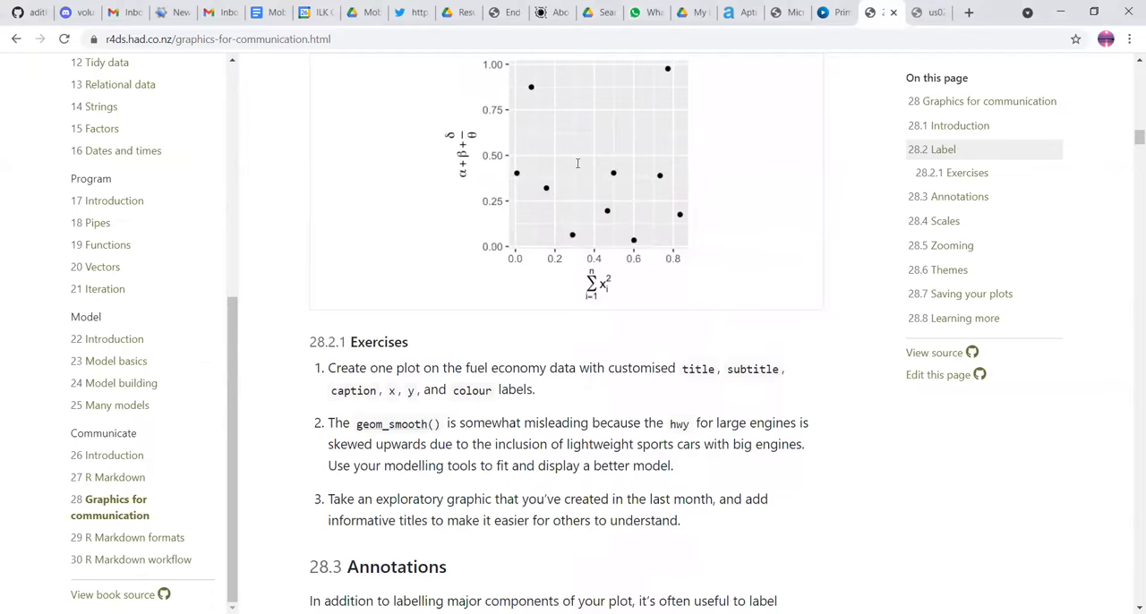
# Step: Bring the Label exercises into view and highlight exercise 2's text about lightweight sports cars
pyautogui.scroll(-3)
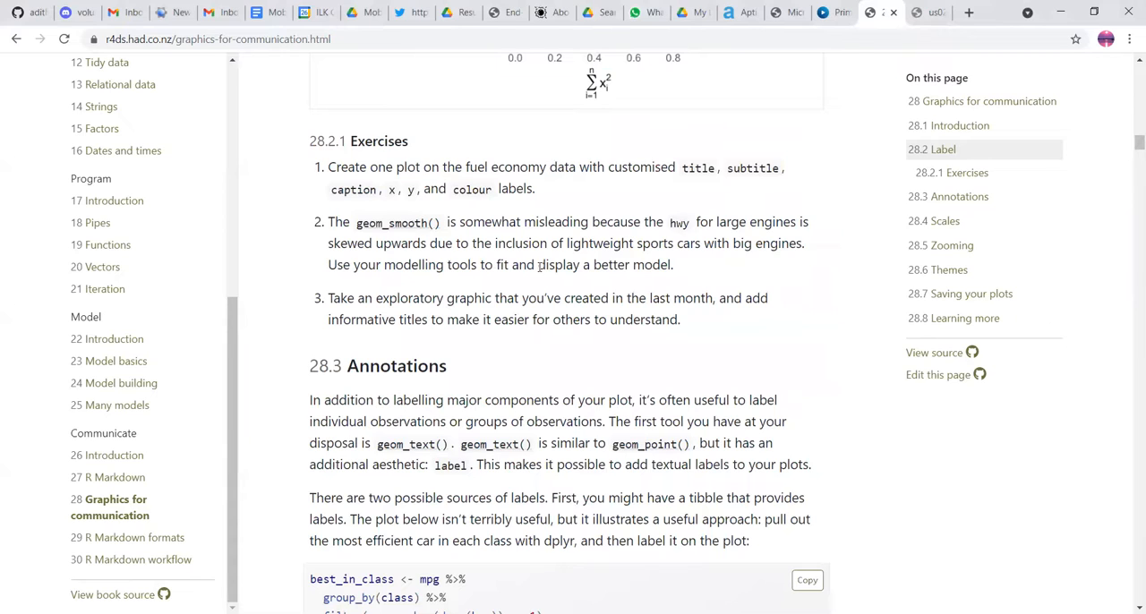
pyautogui.moveTo(541, 243); pyautogui.dragTo(534, 265)
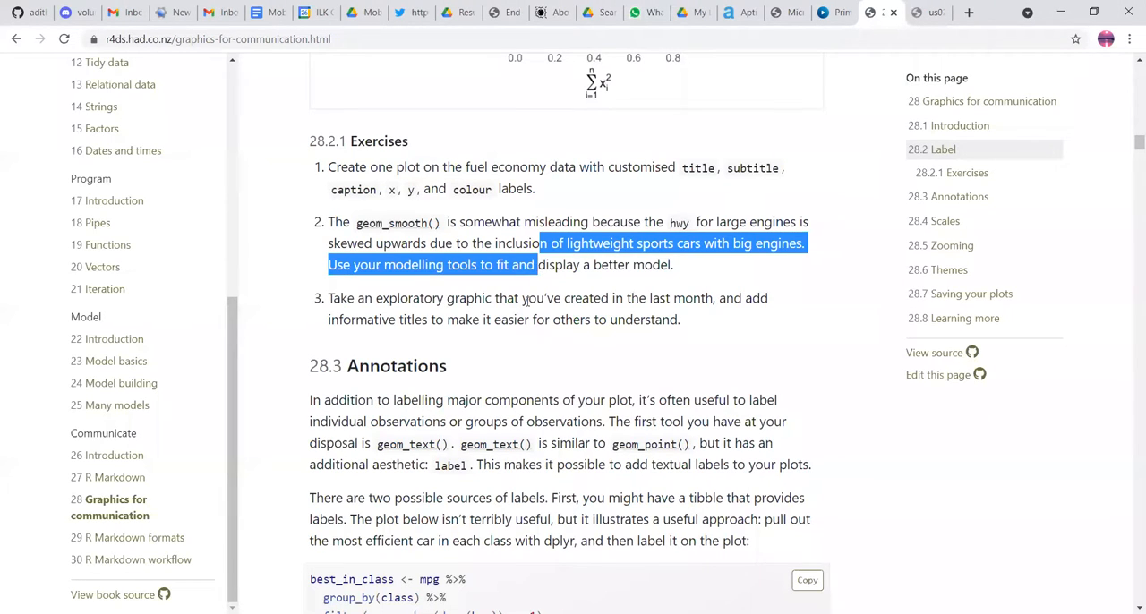
# Step: Read the Annotations best_in_class geom_text() example down to the overlapping-labels paragraph, highlighting a line there
pyautogui.click(576, 176)
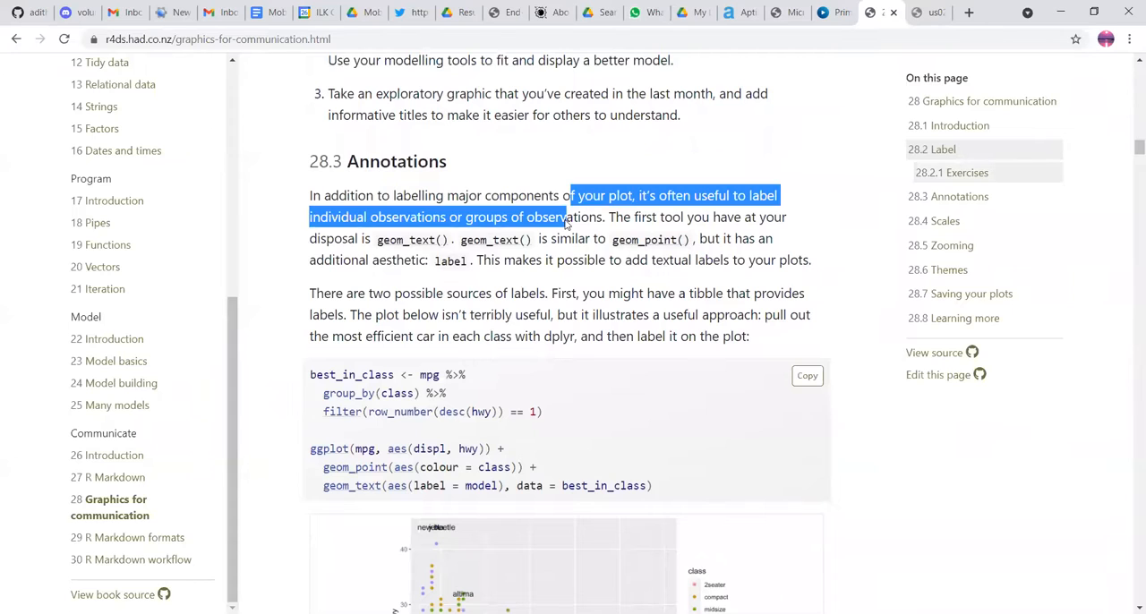
pyautogui.moveTo(579, 459)
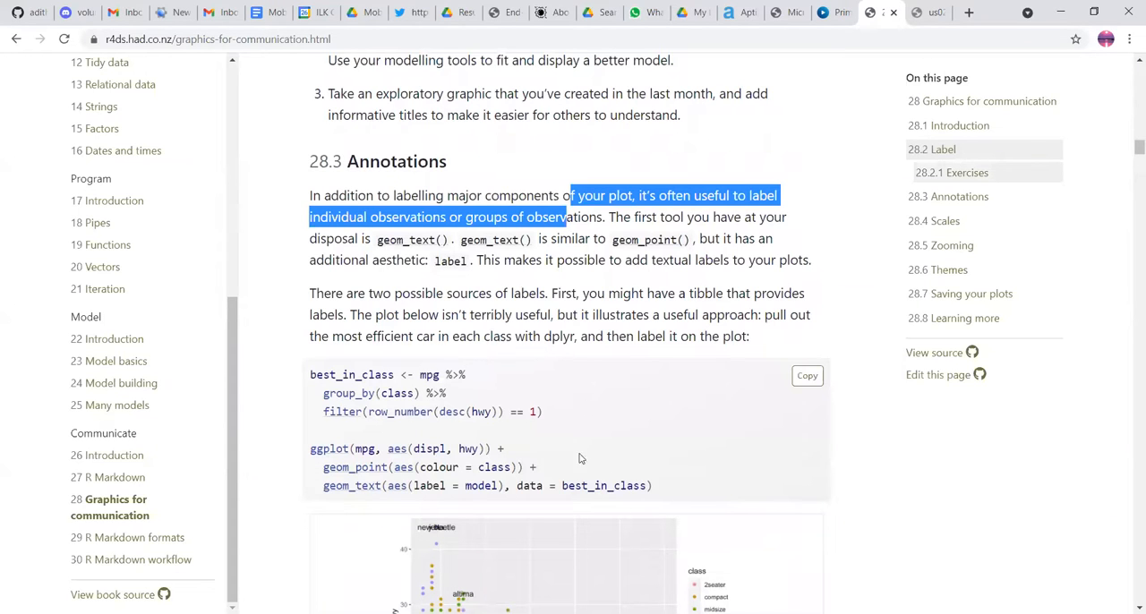
pyautogui.scroll(-3)
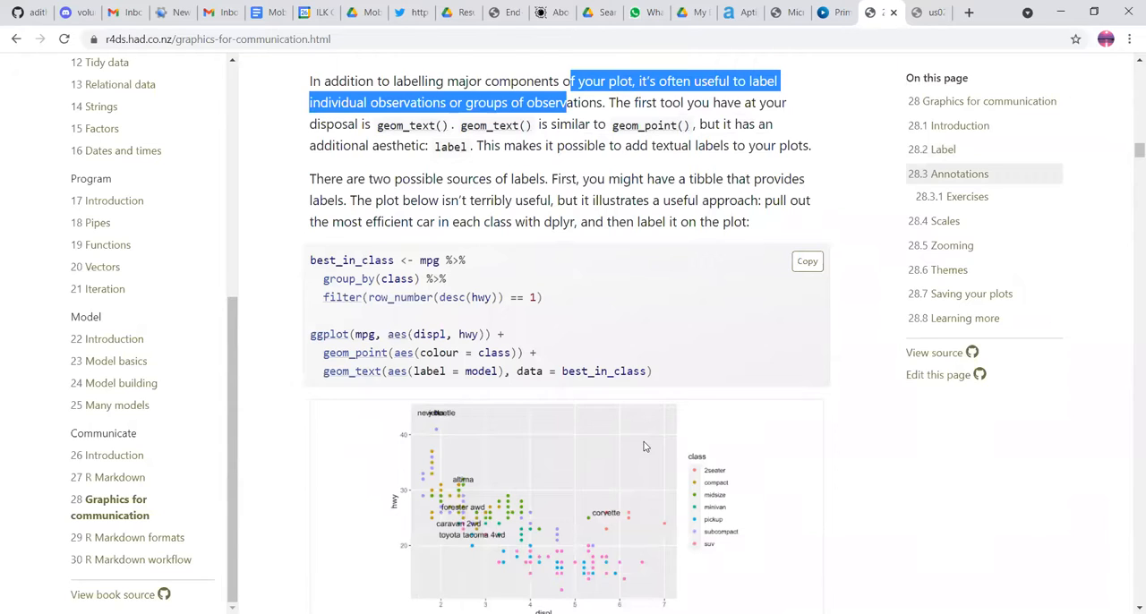
pyautogui.moveTo(410, 426)
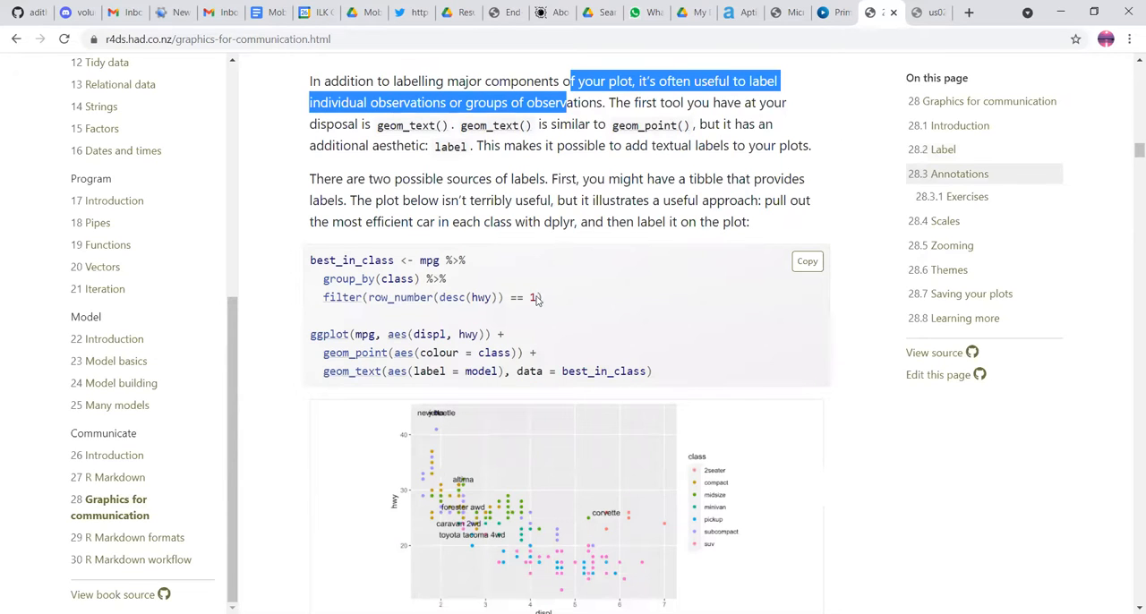
pyautogui.scroll(-3)
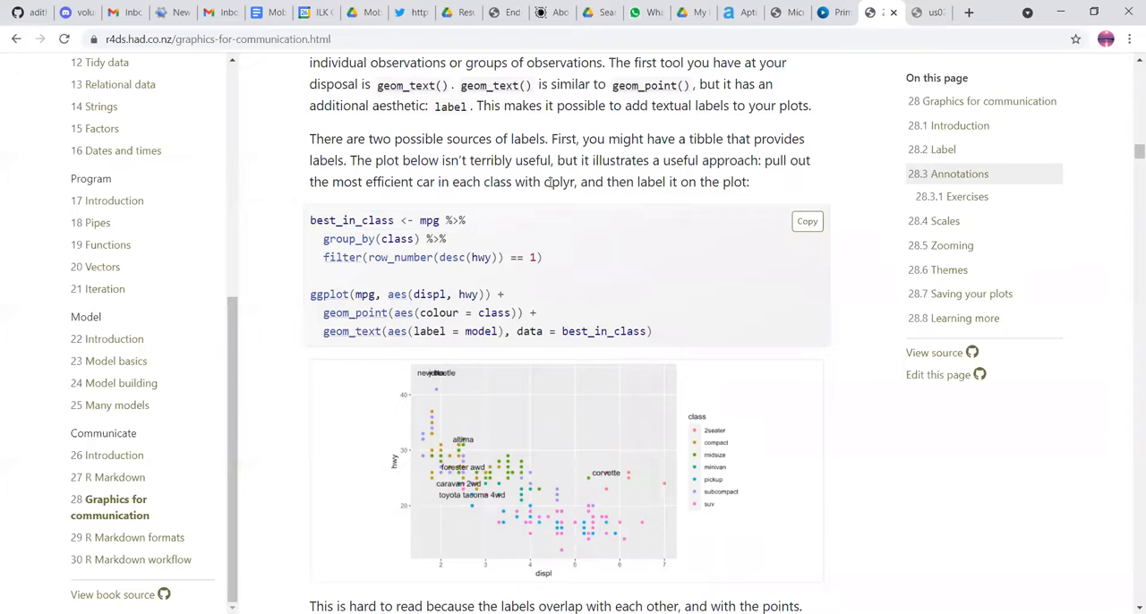
pyautogui.moveTo(551, 162); pyautogui.dragTo(548, 183)
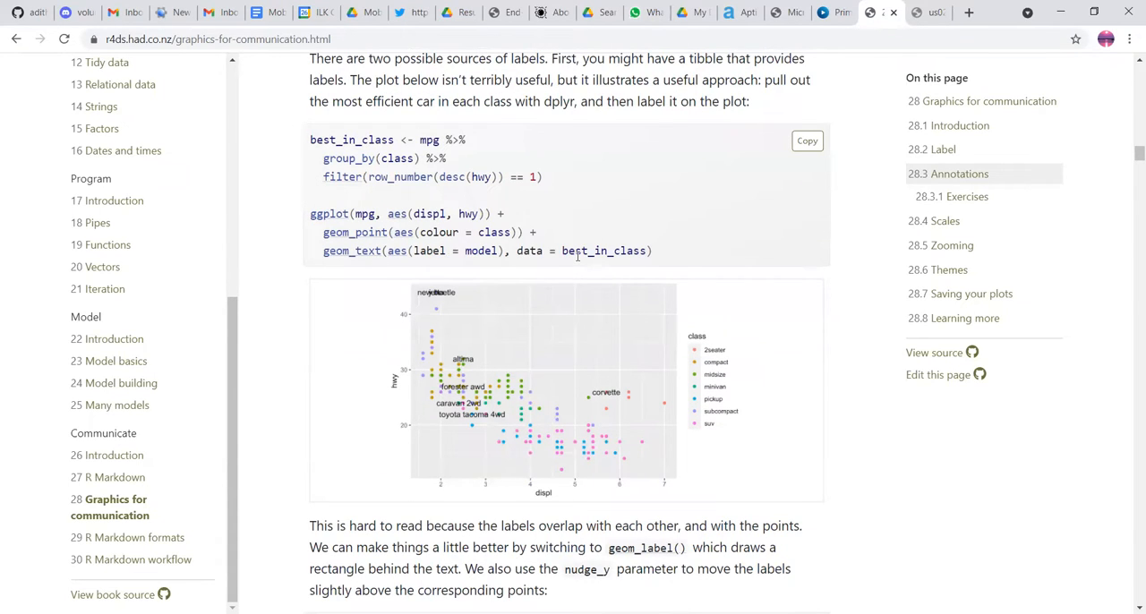
pyautogui.scroll(-3)
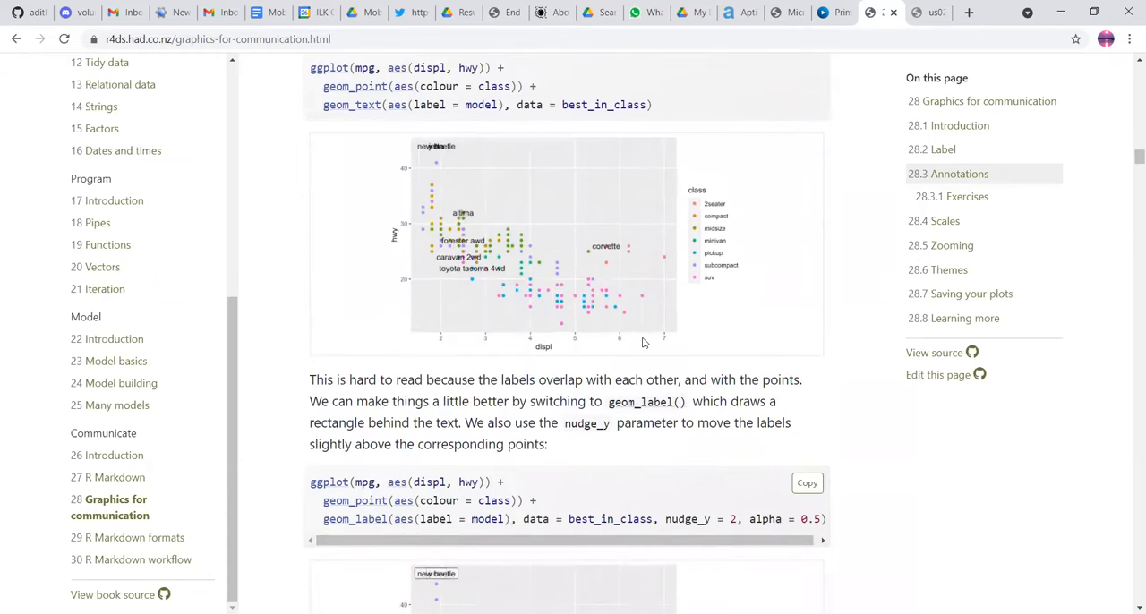
pyautogui.scroll(-3)
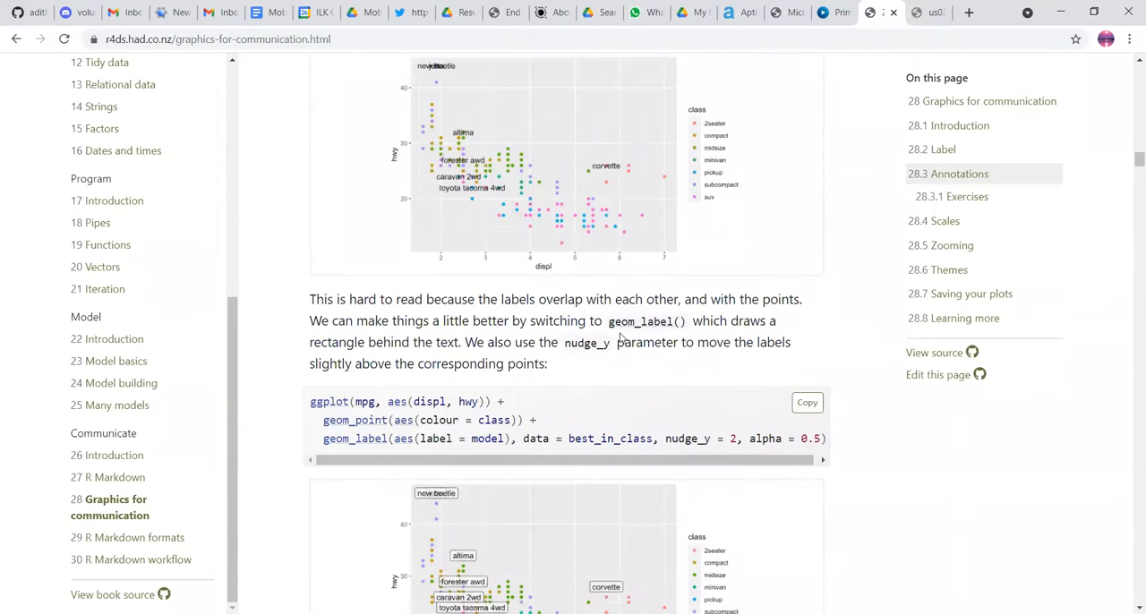
pyautogui.scroll(-3)
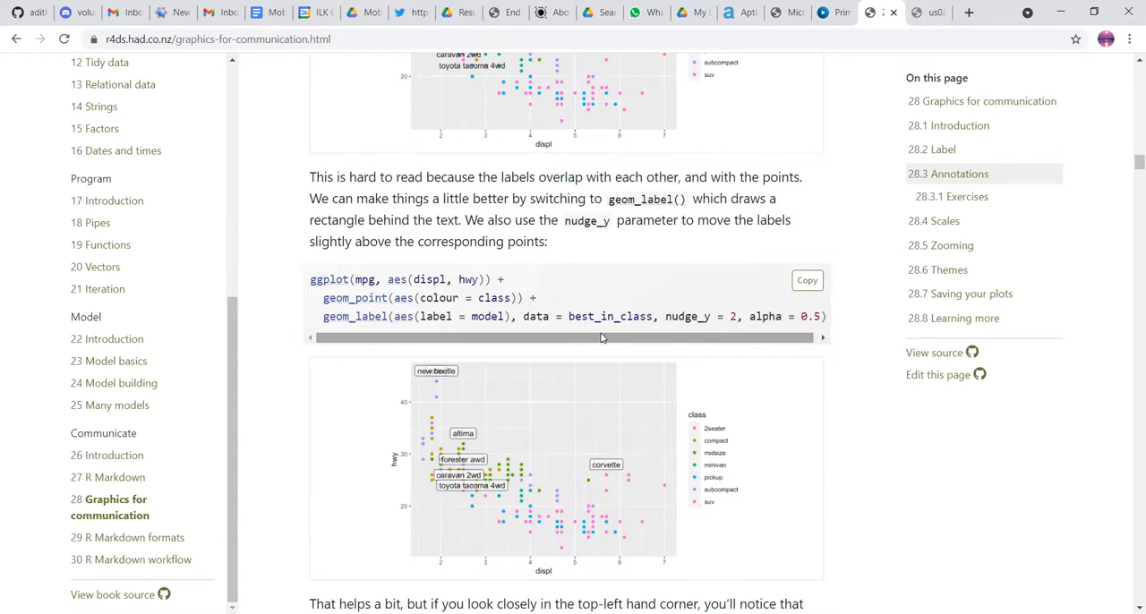
pyautogui.scroll(-3)
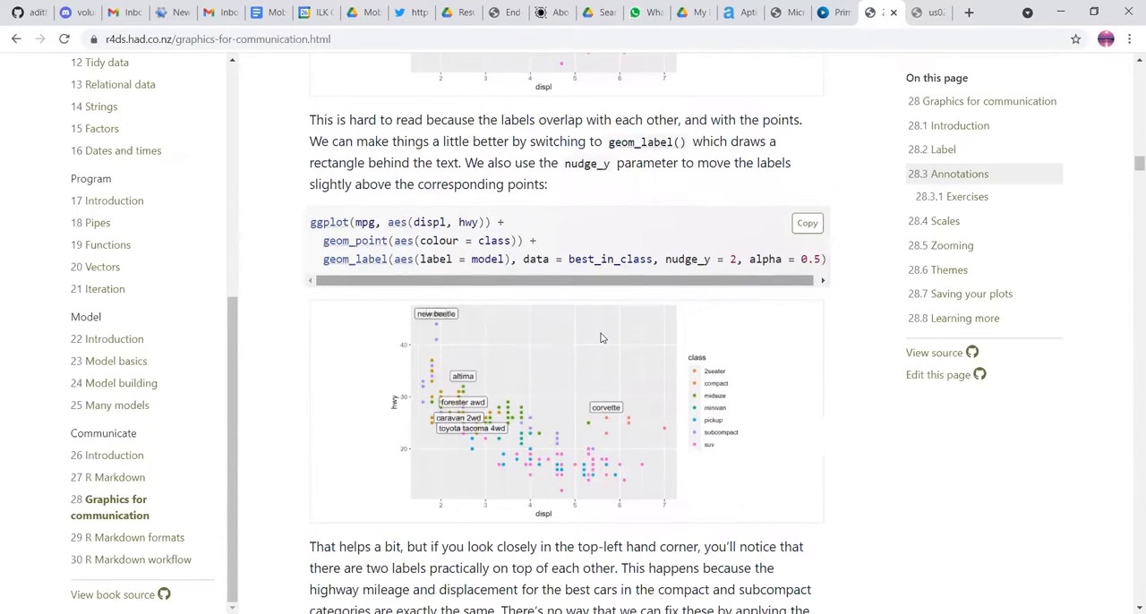
pyautogui.scroll(-3)
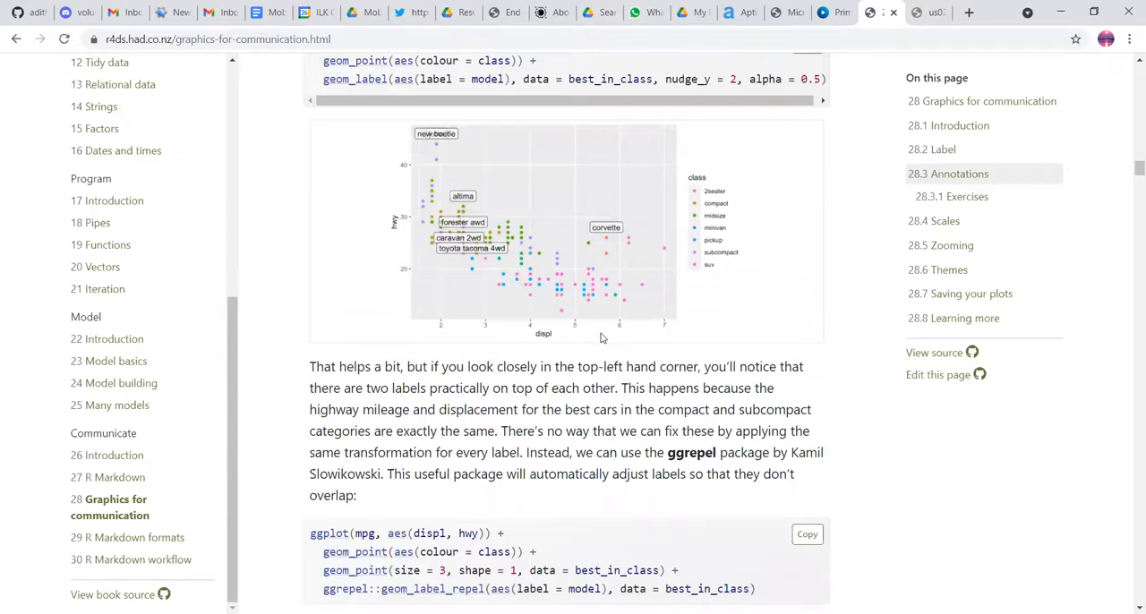
pyautogui.scroll(-3)
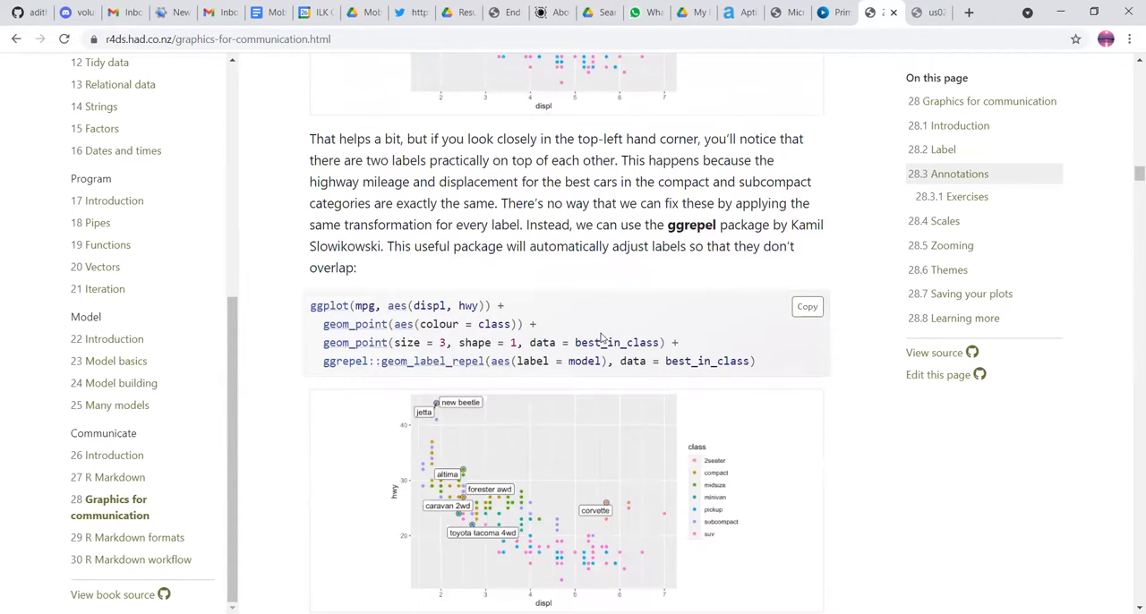
pyautogui.scroll(-3)
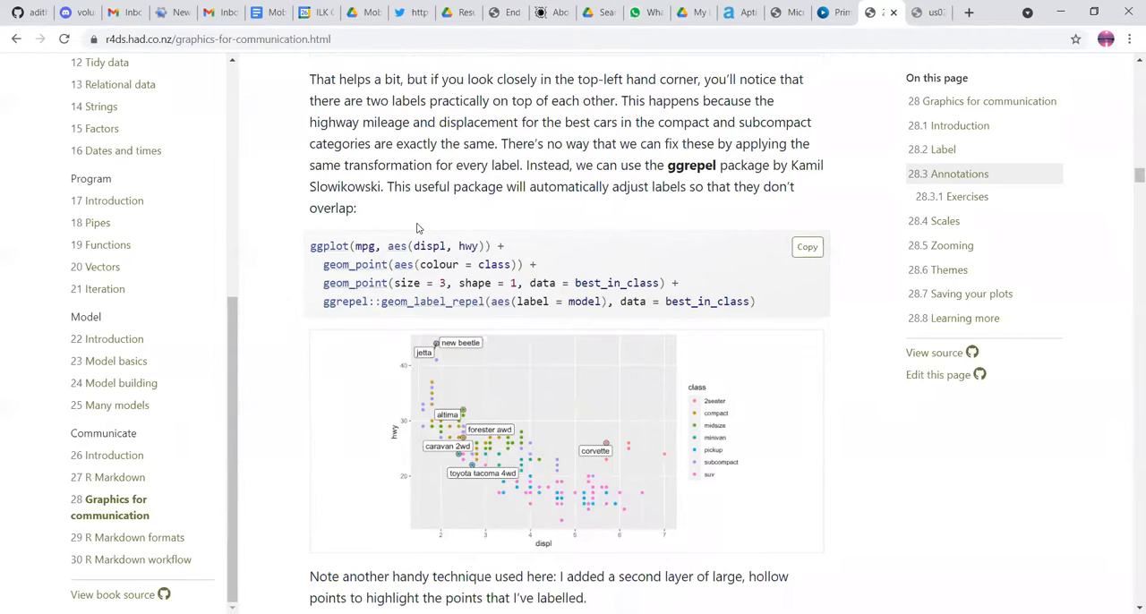
pyautogui.scroll(-3)
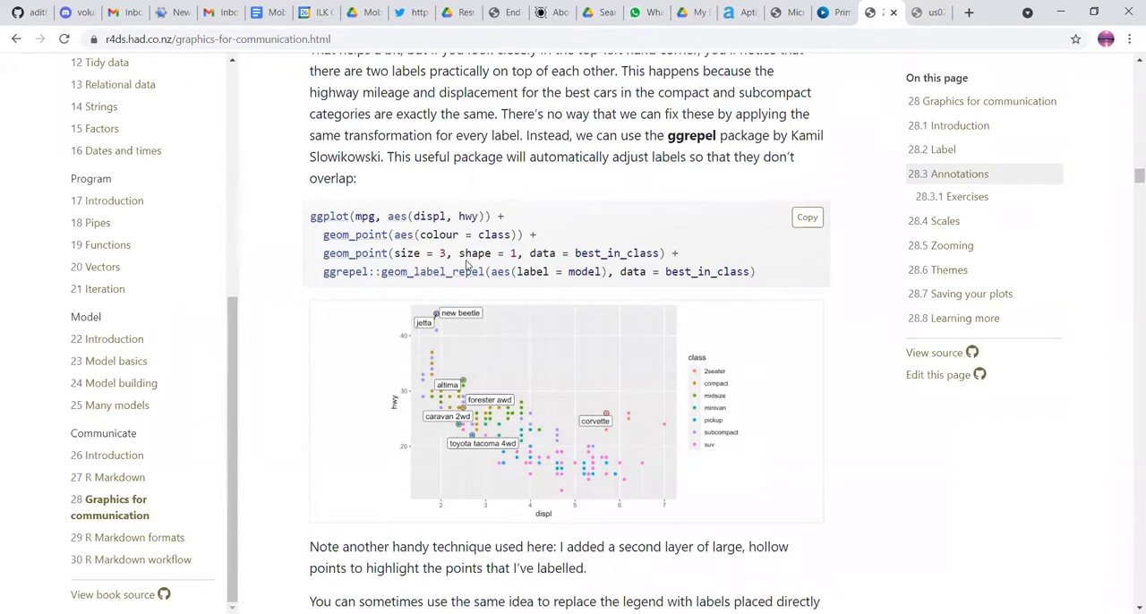
pyautogui.scroll(3)
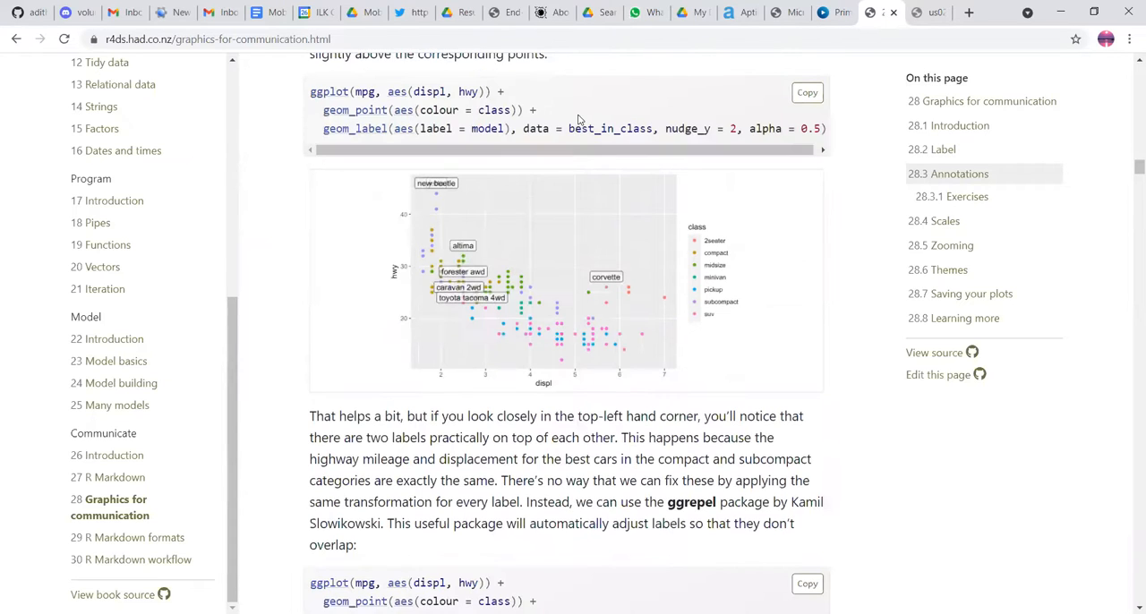
pyautogui.moveTo(489, 310)
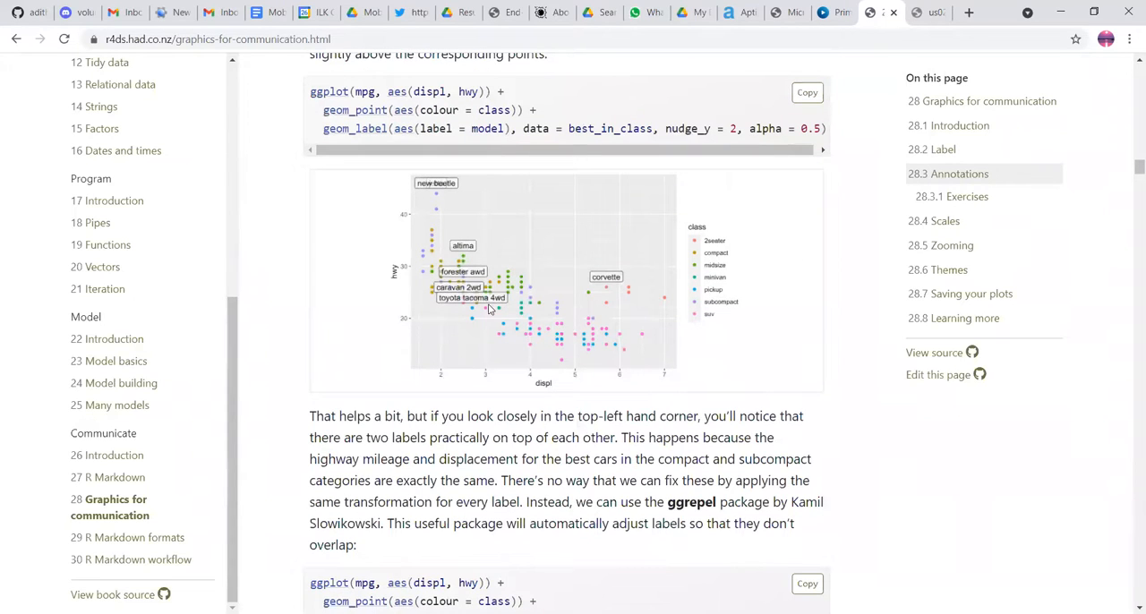
pyautogui.scroll(-3)
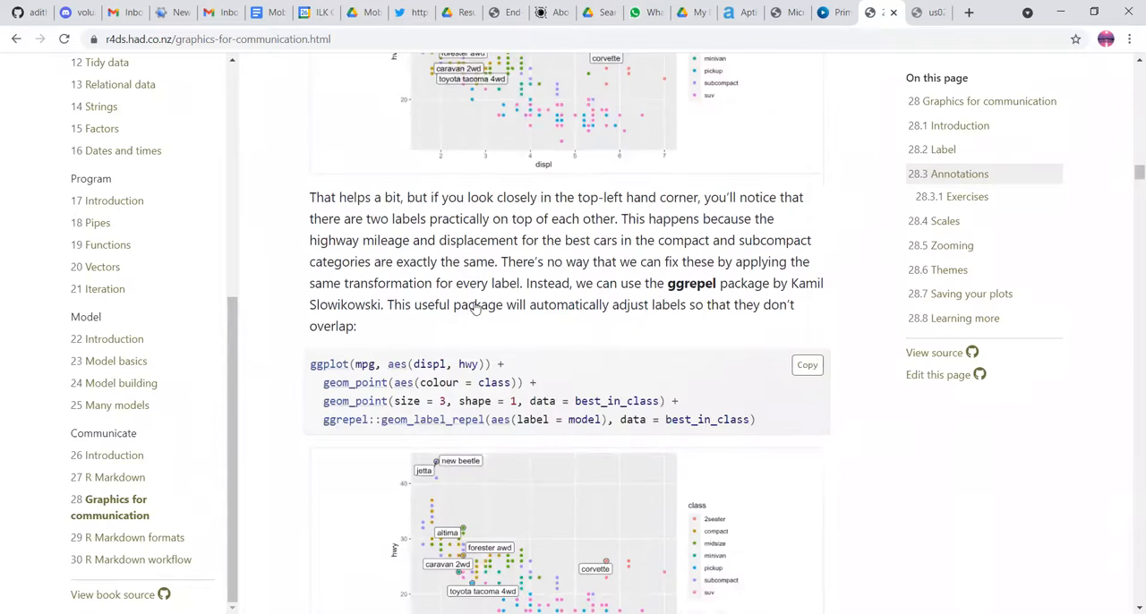
pyautogui.scroll(-3)
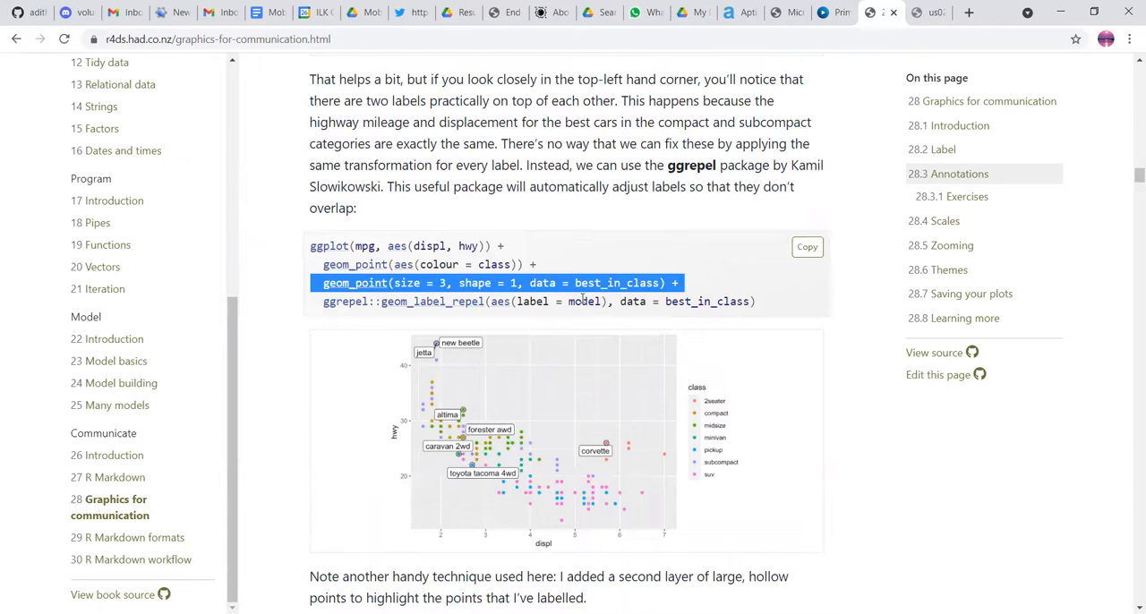
pyautogui.click(600, 283)
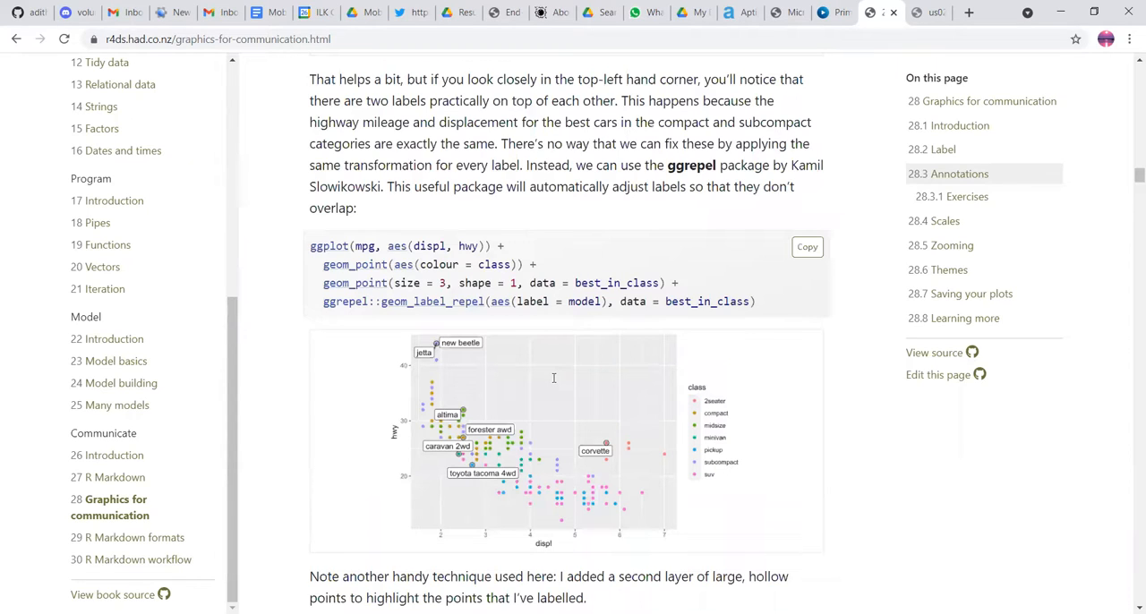
pyautogui.doubleClick(705, 301)
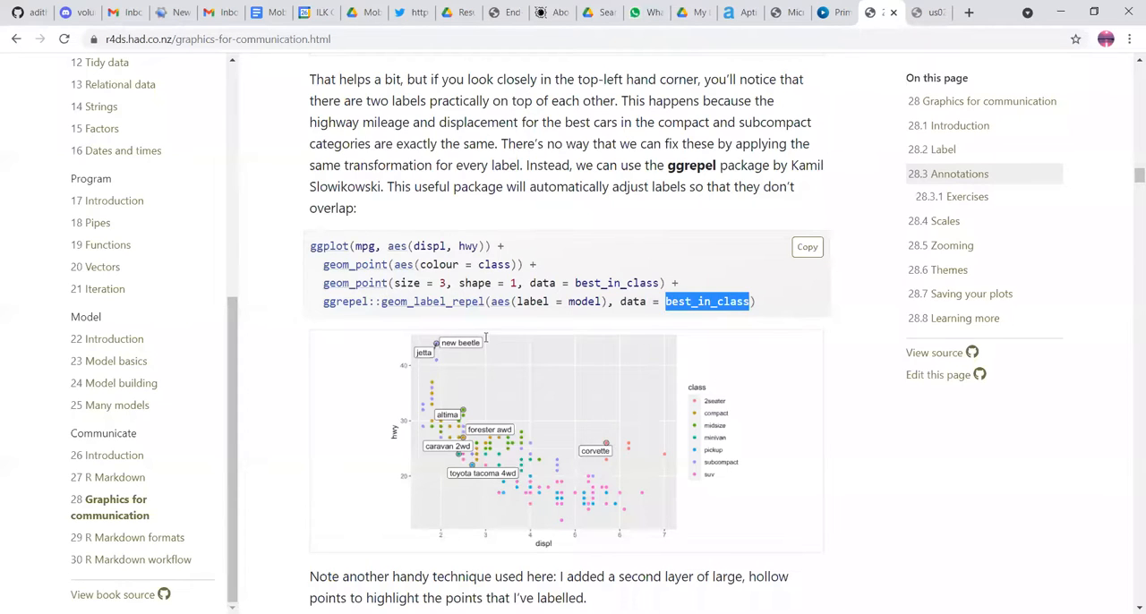
pyautogui.scroll(-3)
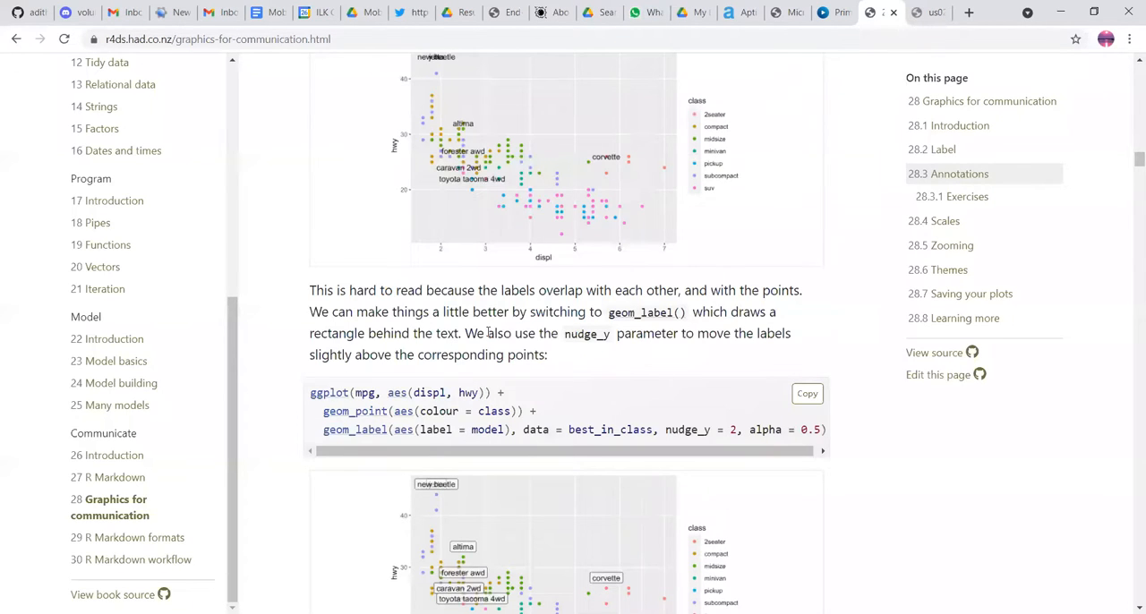
pyautogui.scroll(3)
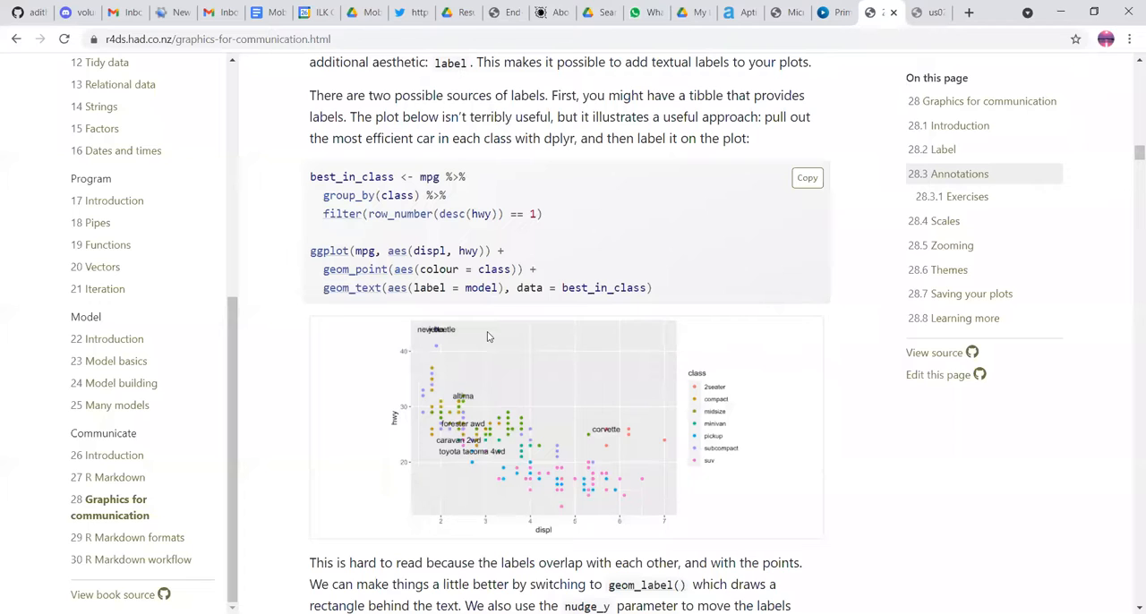
pyautogui.scroll(3)
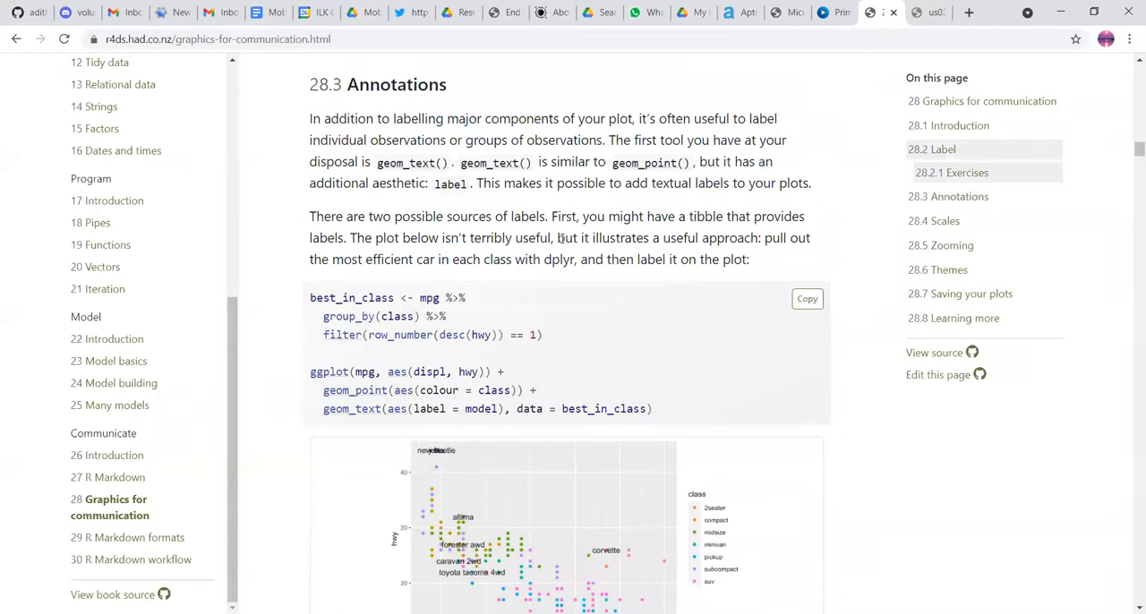
# Step: Read down through the class-median label example to its plotting code
pyautogui.scroll(-3)
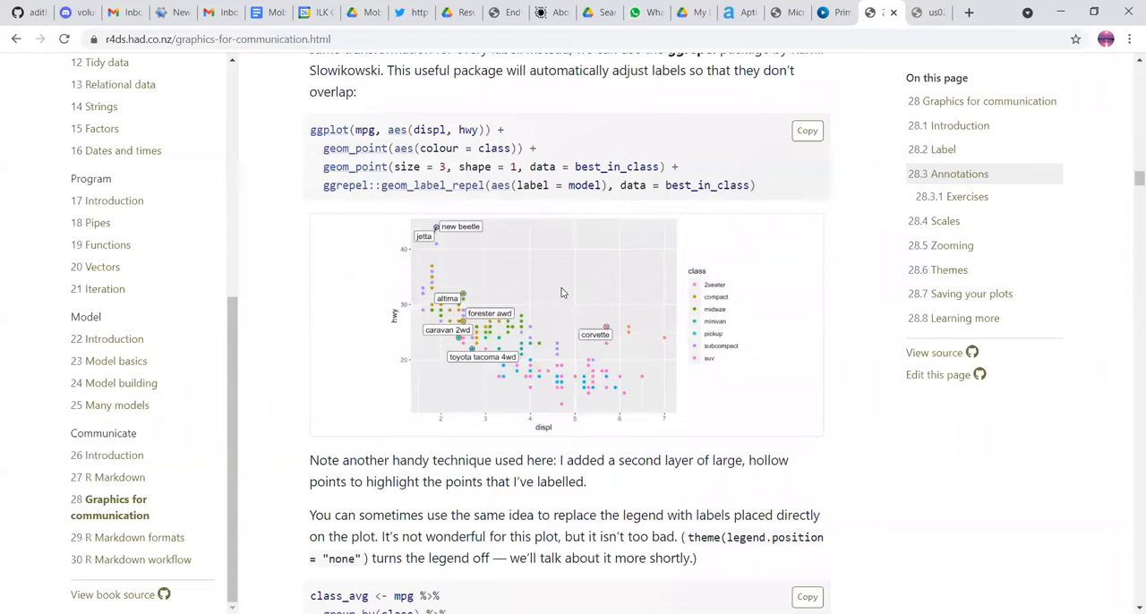
pyautogui.scroll(-3)
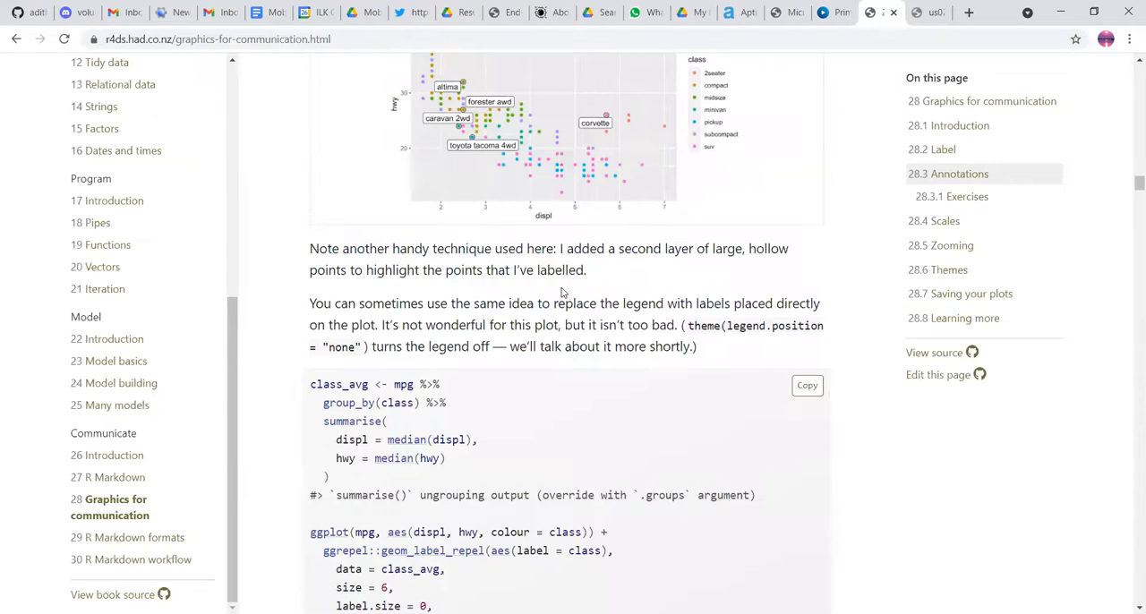
pyautogui.scroll(-3)
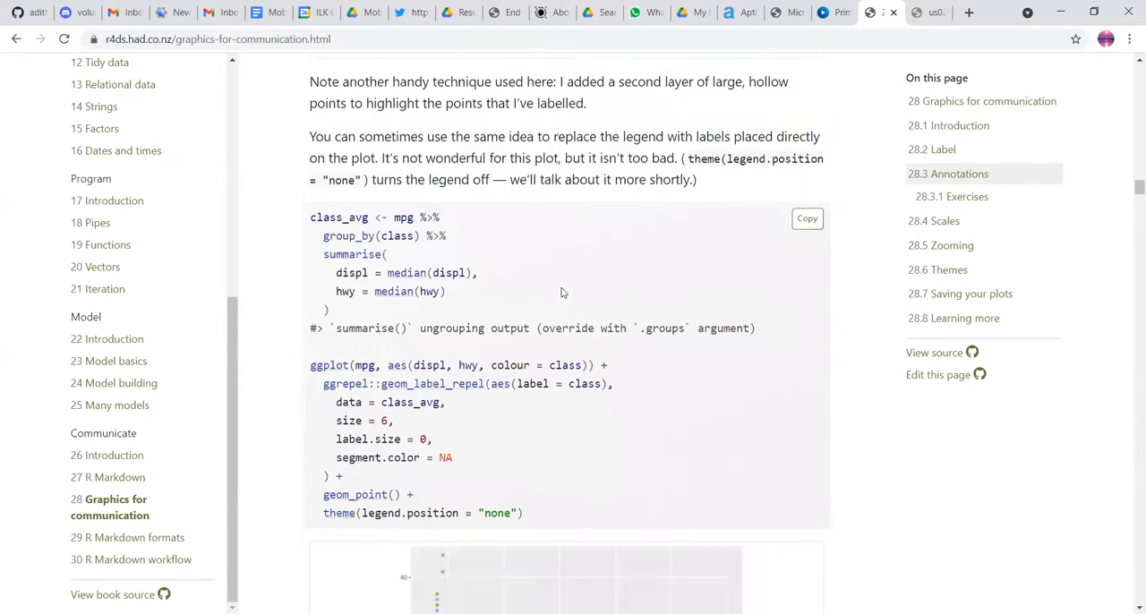
pyautogui.scroll(-3)
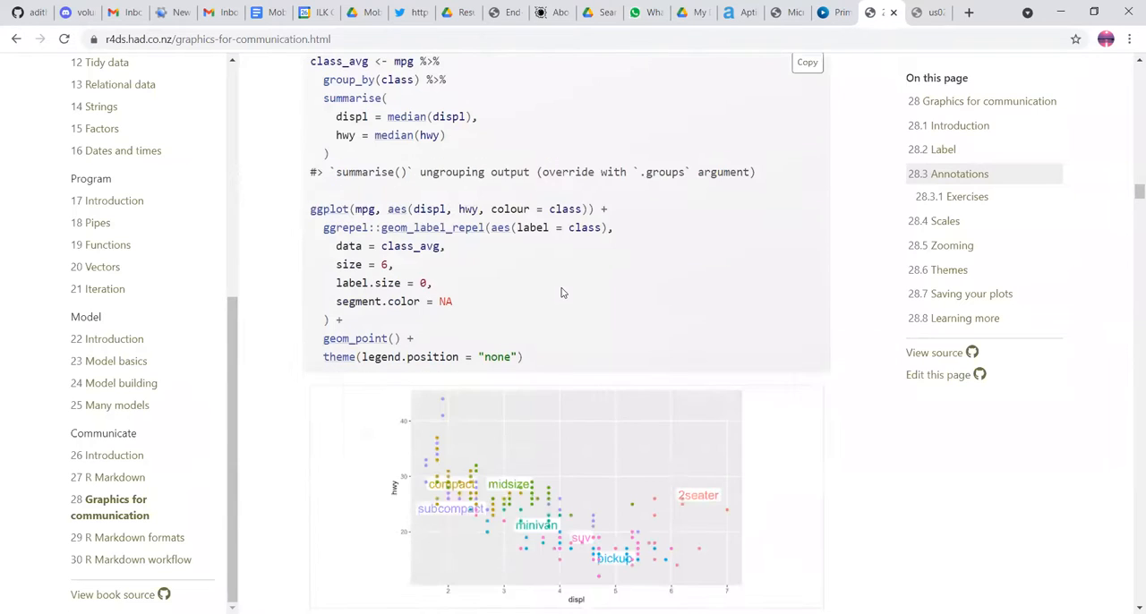
pyautogui.scroll(-3)
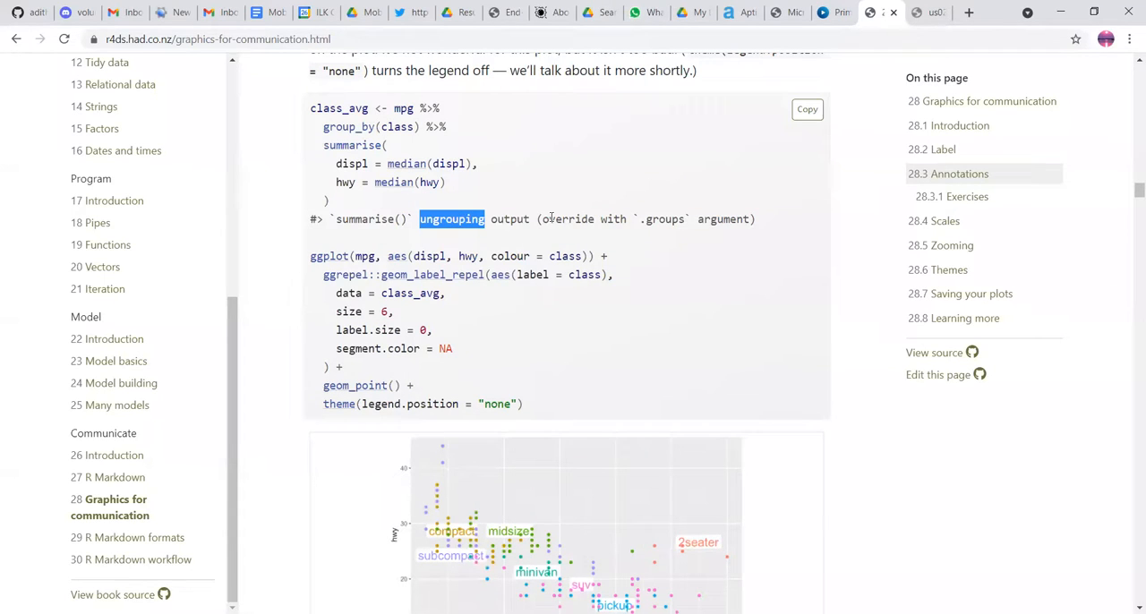
pyautogui.scroll(-3)
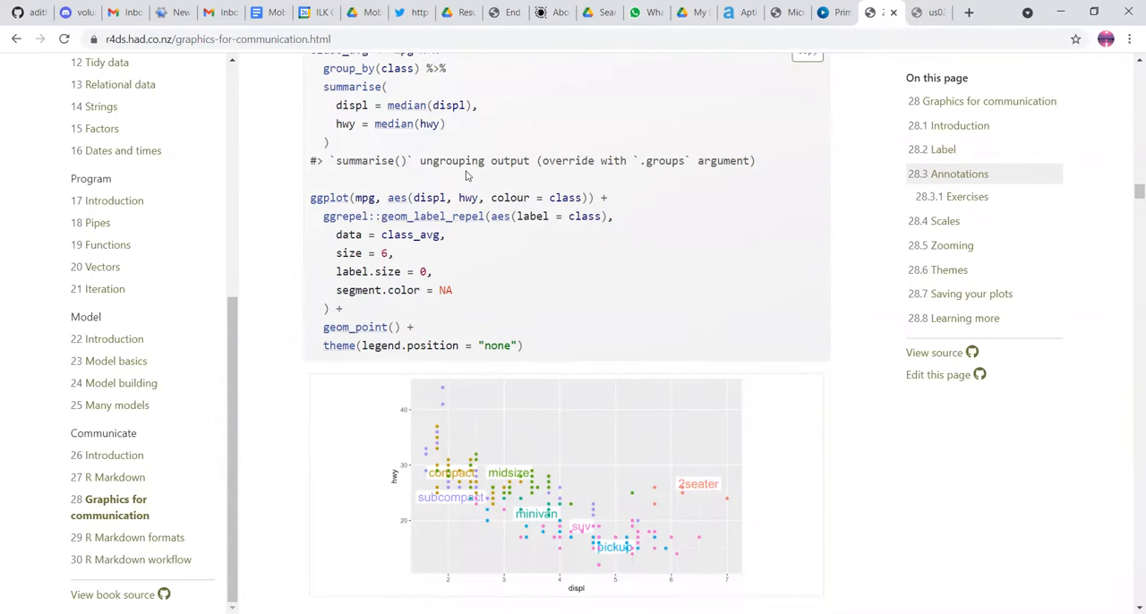
pyautogui.scroll(-3)
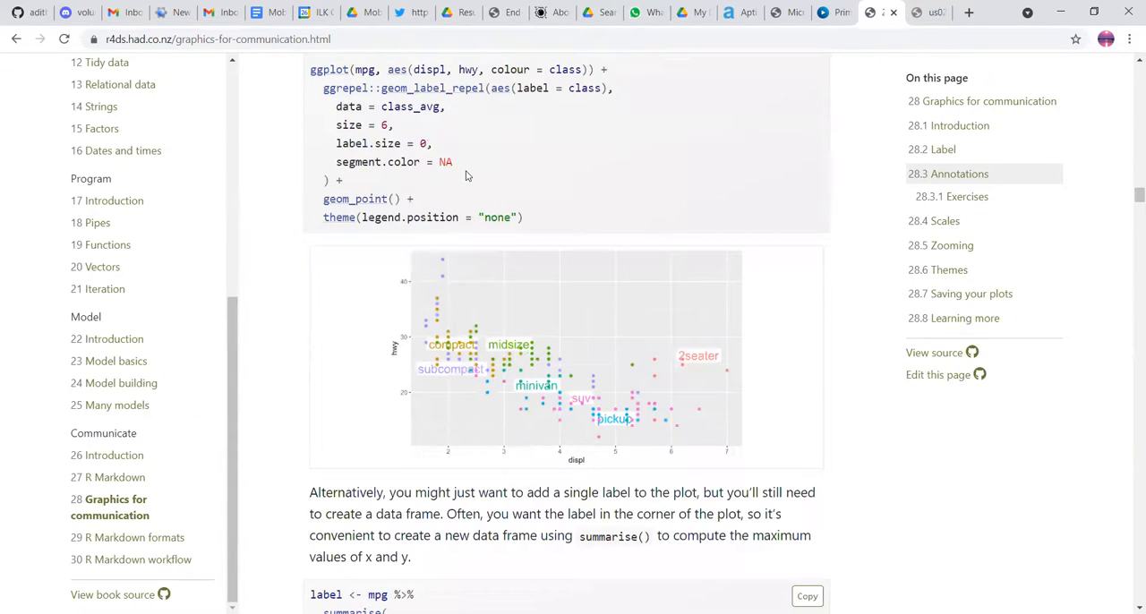
pyautogui.scroll(-3)
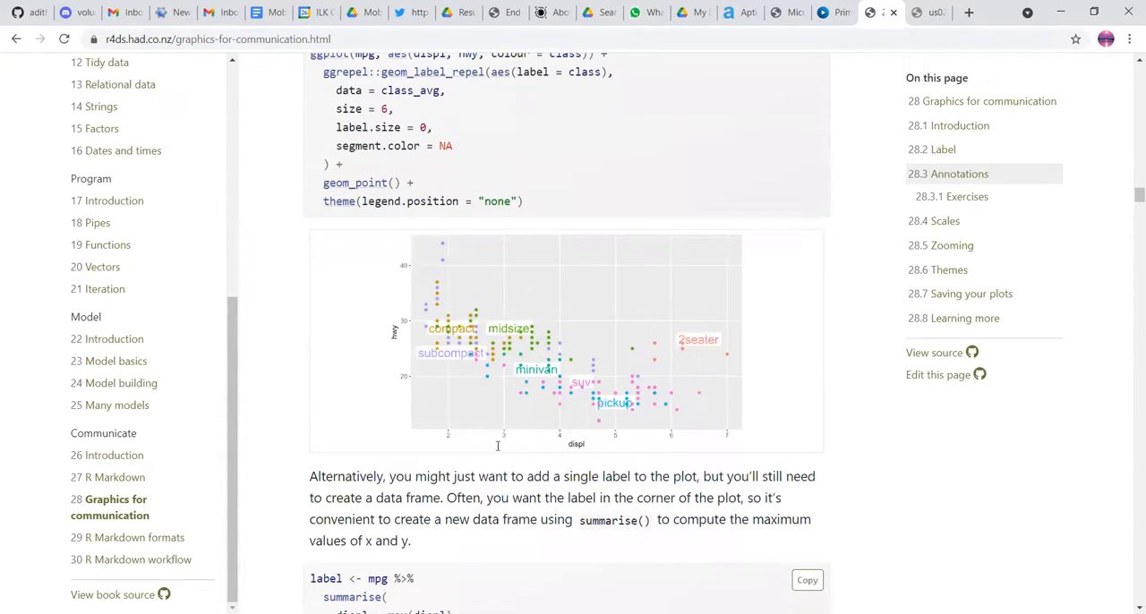
pyautogui.scroll(3)
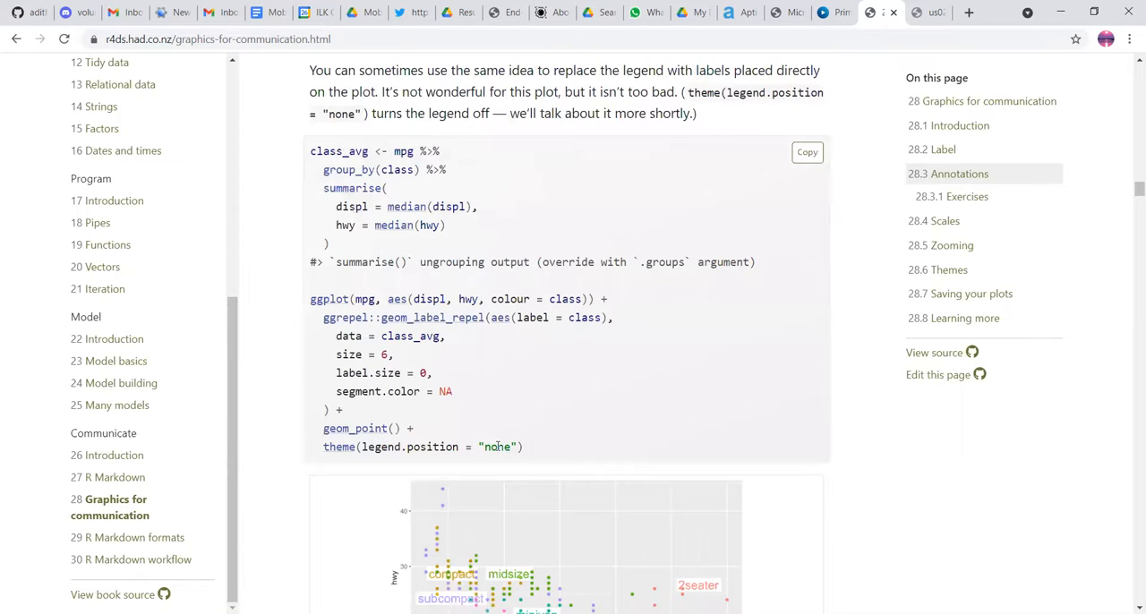
# Step: Select the theme(legend.position = "none") line and view the resulting directly-labelled plot
pyautogui.tripleClick(419, 447)
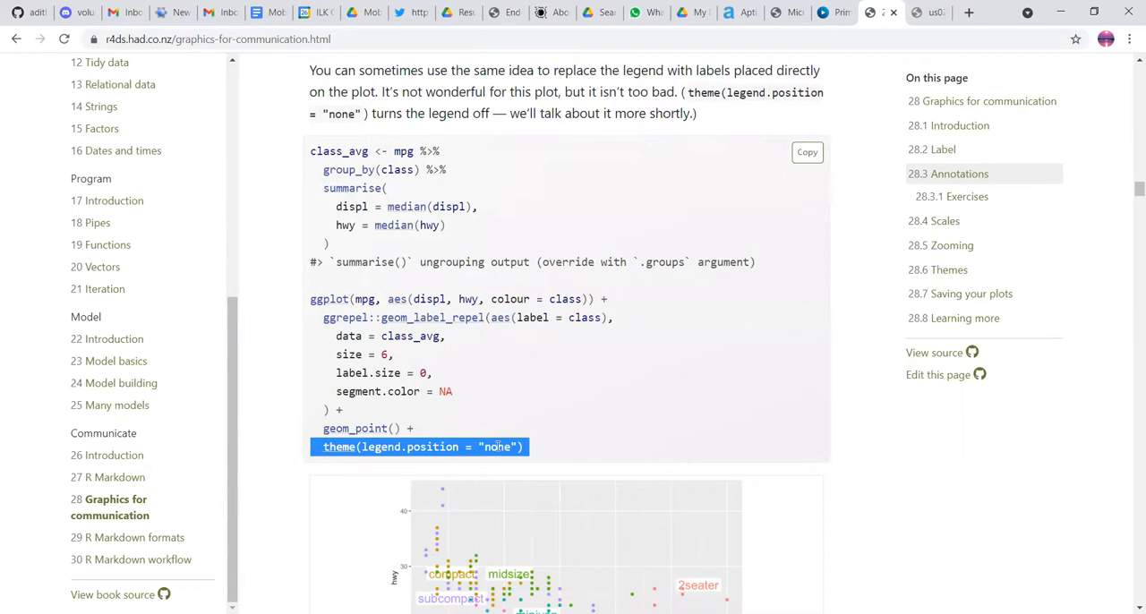
pyautogui.moveTo(602, 279)
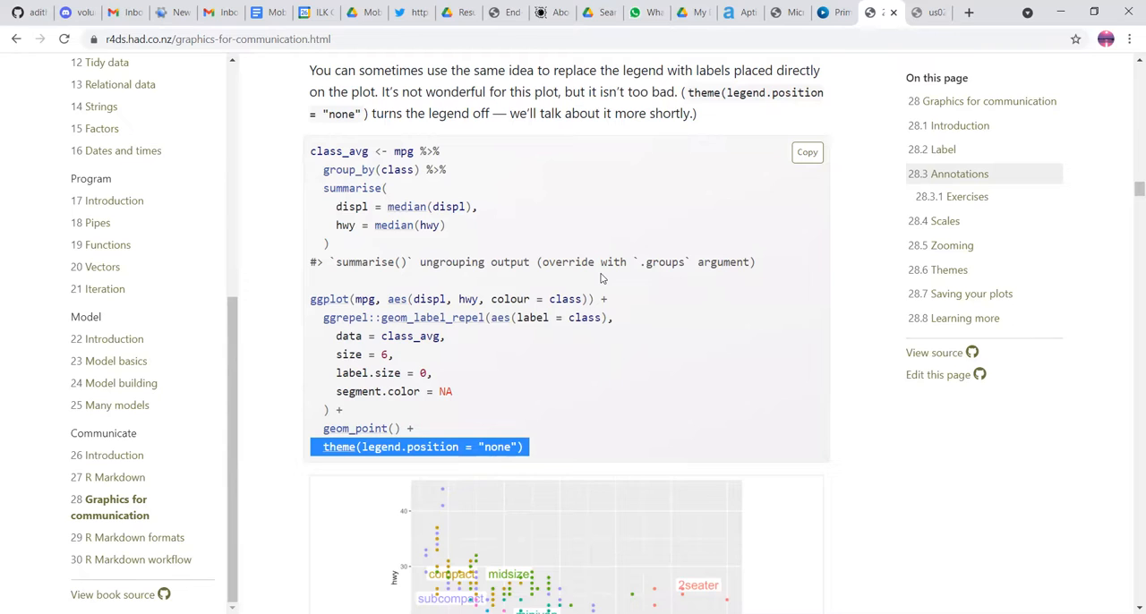
pyautogui.scroll(-3)
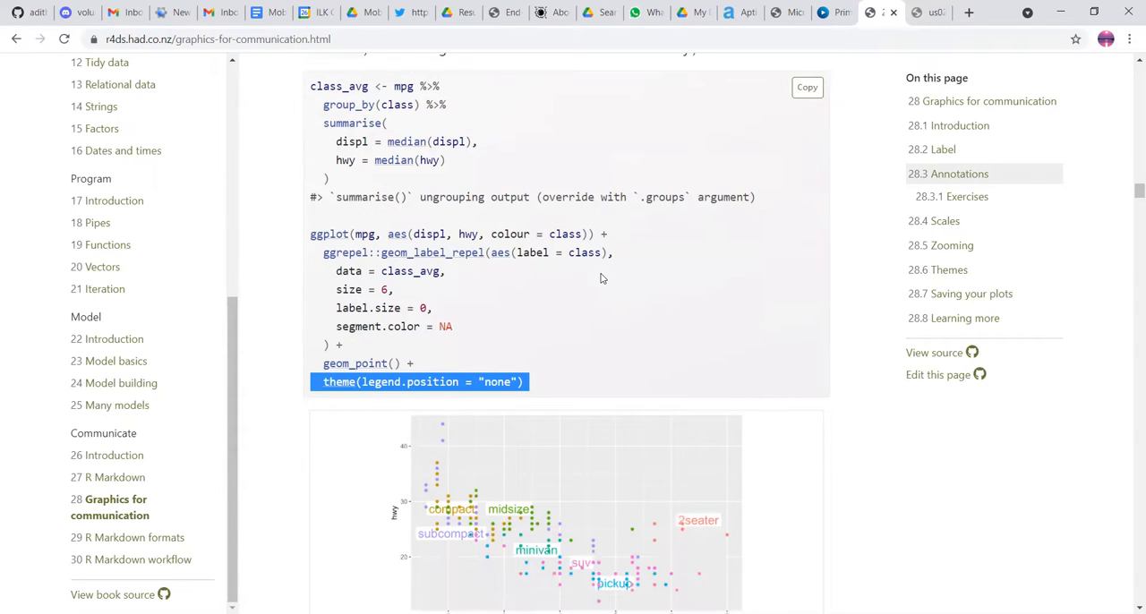
pyautogui.scroll(-3)
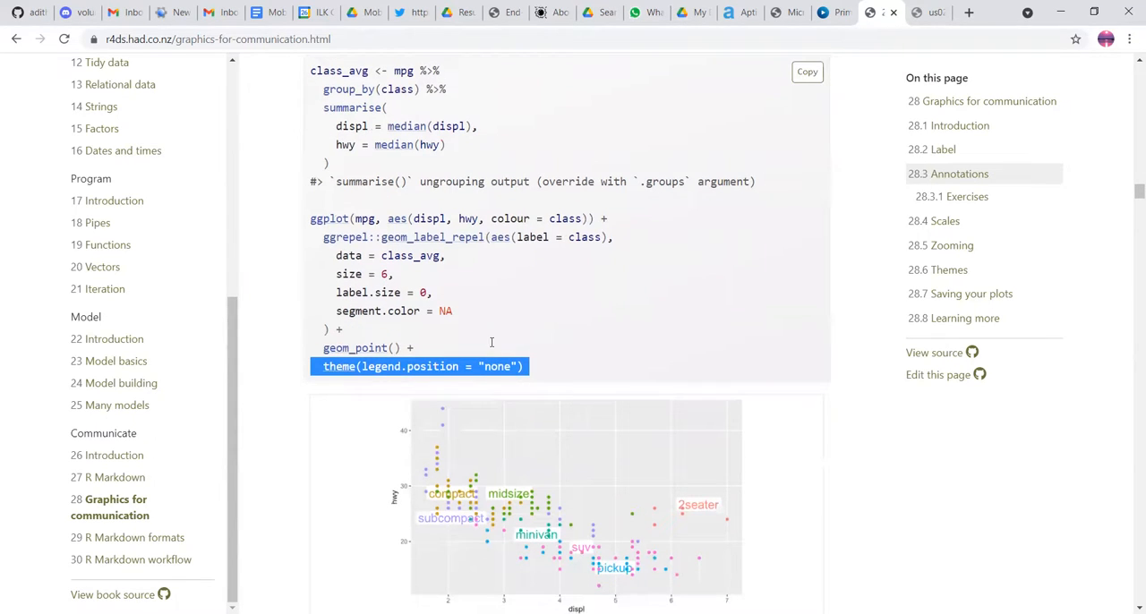
pyautogui.scroll(-3)
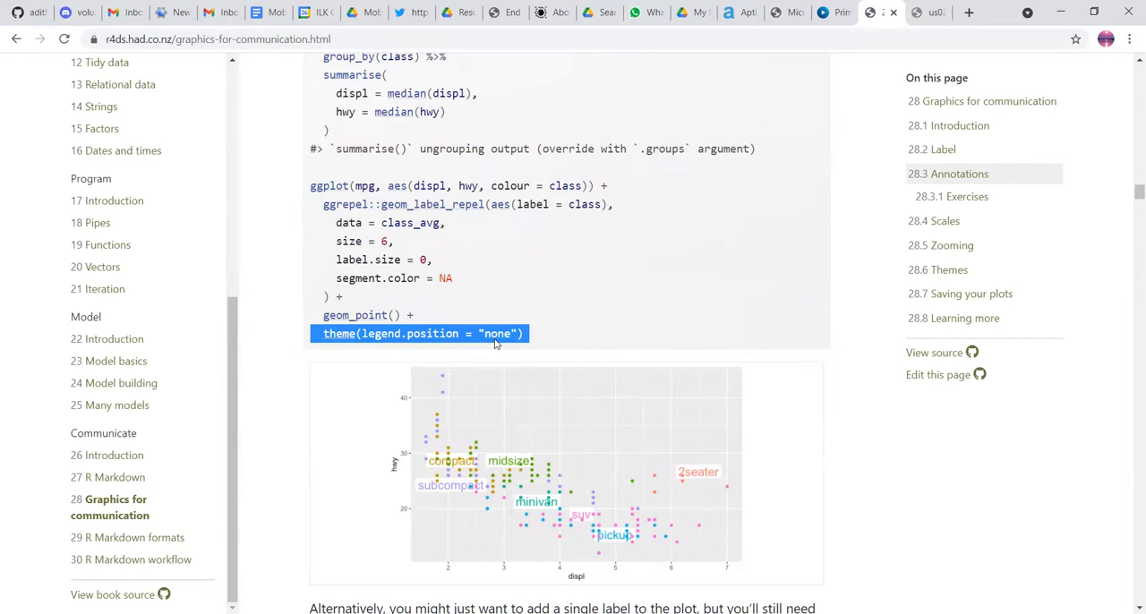
pyautogui.moveTo(601, 419)
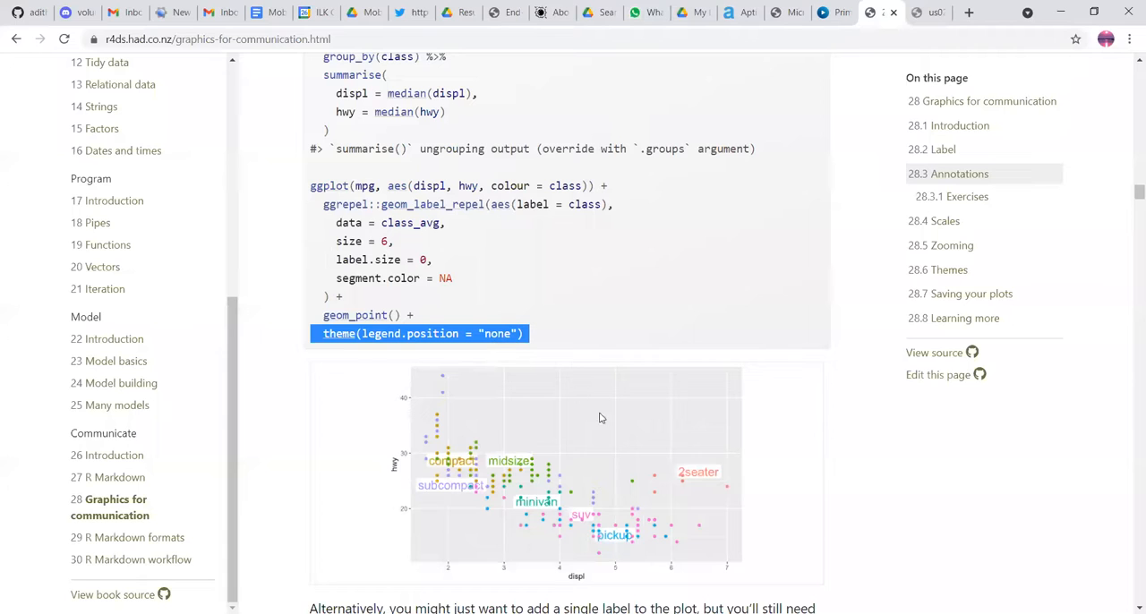
# Step: Reach the single corner-label example and point out 'label' in geom_text() and in summarise()
pyautogui.scroll(-3)
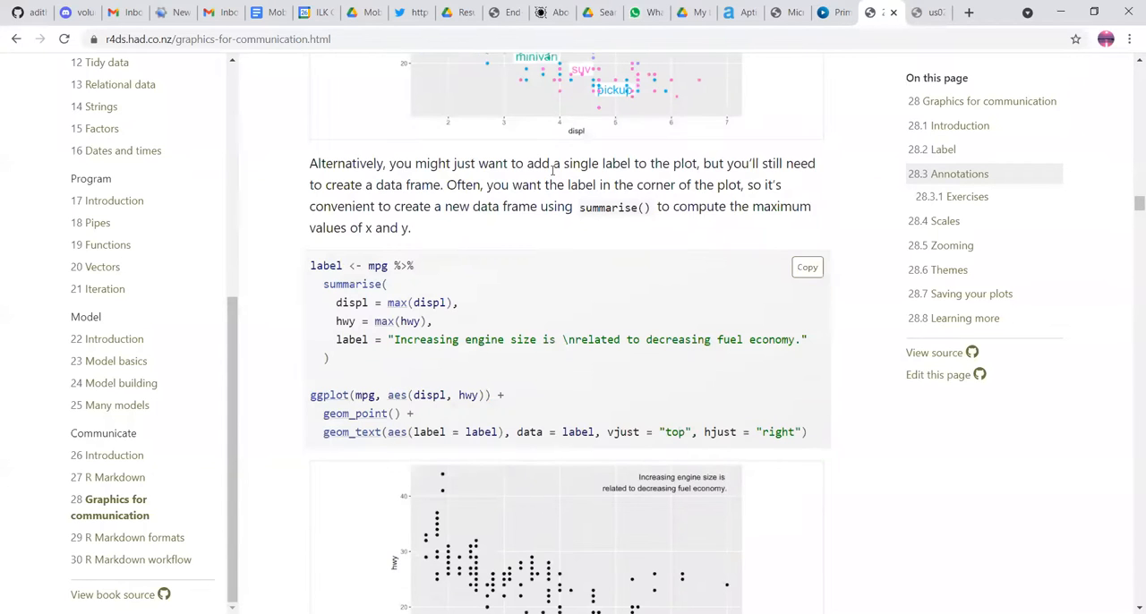
pyautogui.scroll(-3)
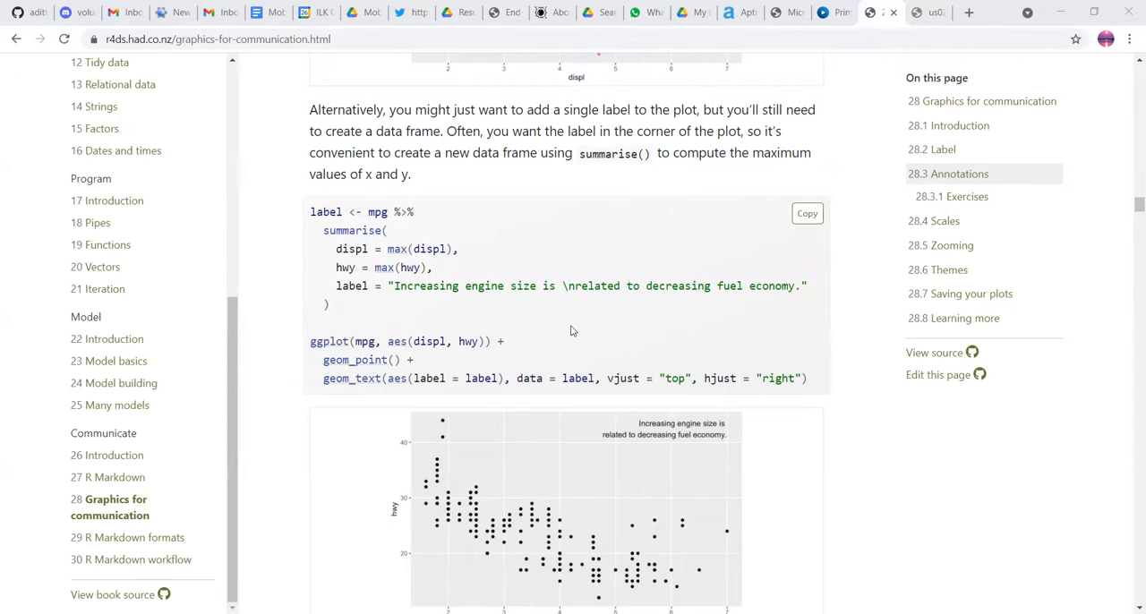
pyautogui.moveTo(640, 337)
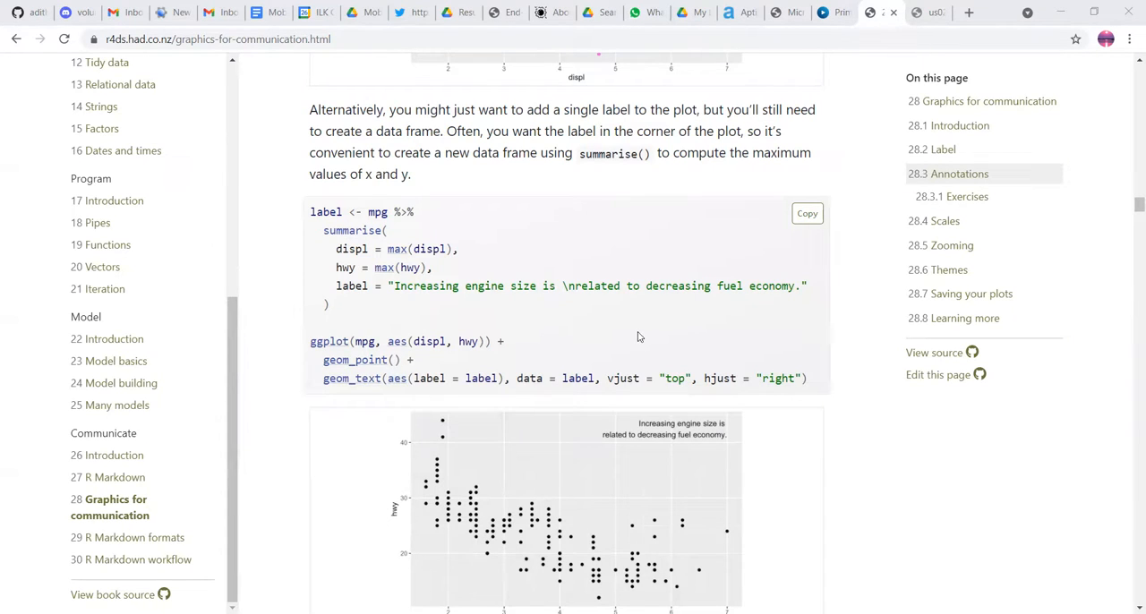
pyautogui.scroll(-3)
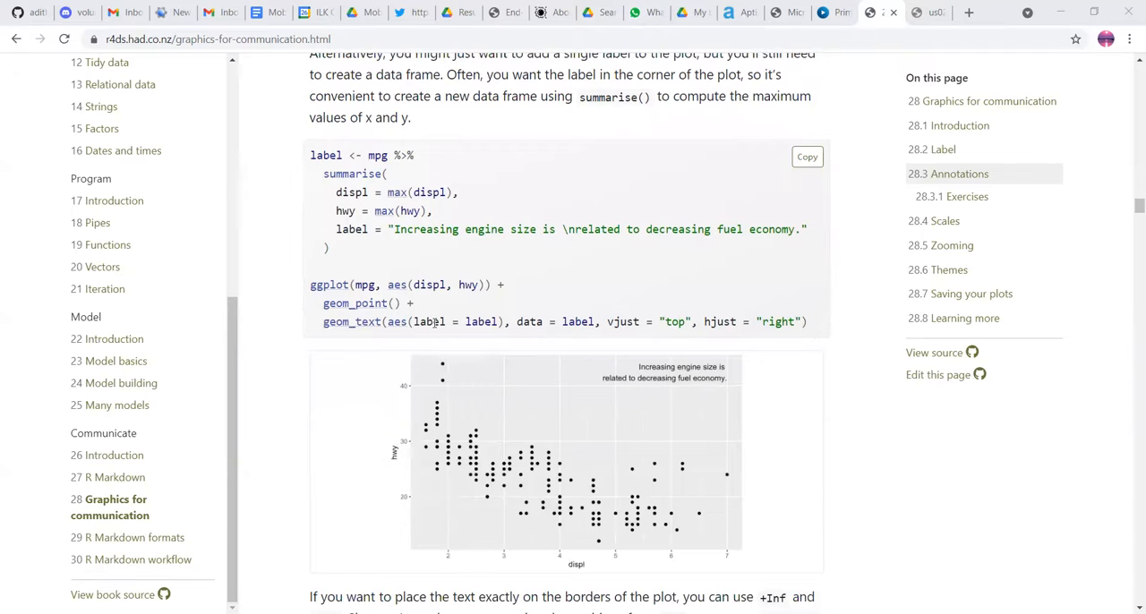
pyautogui.doubleClick(480, 322)
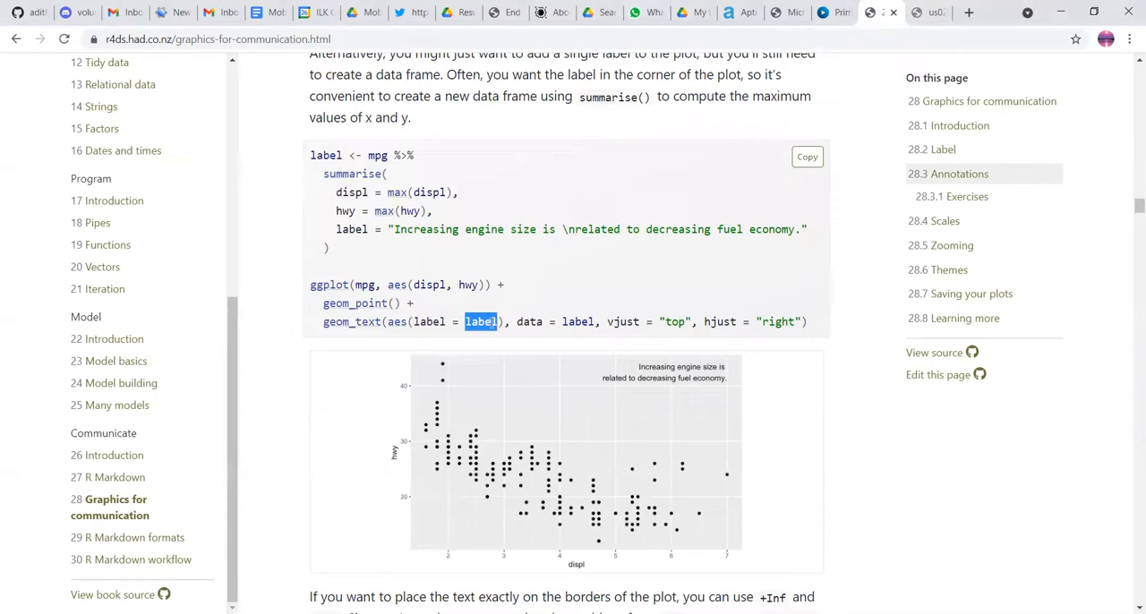
pyautogui.doubleClick(351, 229)
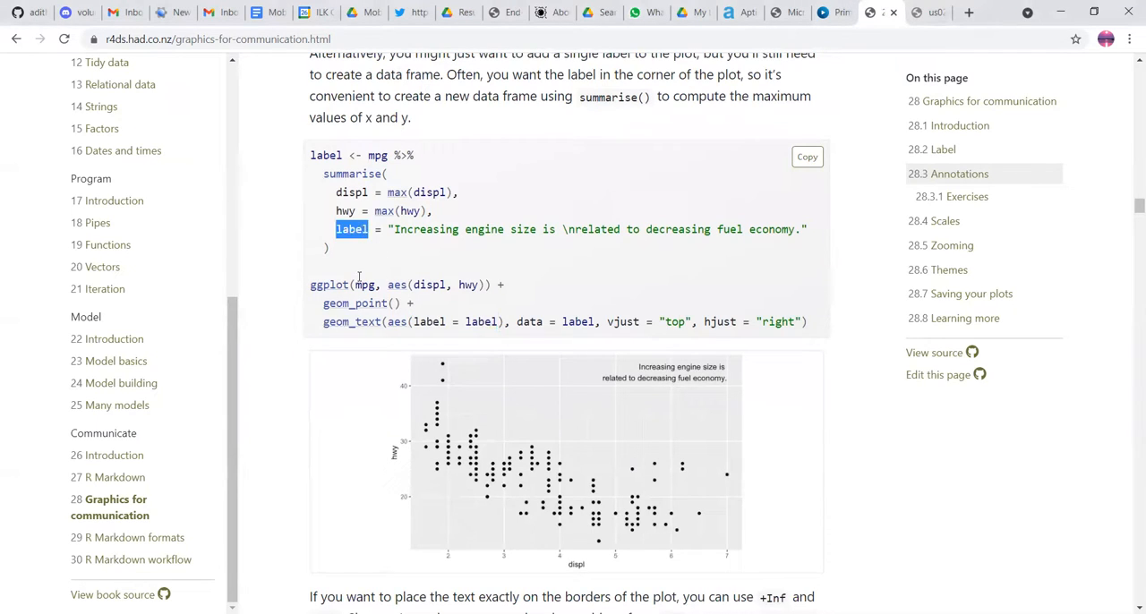
pyautogui.moveTo(454, 281)
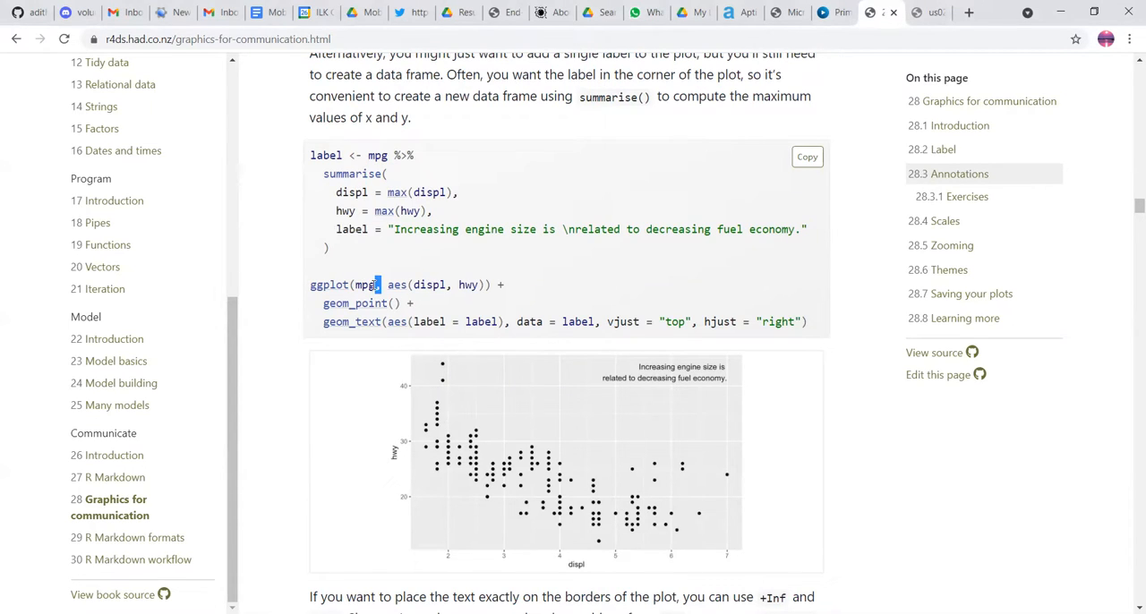
pyautogui.moveTo(451, 302)
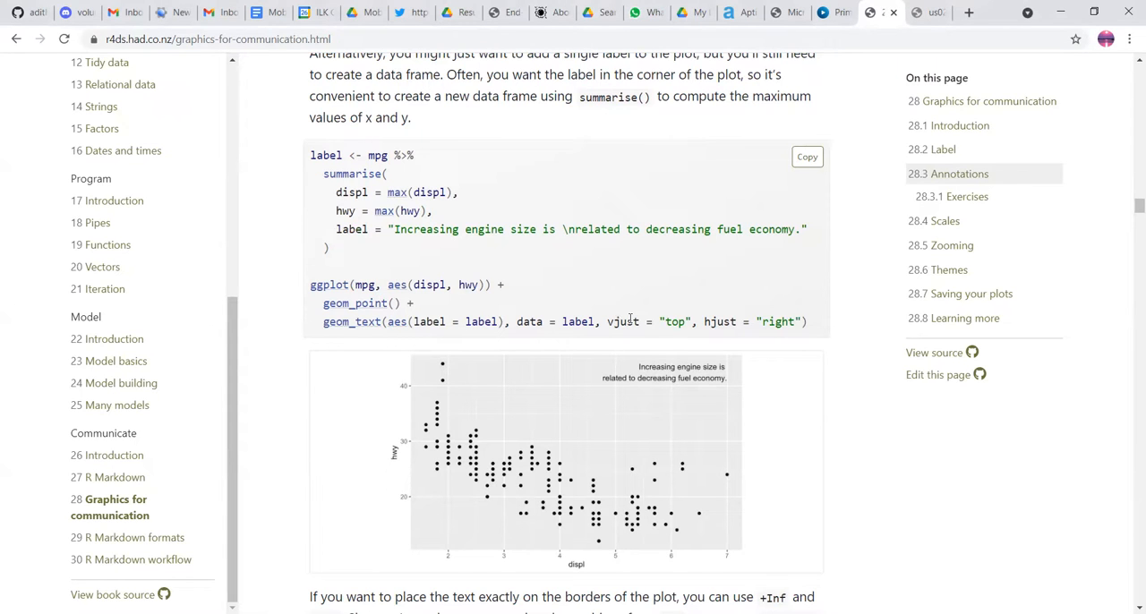
# Step: Reach the tibble() example placing the label at the border and point out displ = Inf
pyautogui.scroll(-3)
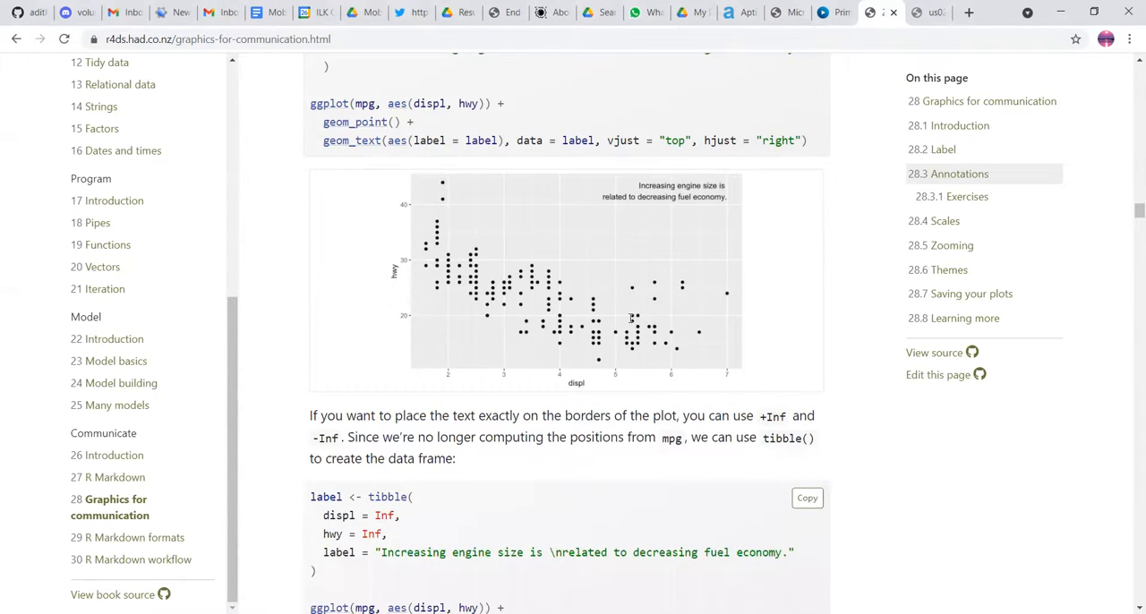
pyautogui.scroll(-3)
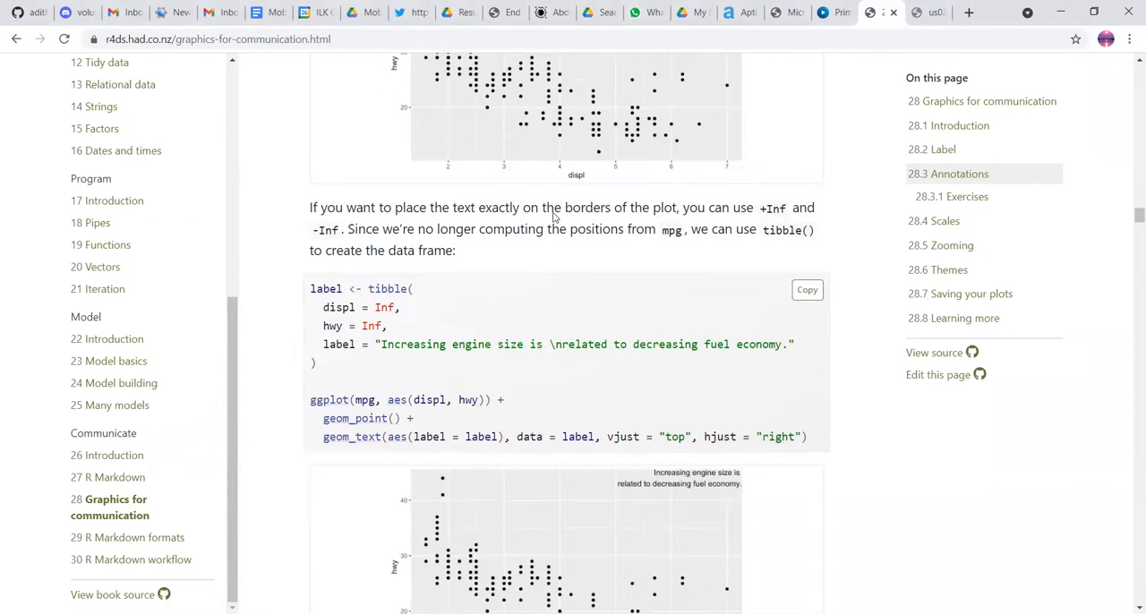
pyautogui.scroll(-3)
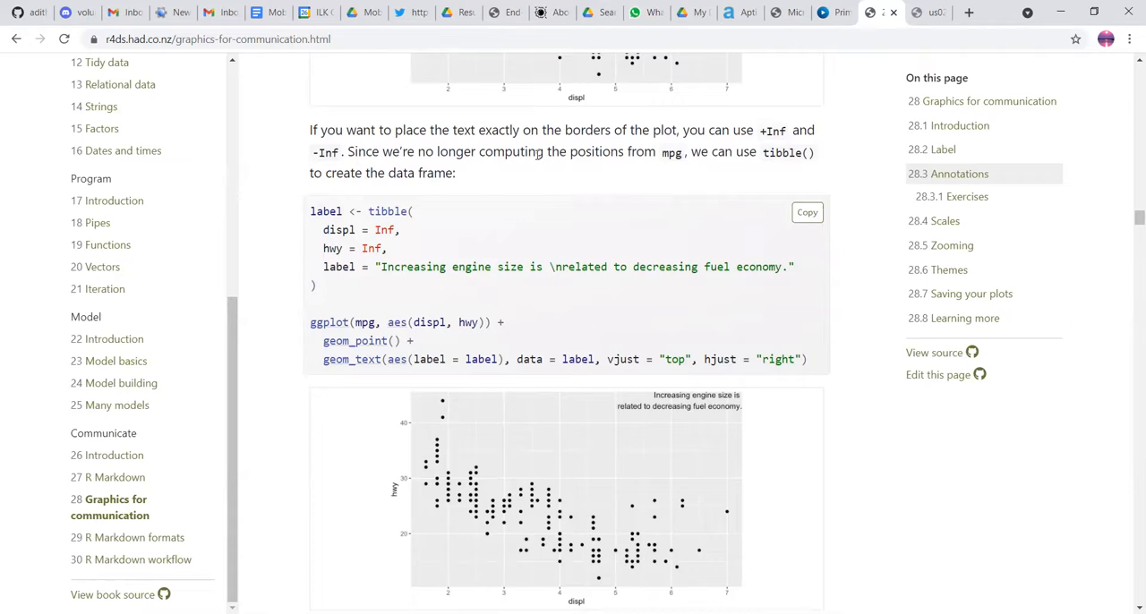
pyautogui.moveTo(439, 209)
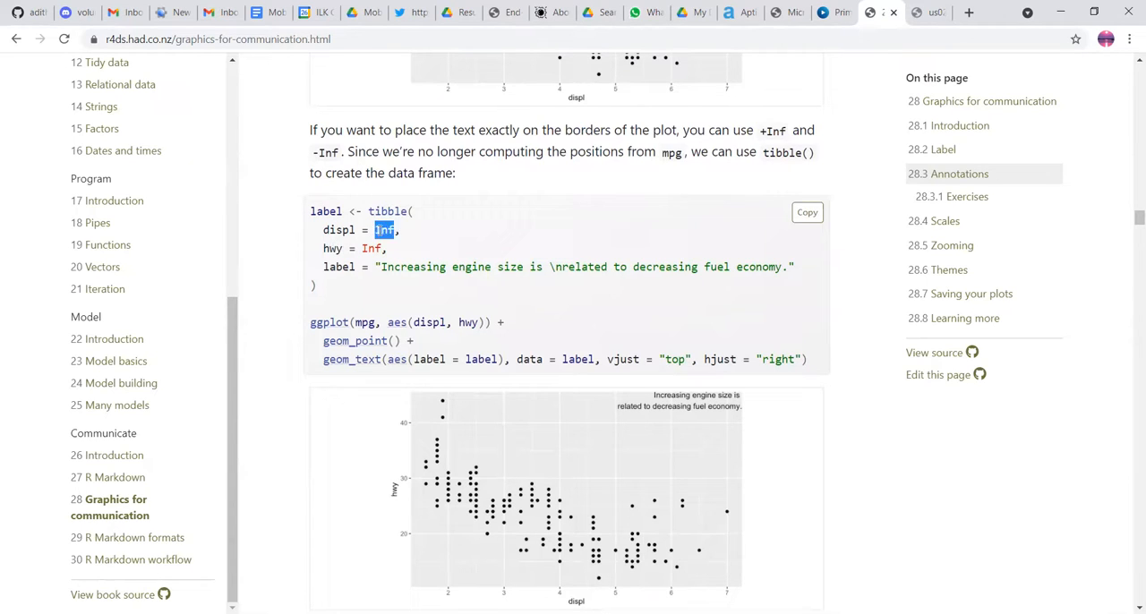
pyautogui.doubleClick(371, 247)
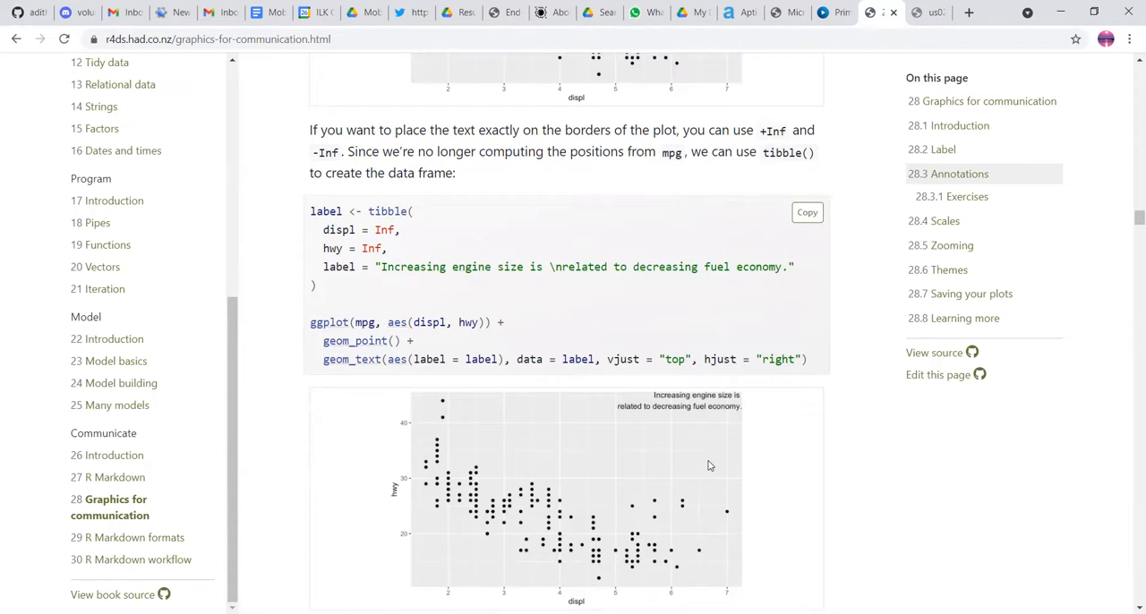
# Step: Read the hjust/vjust explanation, emphasising 'automatically', down to the other annotation geoms
pyautogui.scroll(-3)
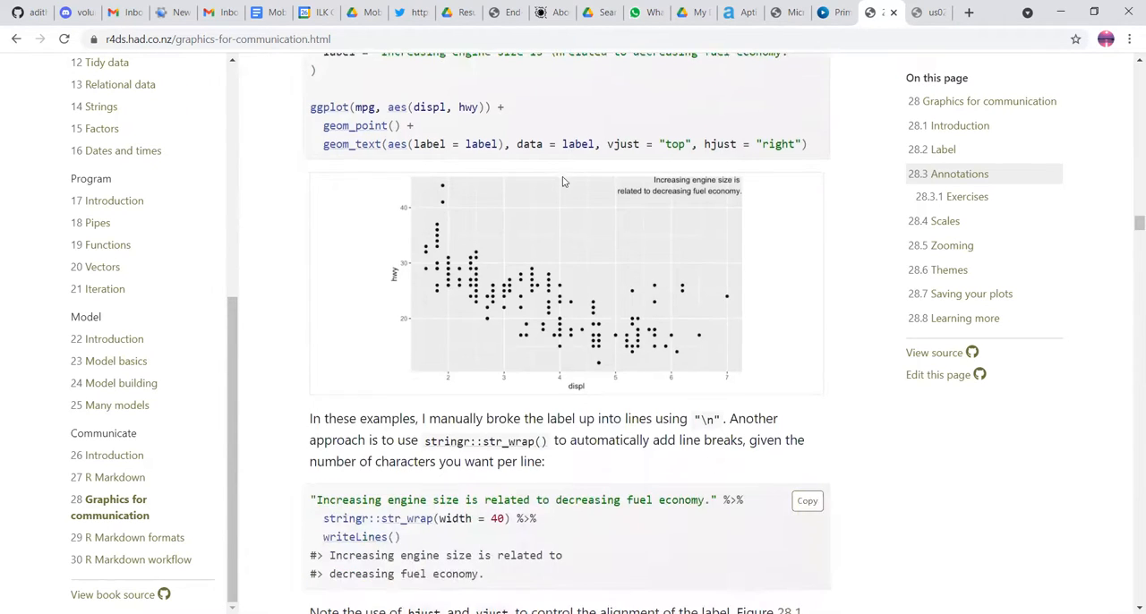
pyautogui.scroll(-3)
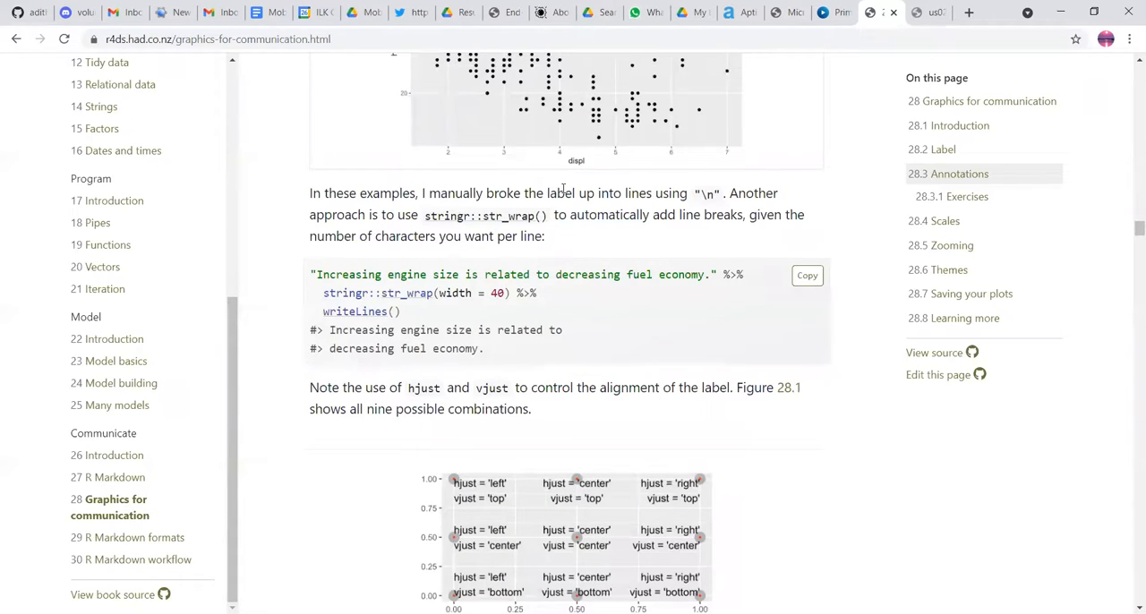
pyautogui.doubleClick(559, 191)
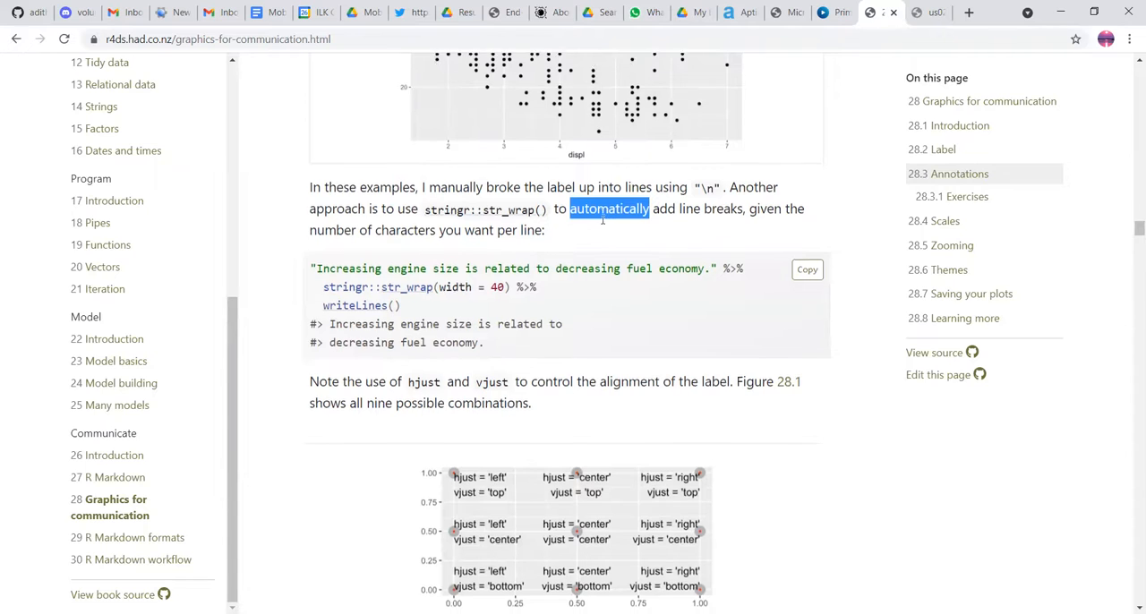
pyautogui.scroll(-3)
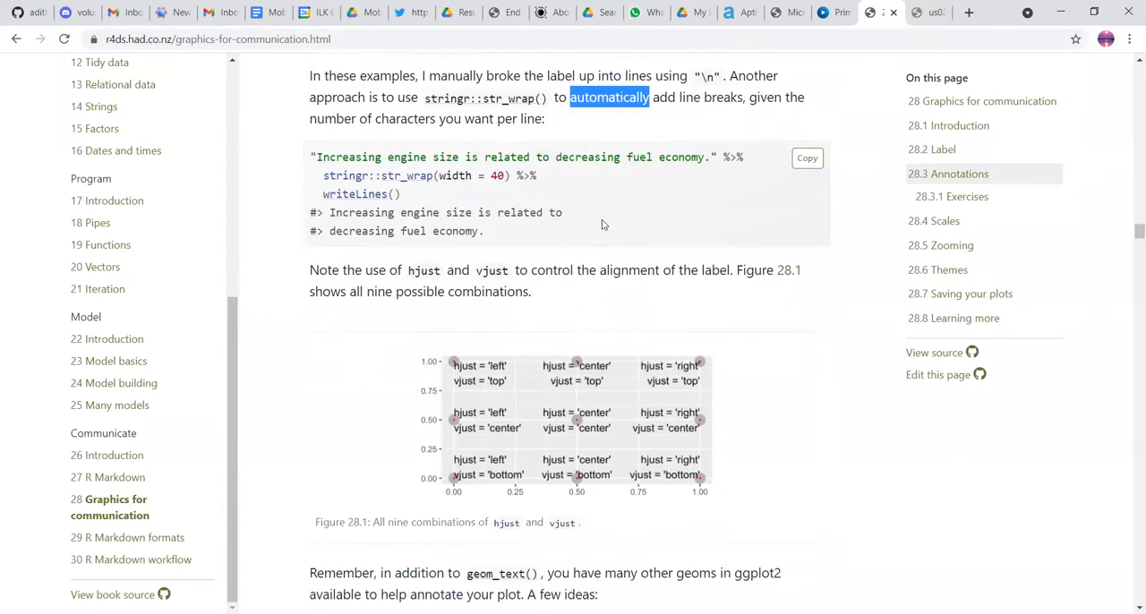
pyautogui.scroll(-3)
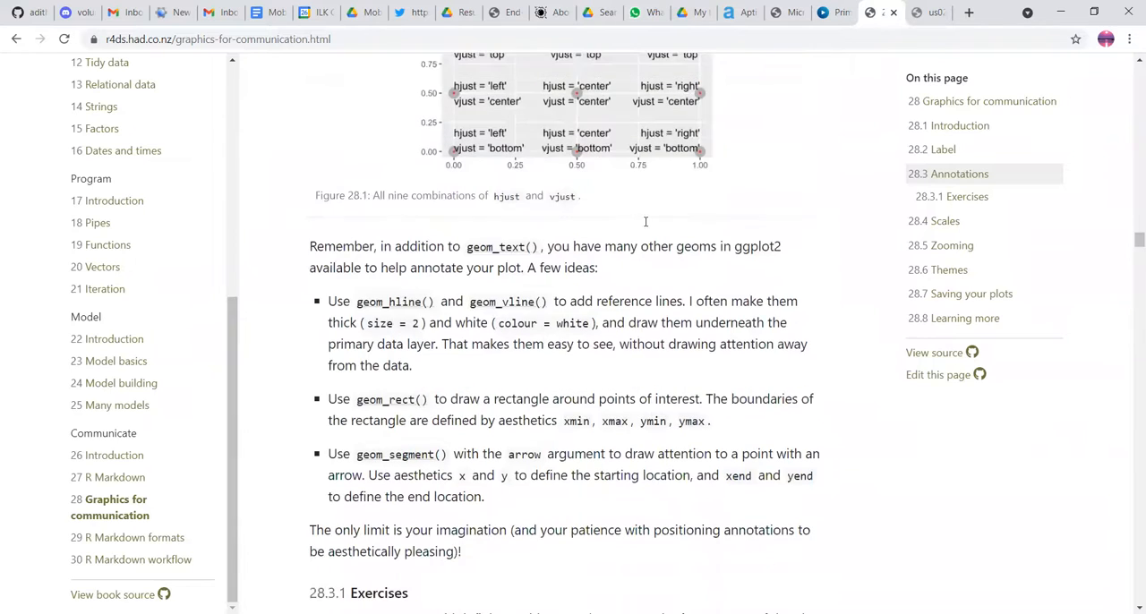
pyautogui.scroll(-3)
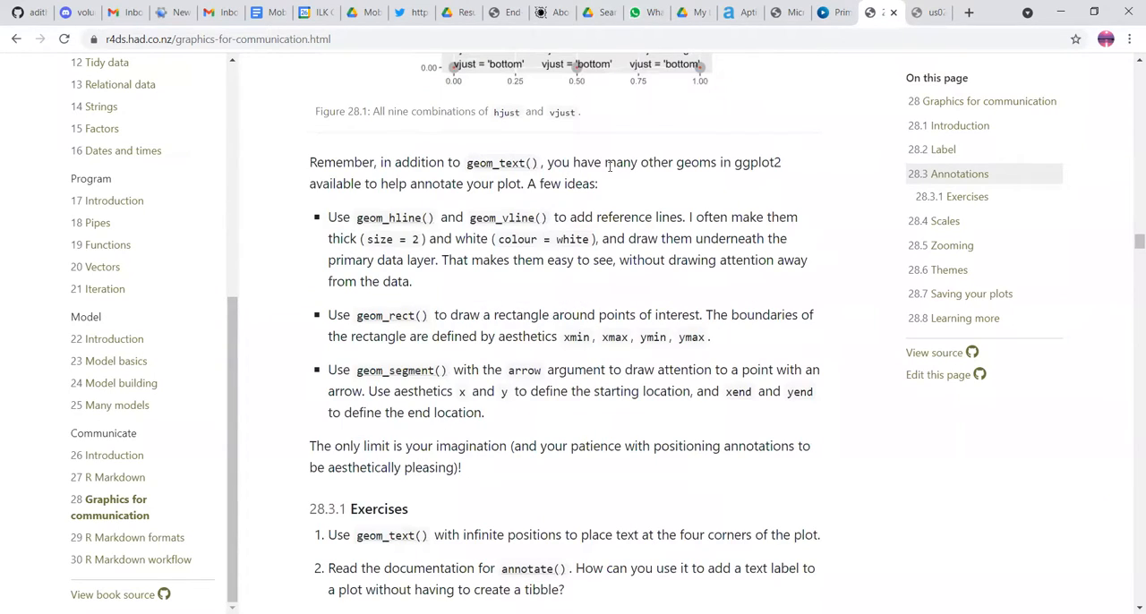
# Step: Highlight the other-geoms sentence, read the geom_hline/geom_rect/geom_segment bullets and reach the 28.3.1 Exercises
pyautogui.moveTo(606, 163); pyautogui.dragTo(599, 183)
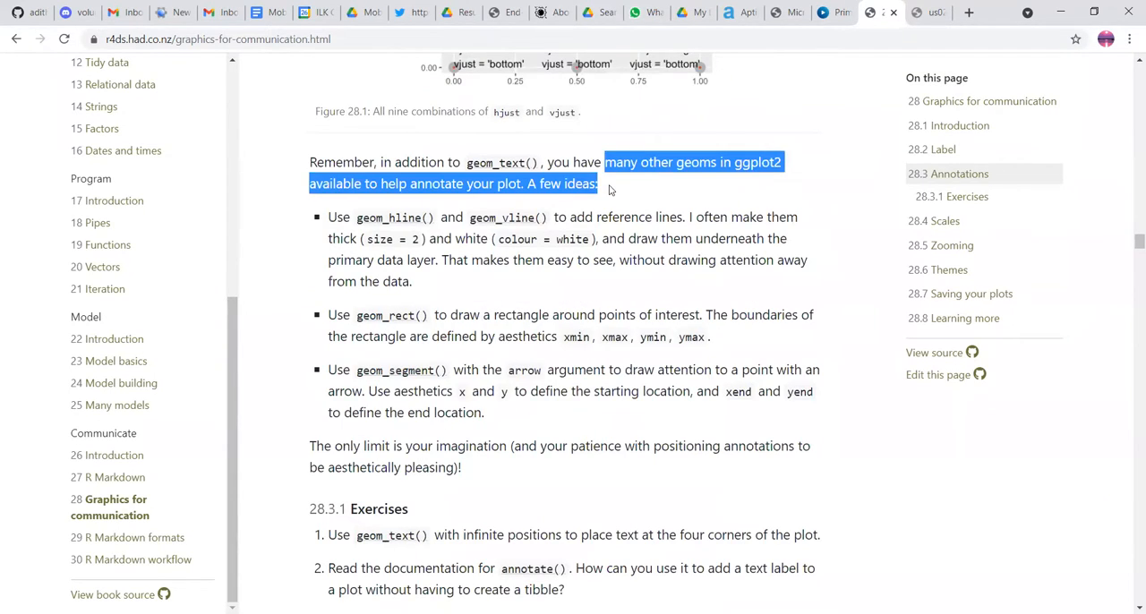
pyautogui.click(613, 190)
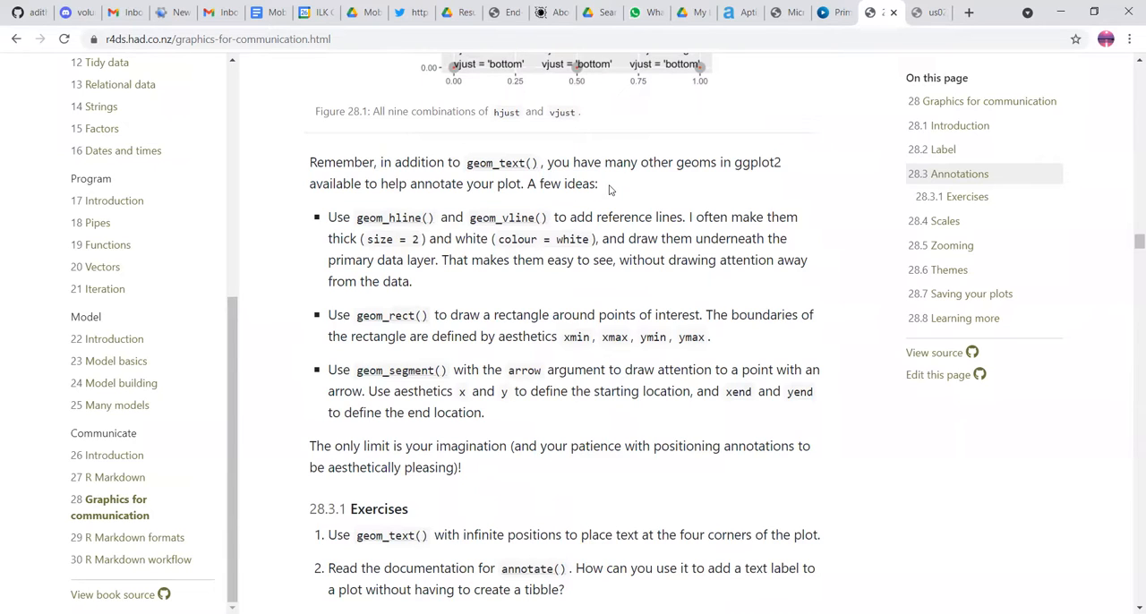
pyautogui.moveTo(405, 213)
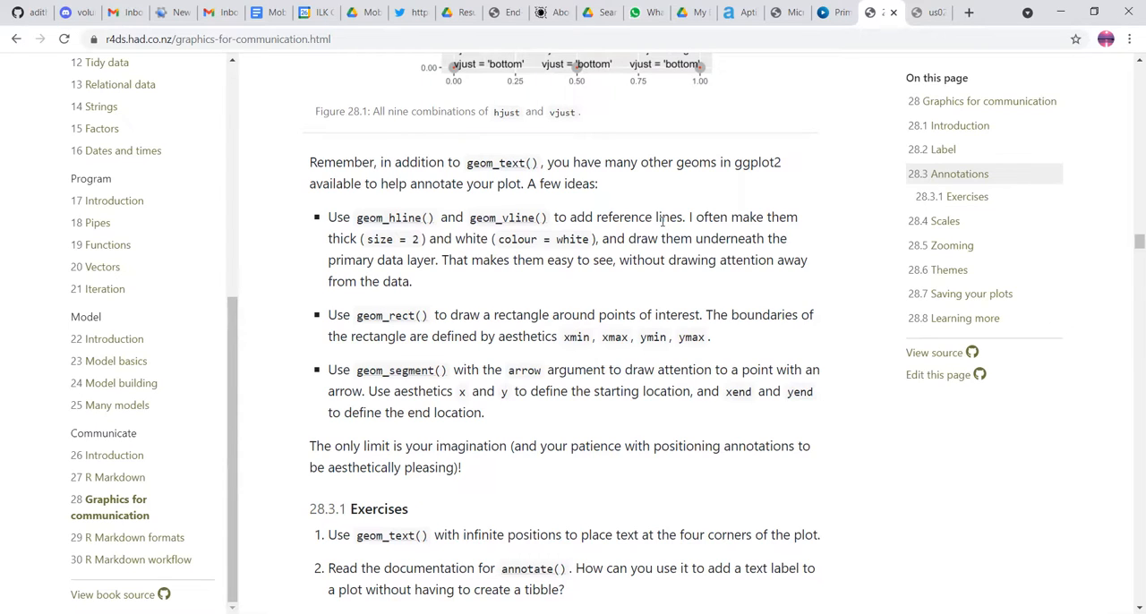
pyautogui.moveTo(480, 313)
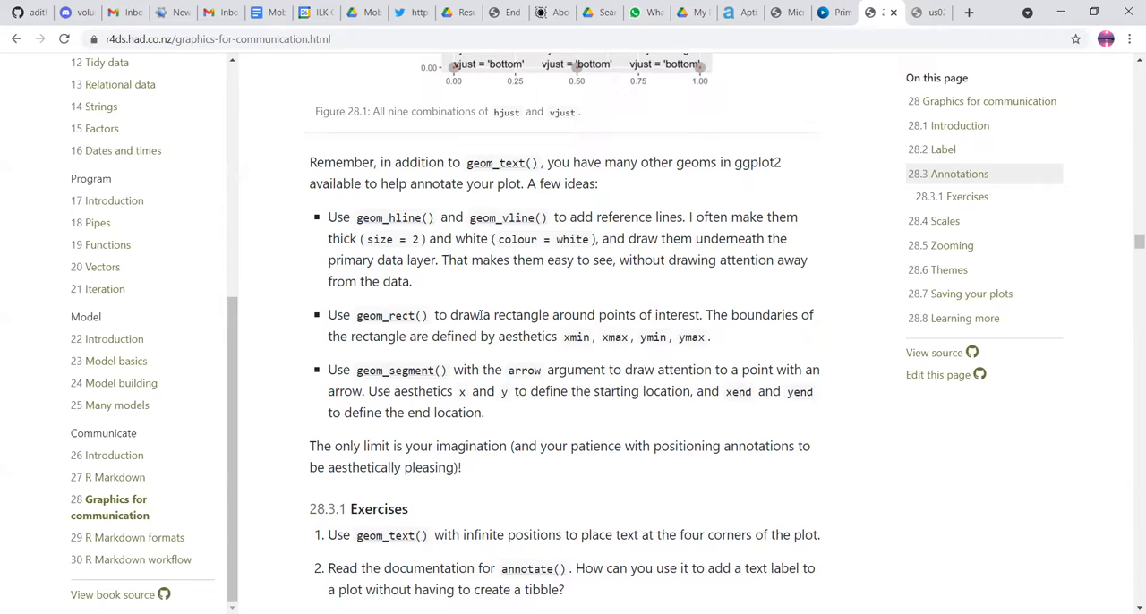
pyautogui.scroll(-3)
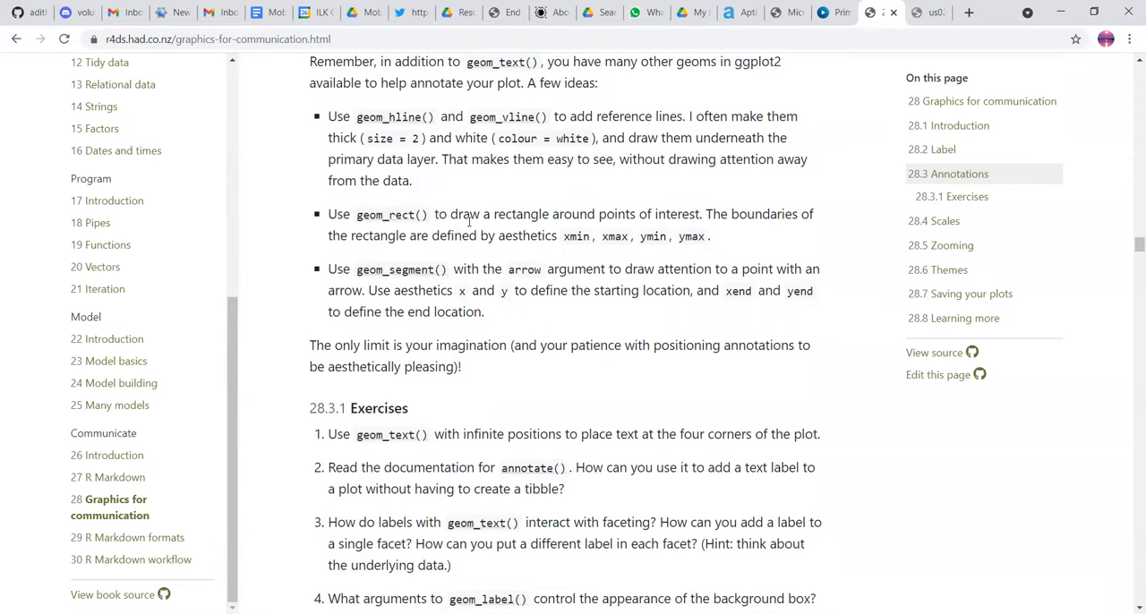
pyautogui.moveTo(609, 285)
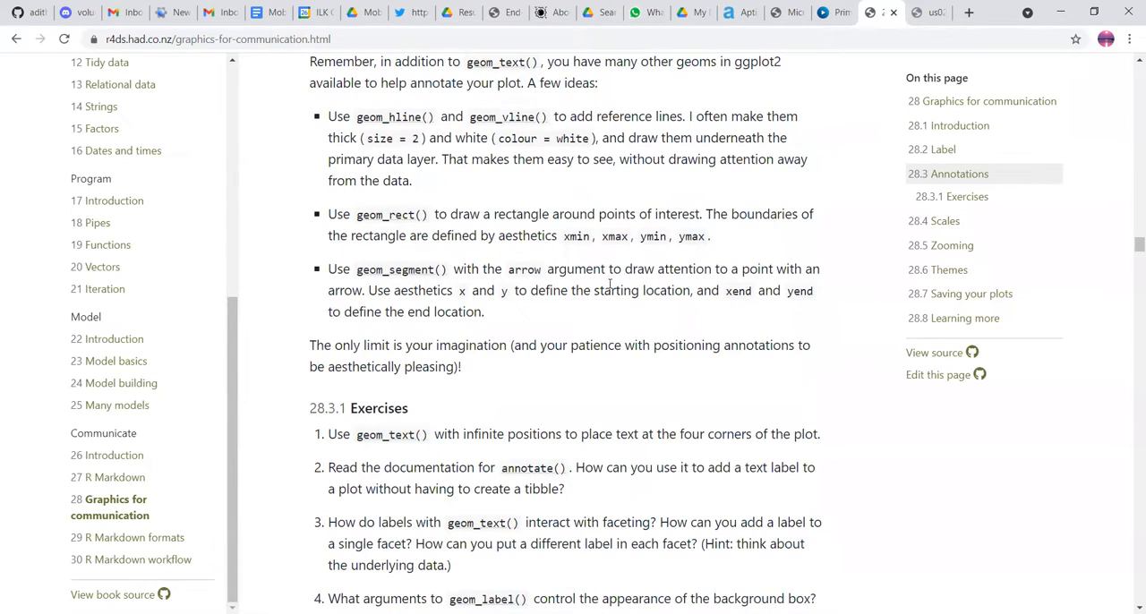
pyautogui.moveTo(328, 268); pyautogui.dragTo(483, 311)
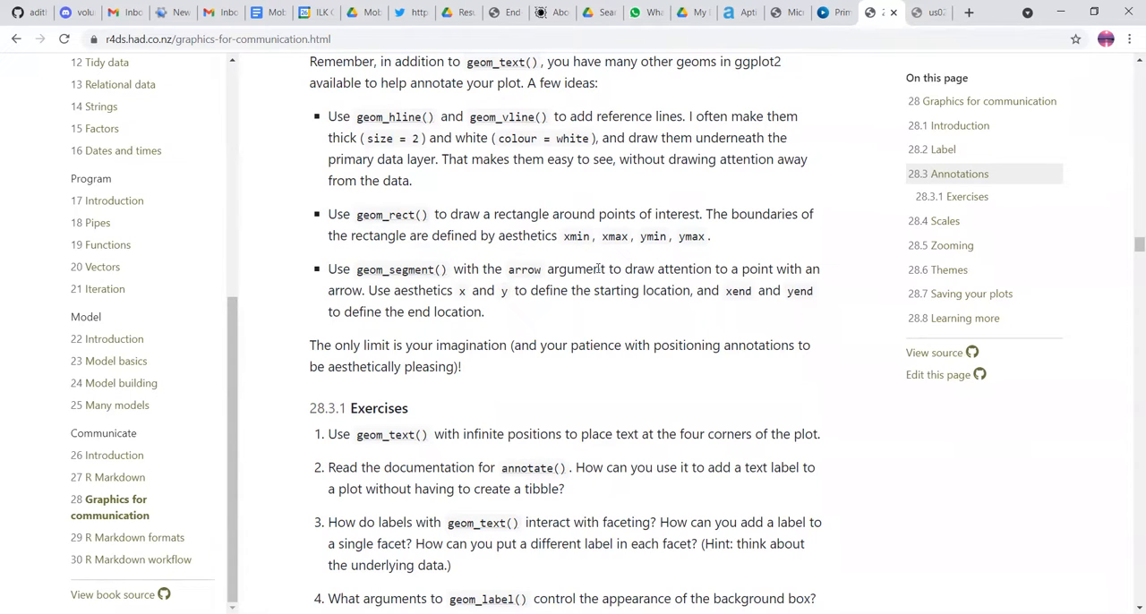
pyautogui.moveTo(616, 299)
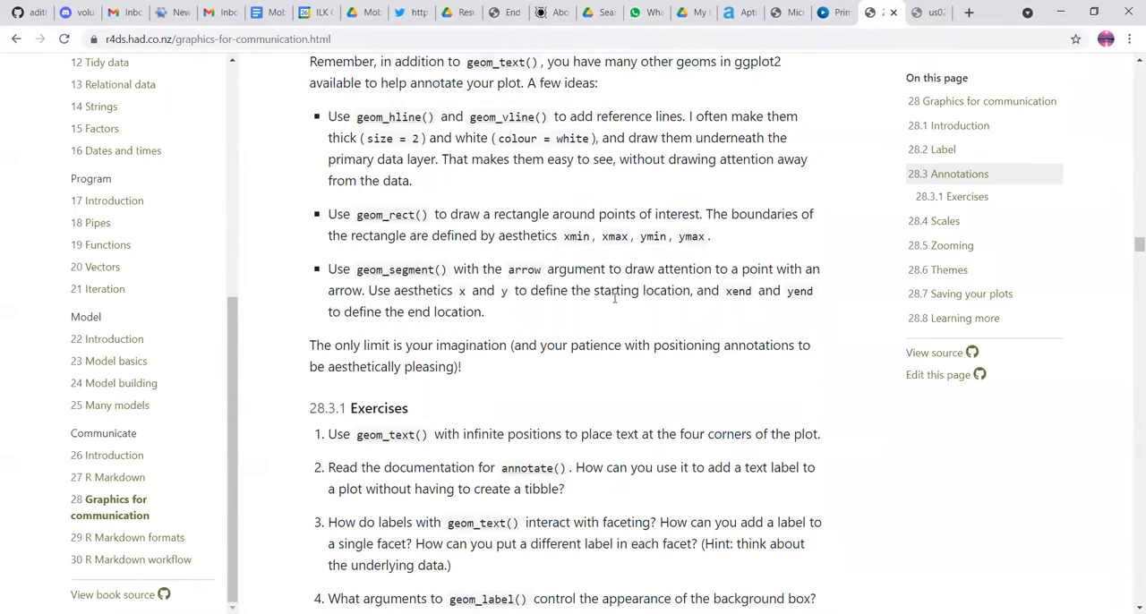
pyautogui.scroll(-3)
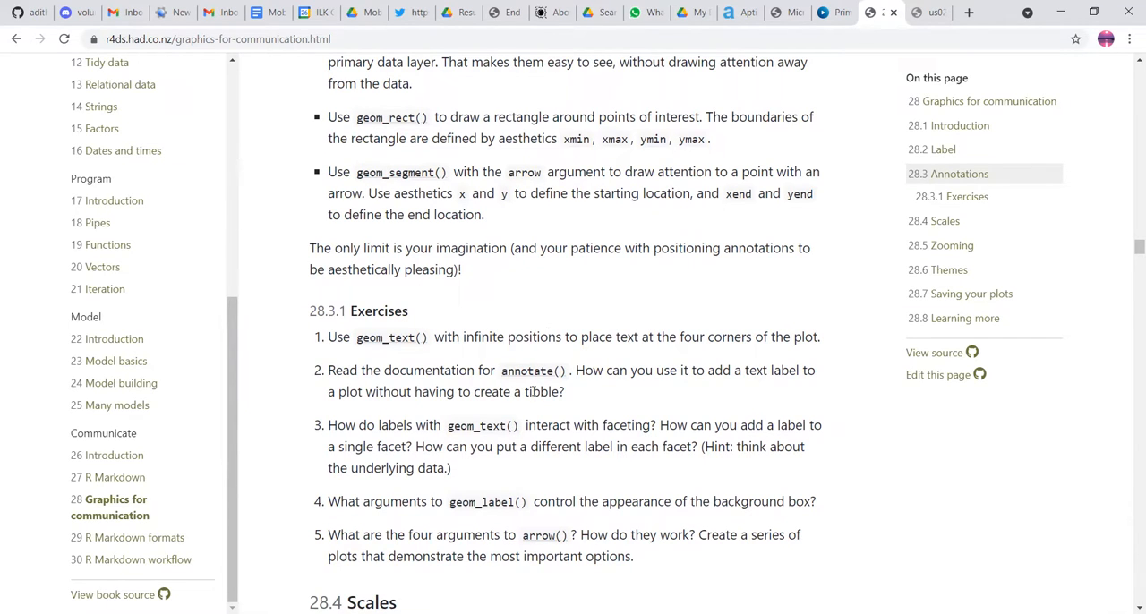
# Step: Read past the annotation exercises into 28.4 Scales and its default-scales ggplot code, selecting a word there
pyautogui.scroll(-3)
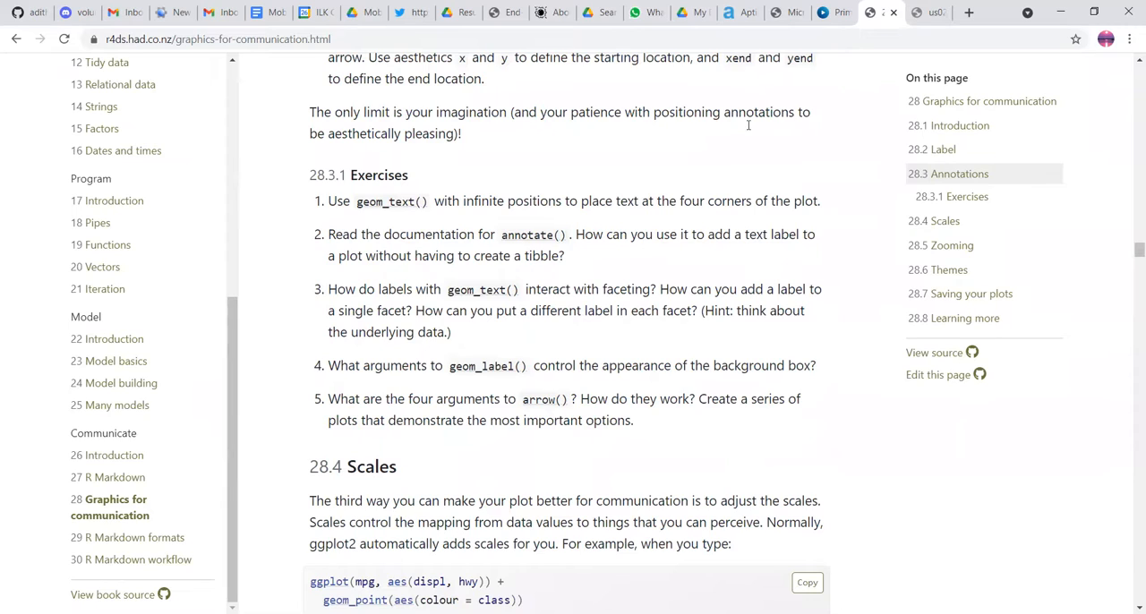
pyautogui.moveTo(777, 90)
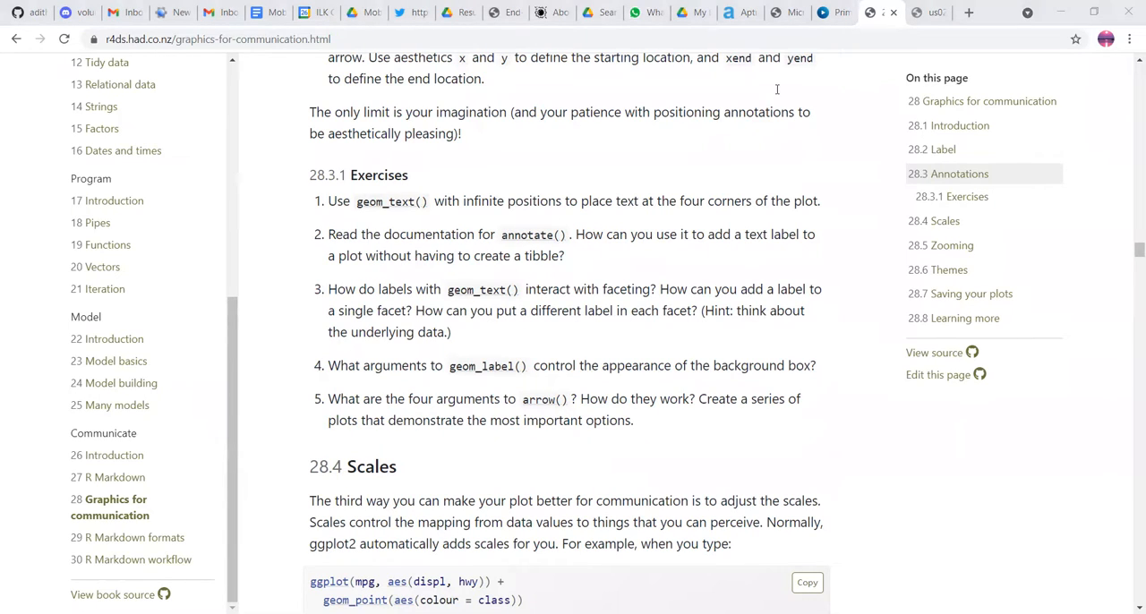
pyautogui.moveTo(681, 197)
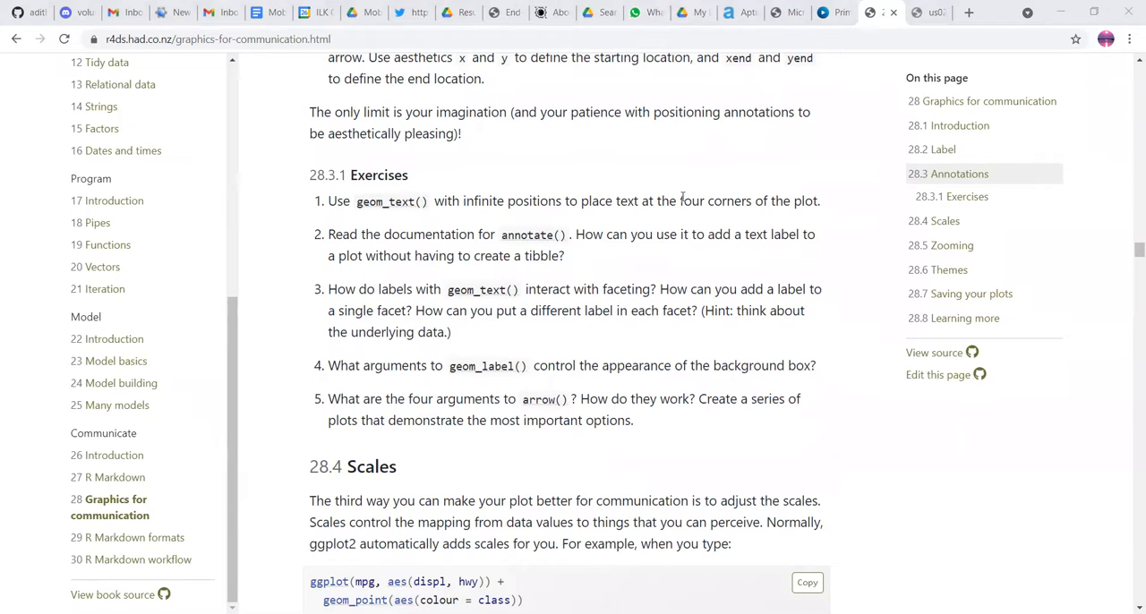
pyautogui.moveTo(686, 281)
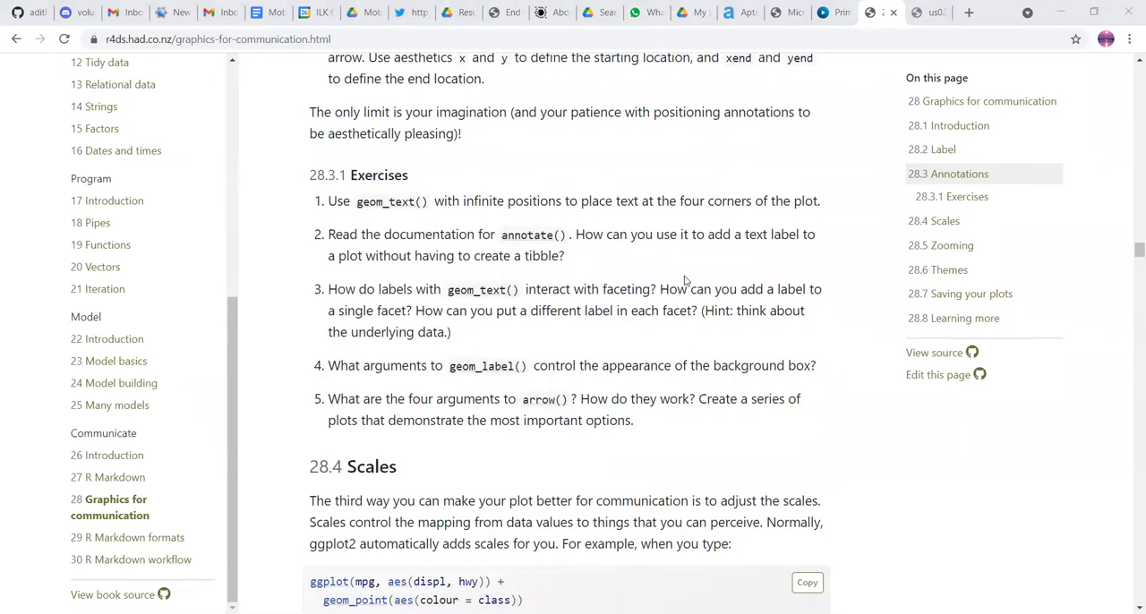
pyautogui.scroll(-3)
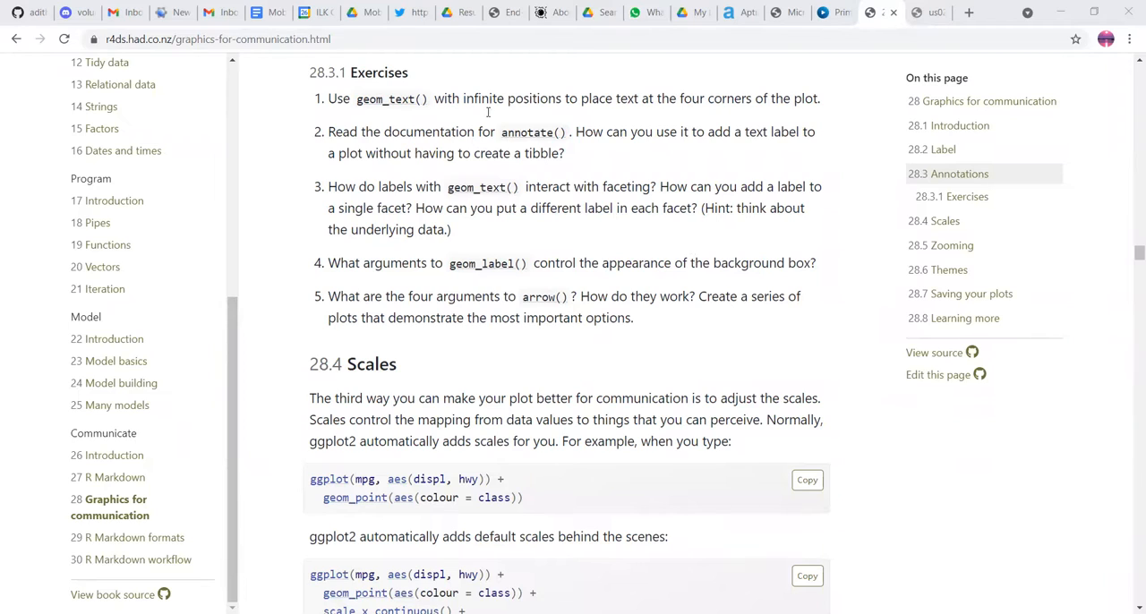
pyautogui.moveTo(592, 183)
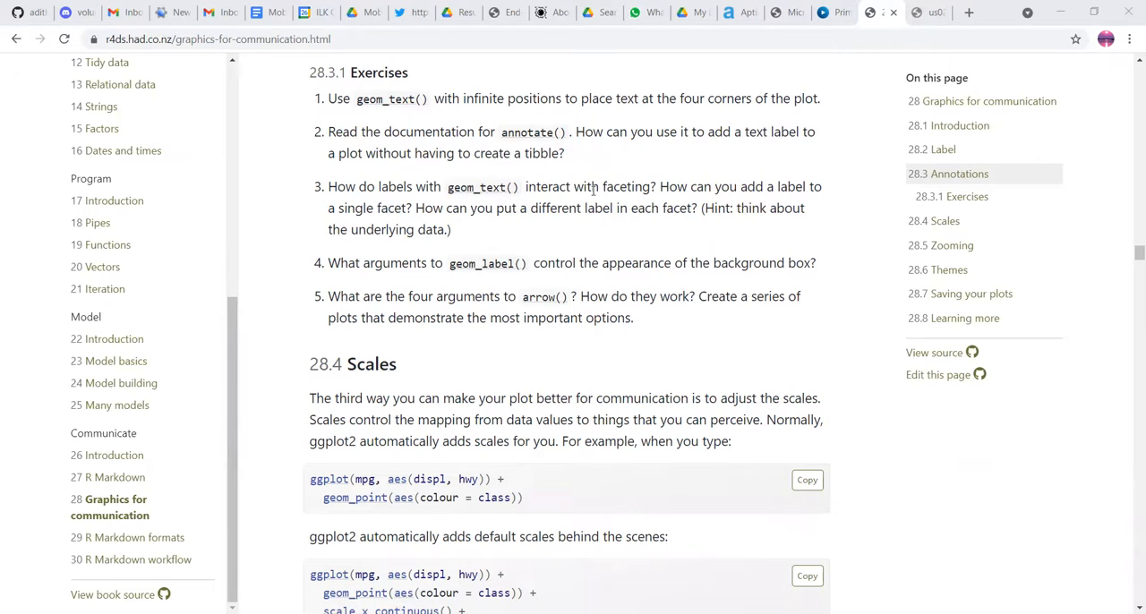
pyautogui.moveTo(368, 184)
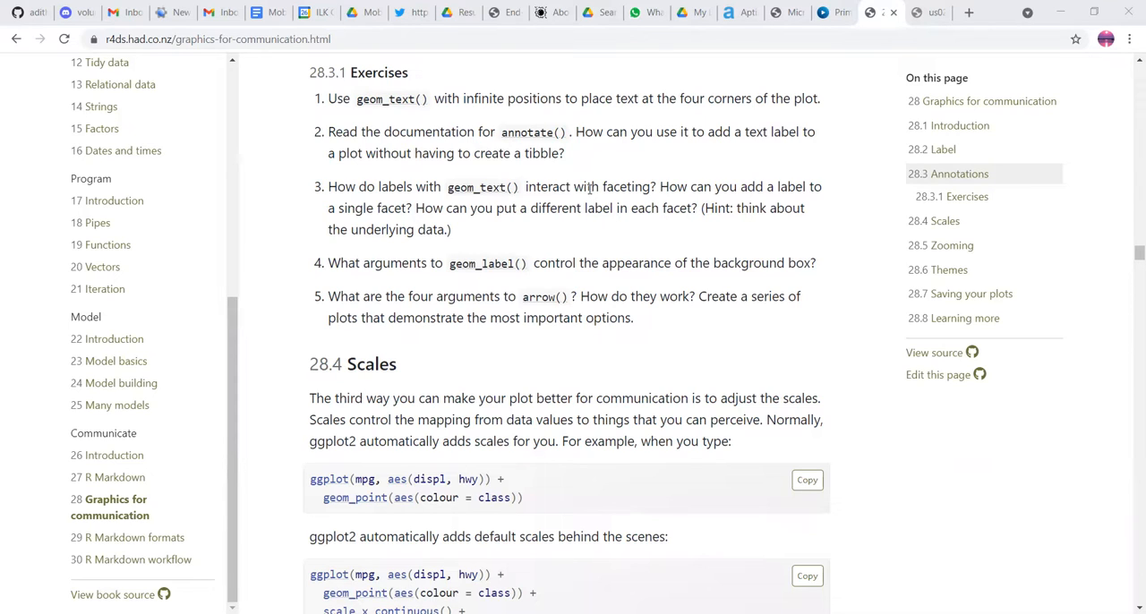
pyautogui.moveTo(648, 249)
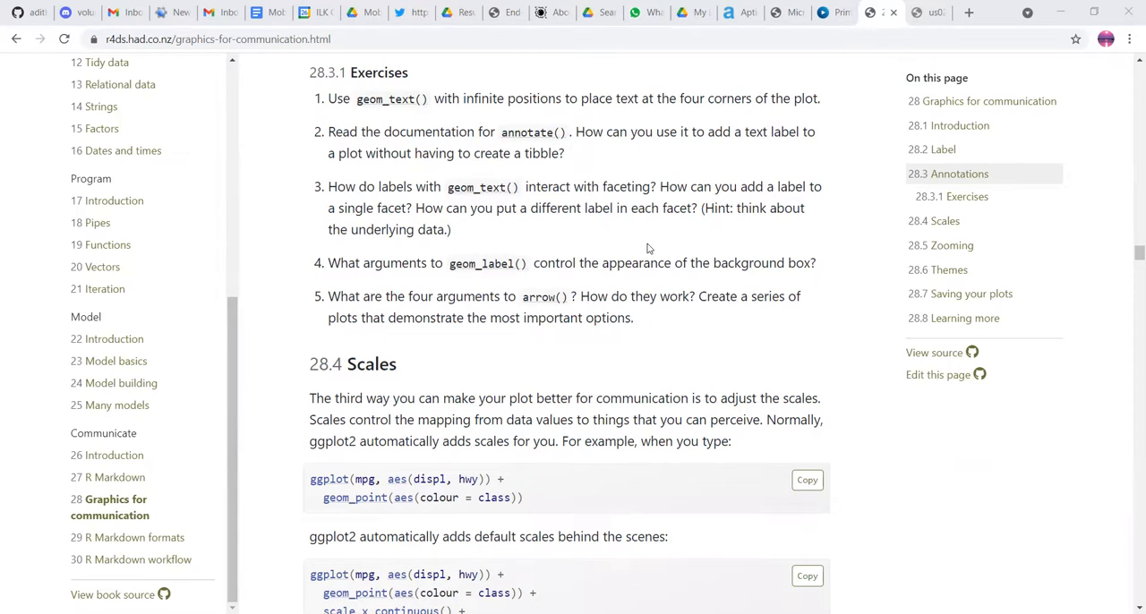
pyautogui.scroll(-3)
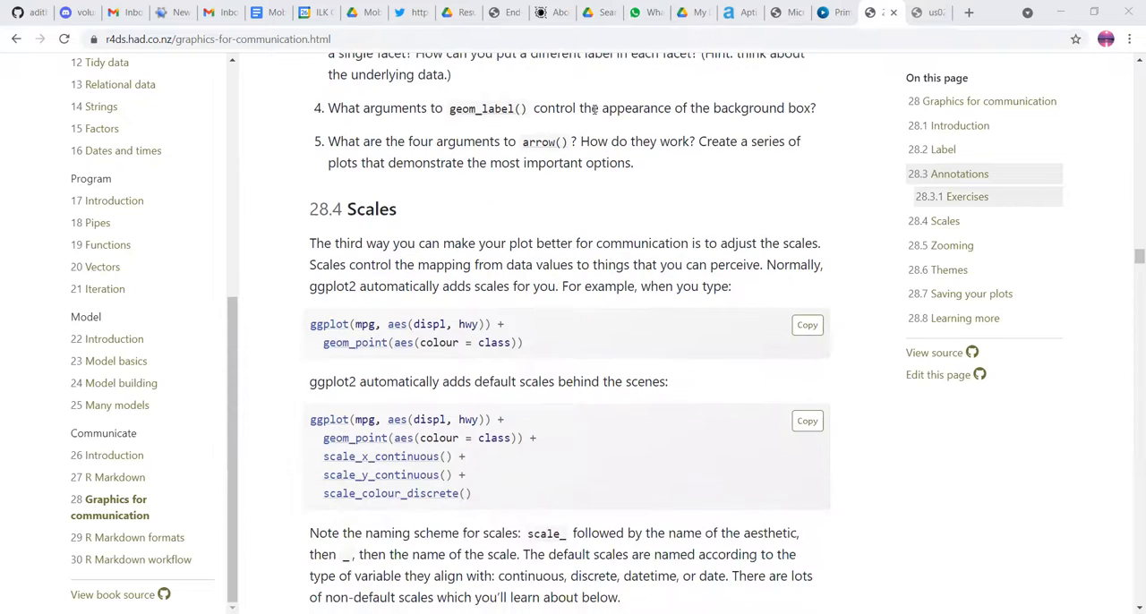
pyautogui.doubleClick(587, 108)
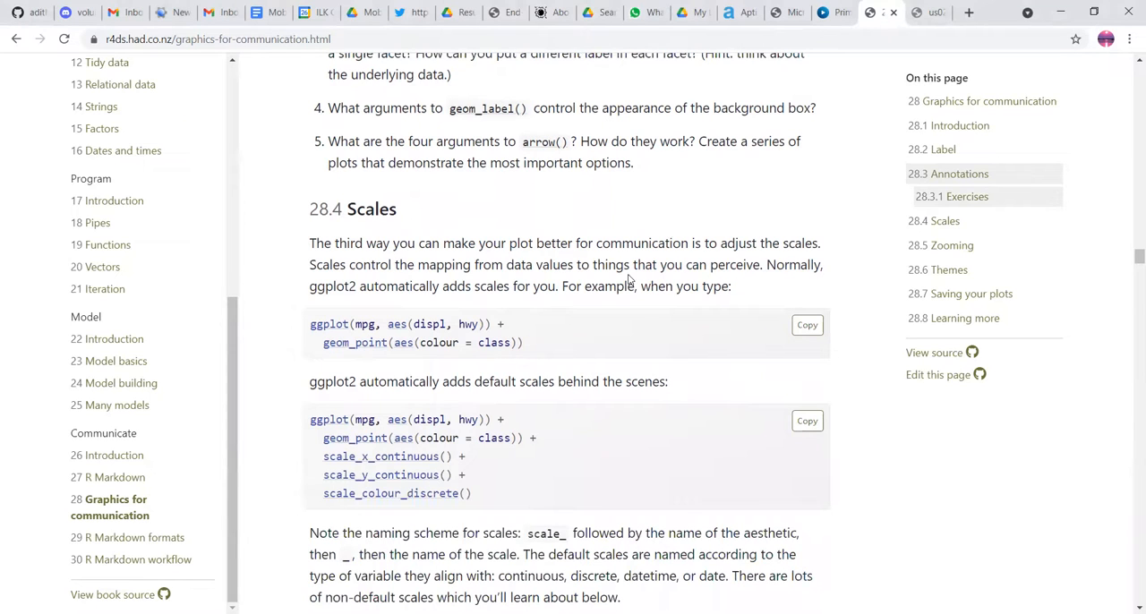
# Step: Scroll through the scale naming explanation, marking a word, to heading 28.4.1 Axis ticks and legend keys
pyautogui.scroll(-3)
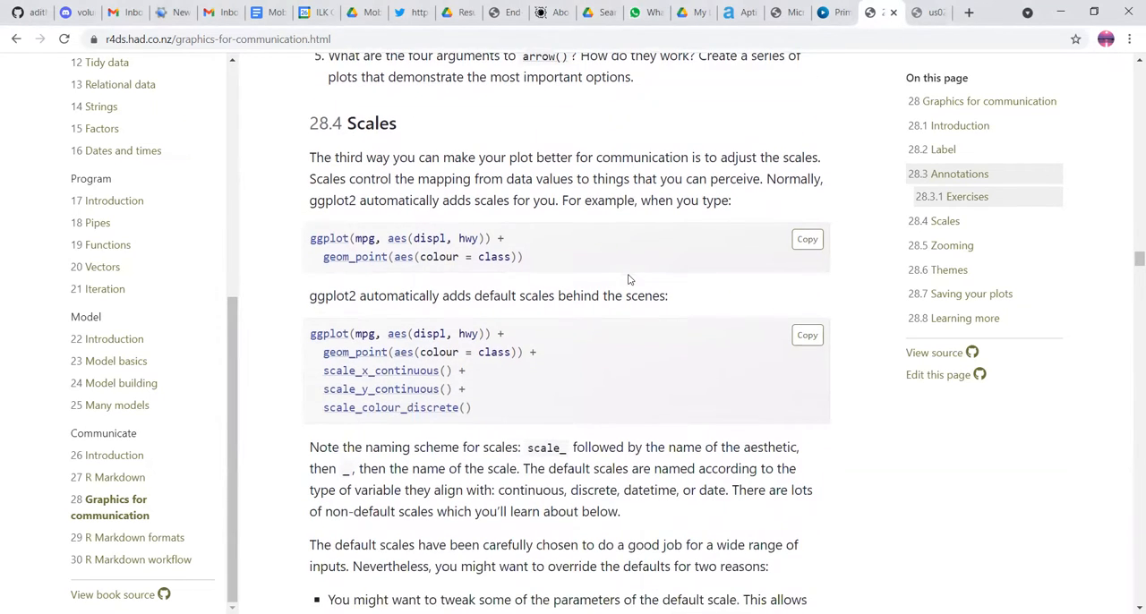
pyautogui.moveTo(519, 168)
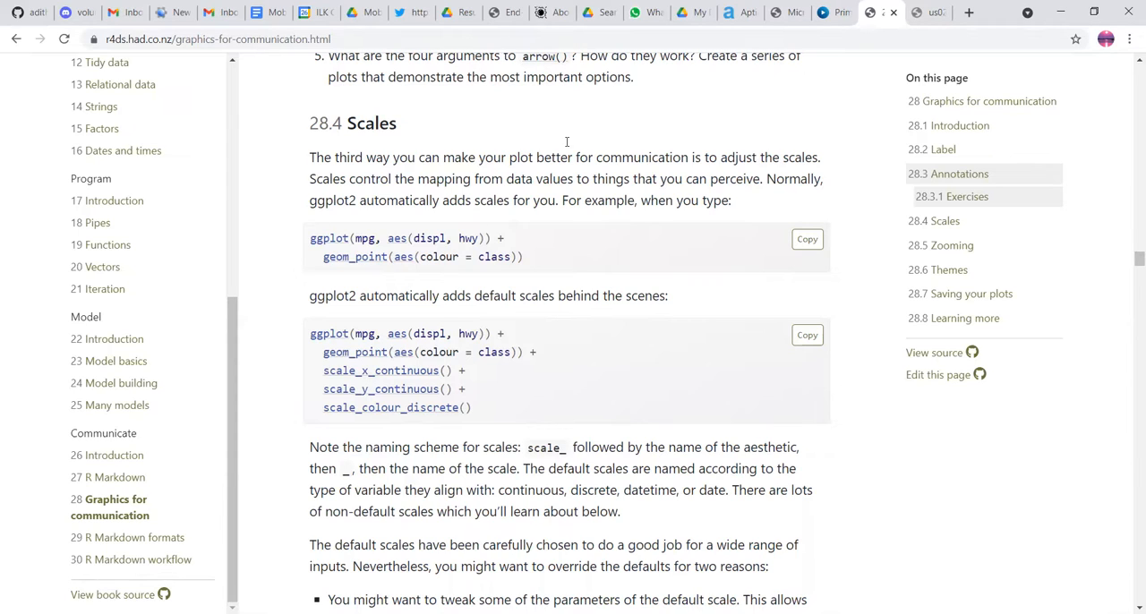
pyautogui.moveTo(456, 276)
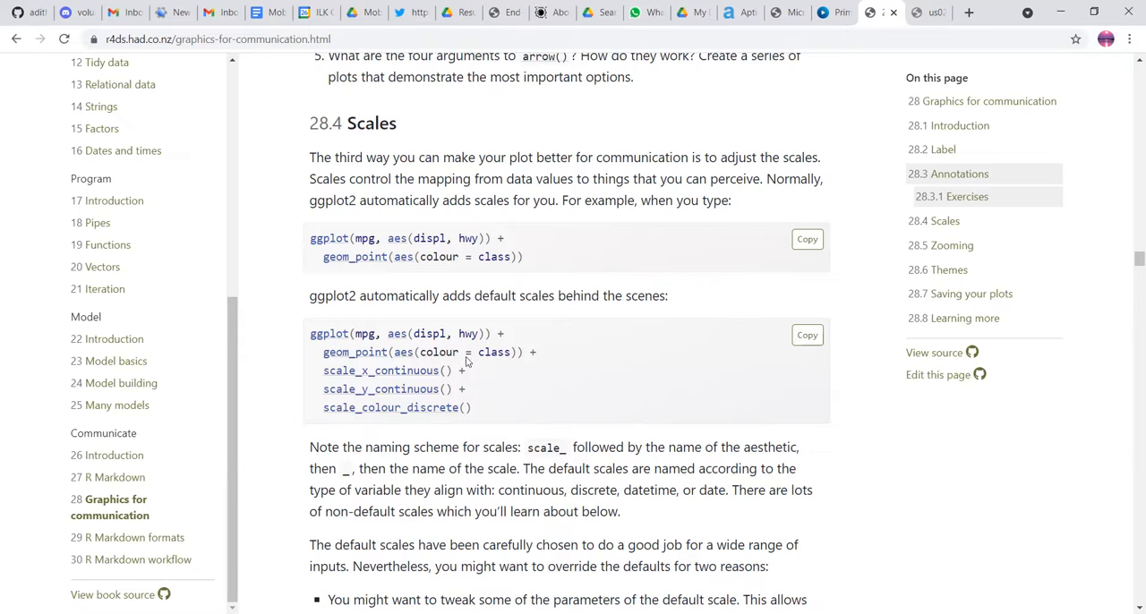
pyautogui.moveTo(500, 375)
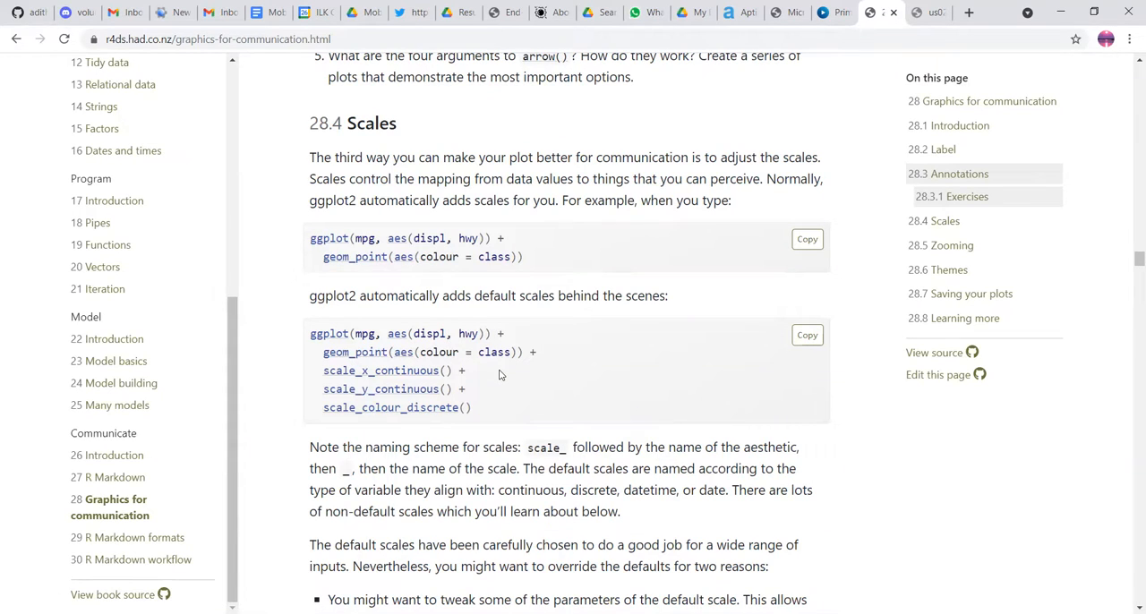
pyautogui.moveTo(501, 439)
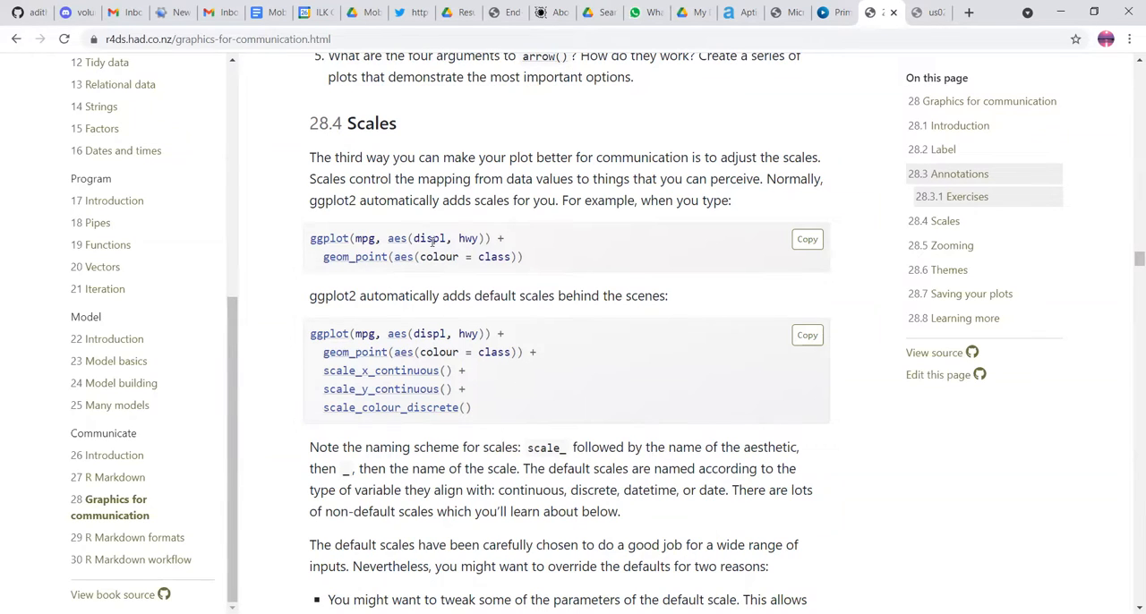
pyautogui.scroll(-3)
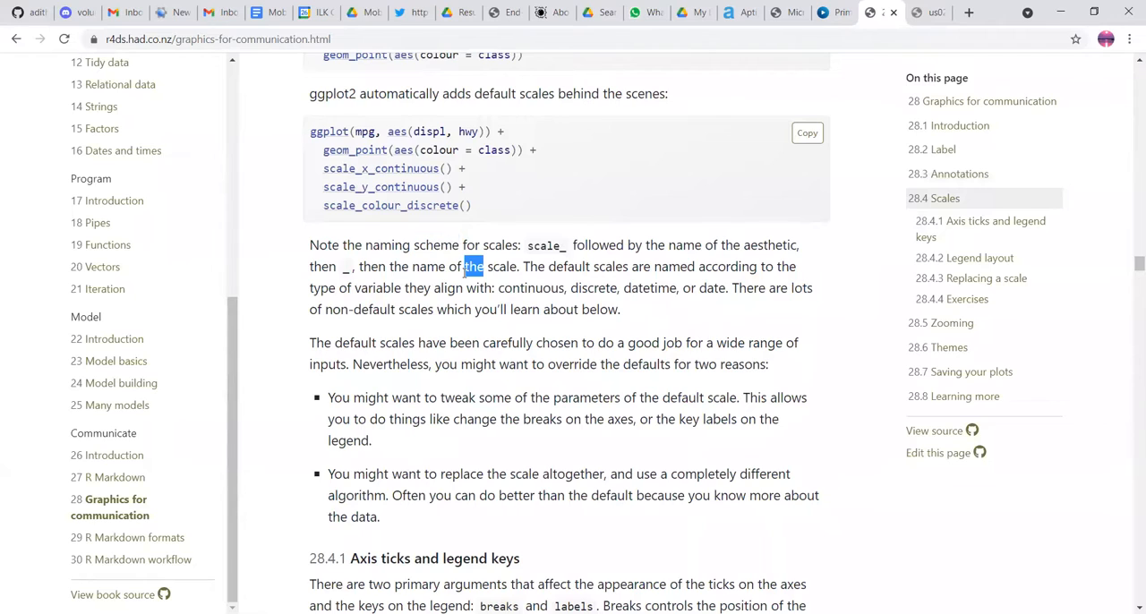
pyautogui.doubleClick(684, 244)
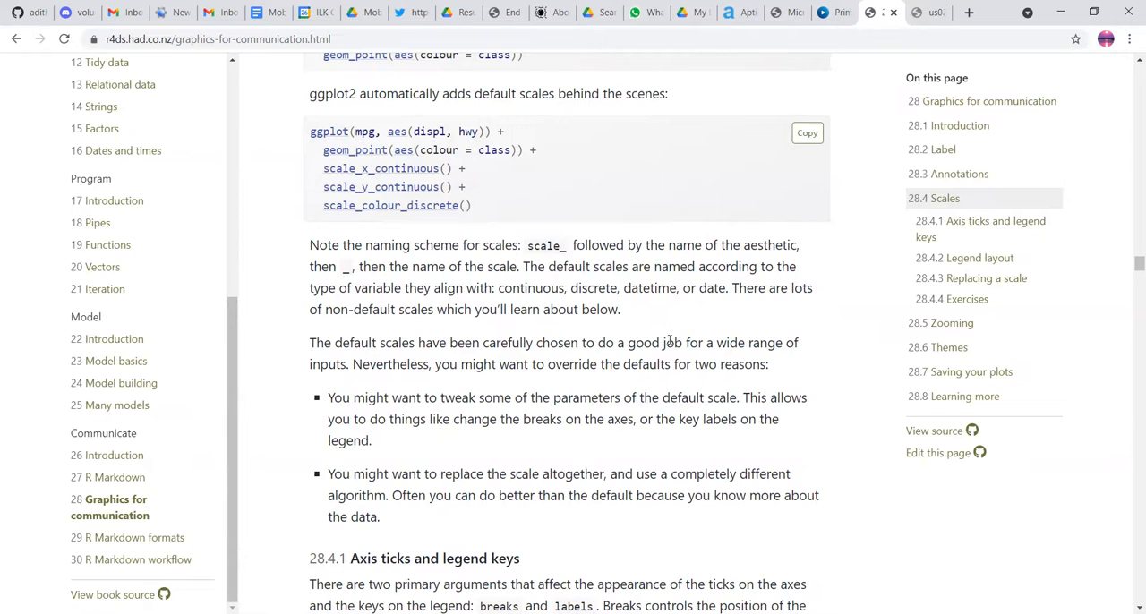
pyautogui.scroll(-3)
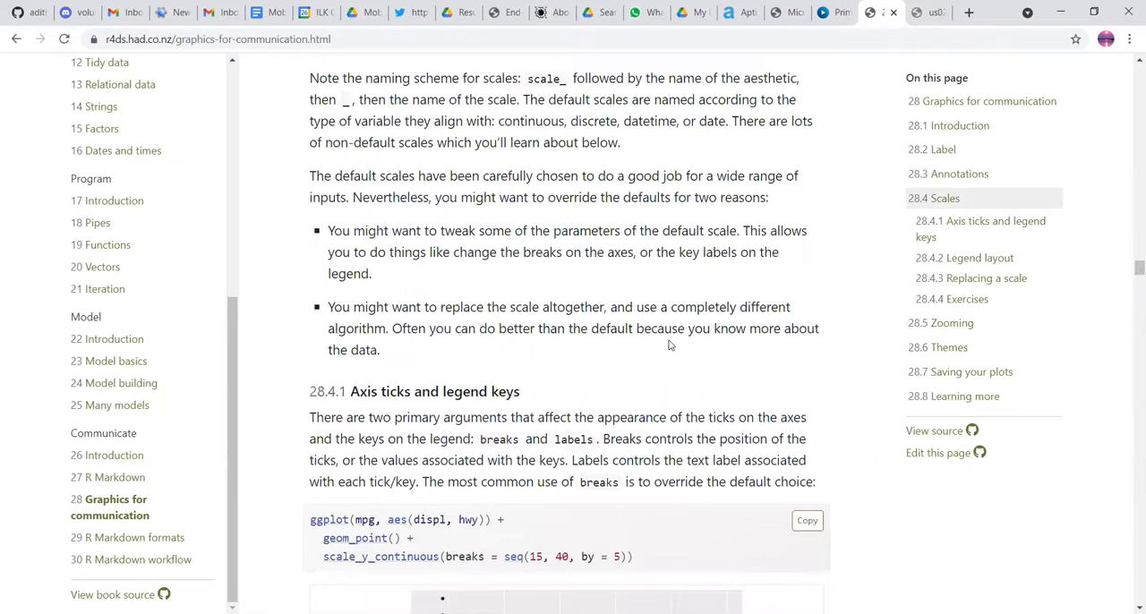
pyautogui.moveTo(591, 328)
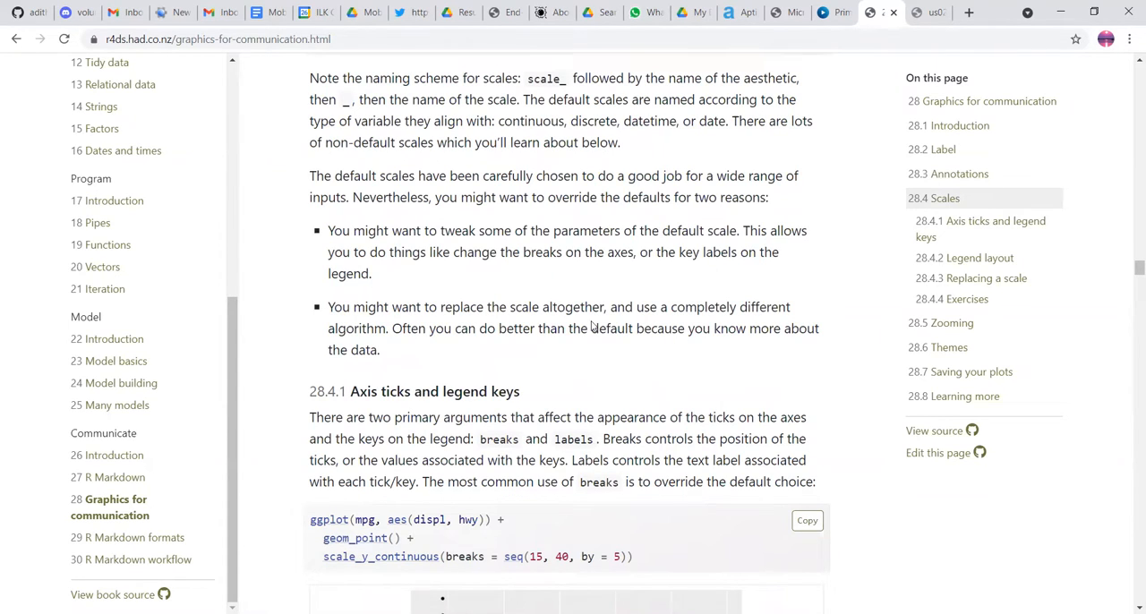
# Step: Scroll through the breaks and labels explanation, marking the word controls, past the labels = NULL example
pyautogui.scroll(-3)
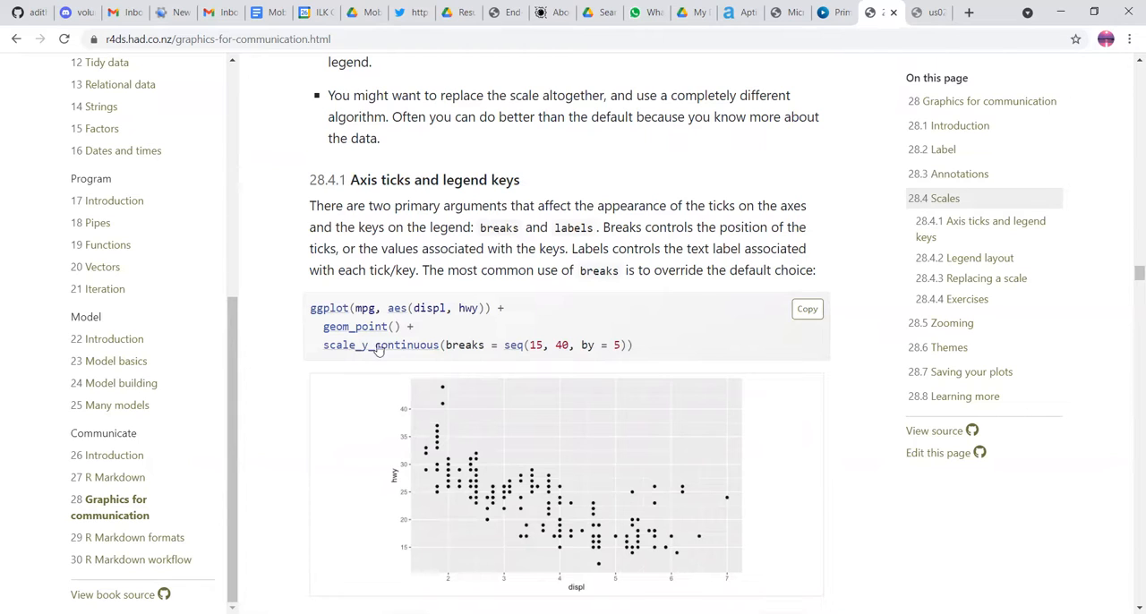
pyautogui.moveTo(380, 344)
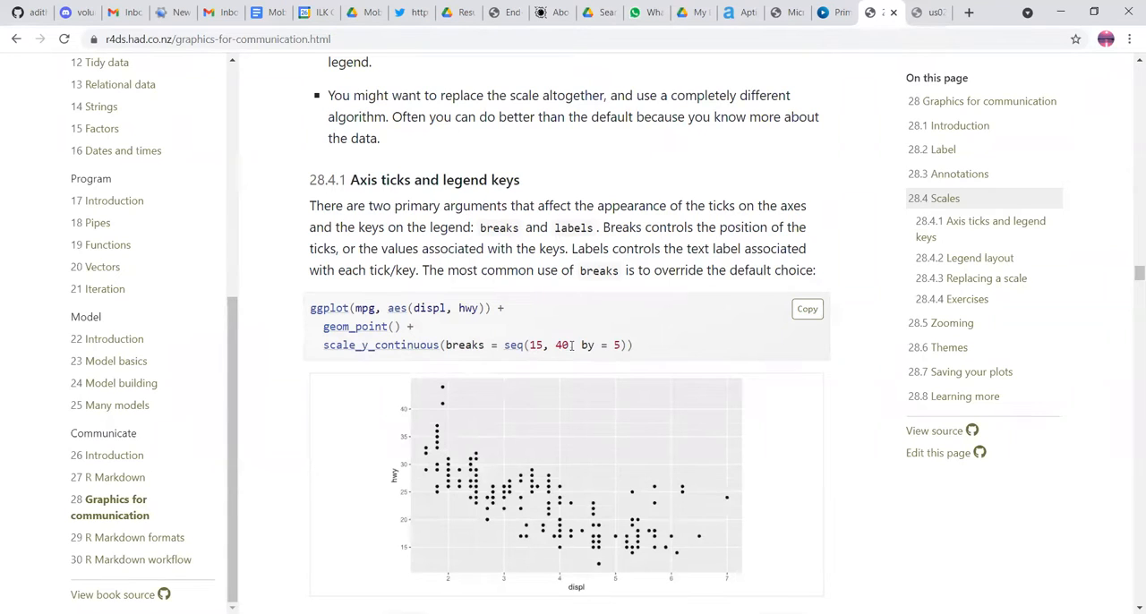
pyautogui.doubleClick(558, 344)
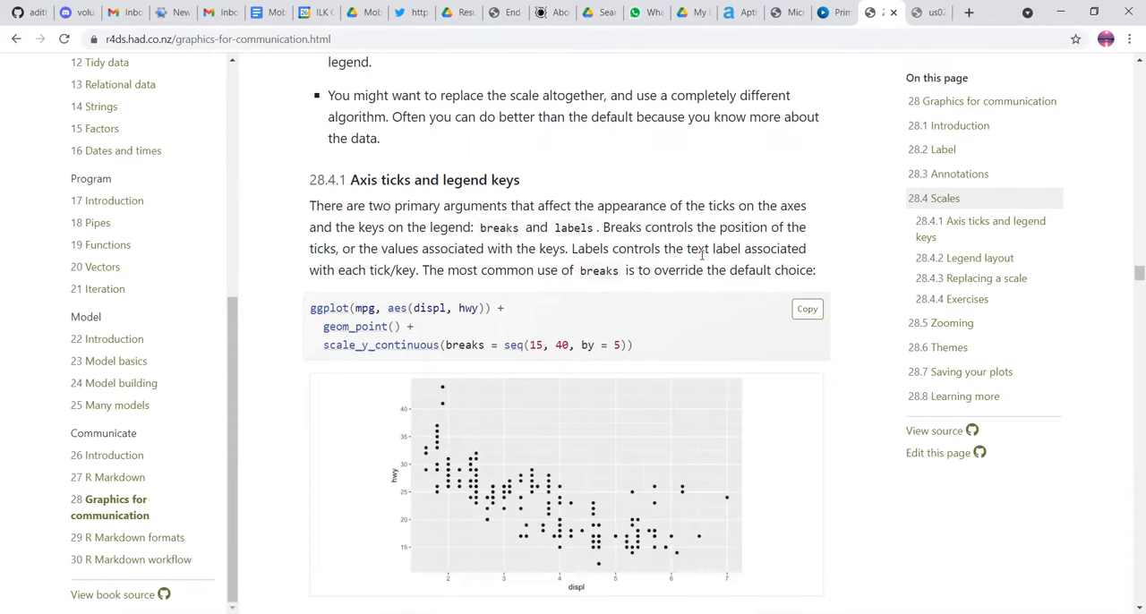
pyautogui.doubleClick(636, 208)
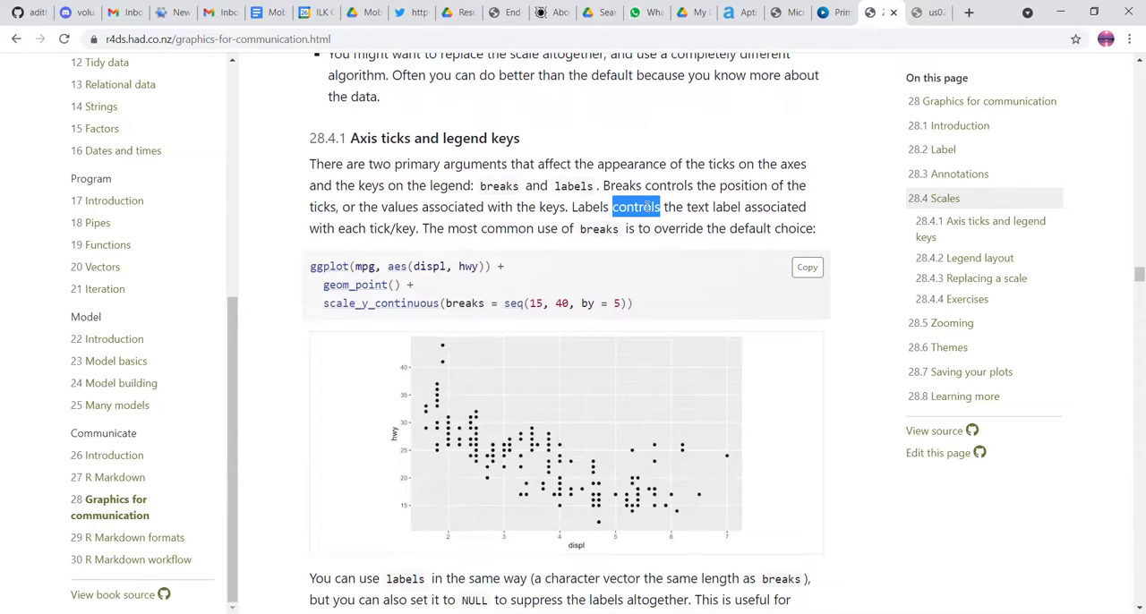
pyautogui.moveTo(461, 378)
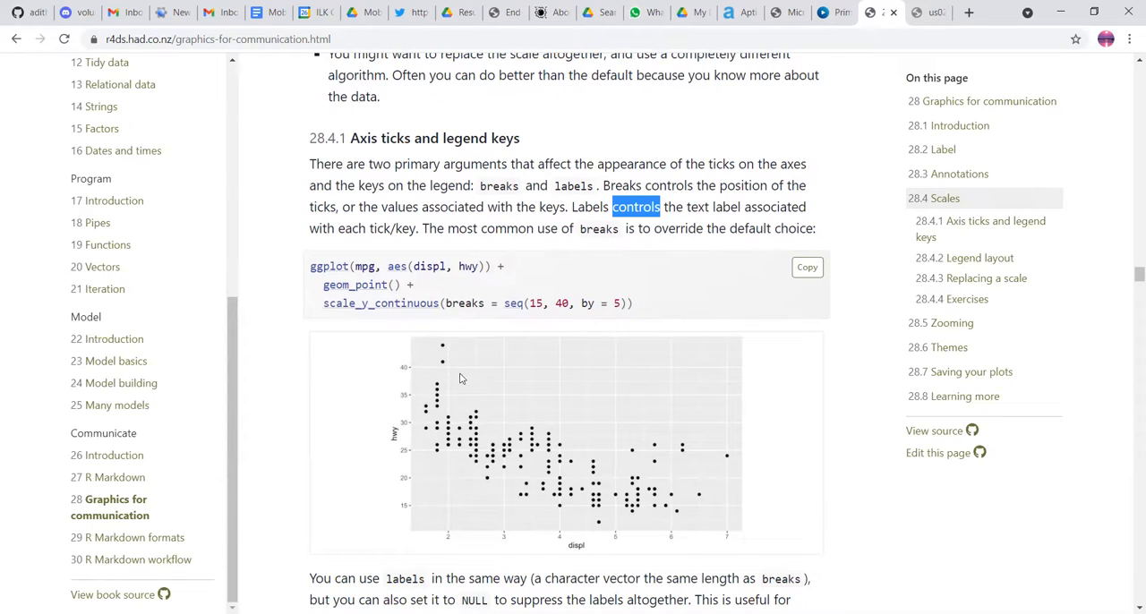
pyautogui.moveTo(711, 221)
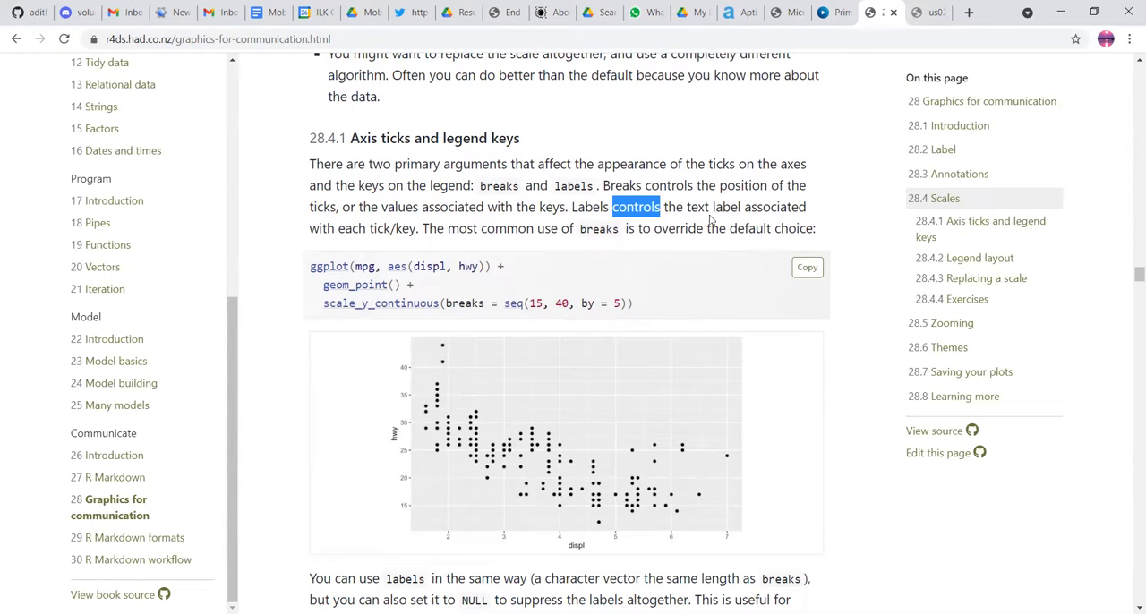
pyautogui.moveTo(340, 510)
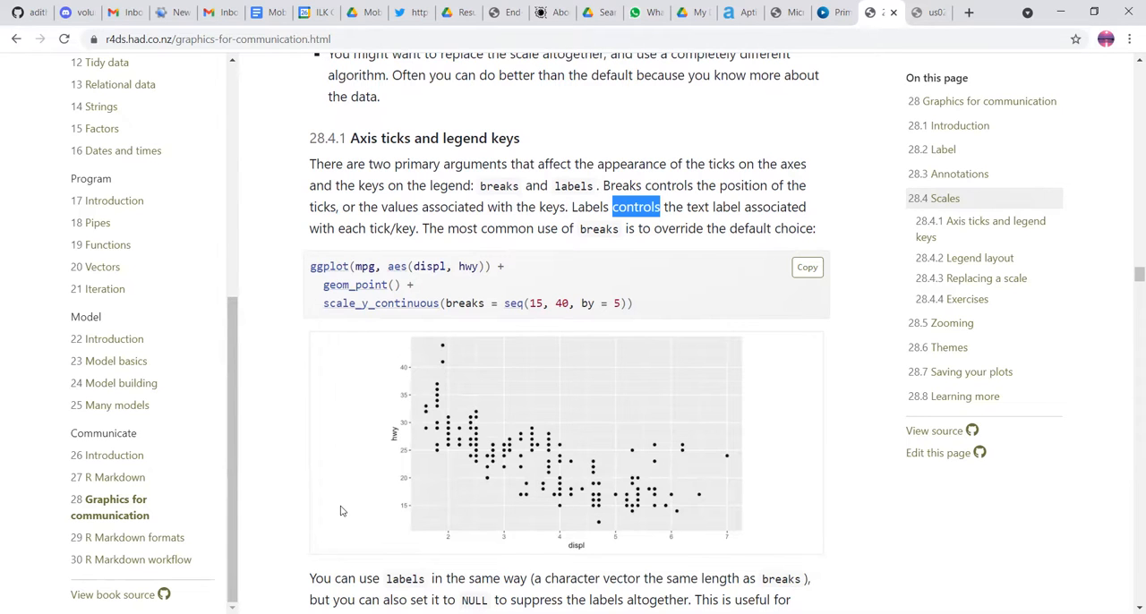
pyautogui.scroll(-3)
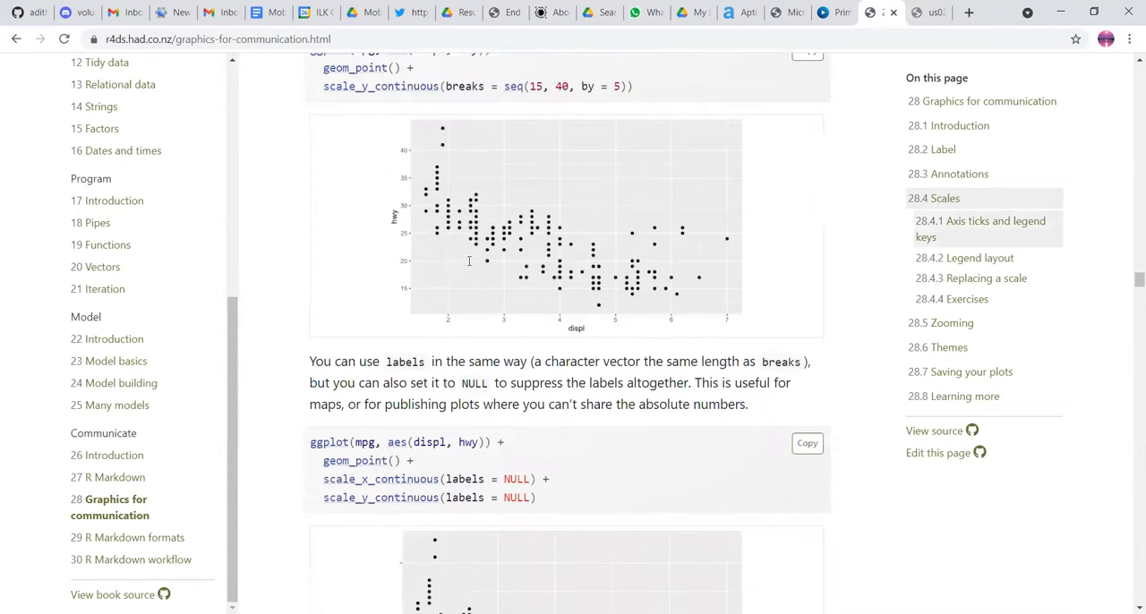
pyautogui.scroll(-3)
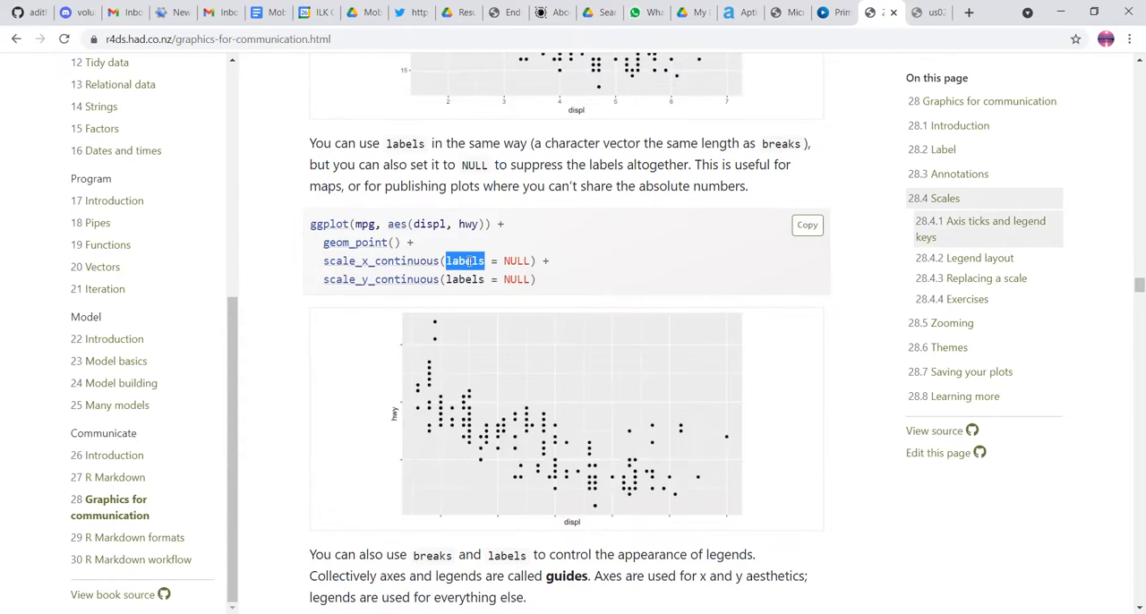
pyautogui.scroll(-3)
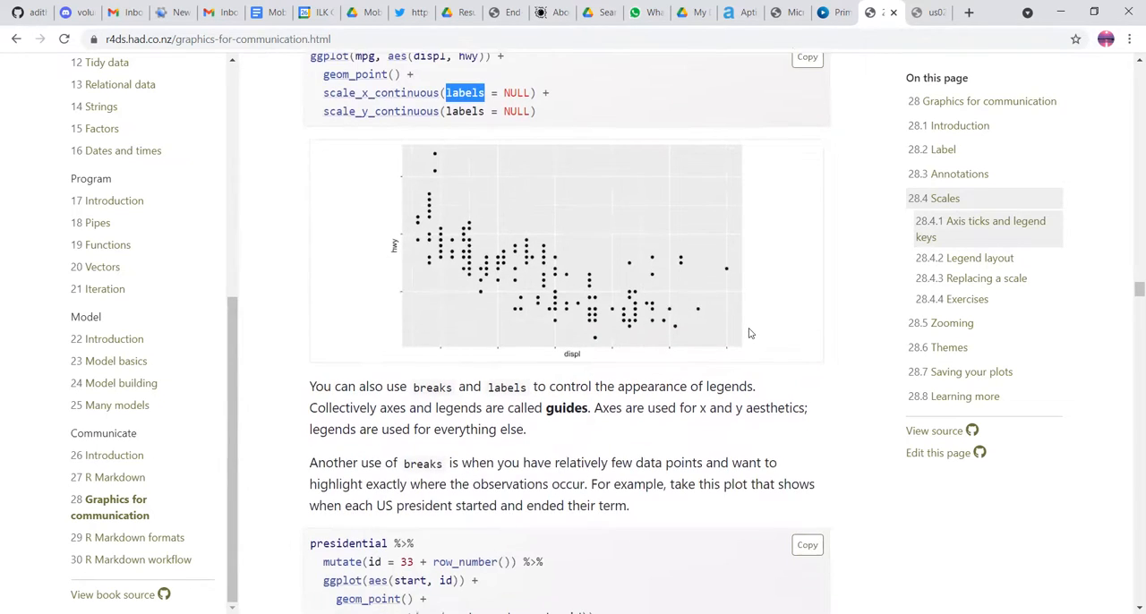
pyautogui.scroll(-3)
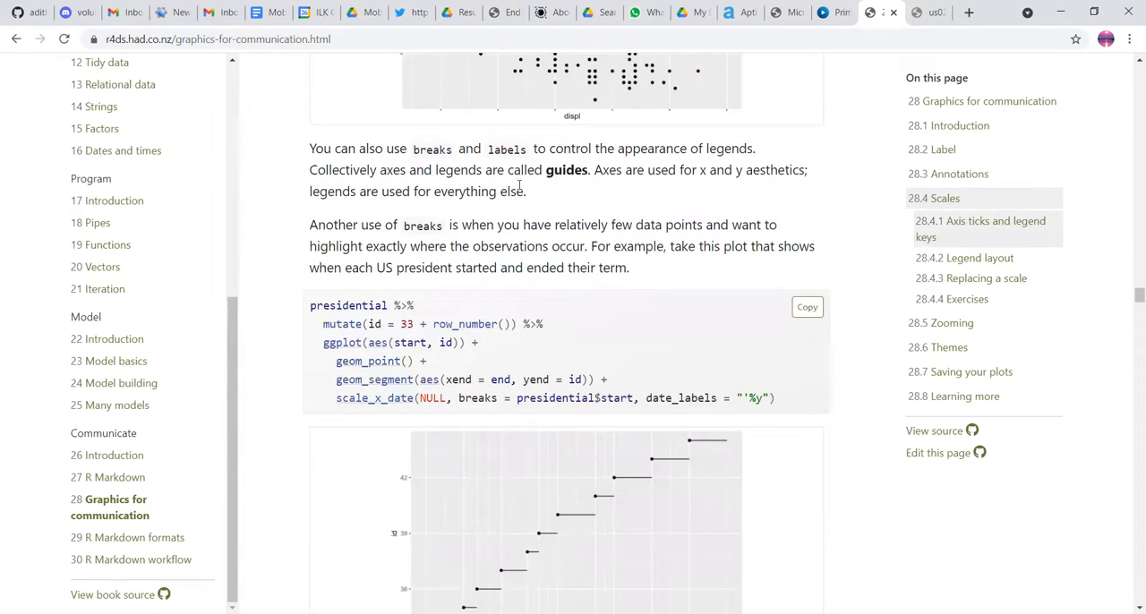
pyautogui.moveTo(627, 149)
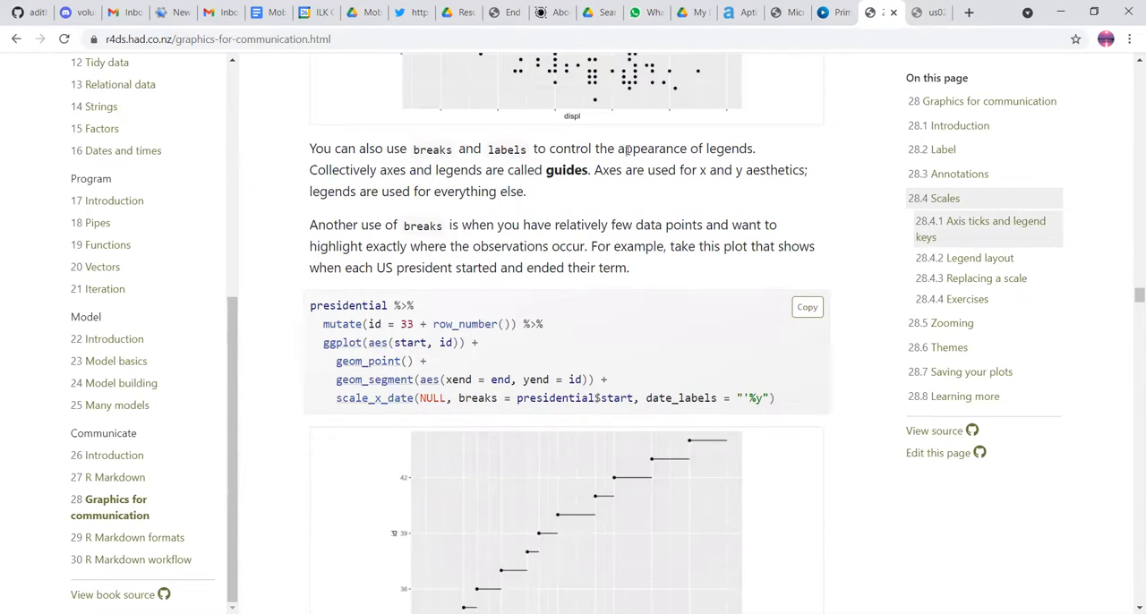
# Step: Highlight appearance and axes in the guides sentence, then reach the presidential scale_x_date plot, marking start and presidential
pyautogui.doubleClick(652, 149)
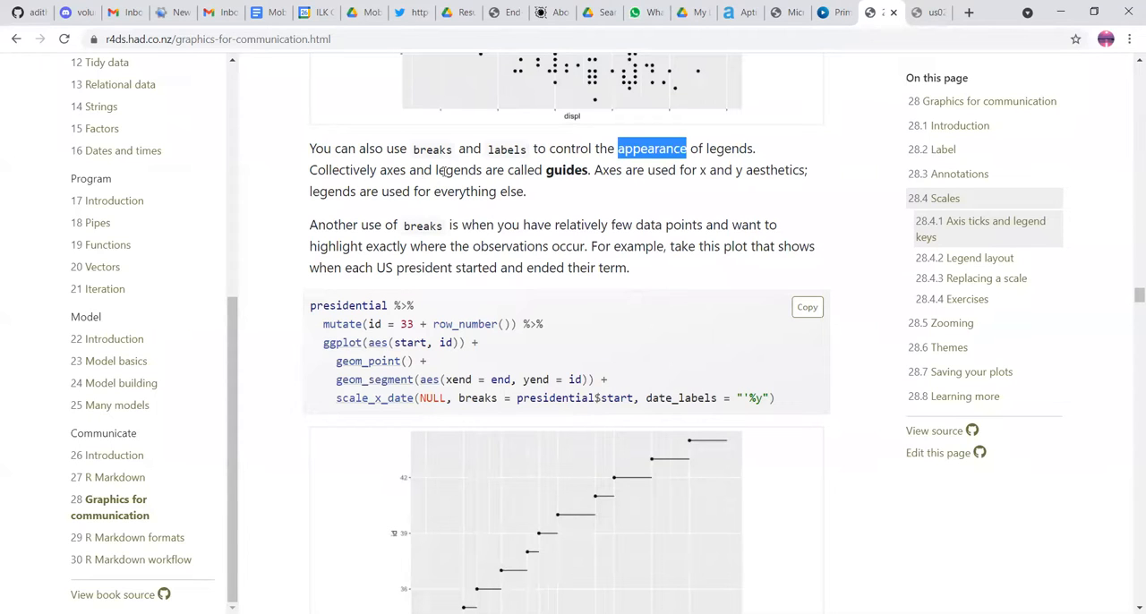
pyautogui.doubleClick(392, 170)
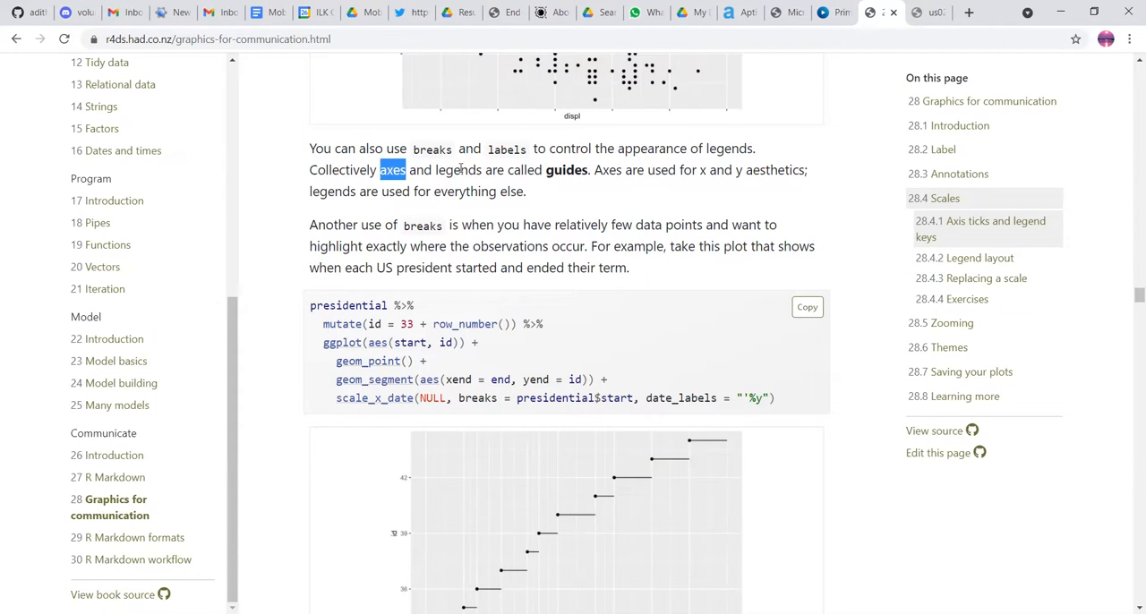
pyautogui.click(688, 194)
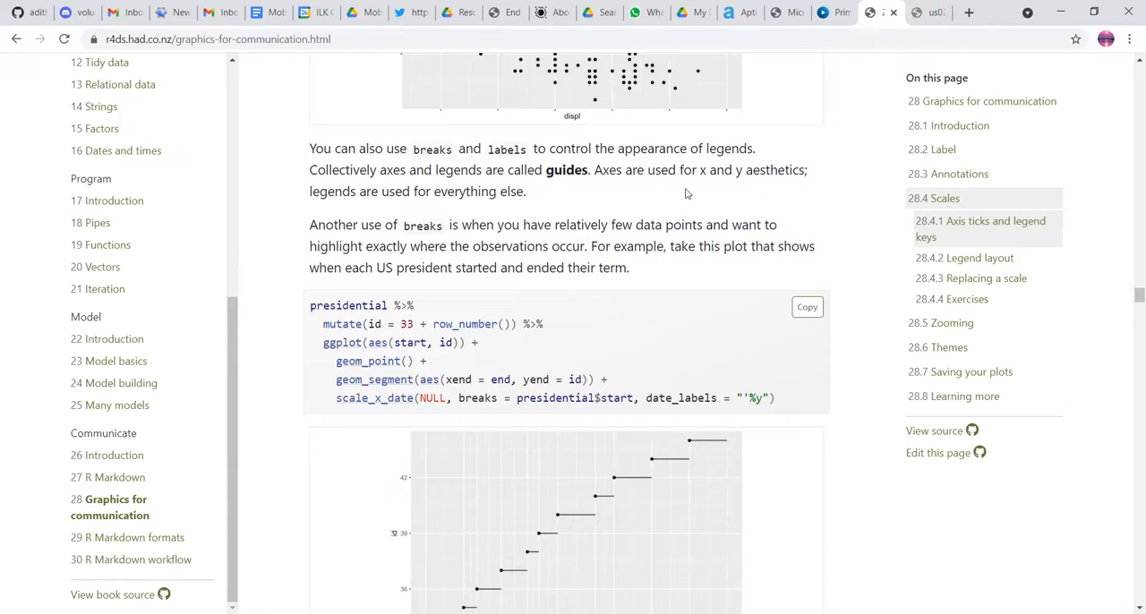
pyautogui.moveTo(358, 197)
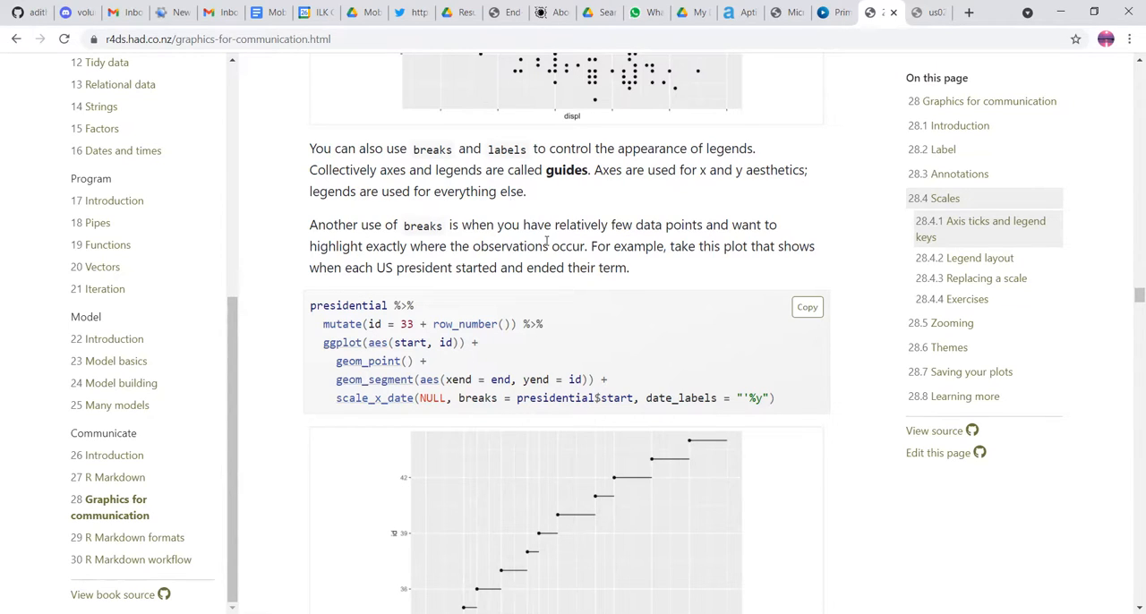
pyautogui.scroll(-3)
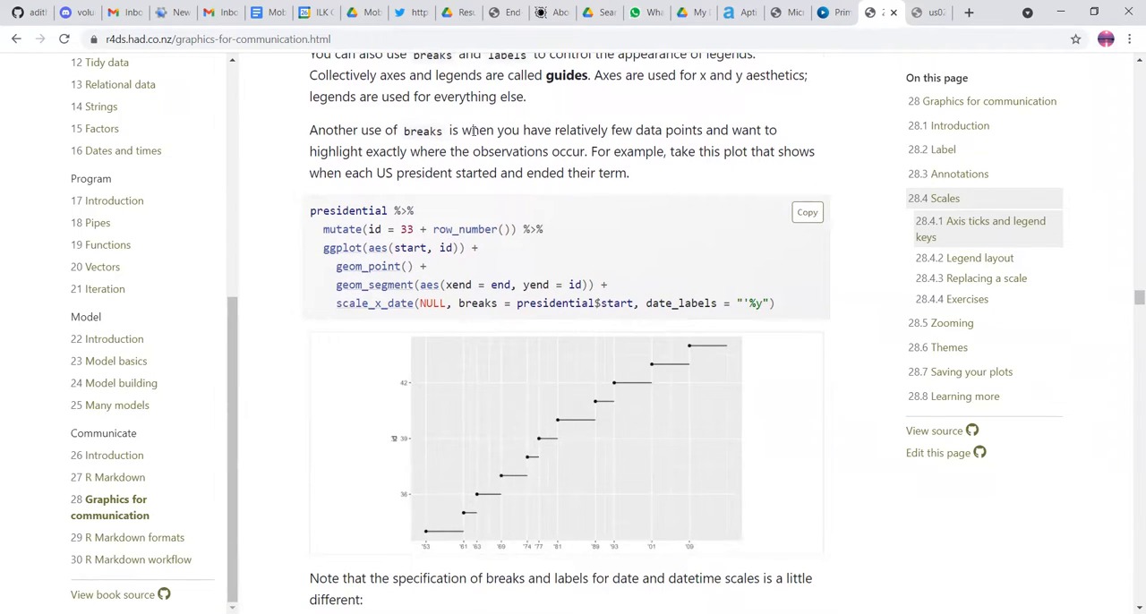
pyautogui.moveTo(612, 344)
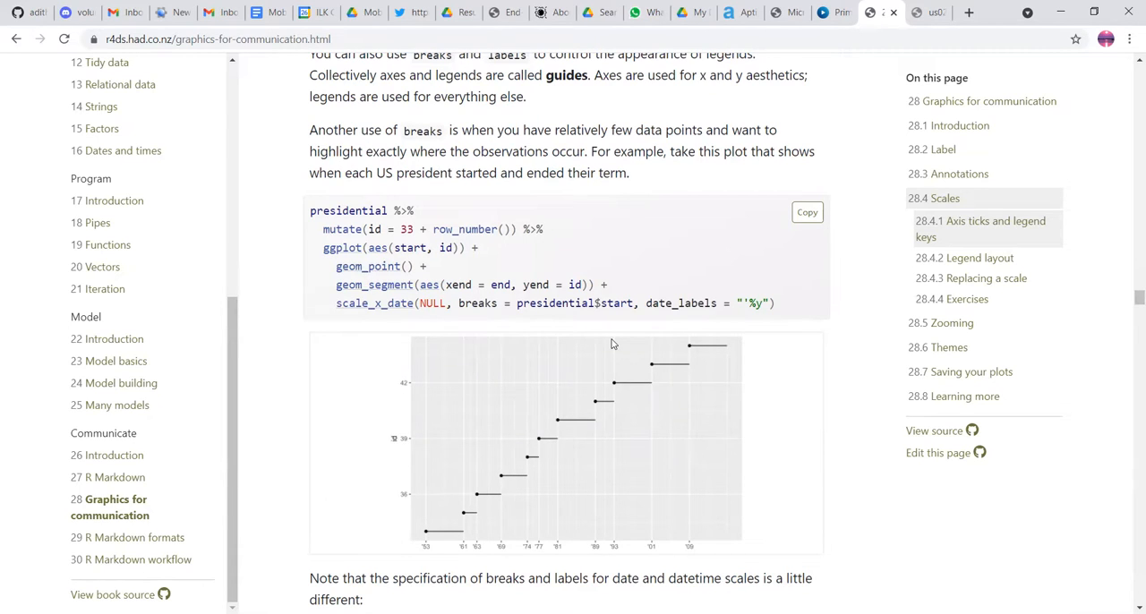
pyautogui.moveTo(617, 394)
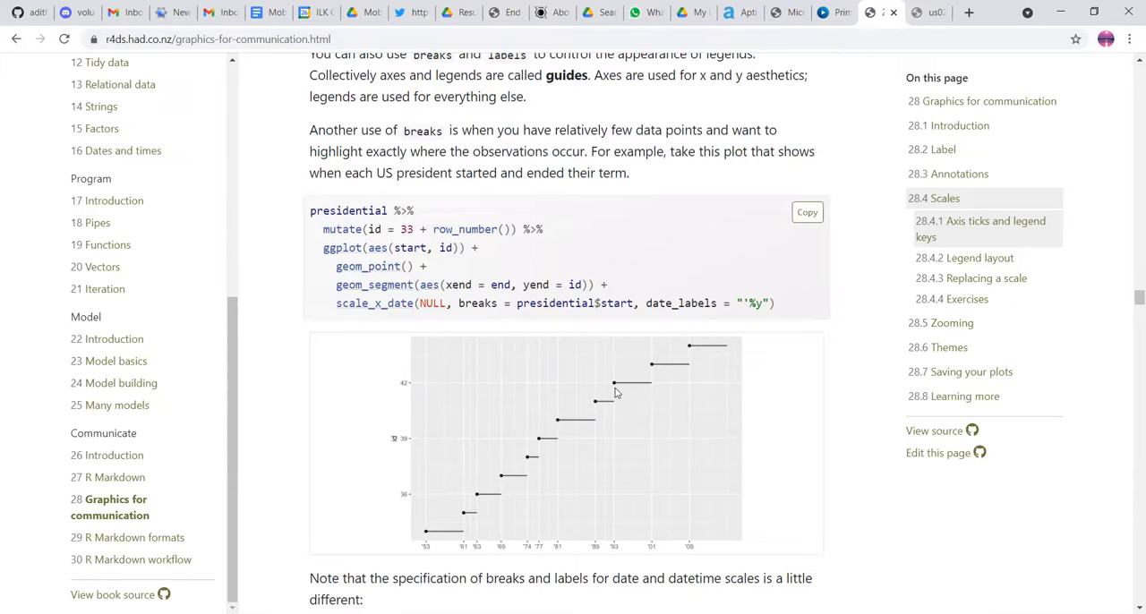
pyautogui.moveTo(713, 326)
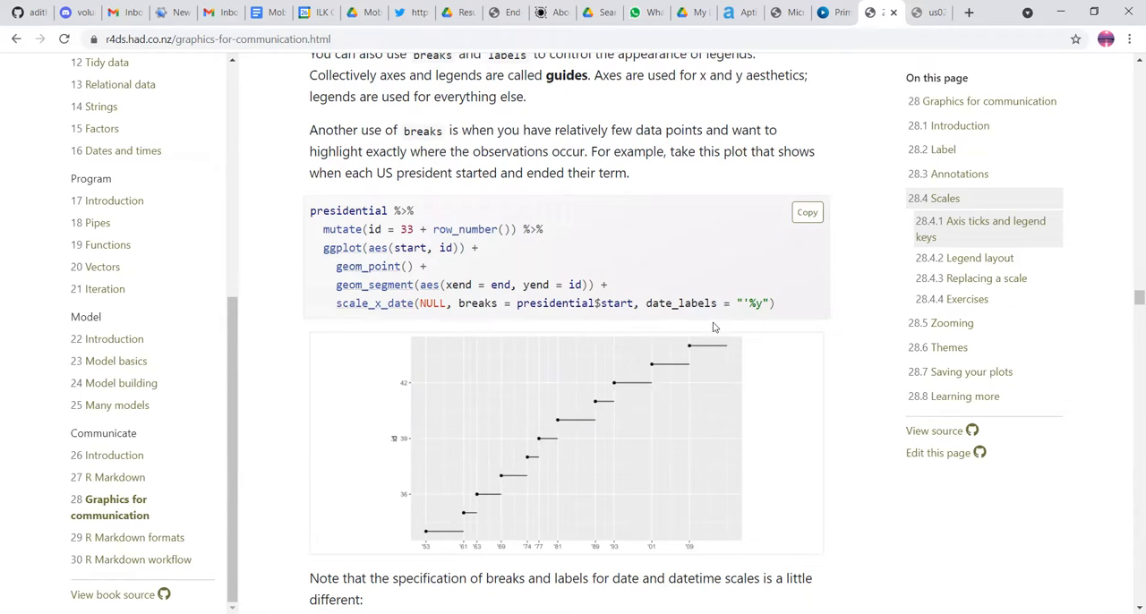
pyautogui.moveTo(674, 433)
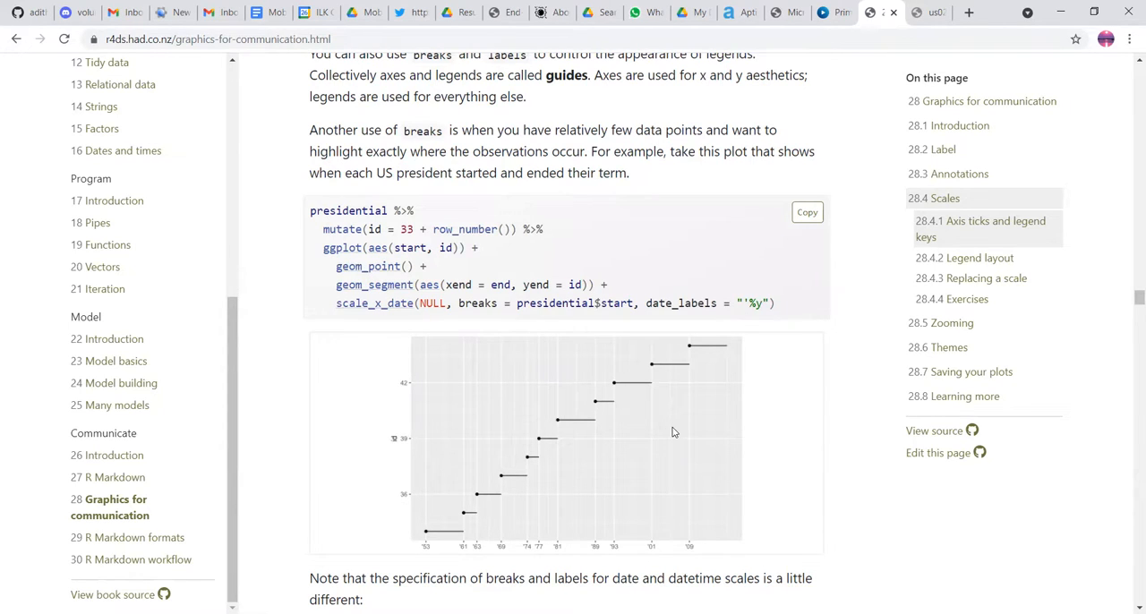
pyautogui.scroll(-3)
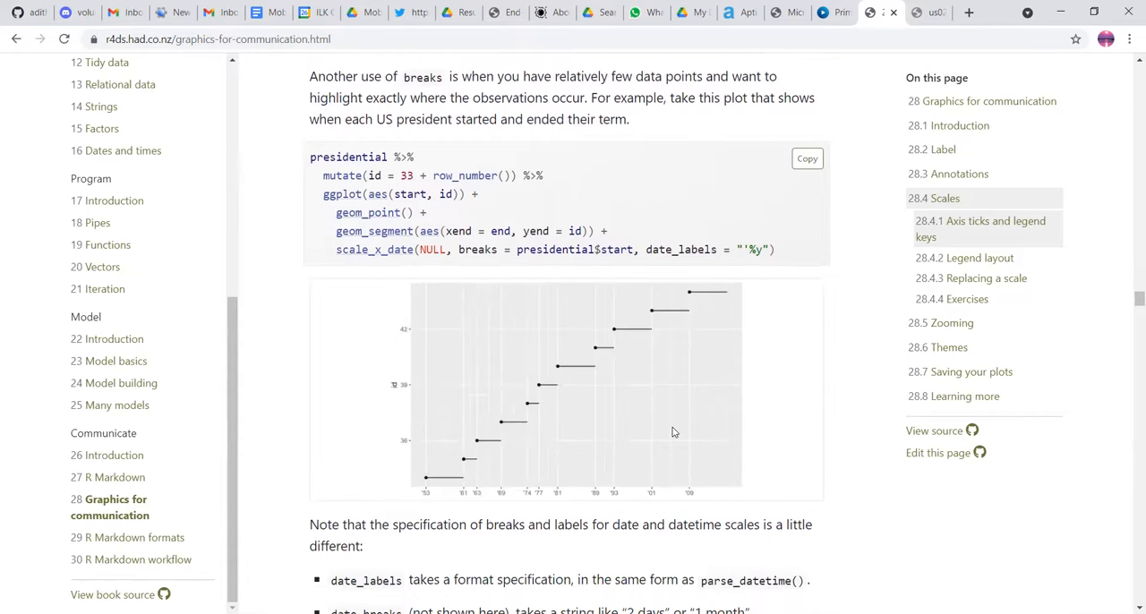
pyautogui.moveTo(684, 351)
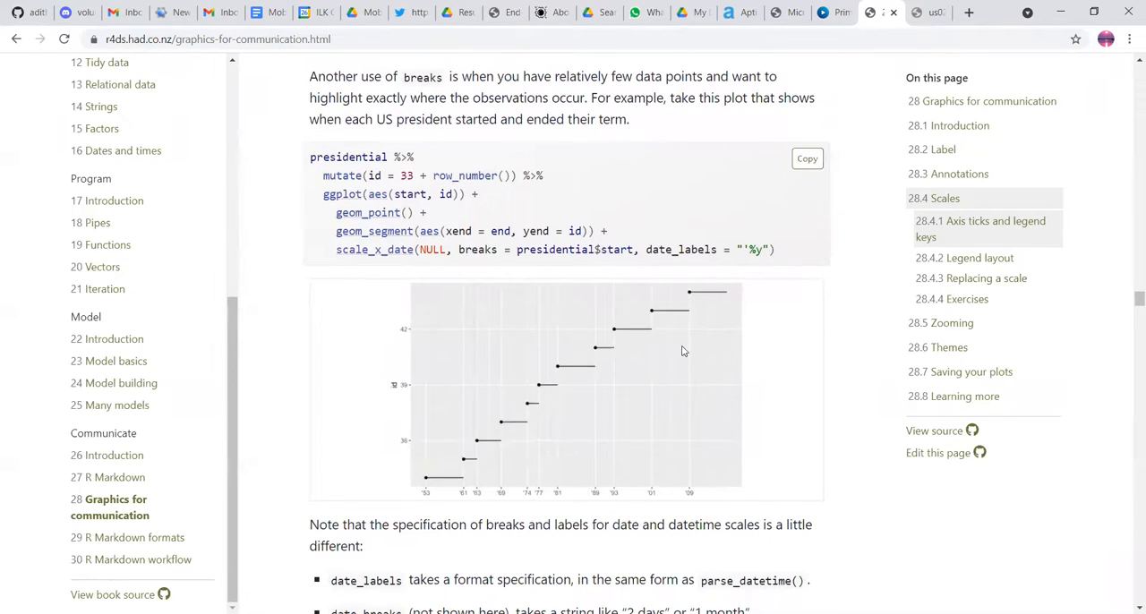
pyautogui.moveTo(348, 258)
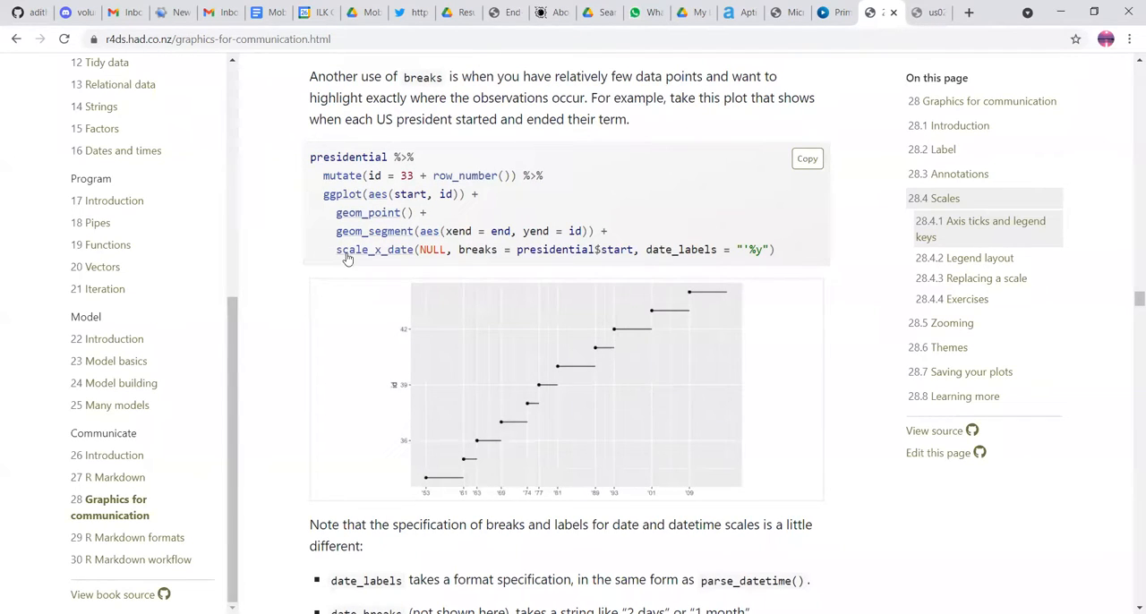
pyautogui.moveTo(413, 267)
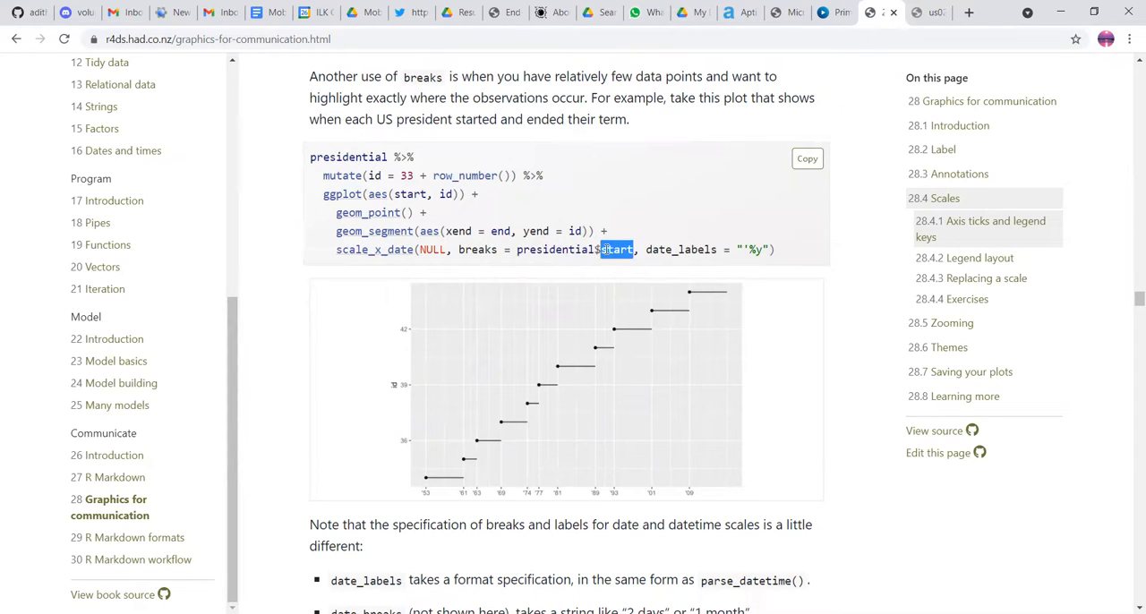
pyautogui.doubleClick(555, 249)
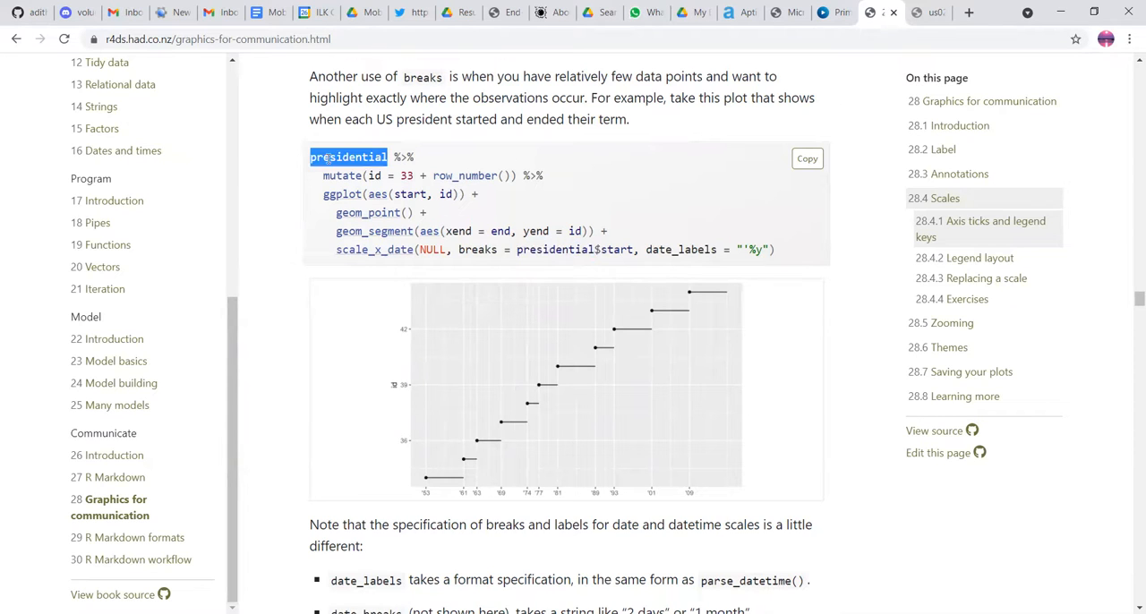
pyautogui.doubleClick(681, 251)
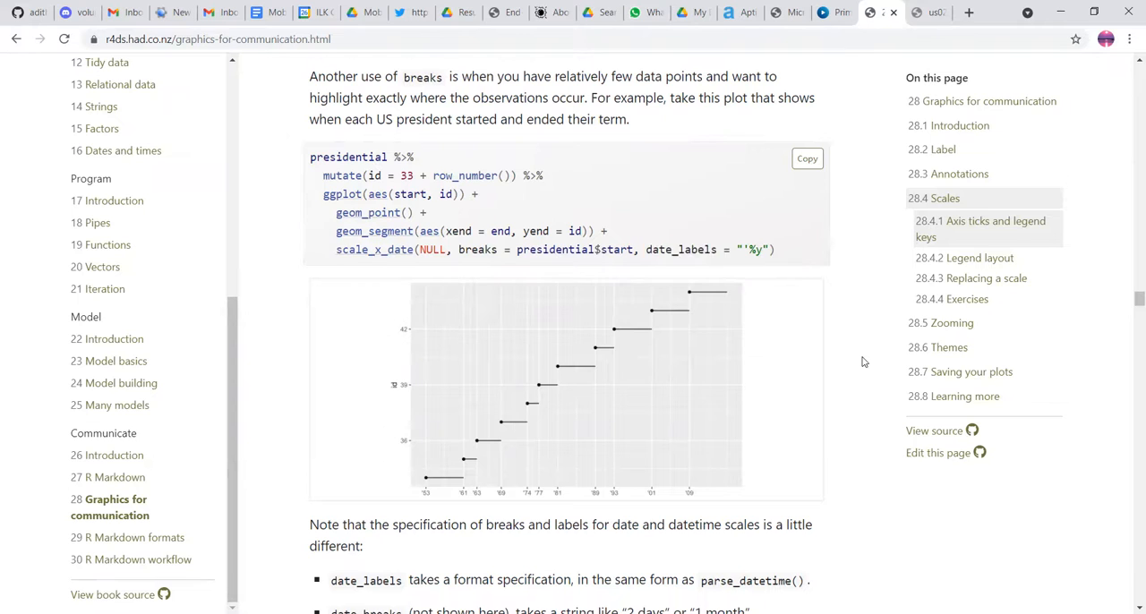
# Step: Scroll the date_labels and date_breaks note and the 28.4.2 Legend layout heading into view
pyautogui.scroll(-3)
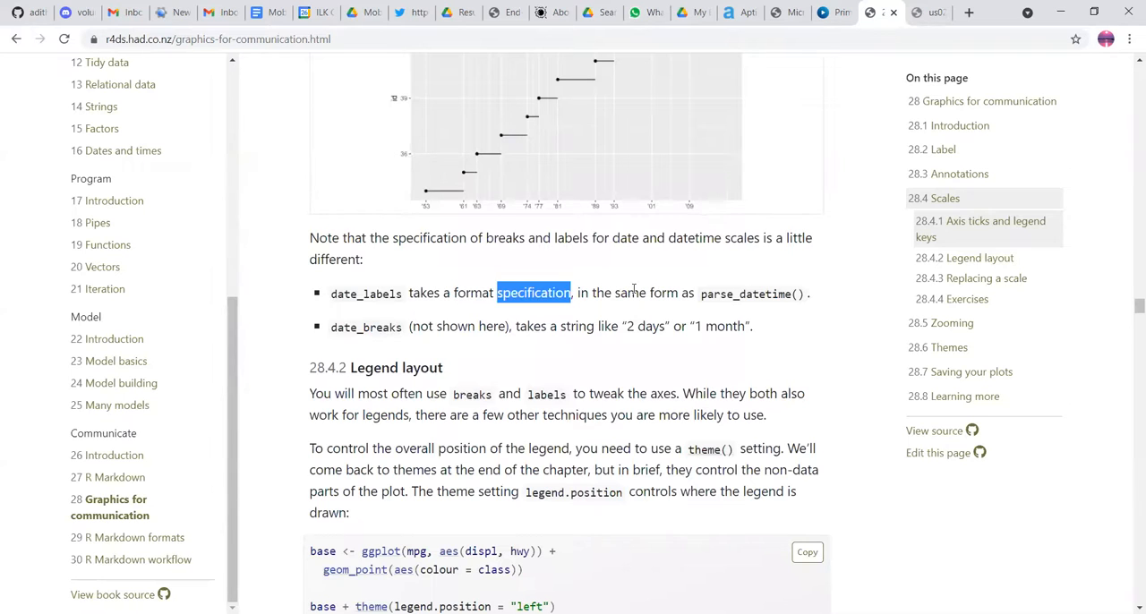
pyautogui.scroll(-3)
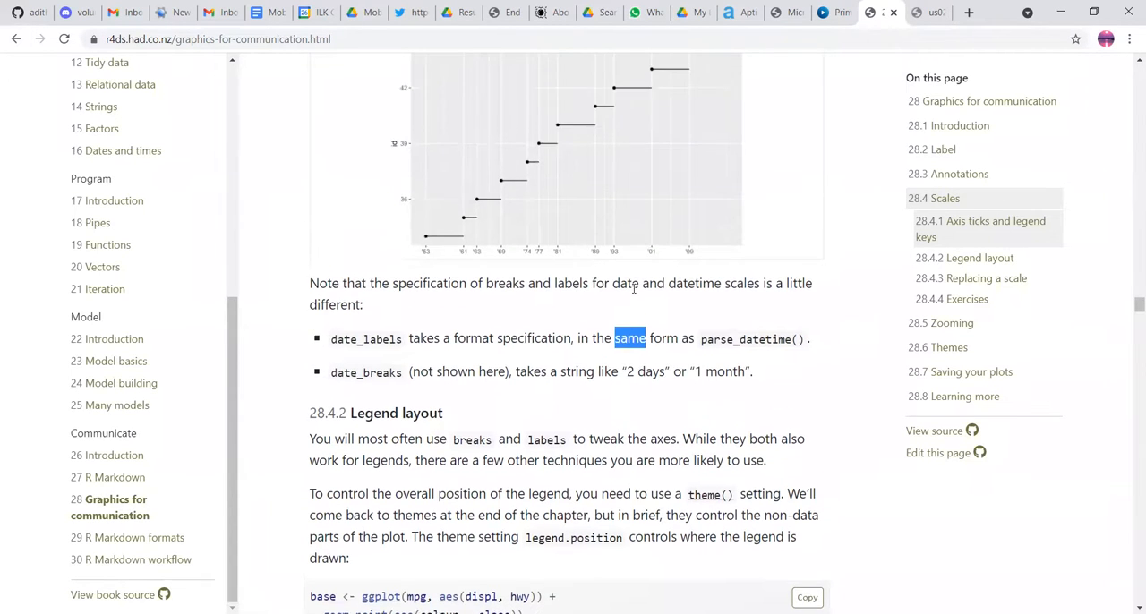
pyautogui.scroll(3)
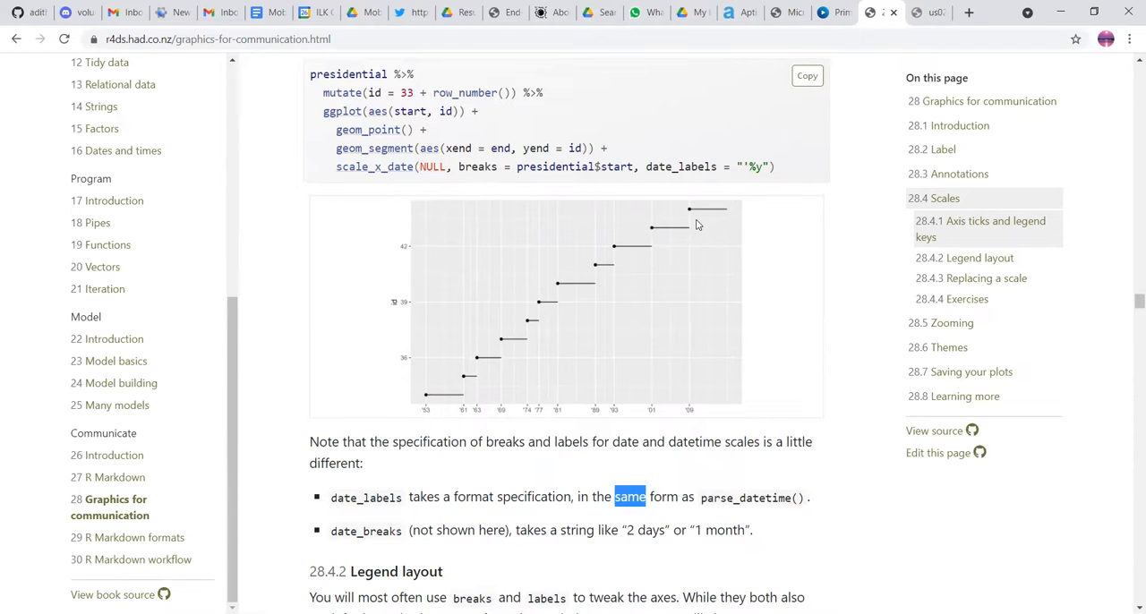
pyautogui.scroll(-3)
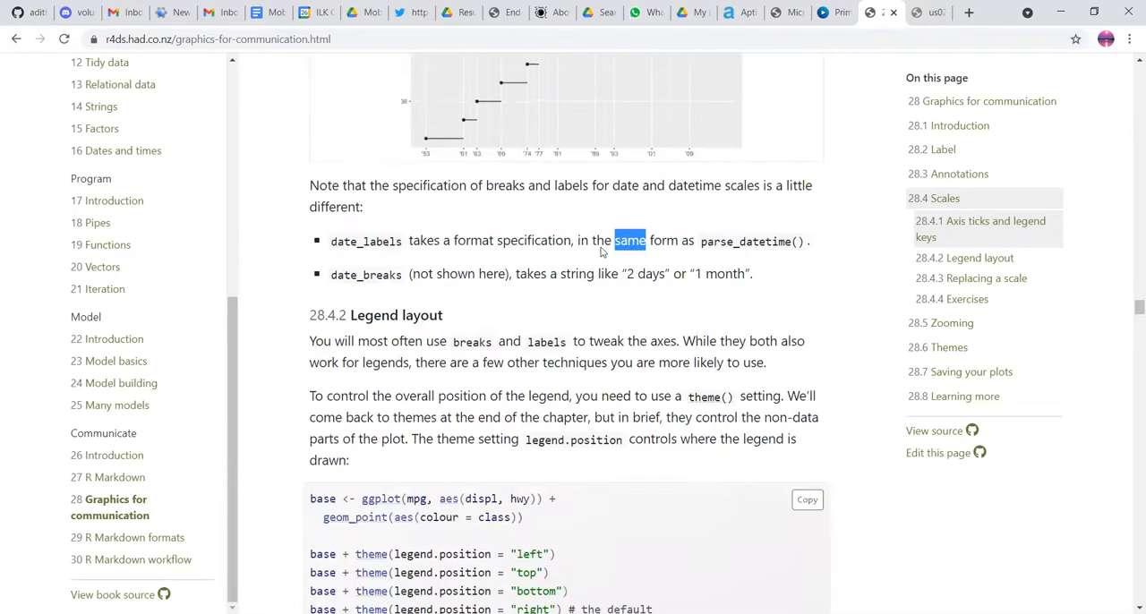
pyautogui.moveTo(591, 326)
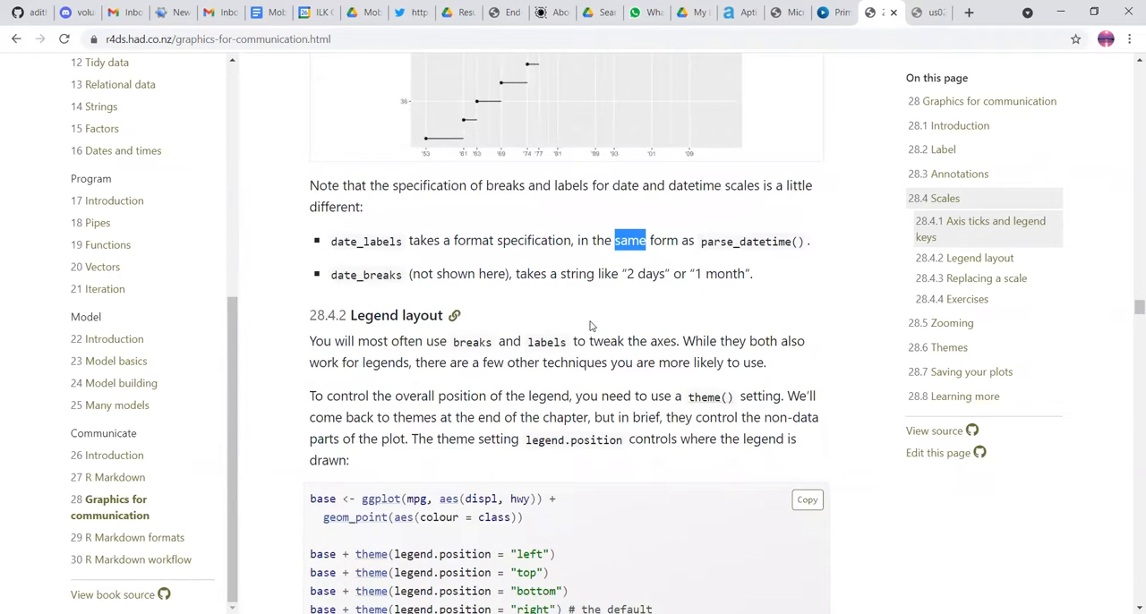
pyautogui.scroll(-3)
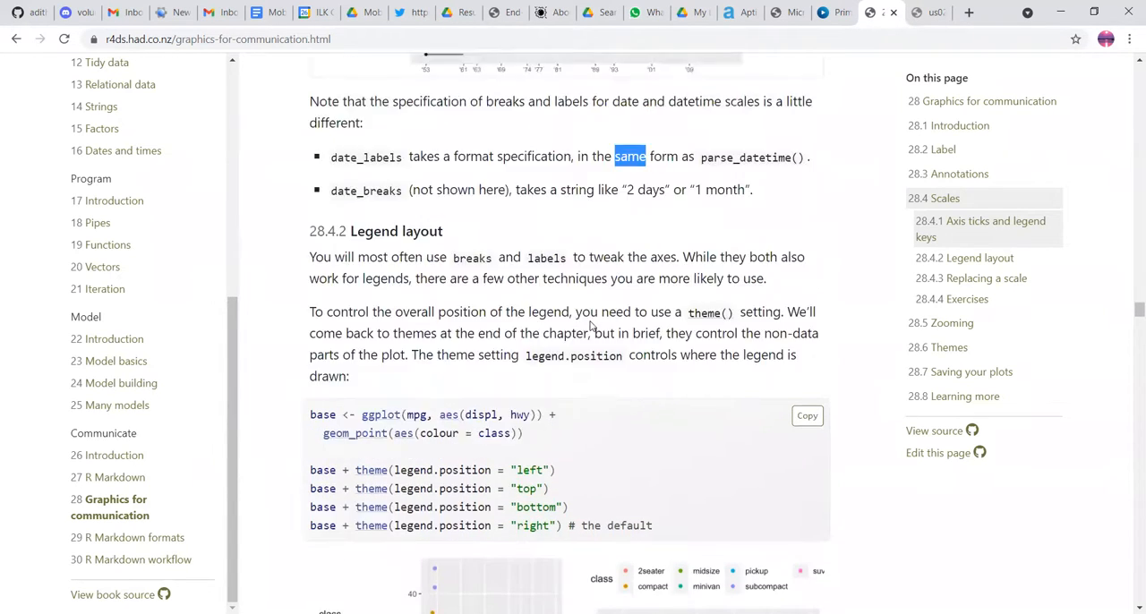
pyautogui.scroll(3)
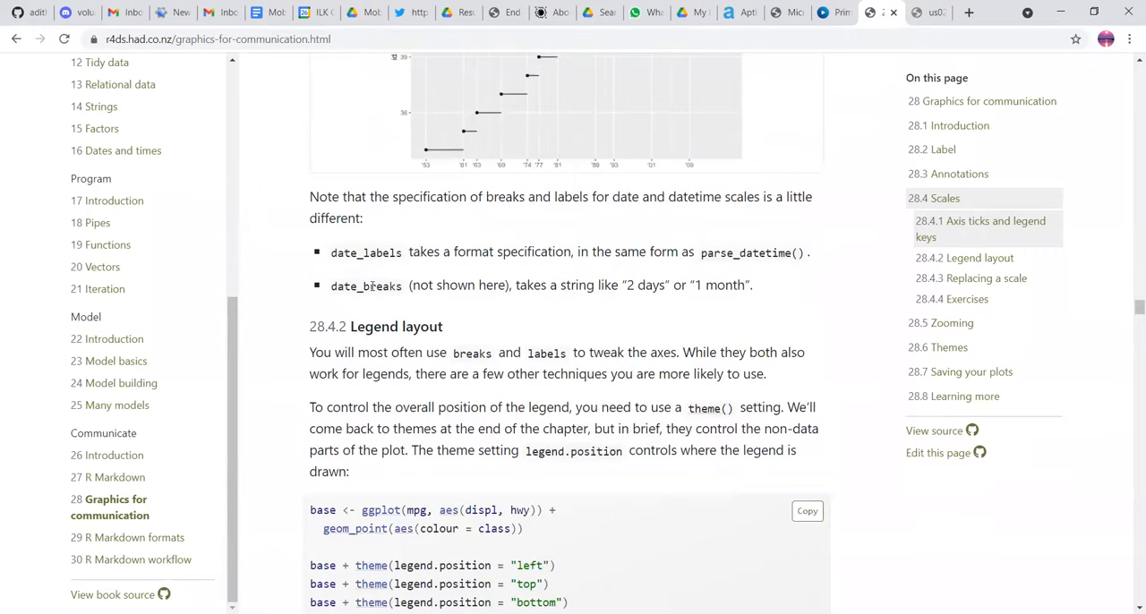
# Step: Highlight the date_breaks argument name, clear it, then highlight the word tweak
pyautogui.doubleClick(365, 285)
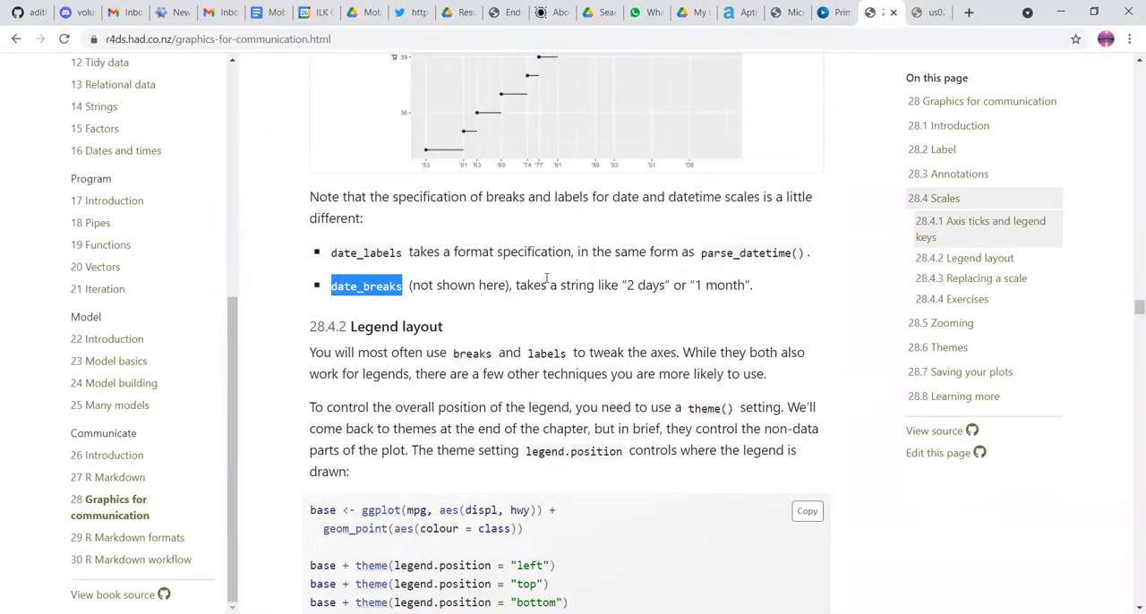
pyautogui.click(548, 285)
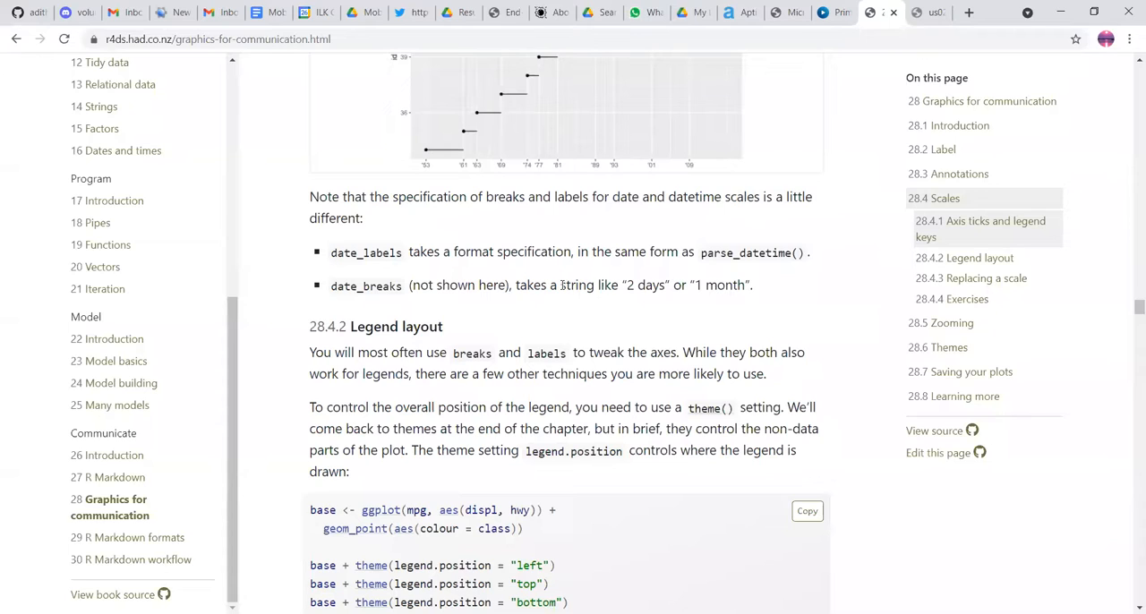
pyautogui.moveTo(552, 337)
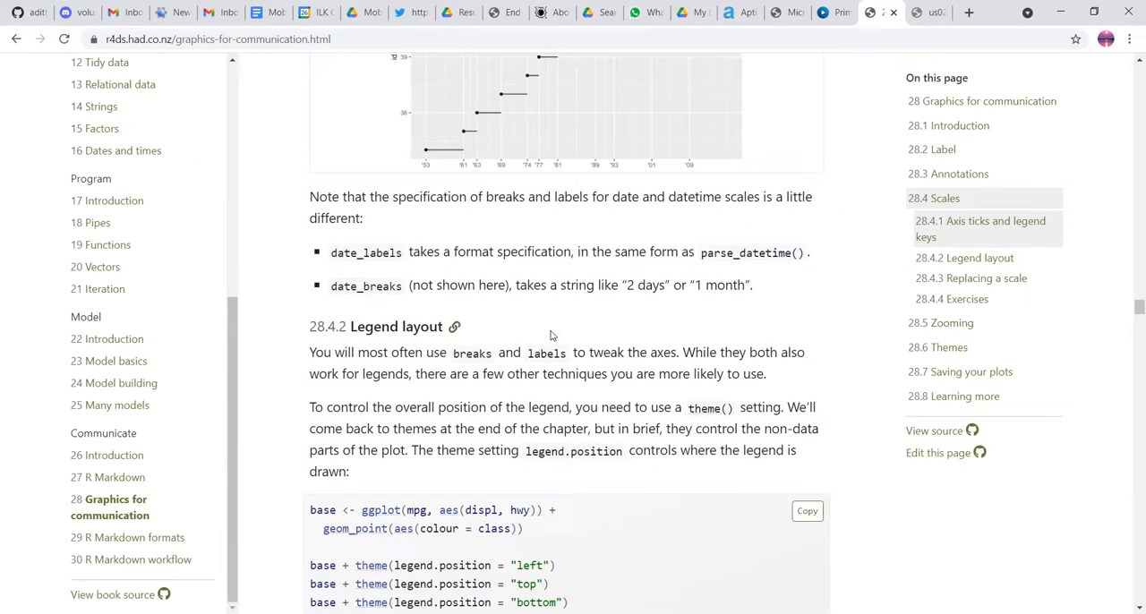
pyautogui.doubleClick(605, 351)
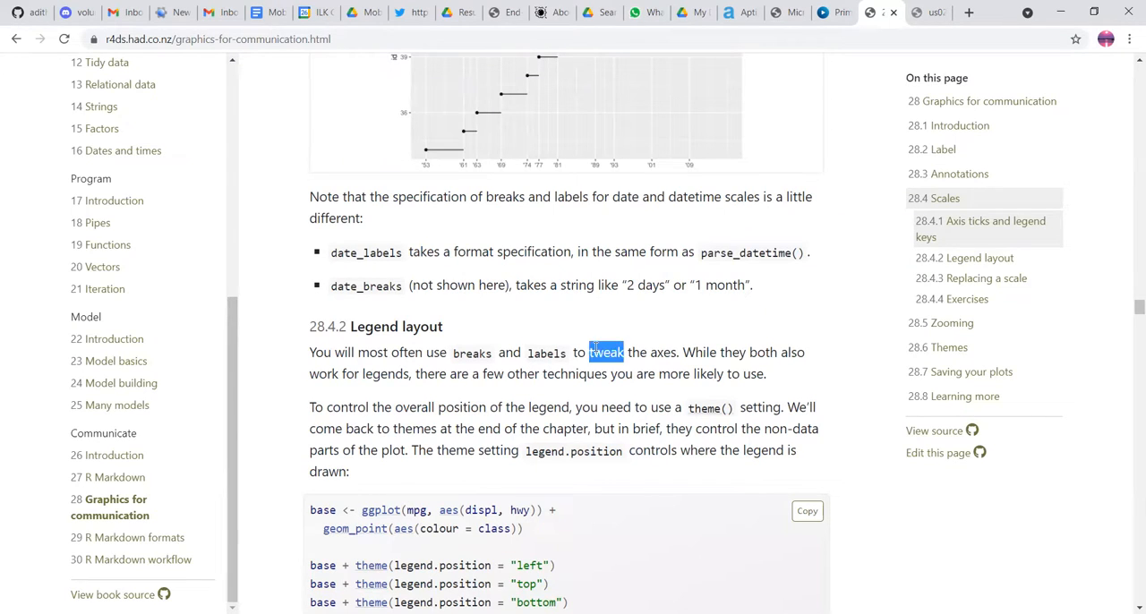
# Step: Scroll past the four legend.position plots to the guides() and guide_legend() paragraph with its smoothed plot
pyautogui.scroll(-3)
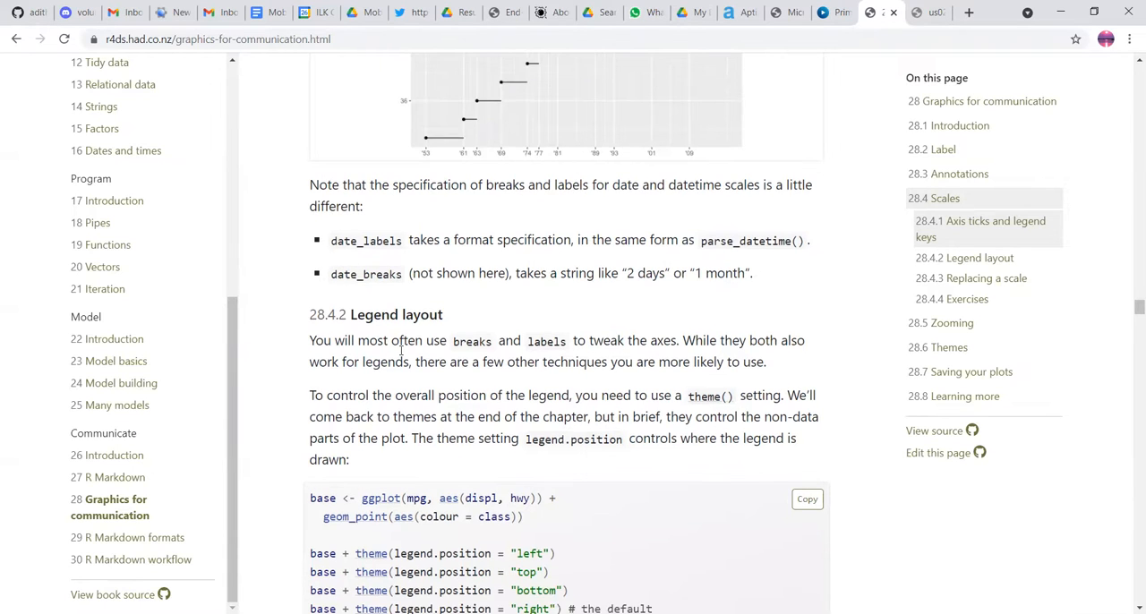
pyautogui.scroll(-3)
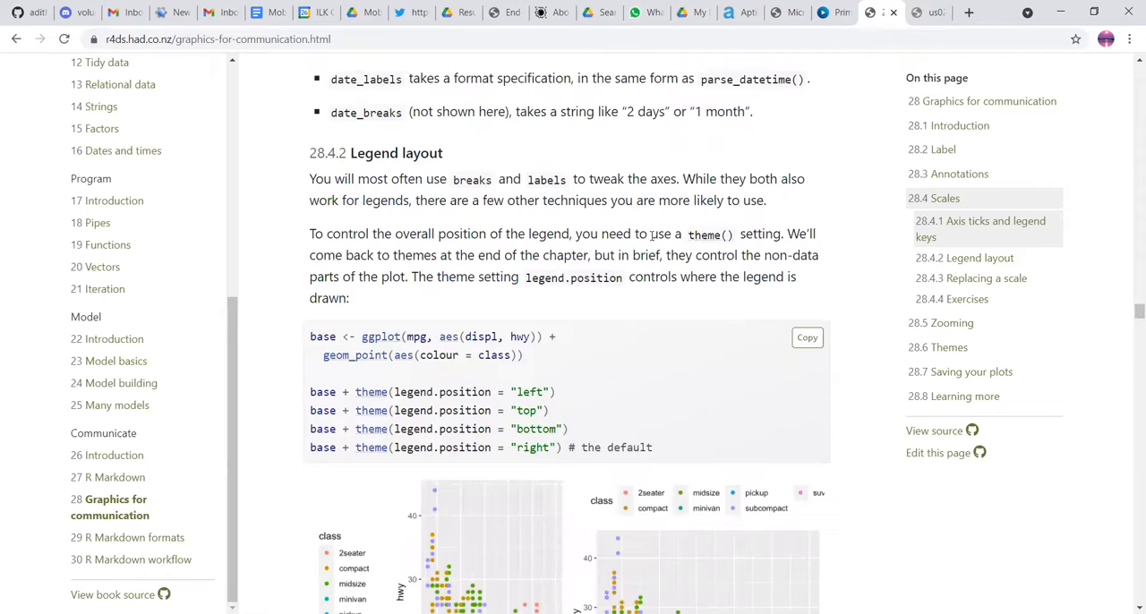
pyautogui.moveTo(638, 295)
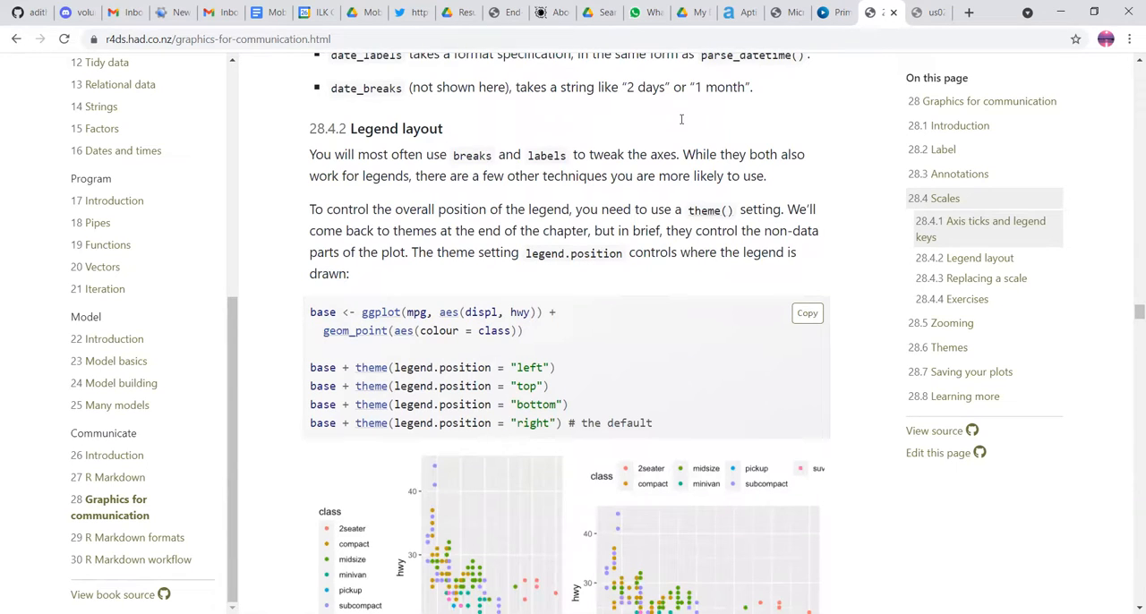
pyautogui.moveTo(627, 322)
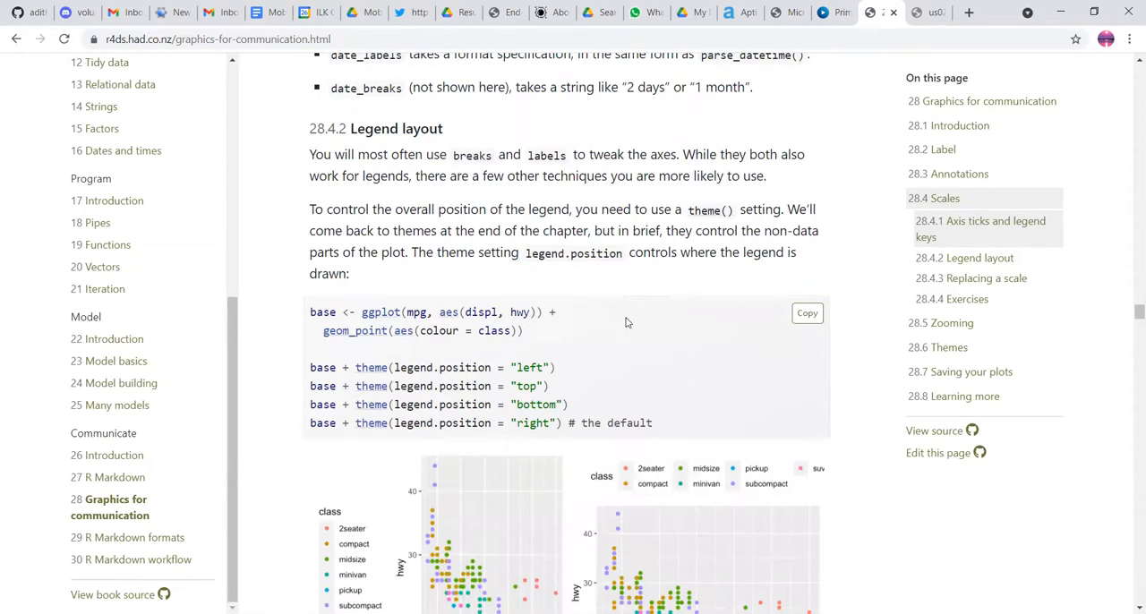
pyautogui.scroll(-3)
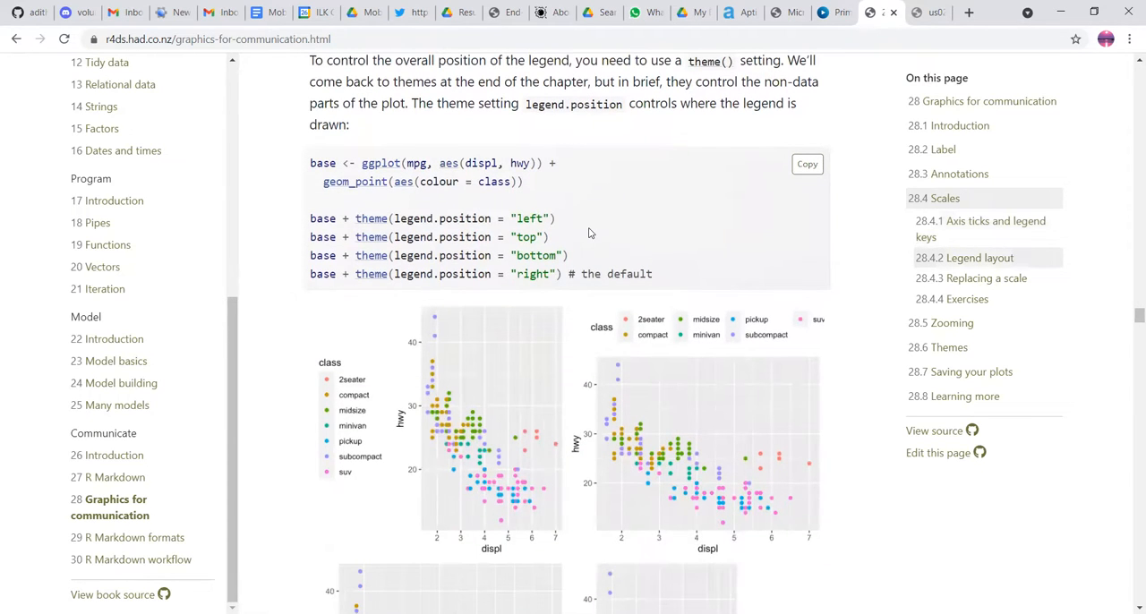
pyautogui.moveTo(403, 219)
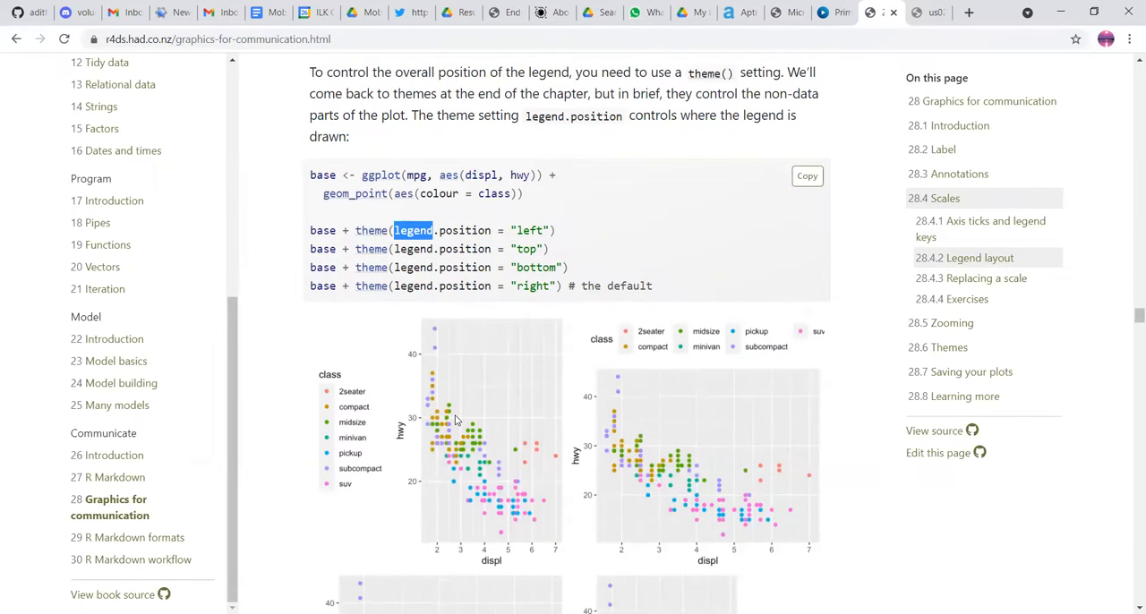
pyautogui.scroll(-3)
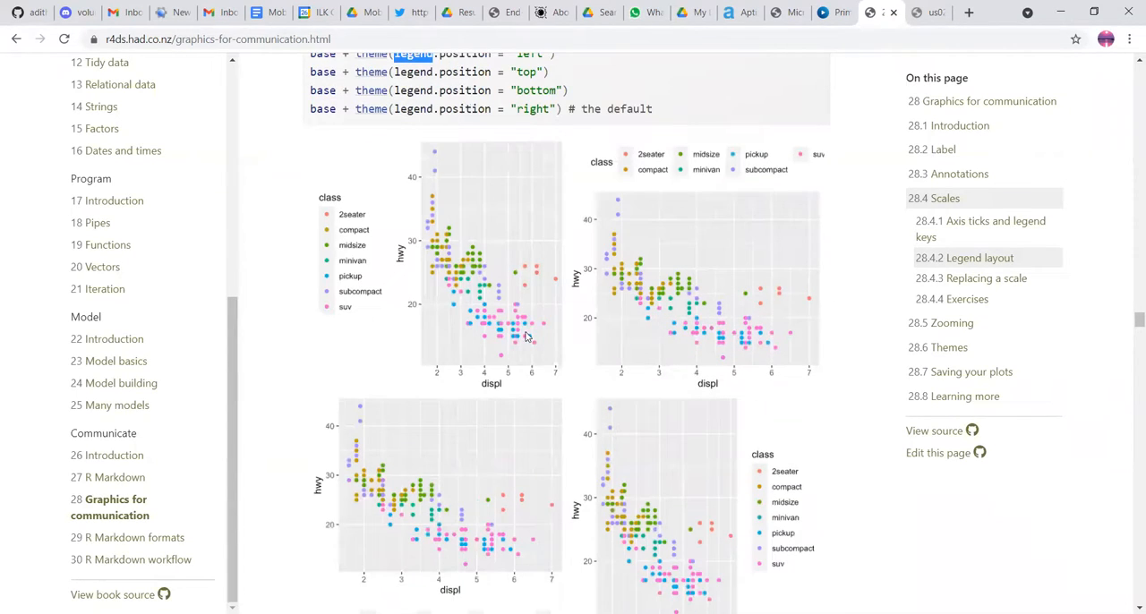
pyautogui.scroll(3)
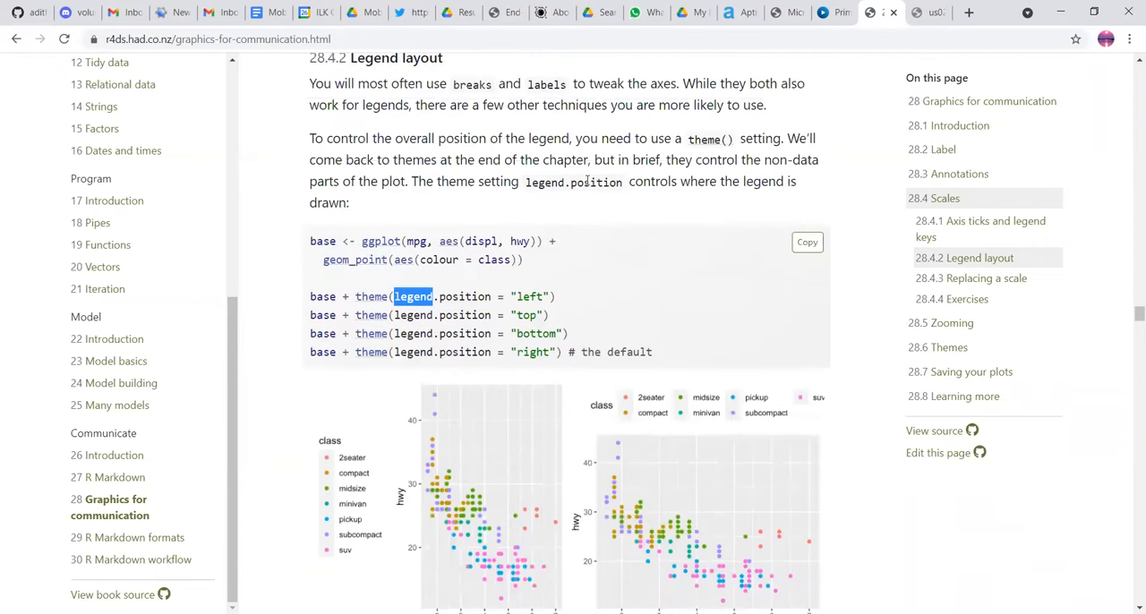
pyautogui.scroll(-3)
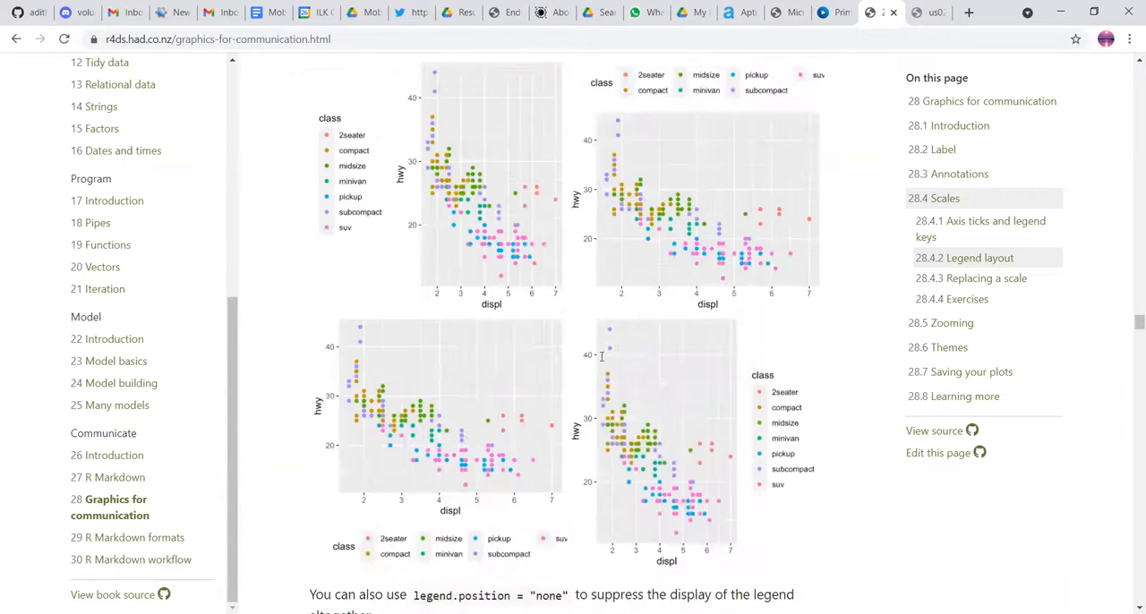
pyautogui.scroll(-3)
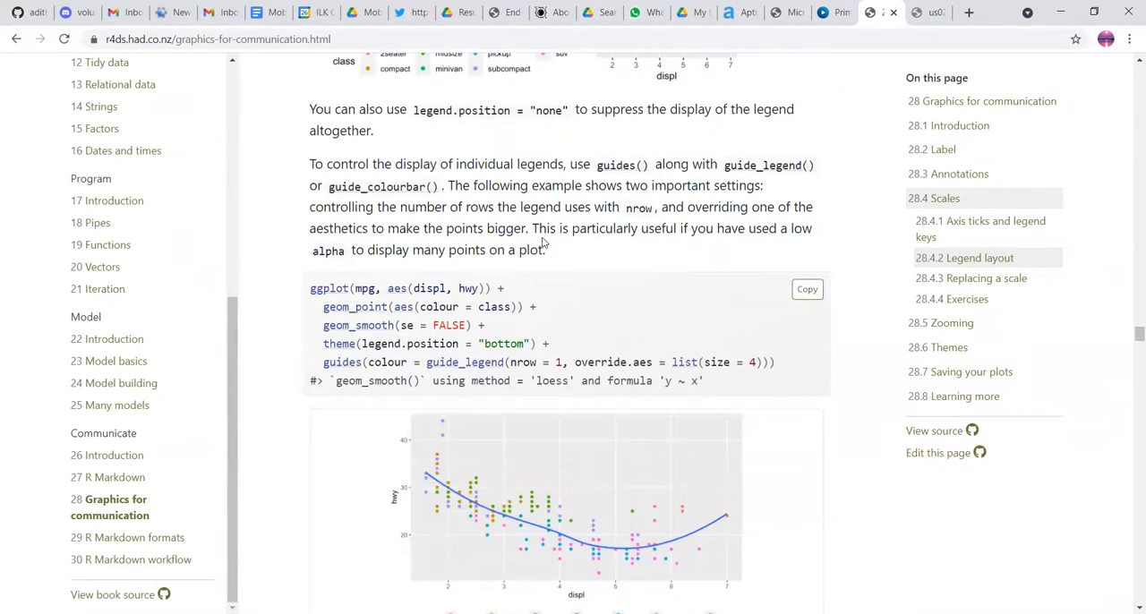
pyautogui.moveTo(523, 147)
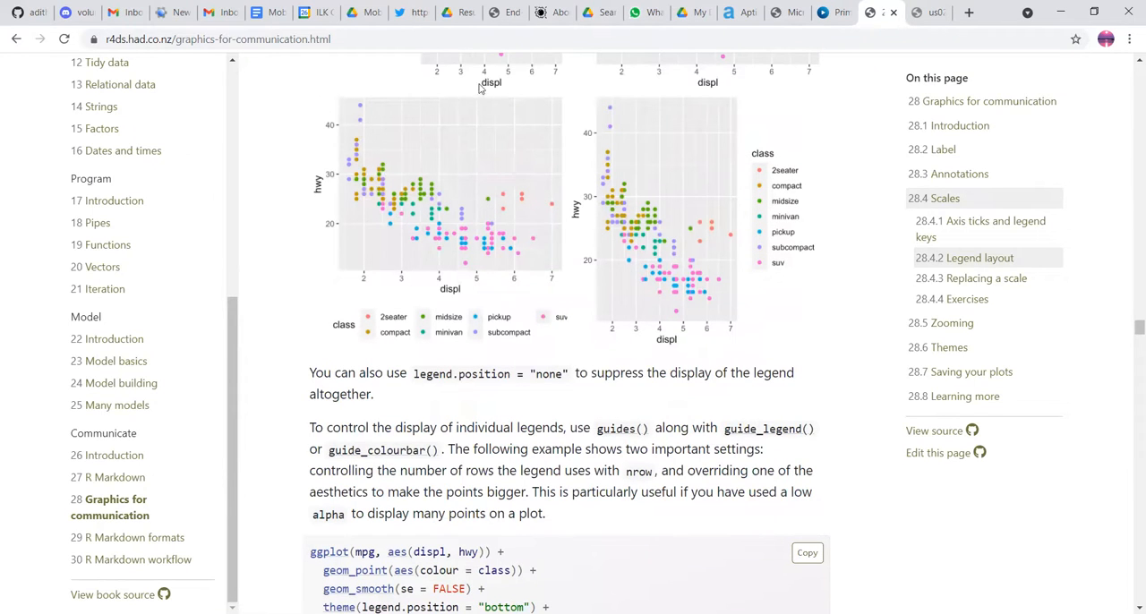
pyautogui.moveTo(555, 125)
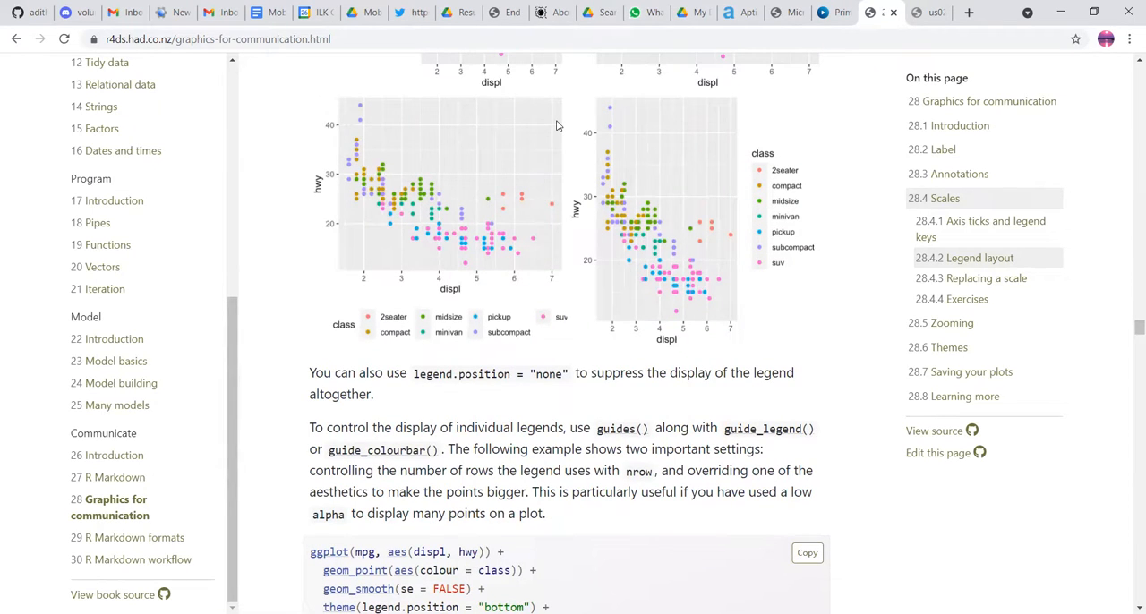
pyautogui.scroll(-3)
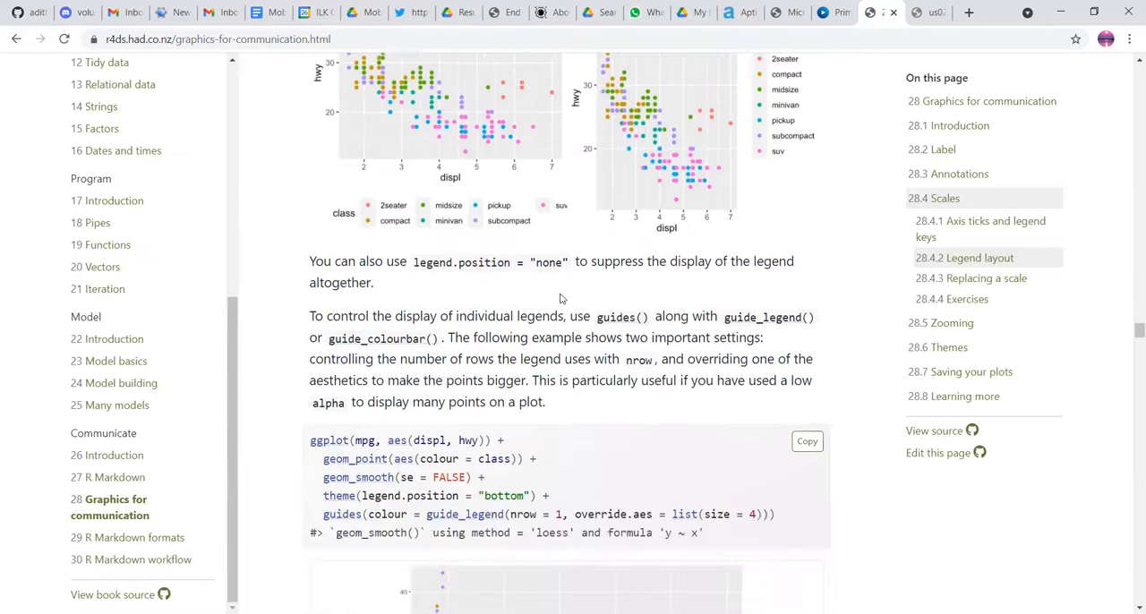
pyautogui.scroll(-3)
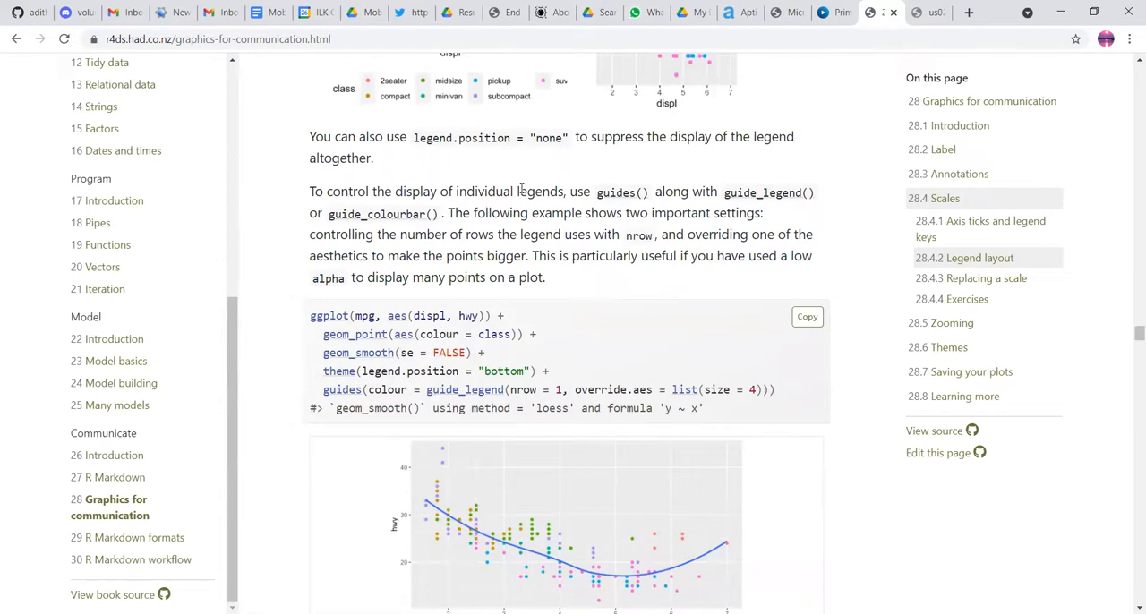
pyautogui.doubleClick(539, 191)
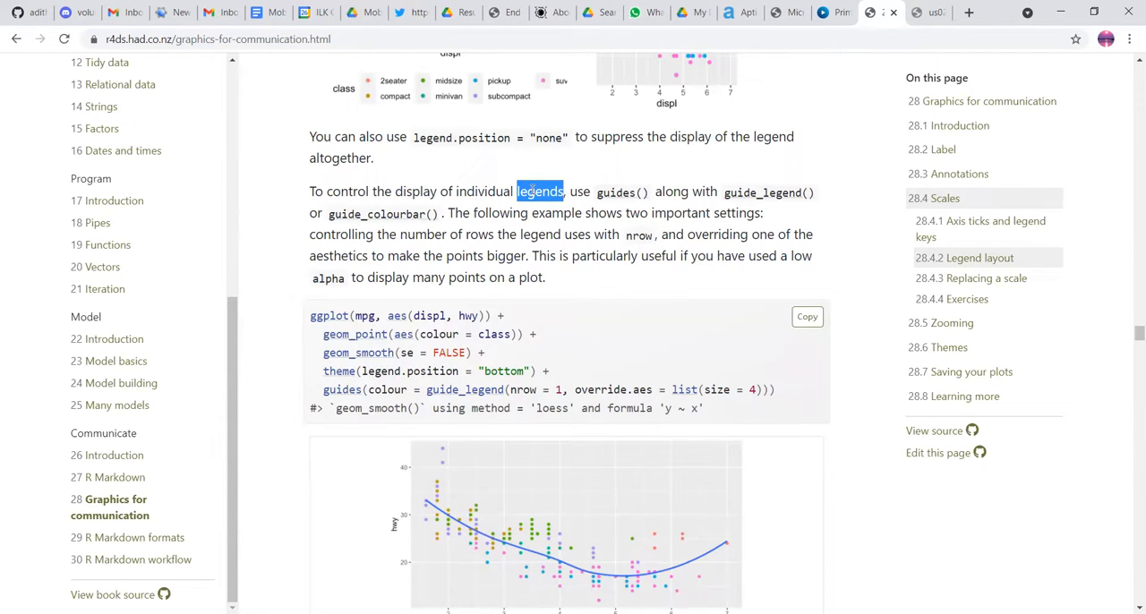
pyautogui.doubleClick(480, 235)
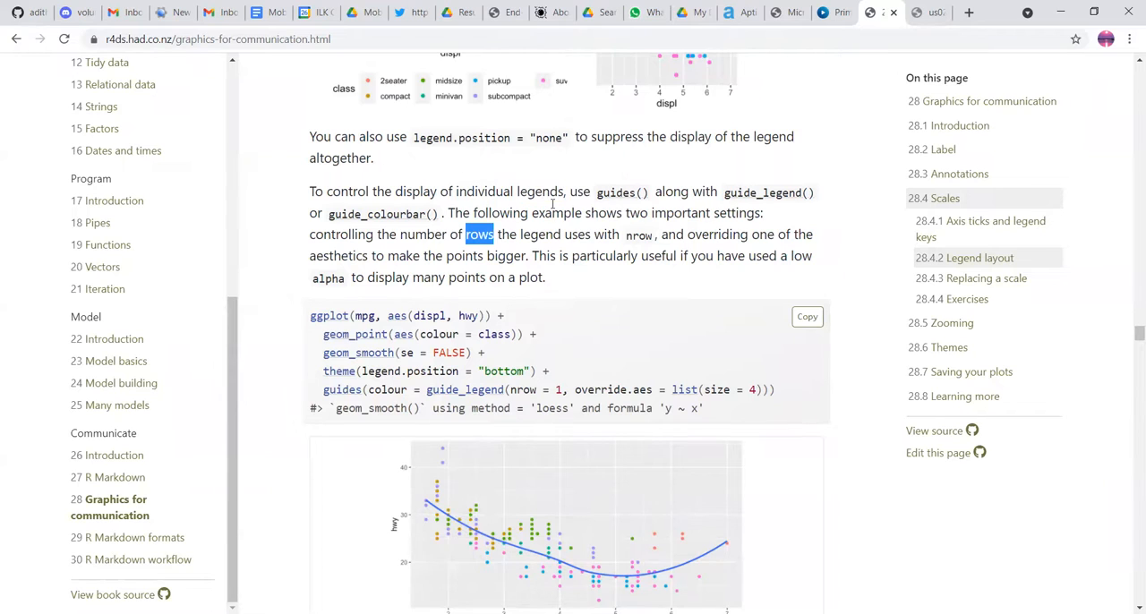
pyautogui.scroll(-3)
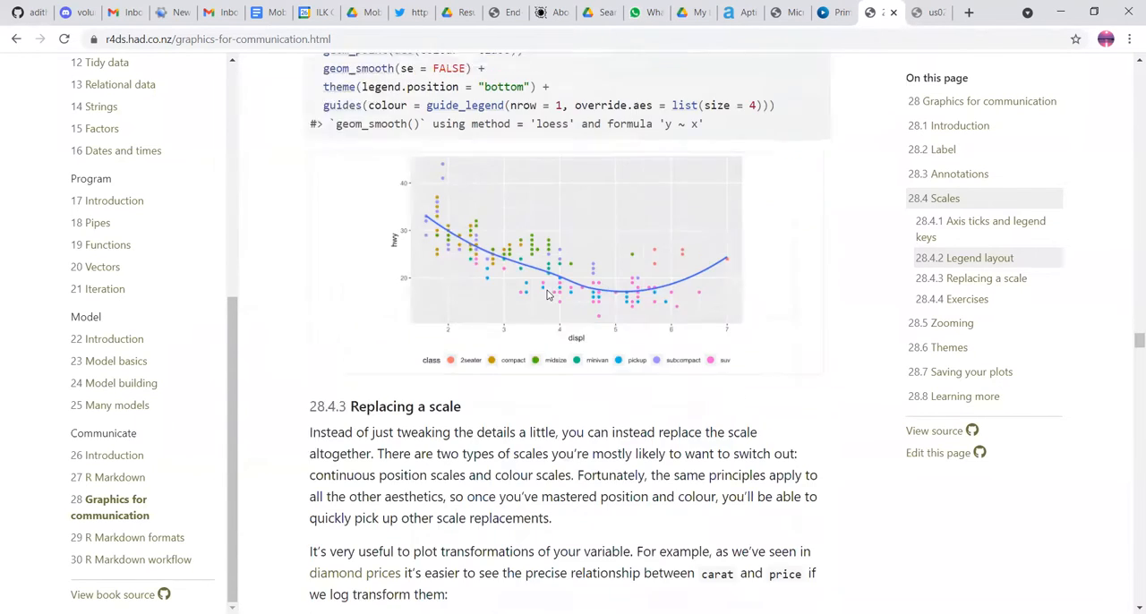
pyautogui.scroll(3)
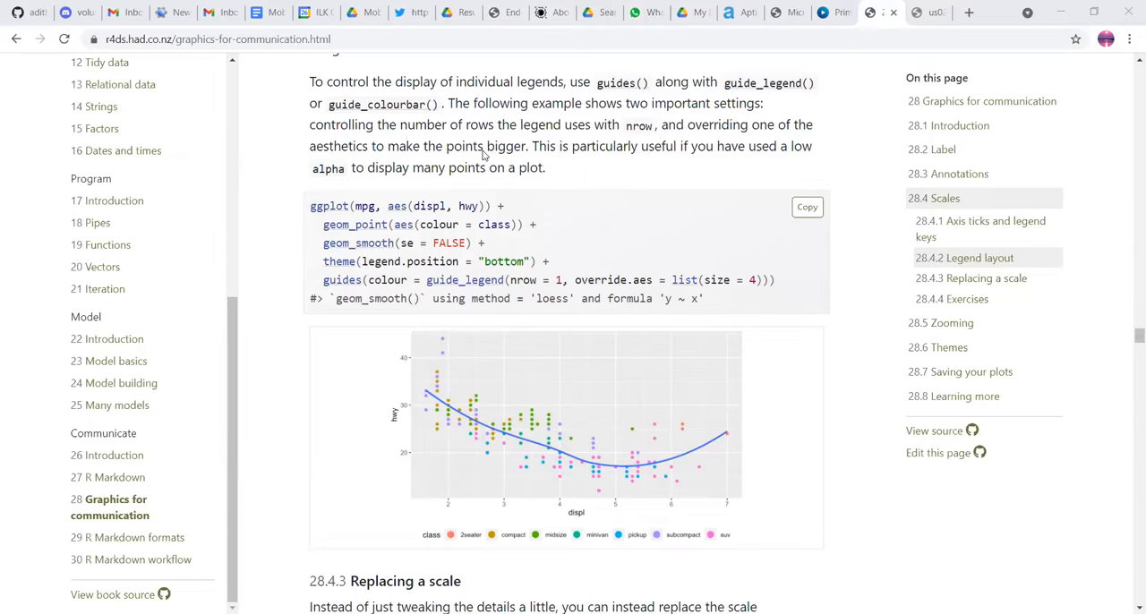
pyautogui.moveTo(531, 304)
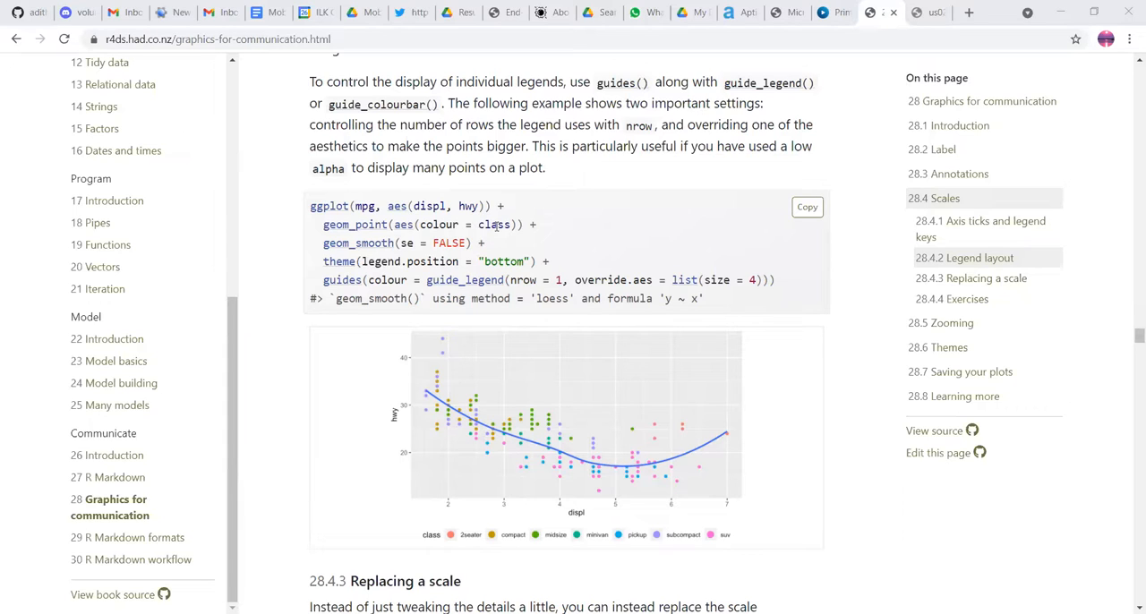
pyautogui.moveTo(470, 198)
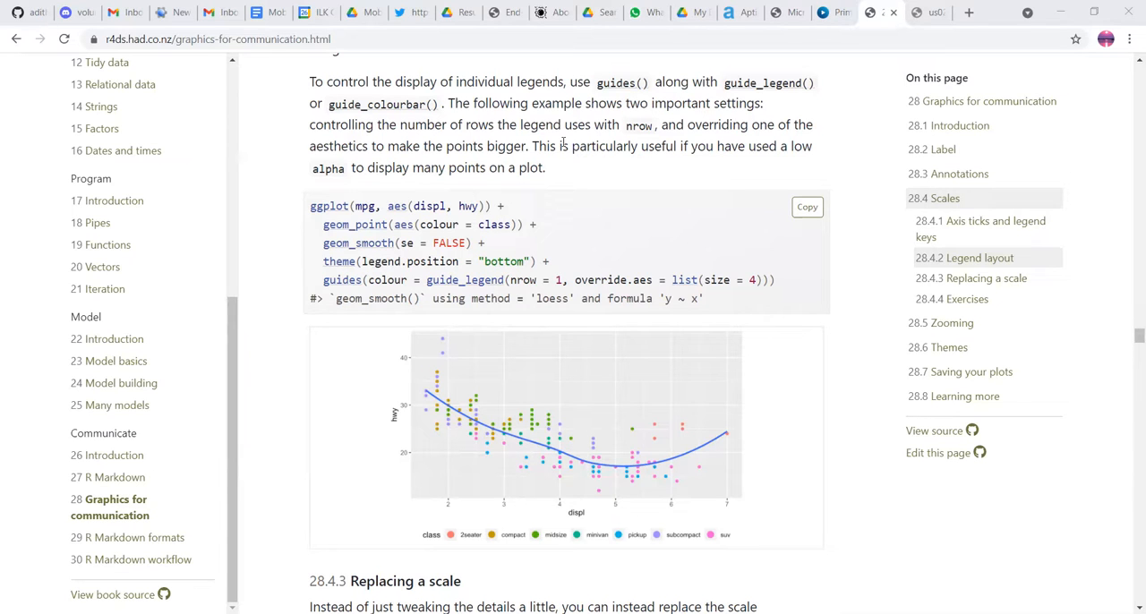
pyautogui.moveTo(587, 265)
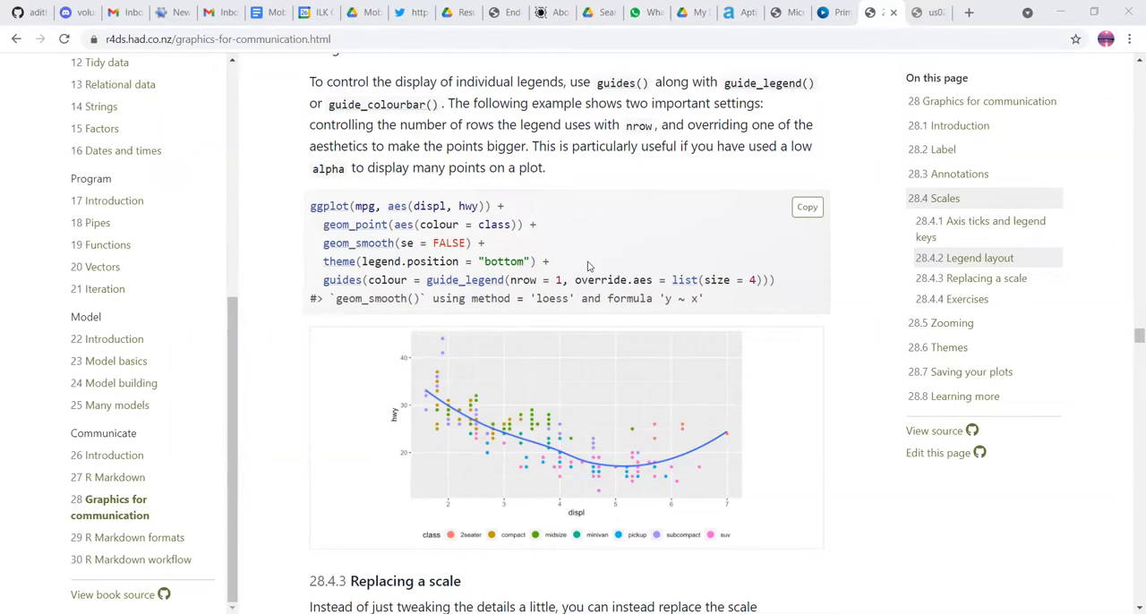
pyautogui.scroll(-3)
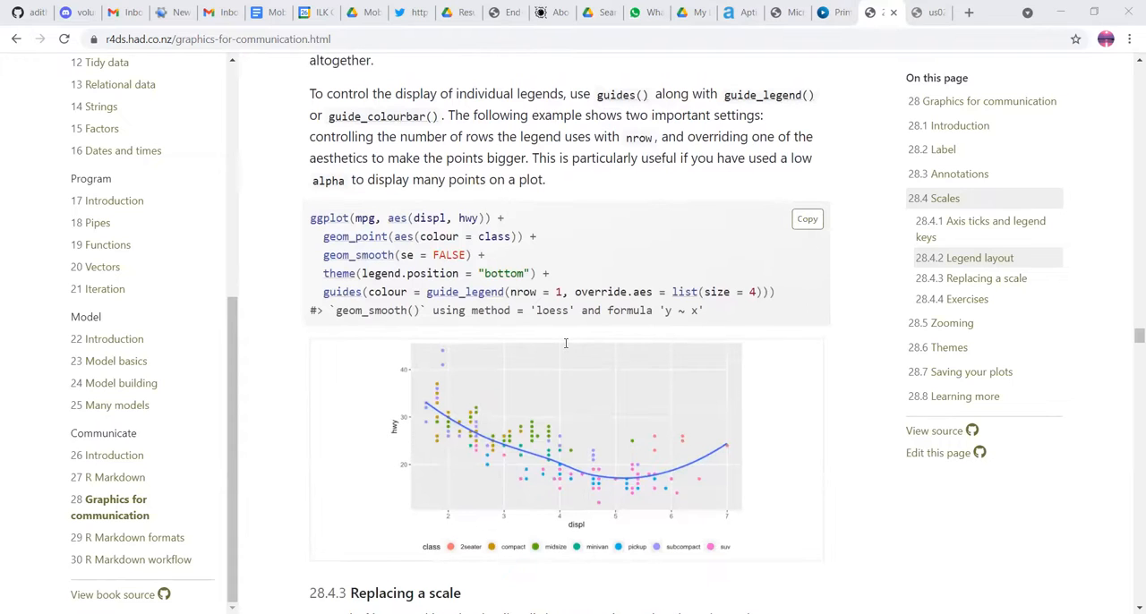
pyautogui.scroll(-3)
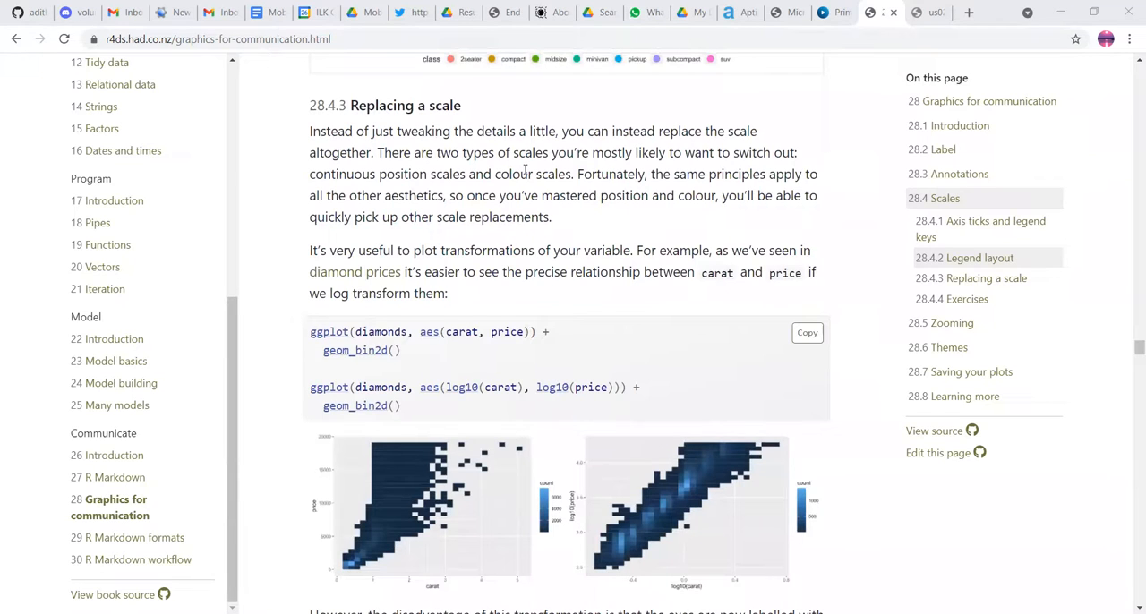
pyautogui.scroll(-3)
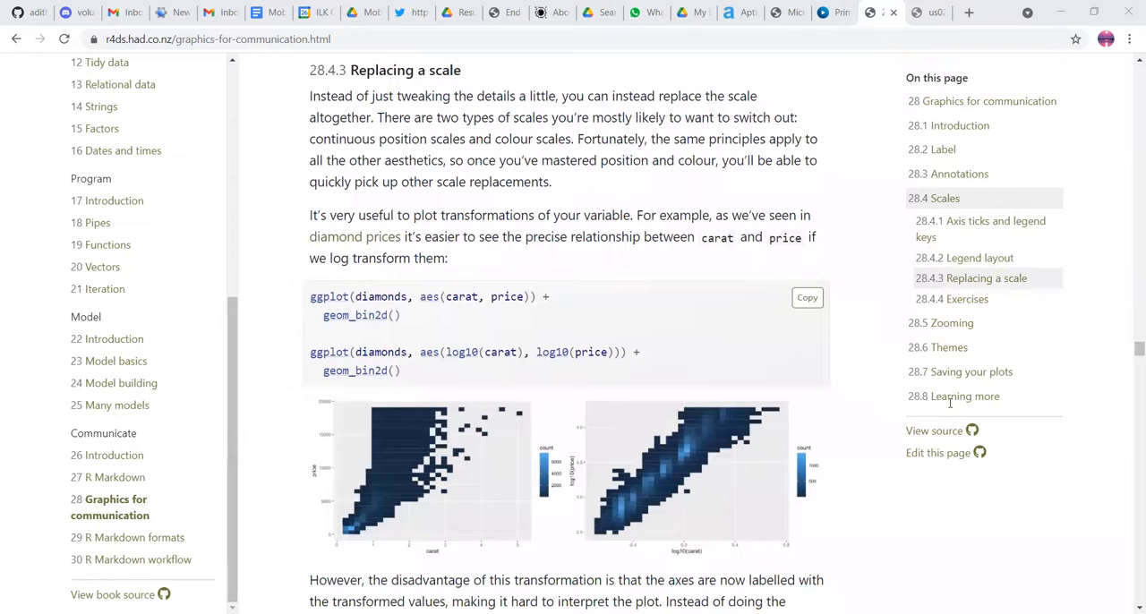
pyautogui.scroll(-3)
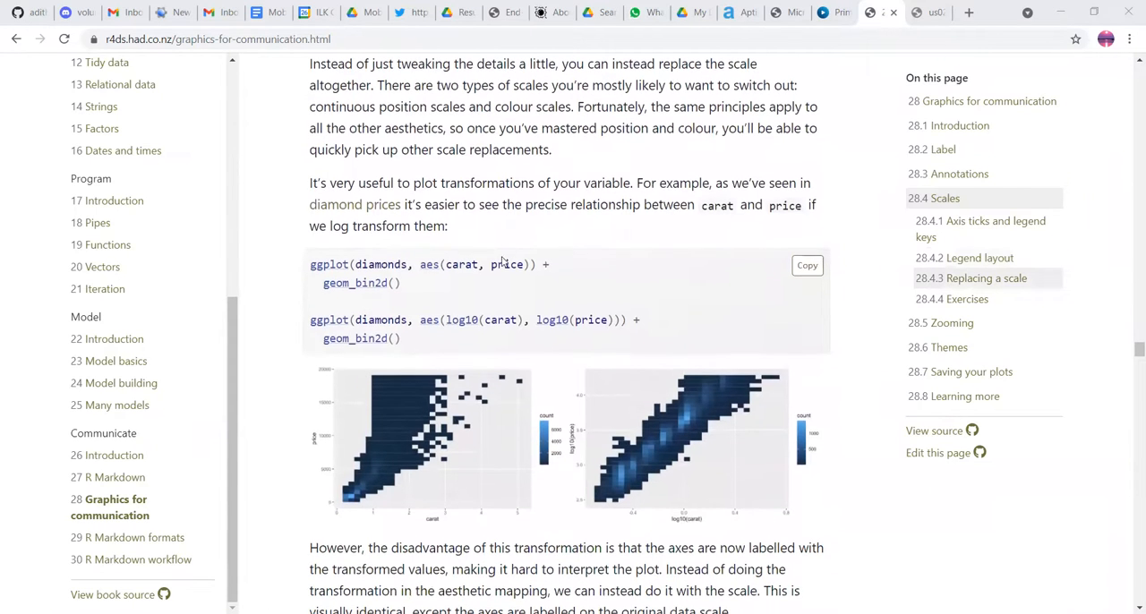
pyautogui.moveTo(426, 348)
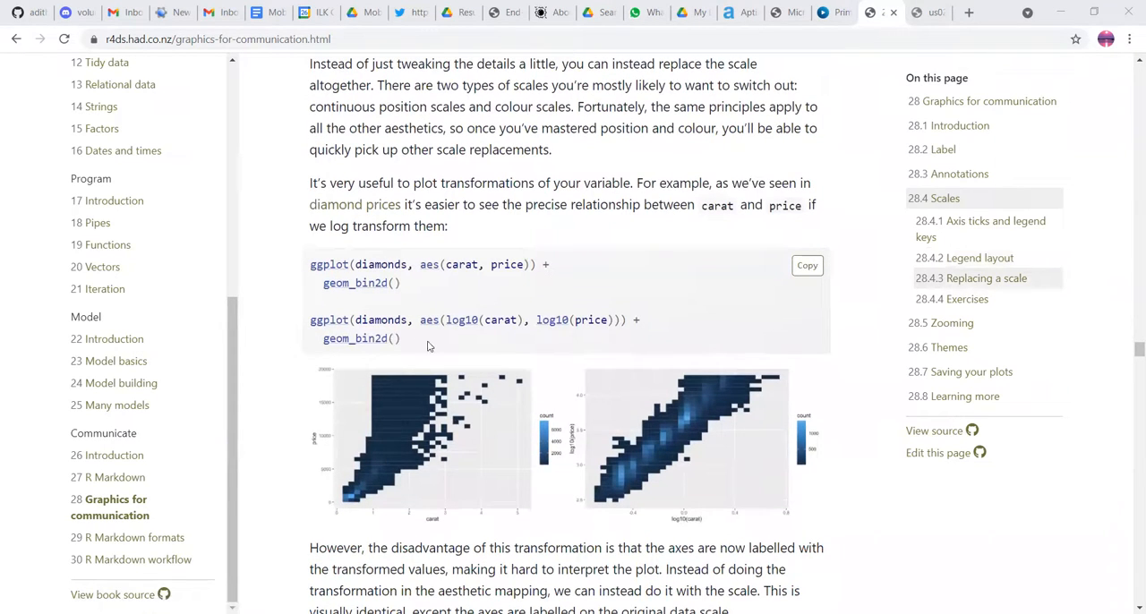
pyautogui.moveTo(584, 444)
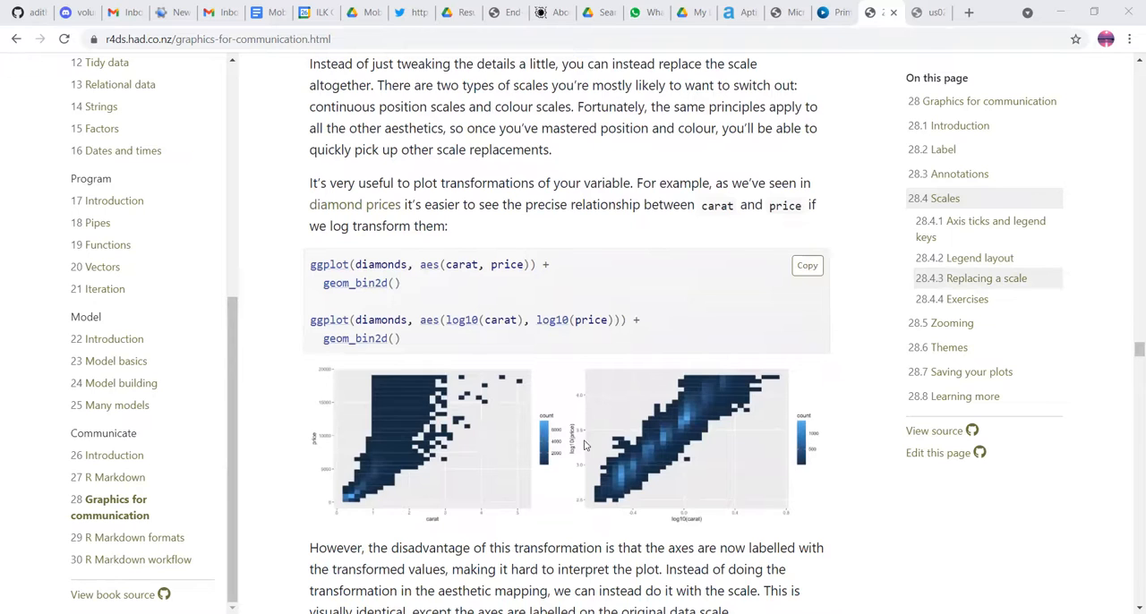
pyautogui.moveTo(559, 408)
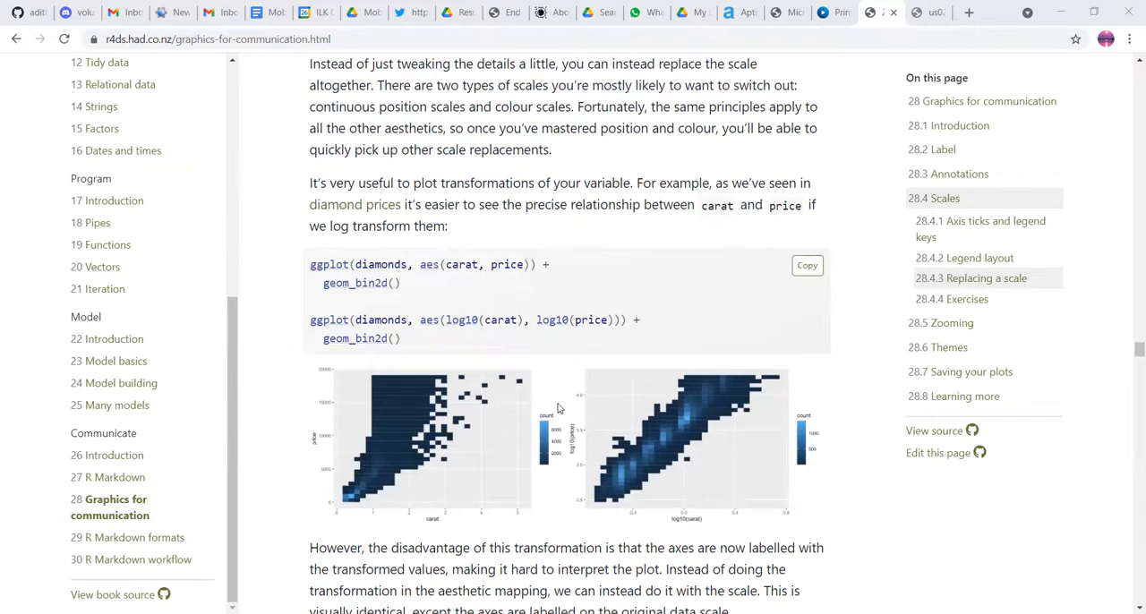
pyautogui.scroll(-3)
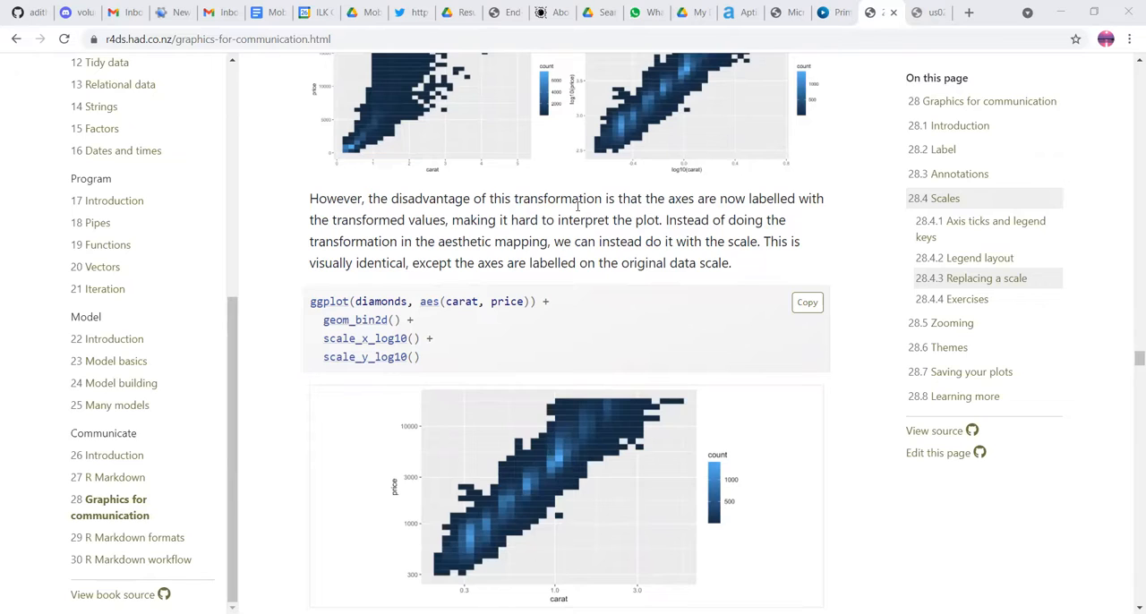
pyautogui.moveTo(358, 90)
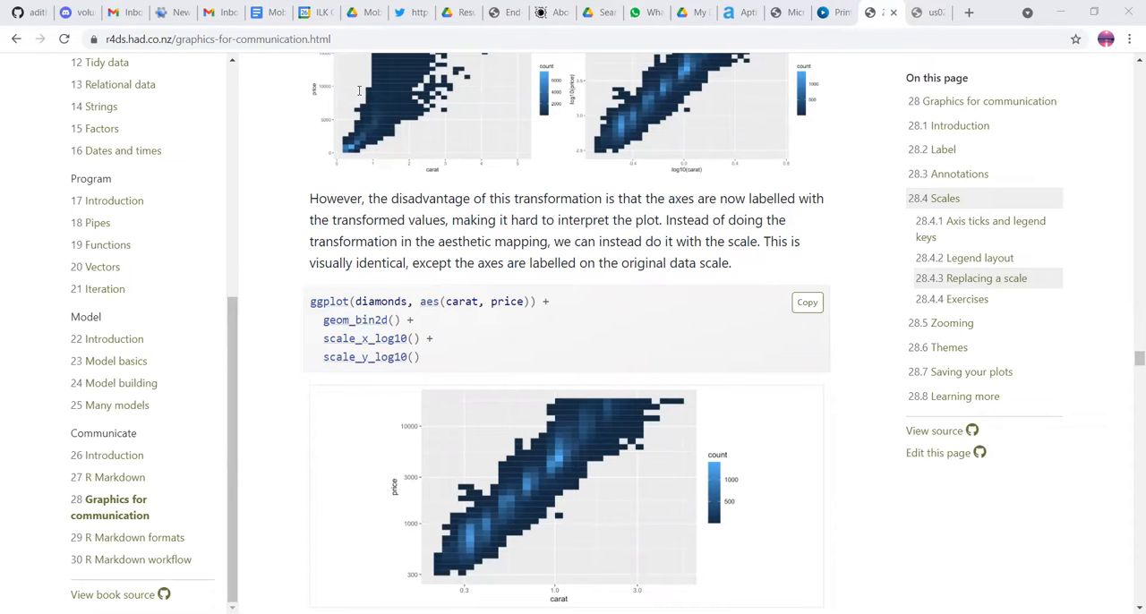
pyautogui.moveTo(419, 21)
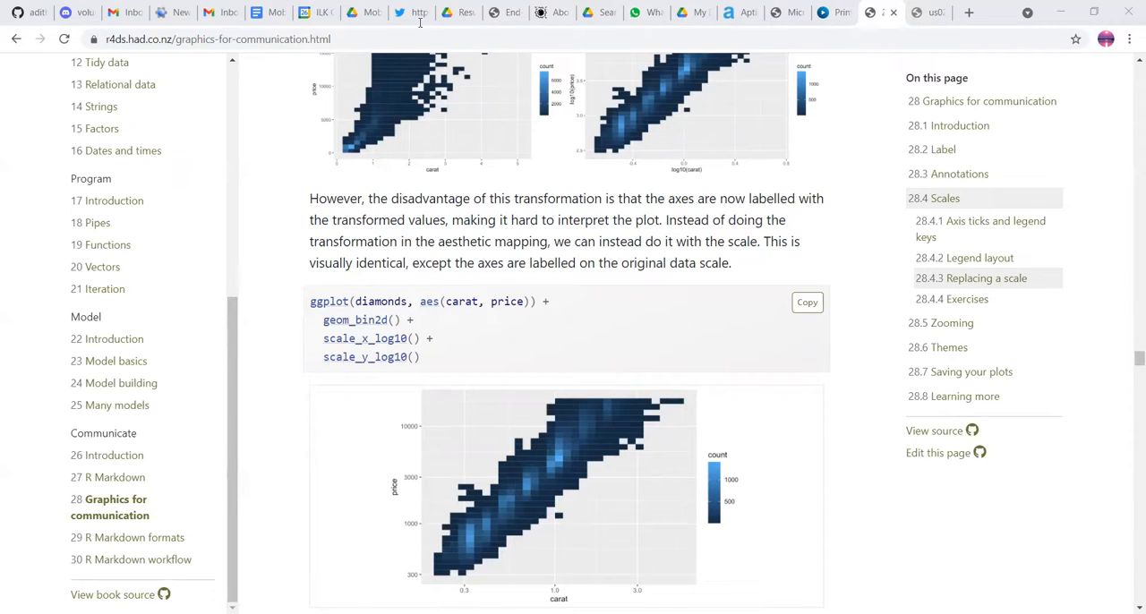
pyautogui.moveTo(659, 211)
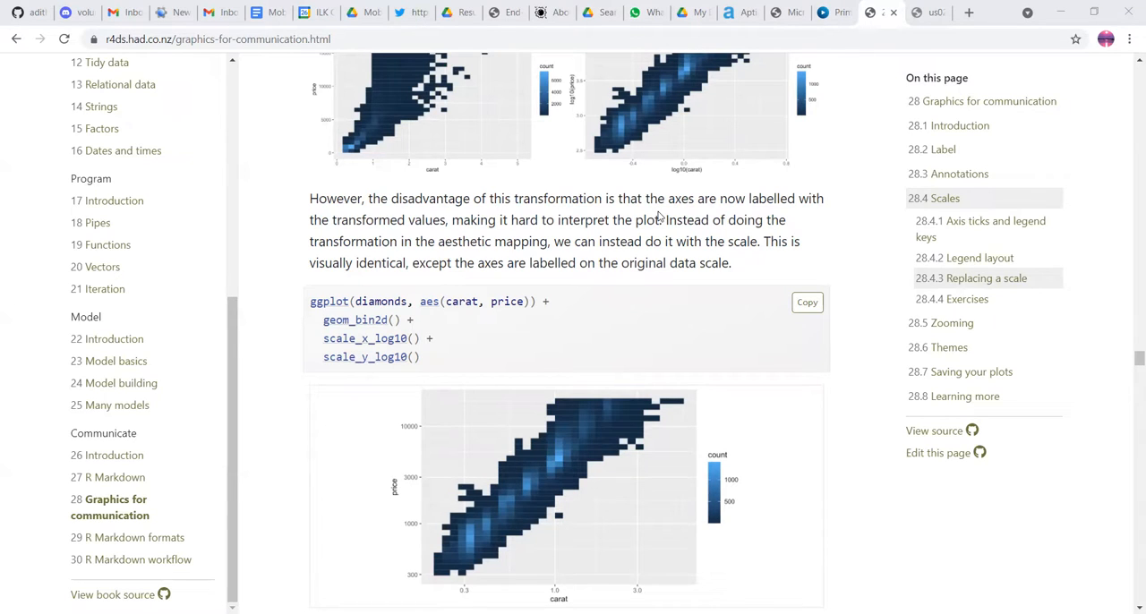
pyautogui.moveTo(464, 142)
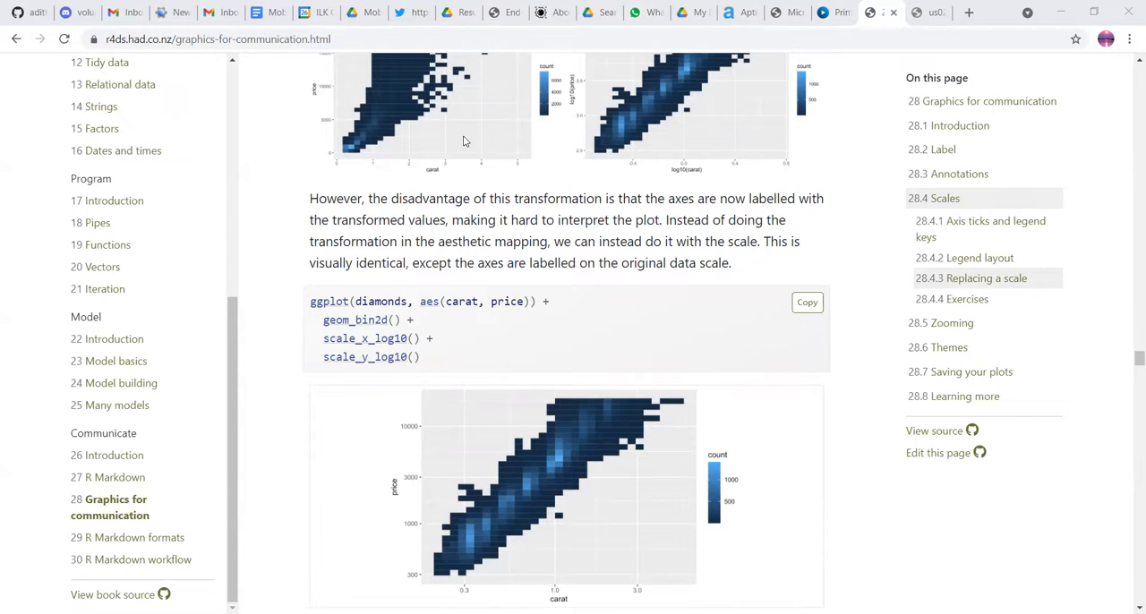
pyautogui.moveTo(512, 232)
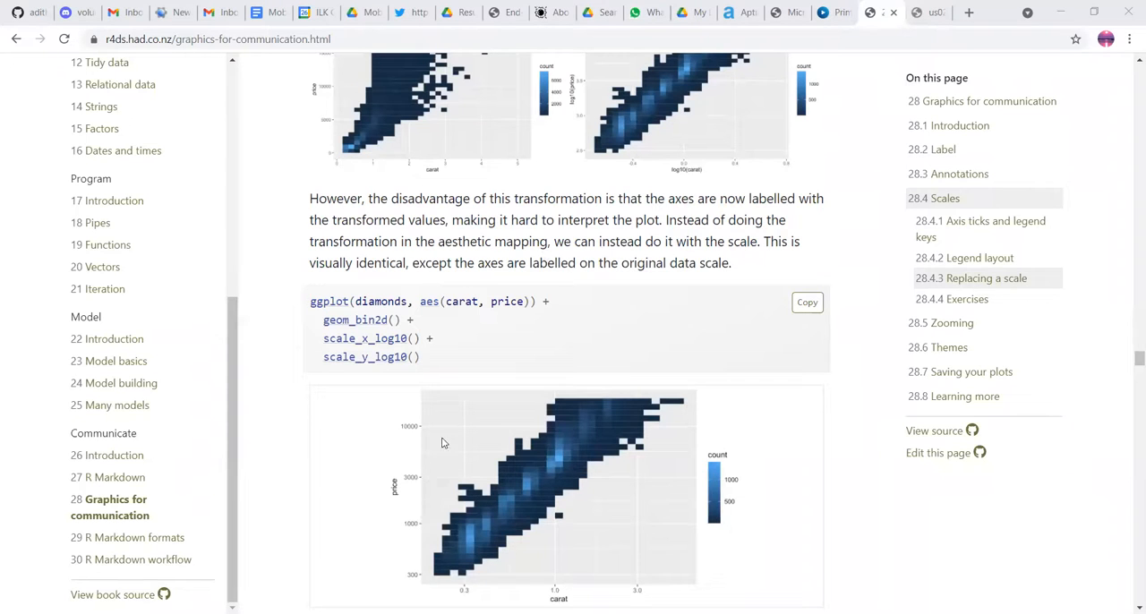
pyautogui.scroll(3)
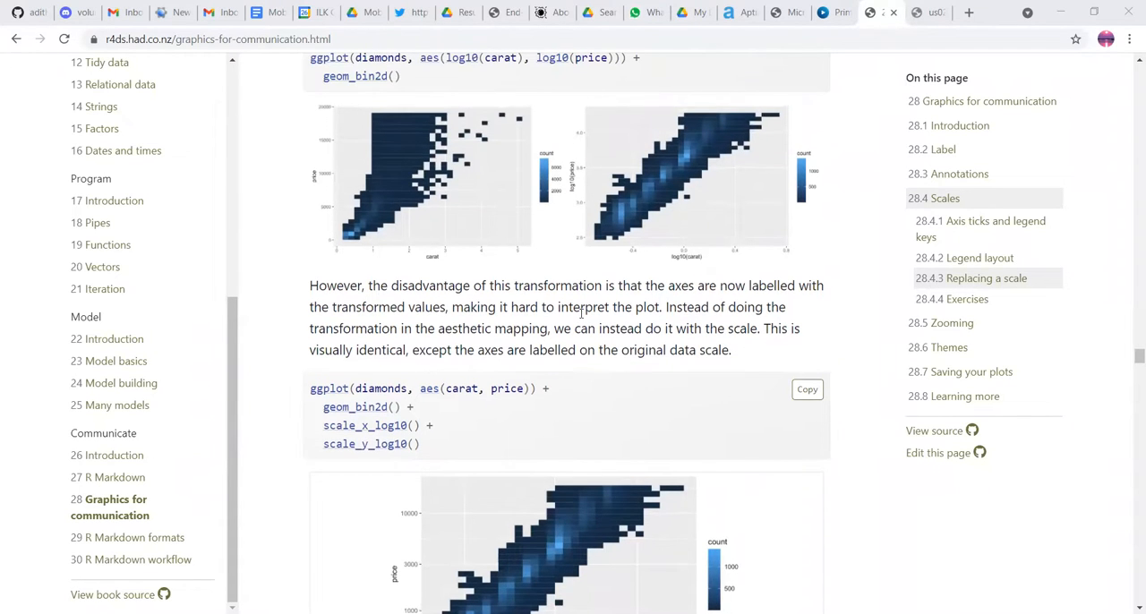
pyautogui.scroll(-3)
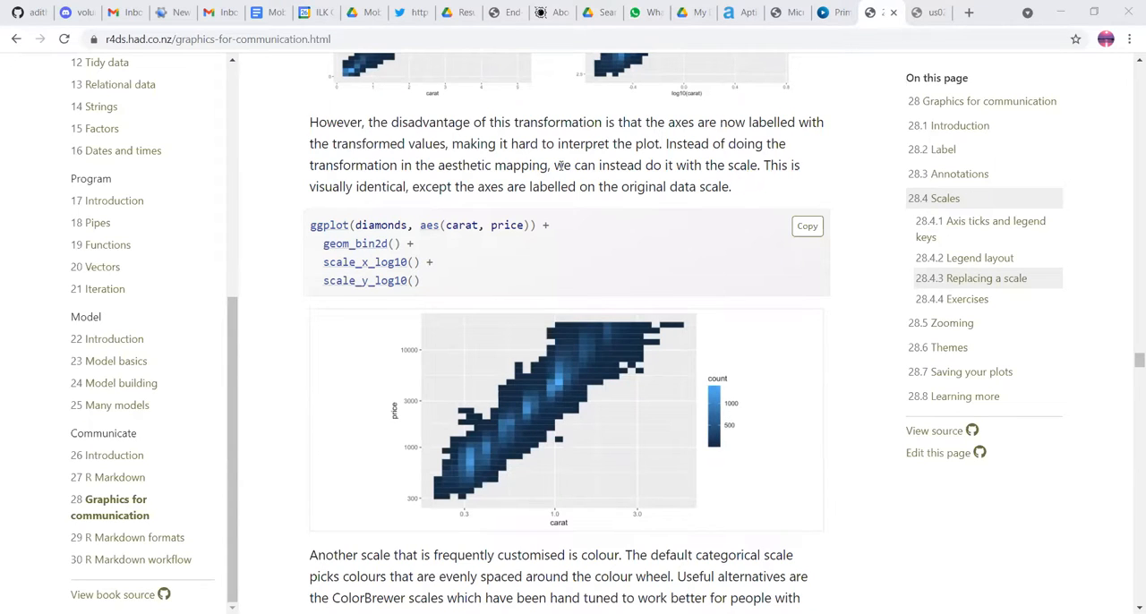
# Step: Scroll to the scale_colour_brewer Set1 comparison, the redundant shape mapping plot and the colorbrewer2.org note
pyautogui.scroll(-3)
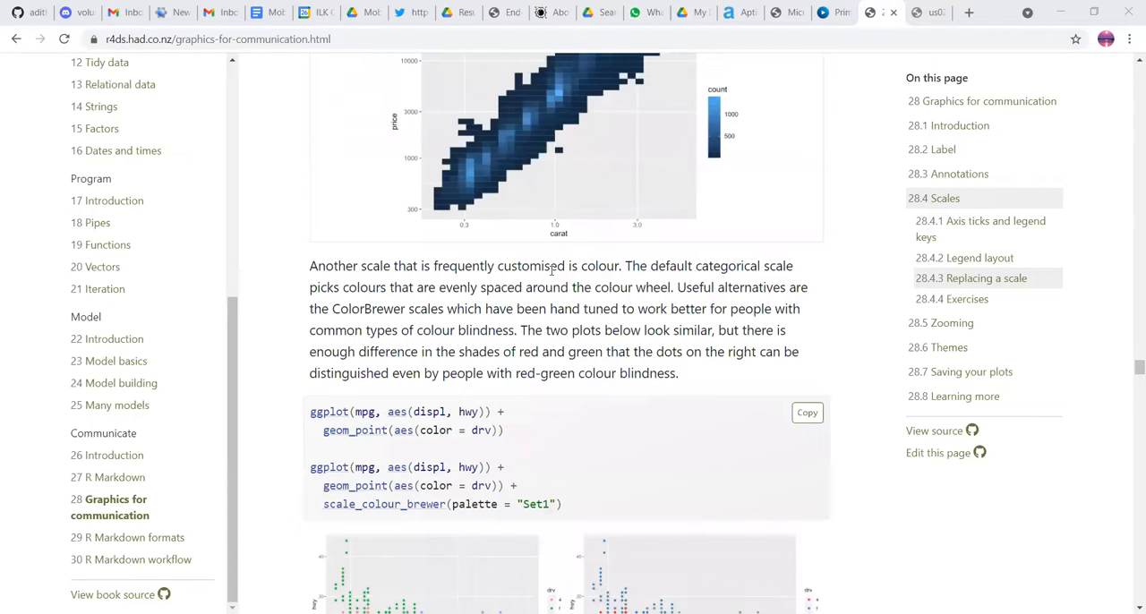
pyautogui.scroll(-3)
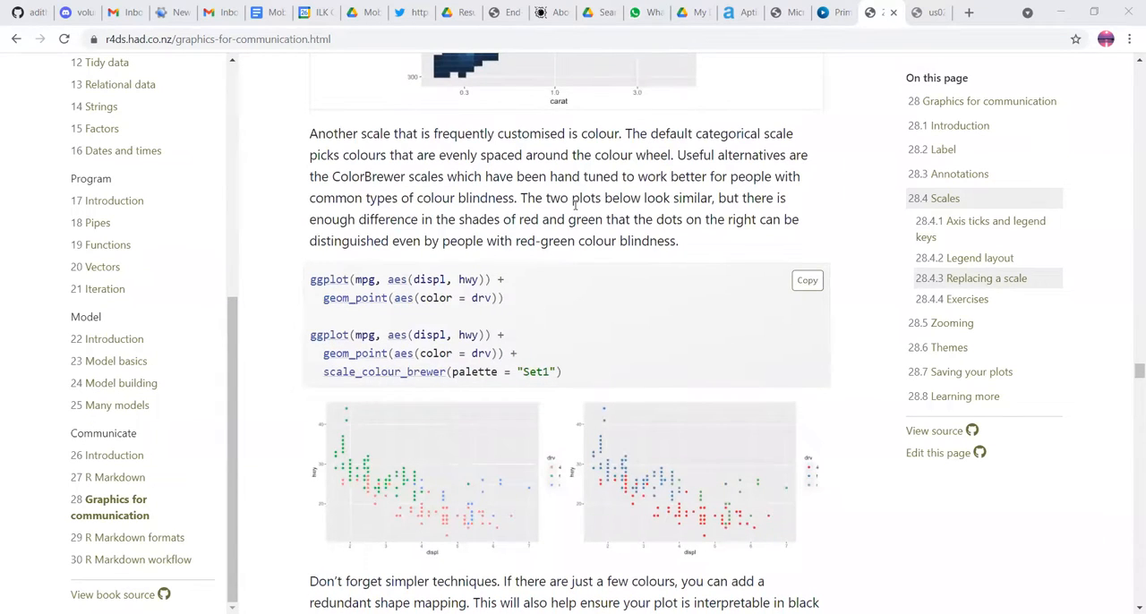
pyautogui.moveTo(573, 289)
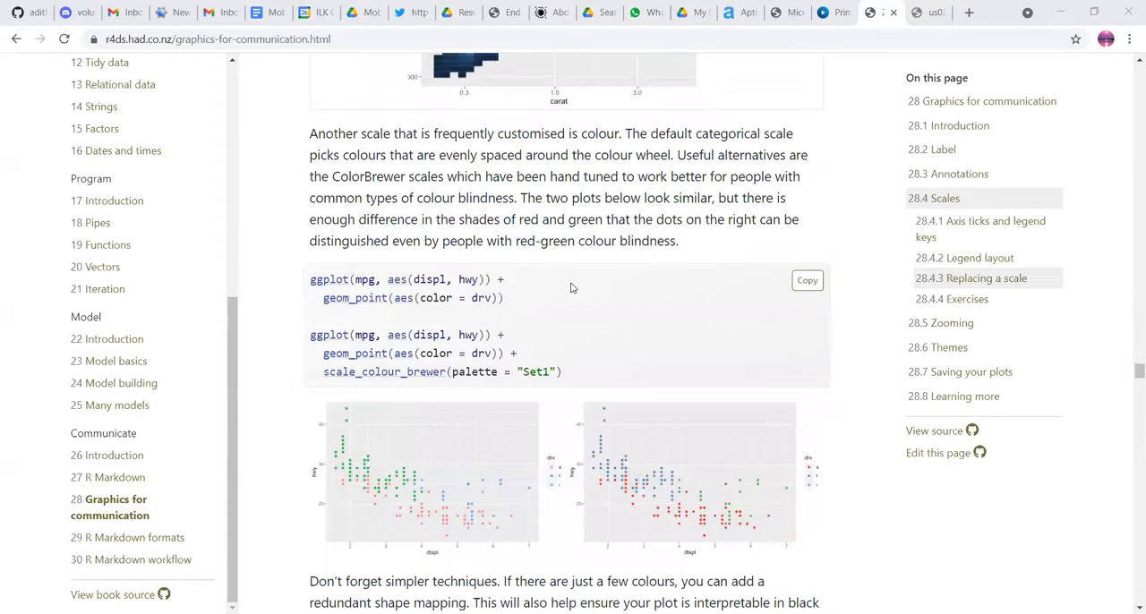
pyautogui.scroll(-3)
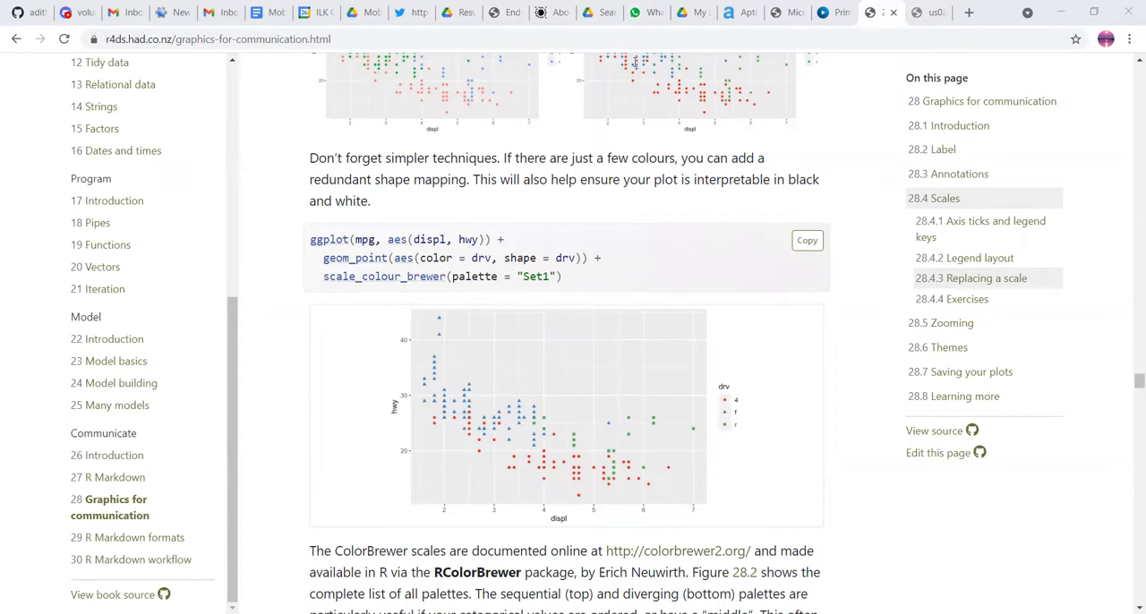
pyautogui.moveTo(588, 351)
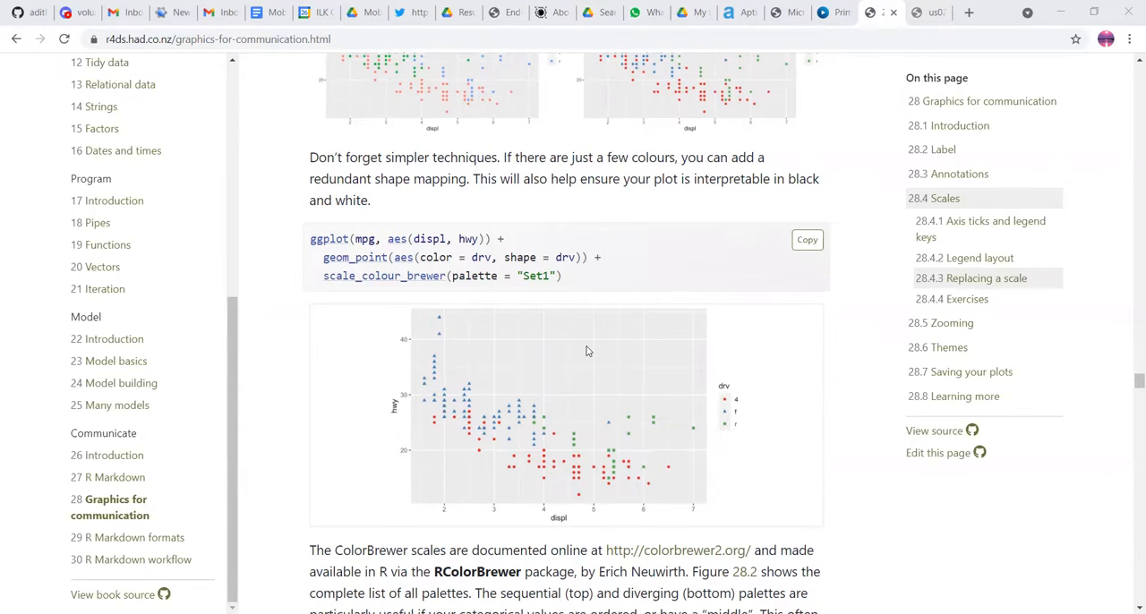
pyautogui.scroll(-3)
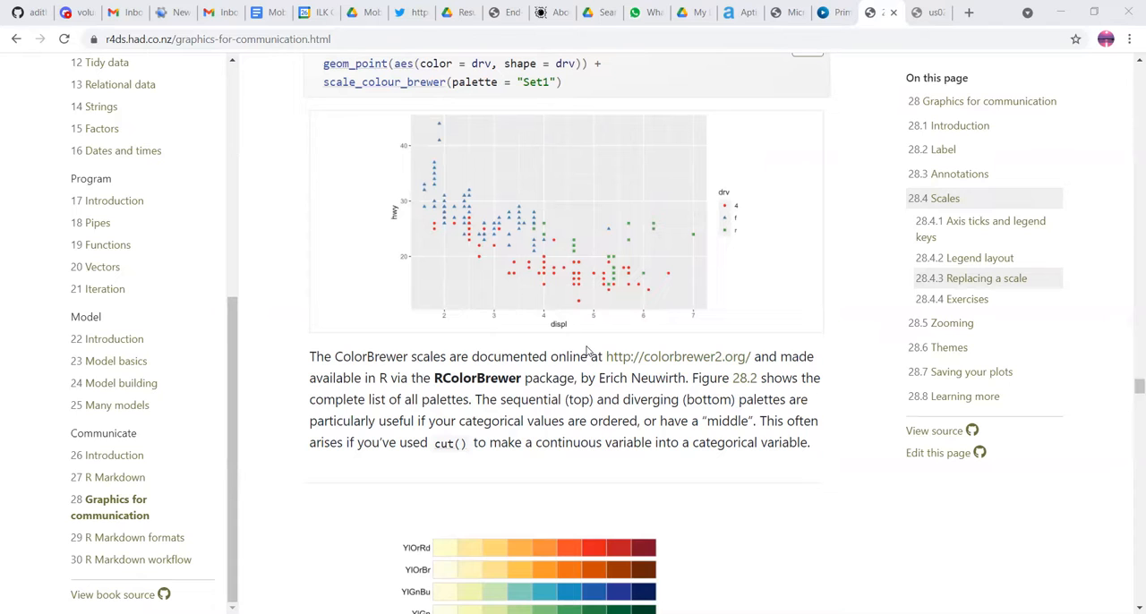
pyautogui.moveTo(594, 310)
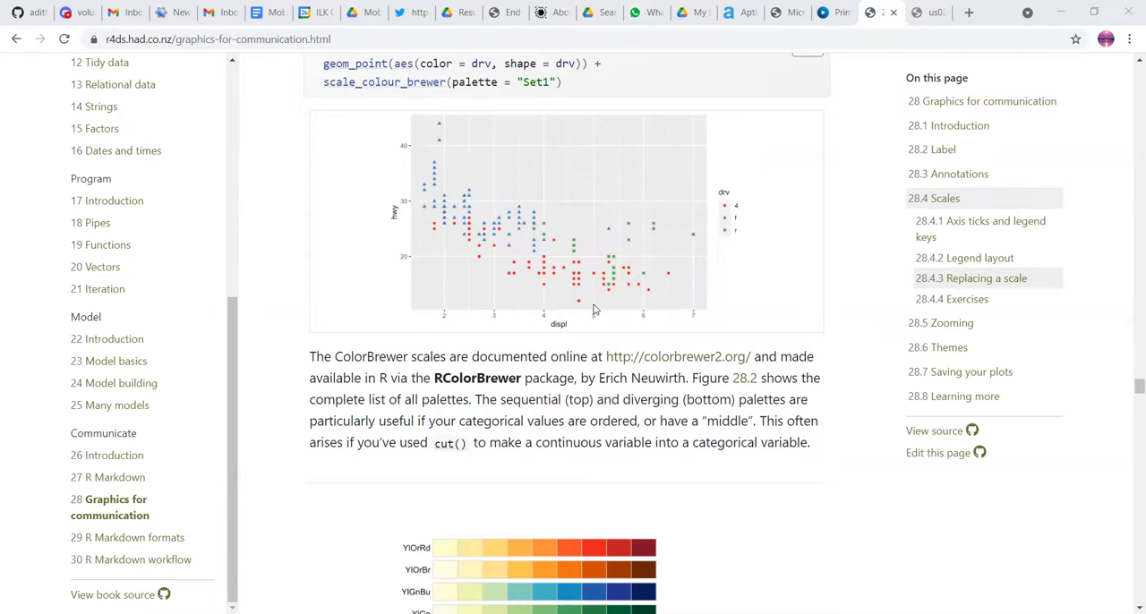
# Step: Scroll through Figure 28.2 of all ColourBrewer scales to the scale_colour_manual() presidential party example
pyautogui.scroll(-3)
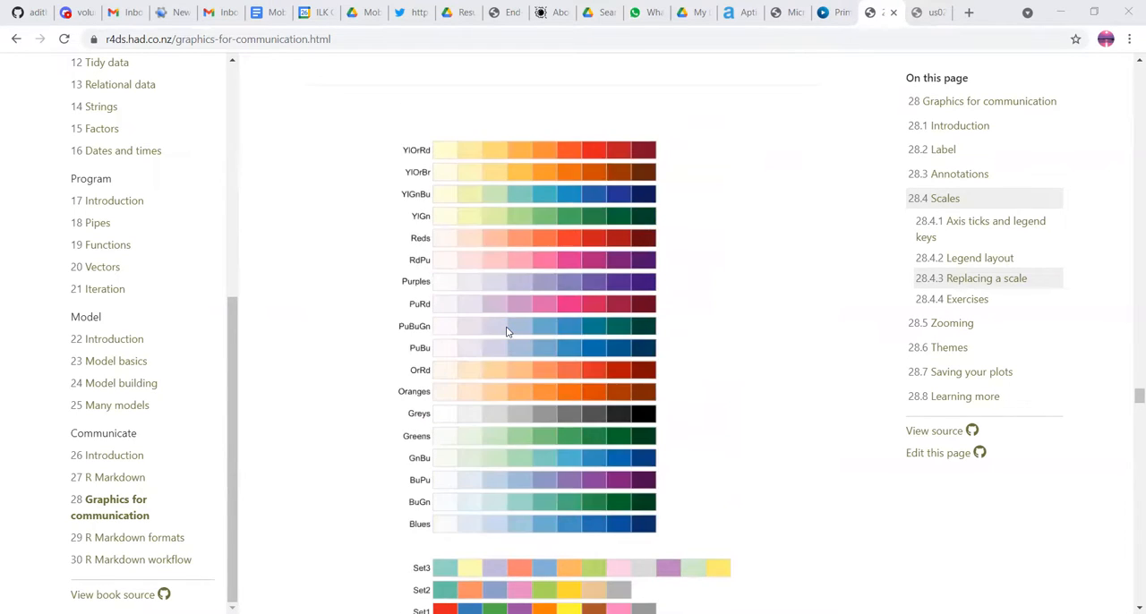
pyautogui.scroll(3)
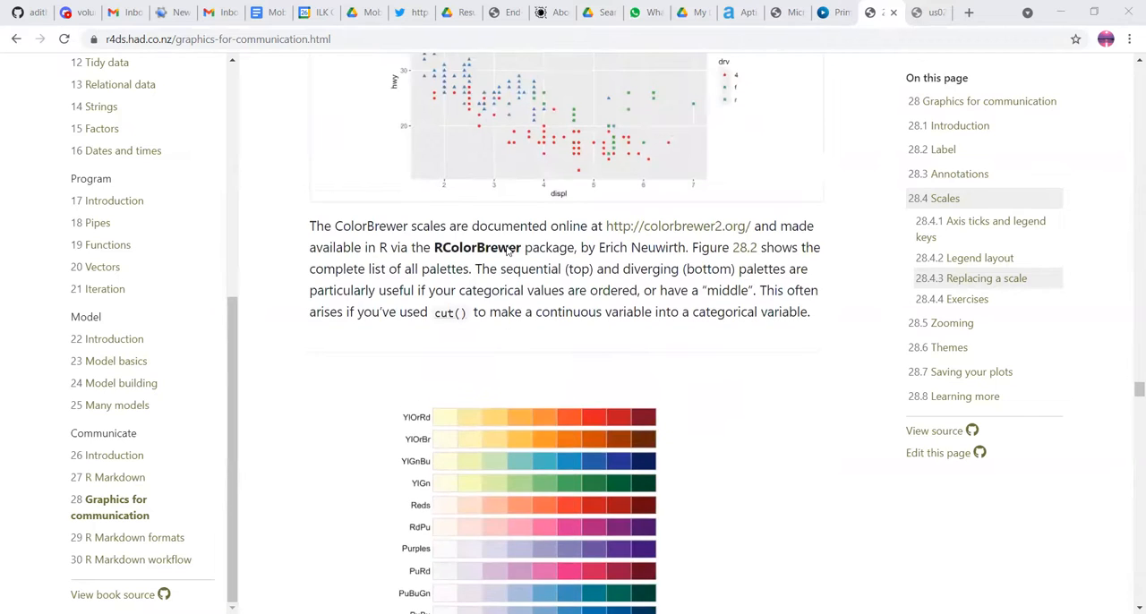
pyautogui.scroll(-3)
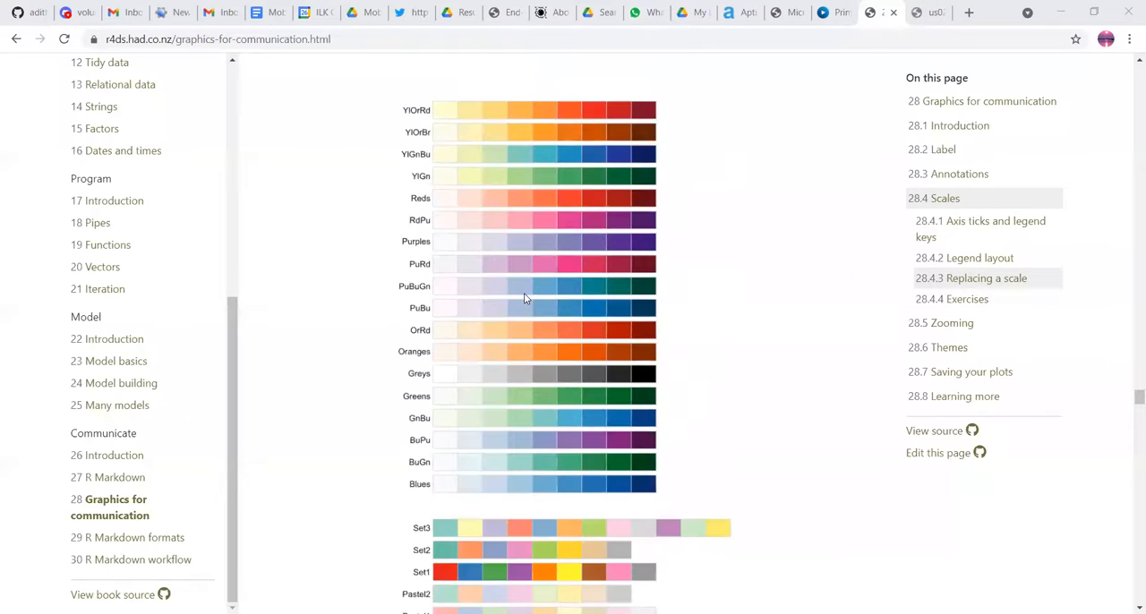
pyautogui.scroll(-3)
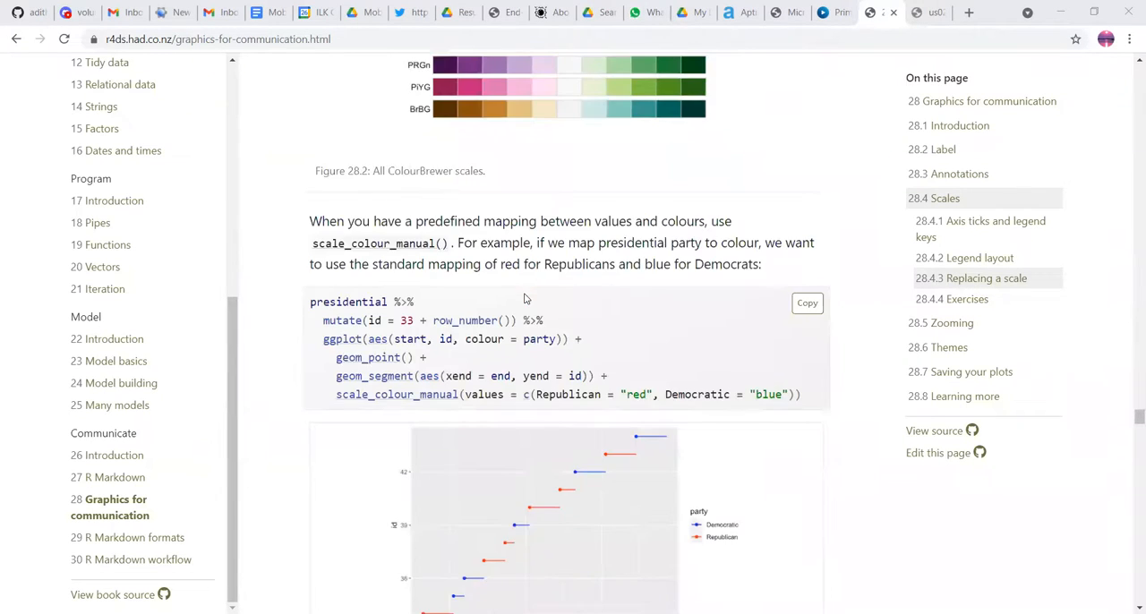
pyautogui.scroll(3)
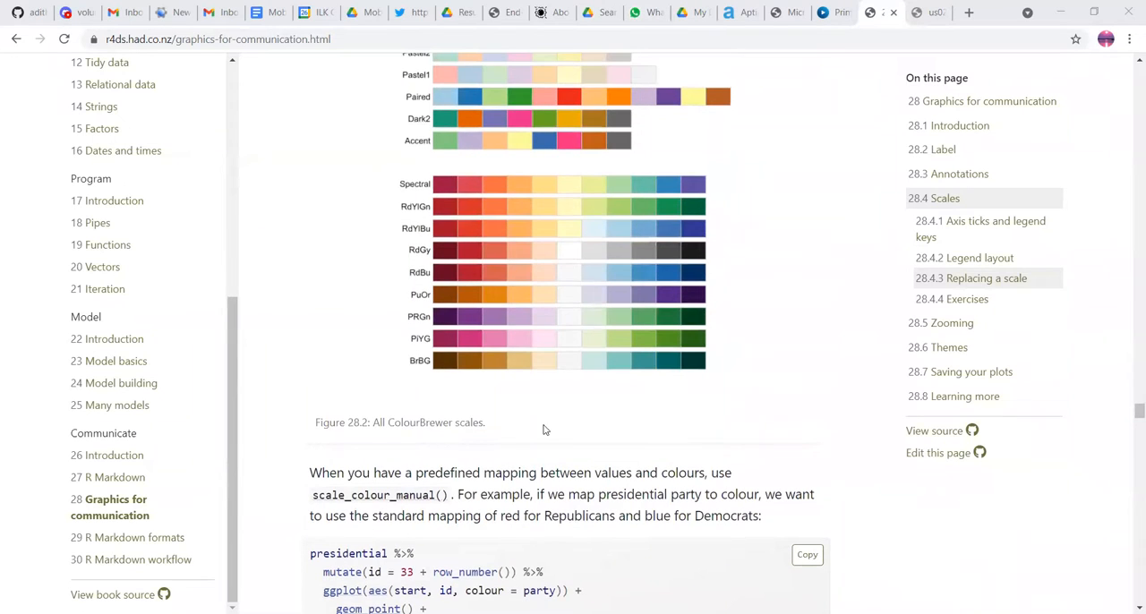
pyautogui.moveTo(555, 175)
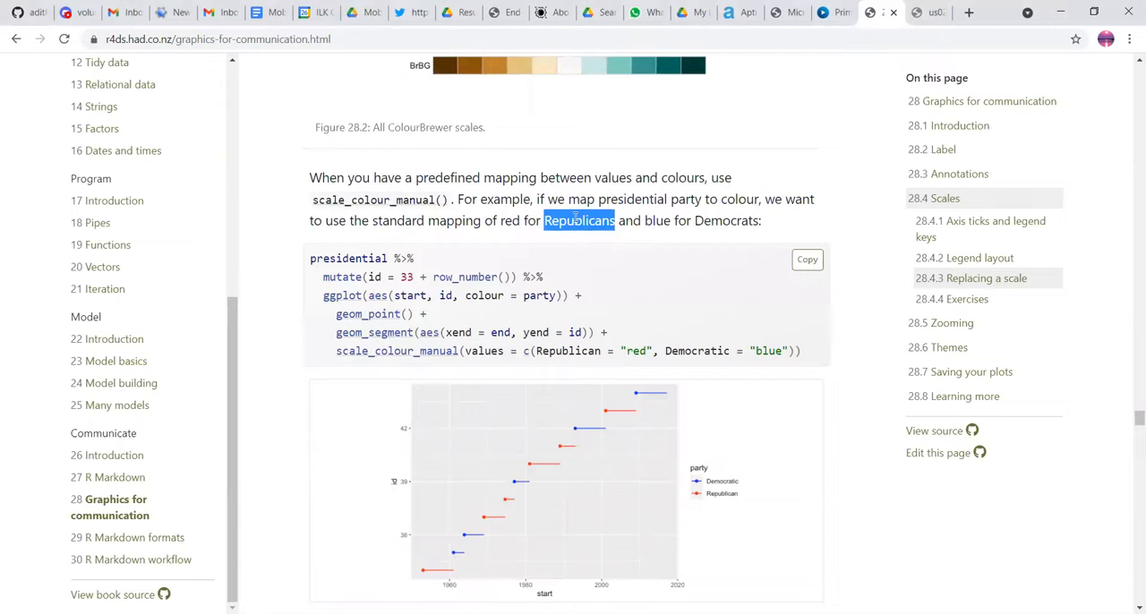
# Step: Scroll through the viridis hex-plot comparison to the 28.4.4 Scales exercises
pyautogui.scroll(-3)
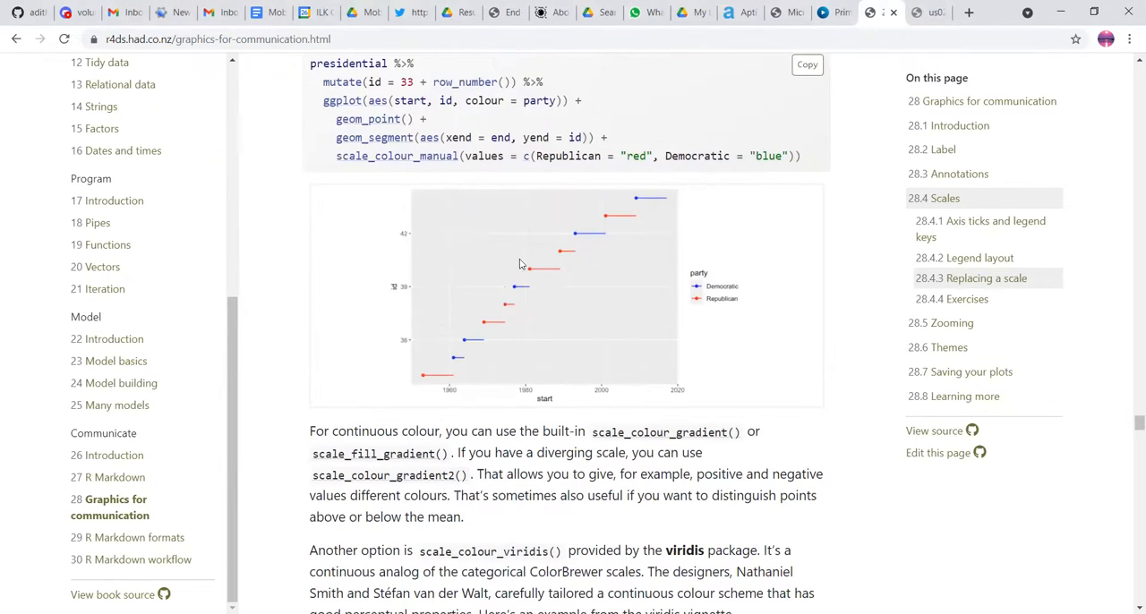
pyautogui.scroll(-3)
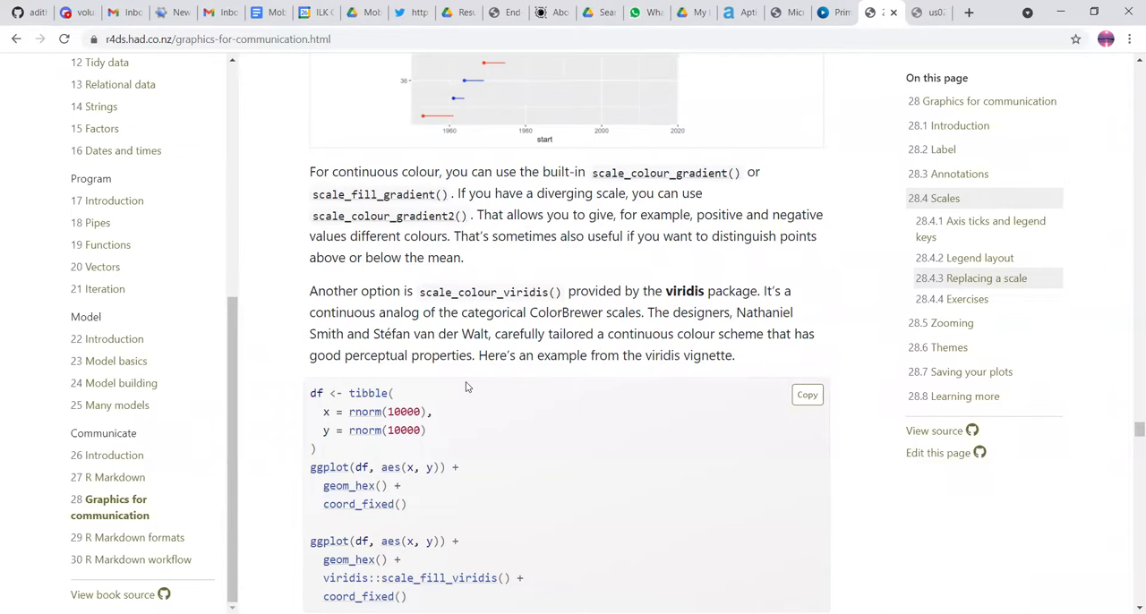
pyautogui.scroll(-3)
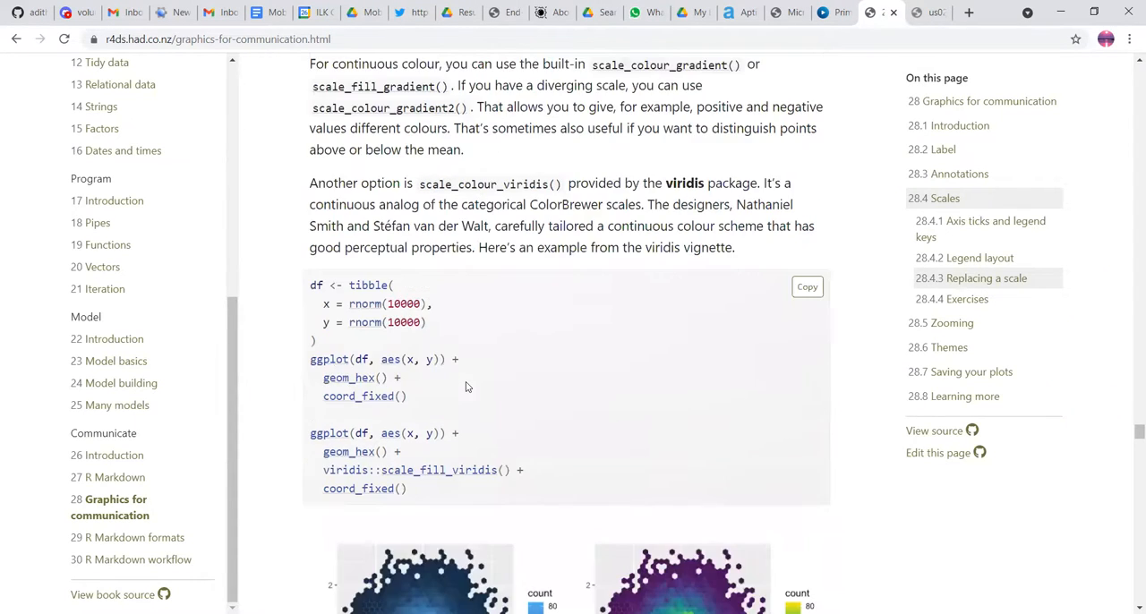
pyautogui.scroll(-3)
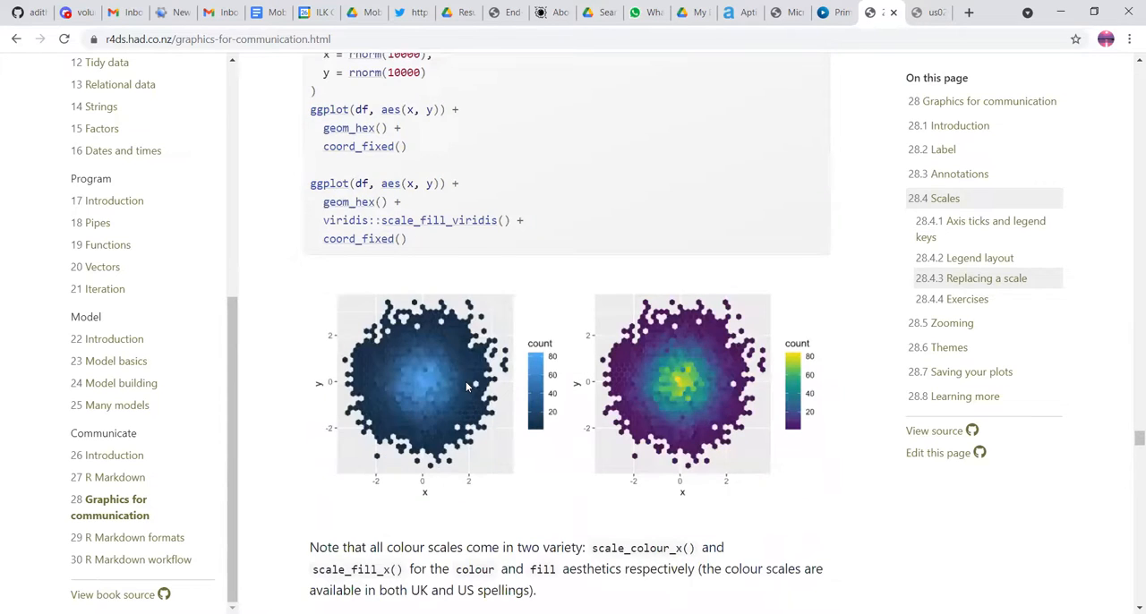
pyautogui.scroll(3)
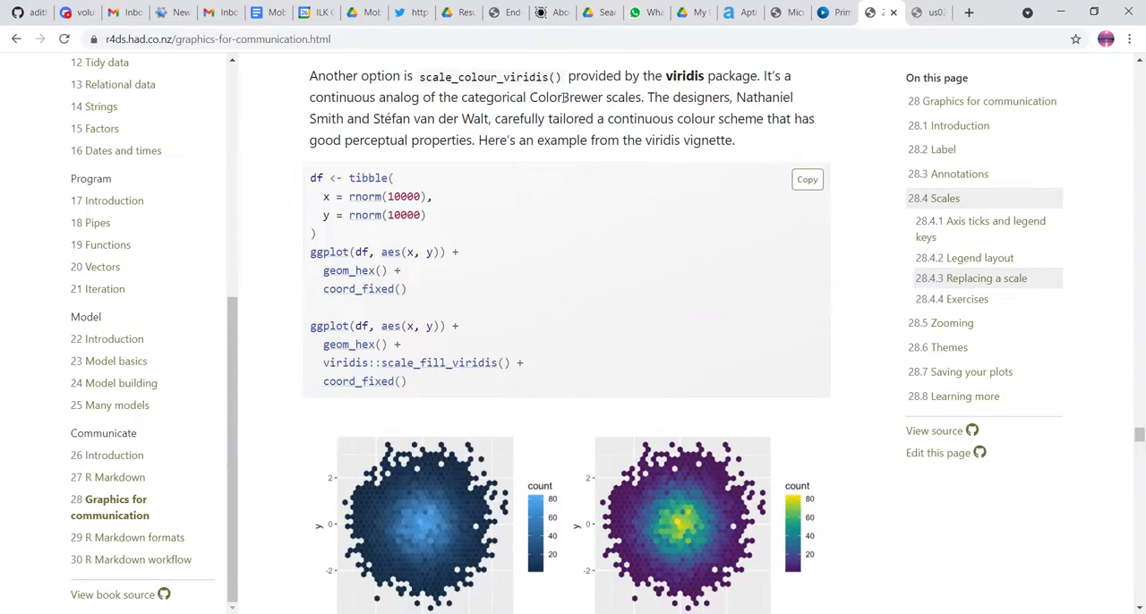
pyautogui.scroll(-3)
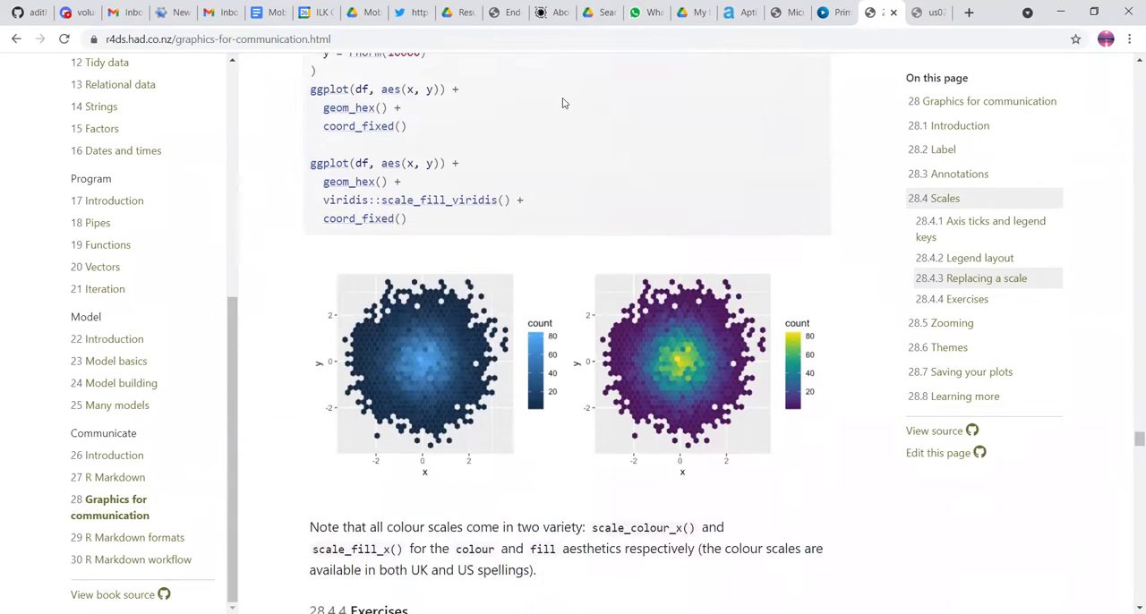
pyautogui.moveTo(484, 285)
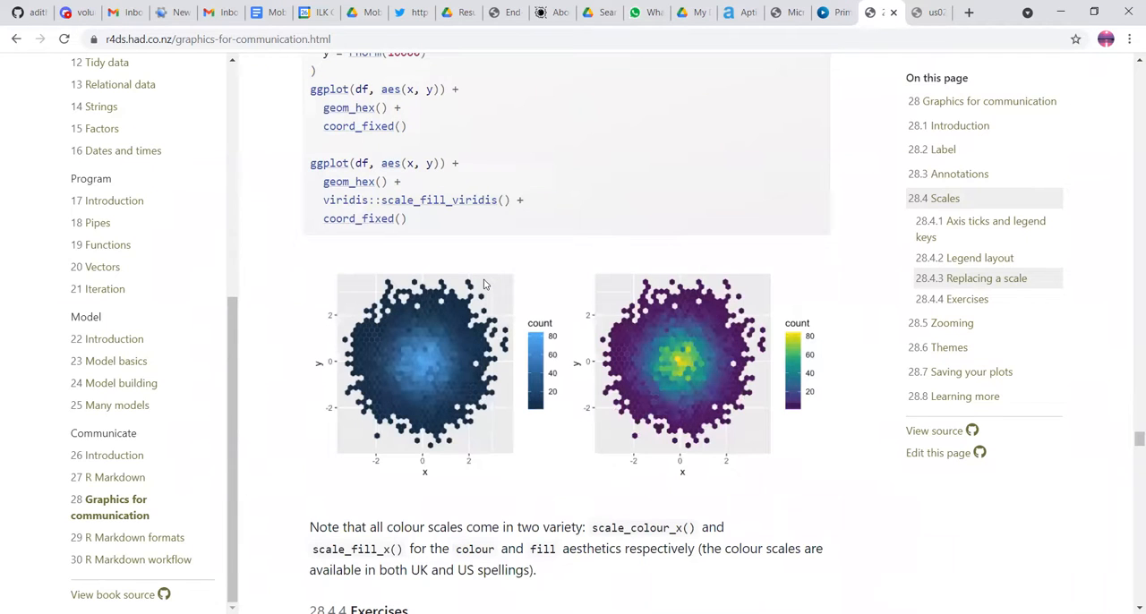
# Step: Continue down to the 28.5 Zooming heading and its coord_cartesian() code block
pyautogui.scroll(-3)
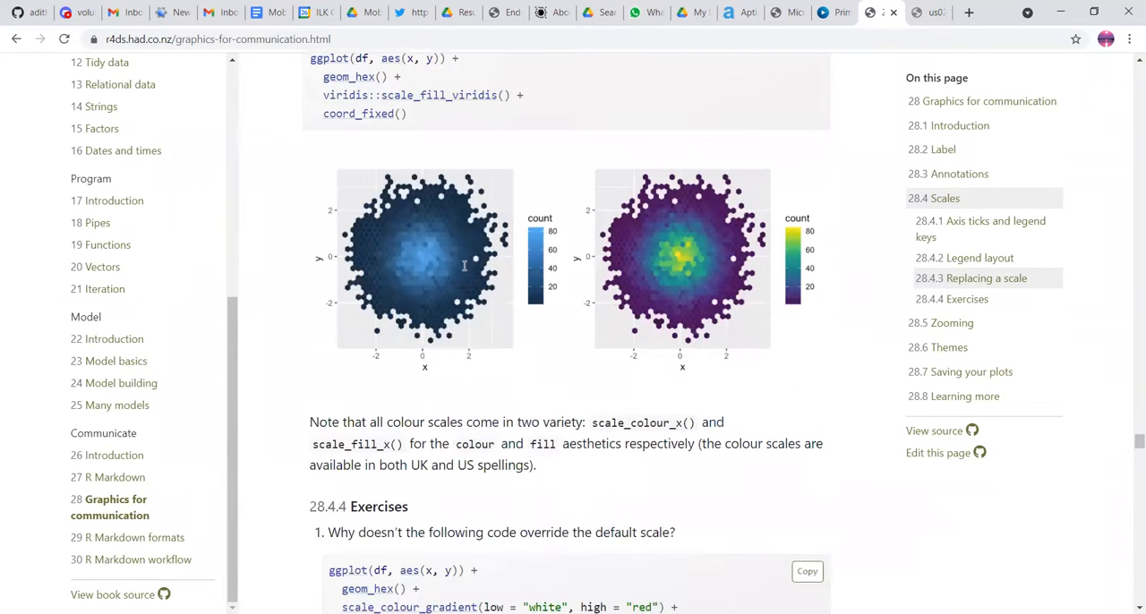
pyautogui.scroll(-3)
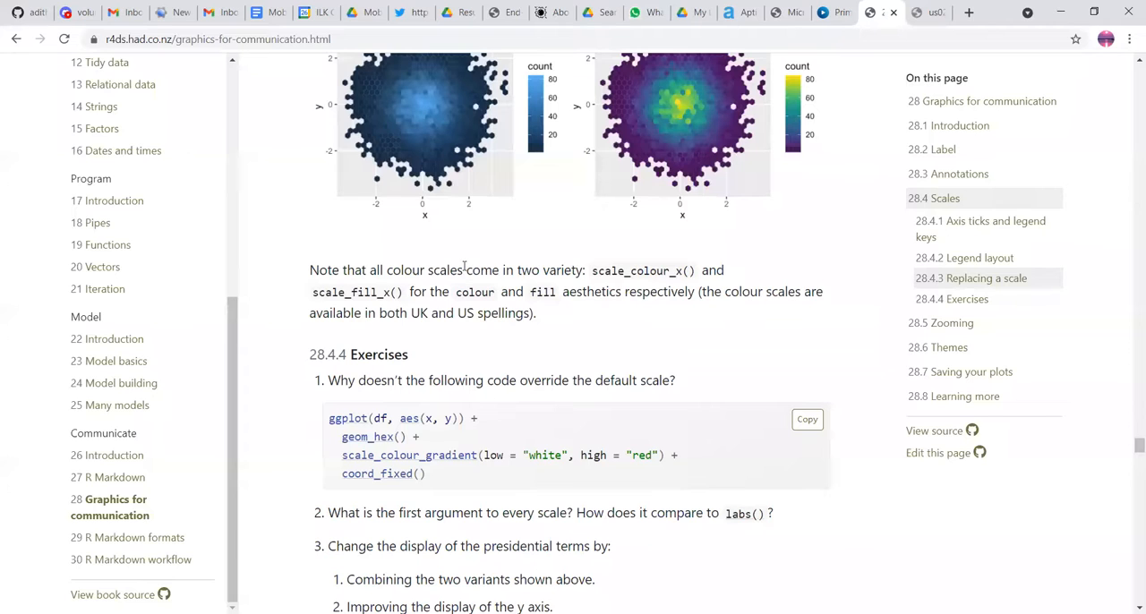
pyautogui.moveTo(595, 276)
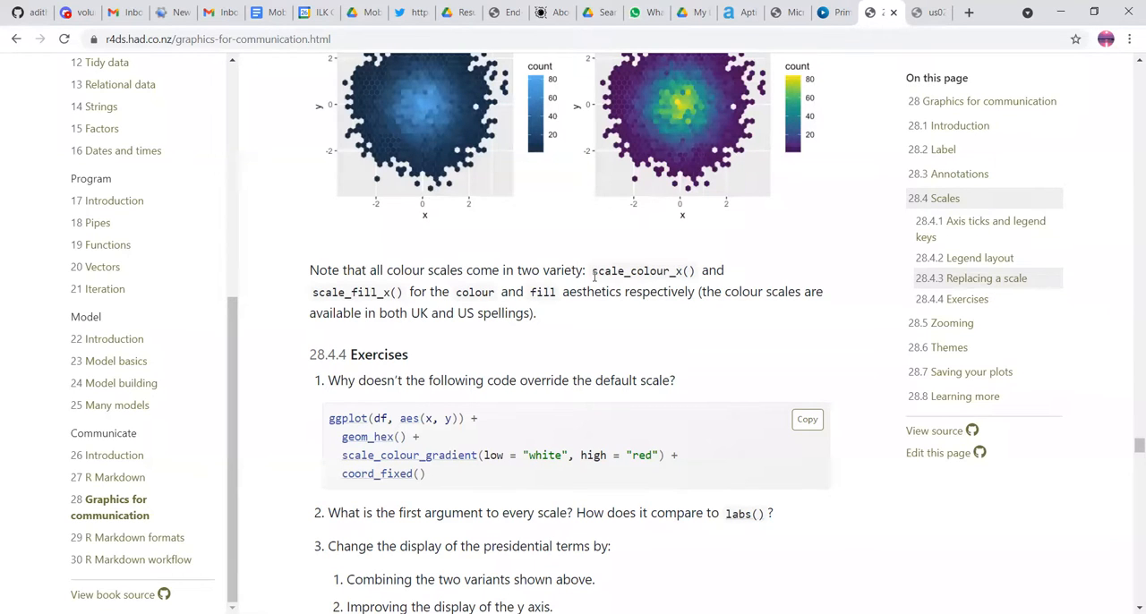
pyautogui.scroll(-3)
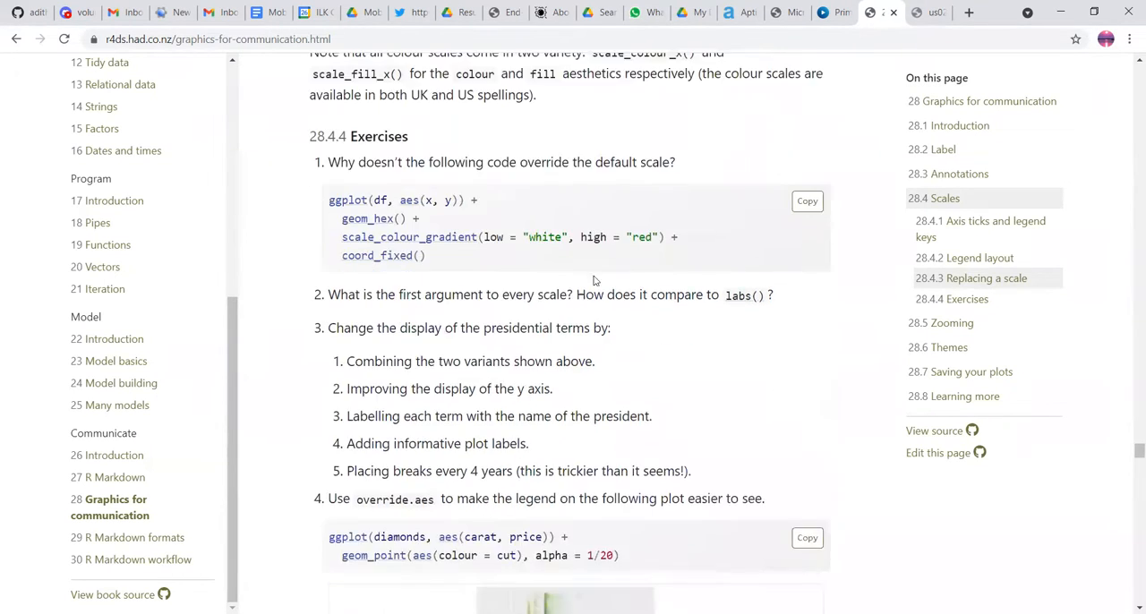
pyautogui.scroll(-3)
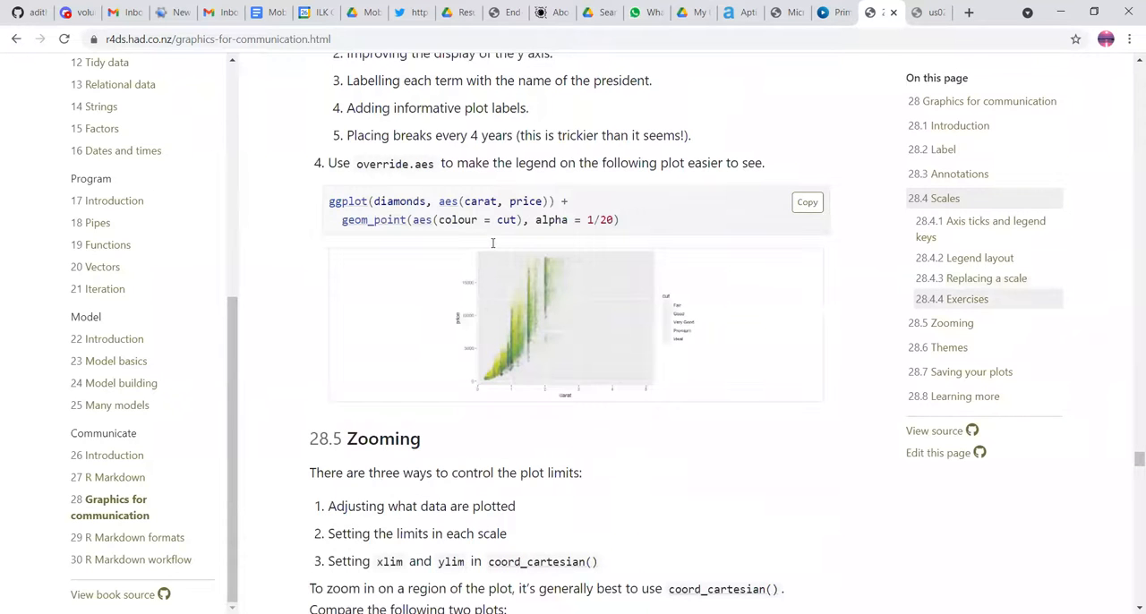
pyautogui.scroll(-3)
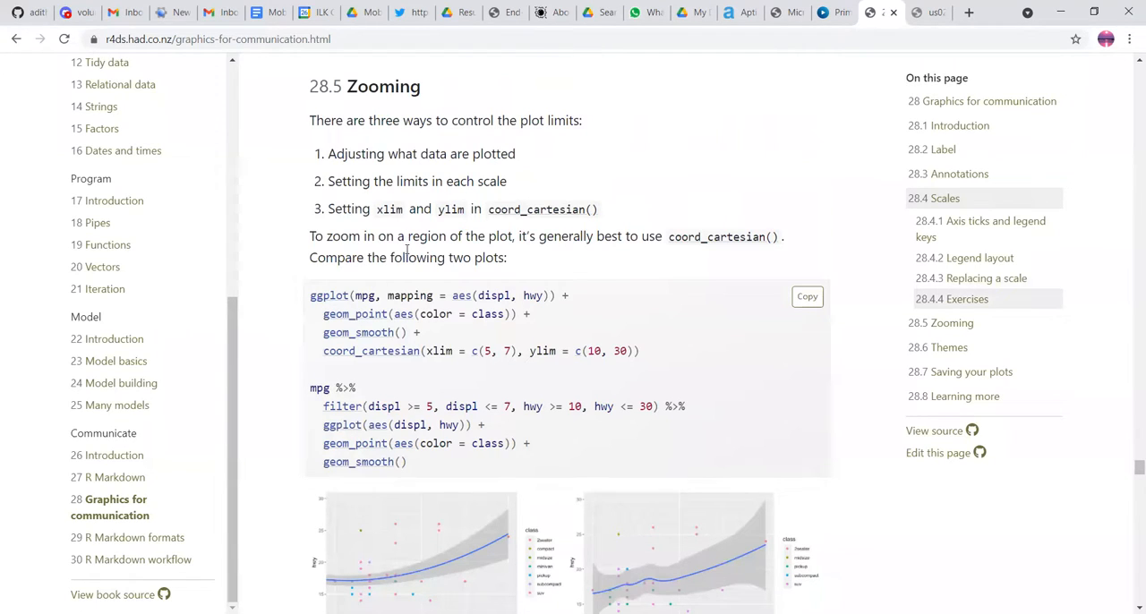
# Step: Scroll to the limits-on-scales paragraph and the suv and compact plots with mismatched scale ranges
pyautogui.scroll(-3)
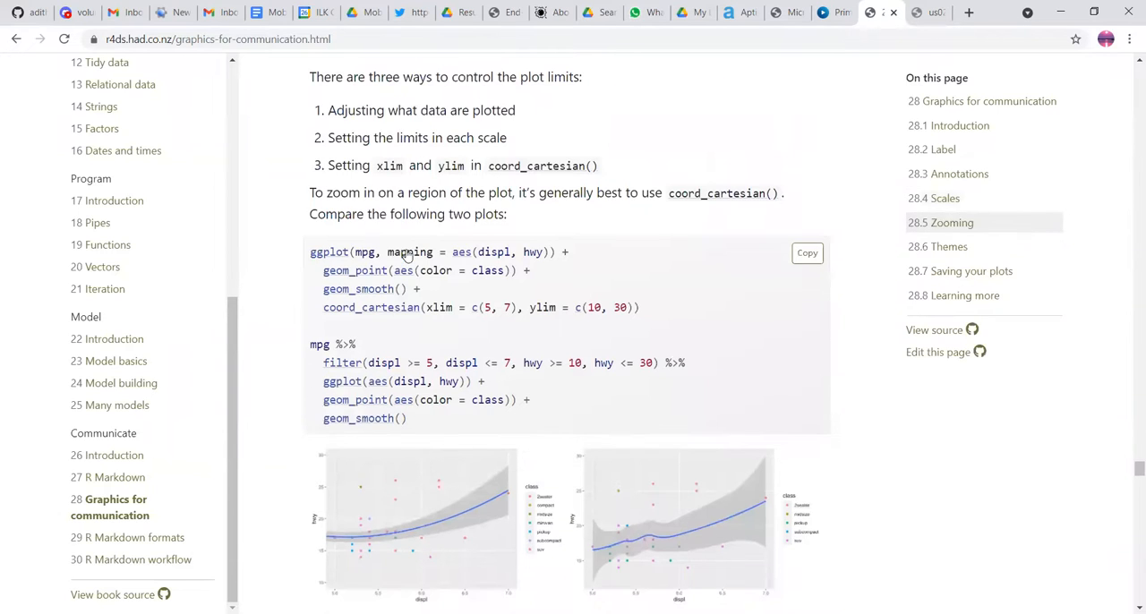
pyautogui.scroll(-3)
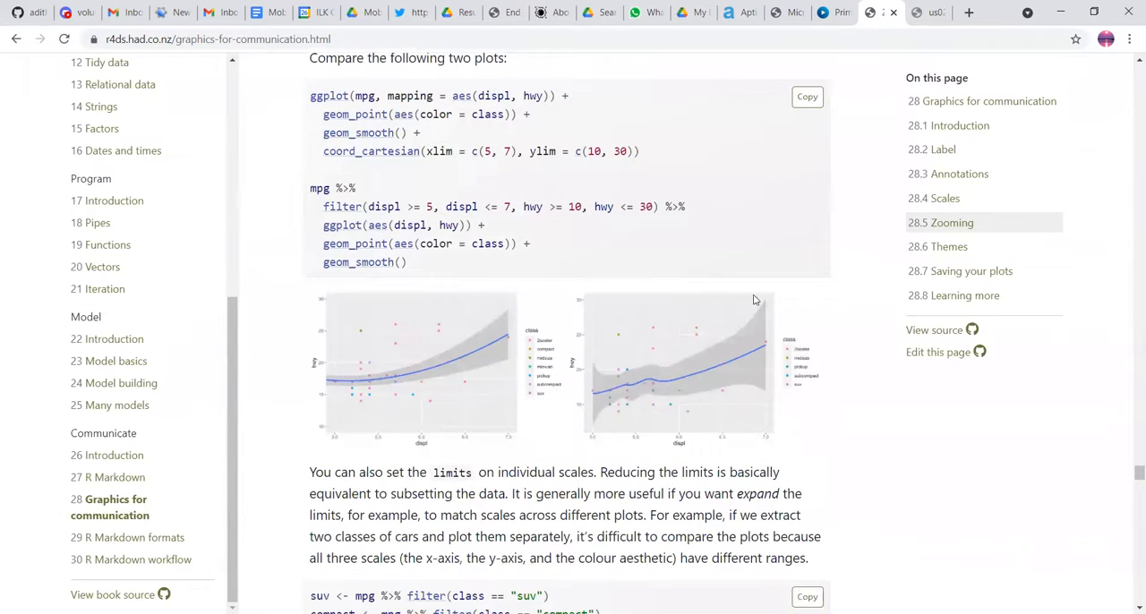
pyautogui.moveTo(502, 388)
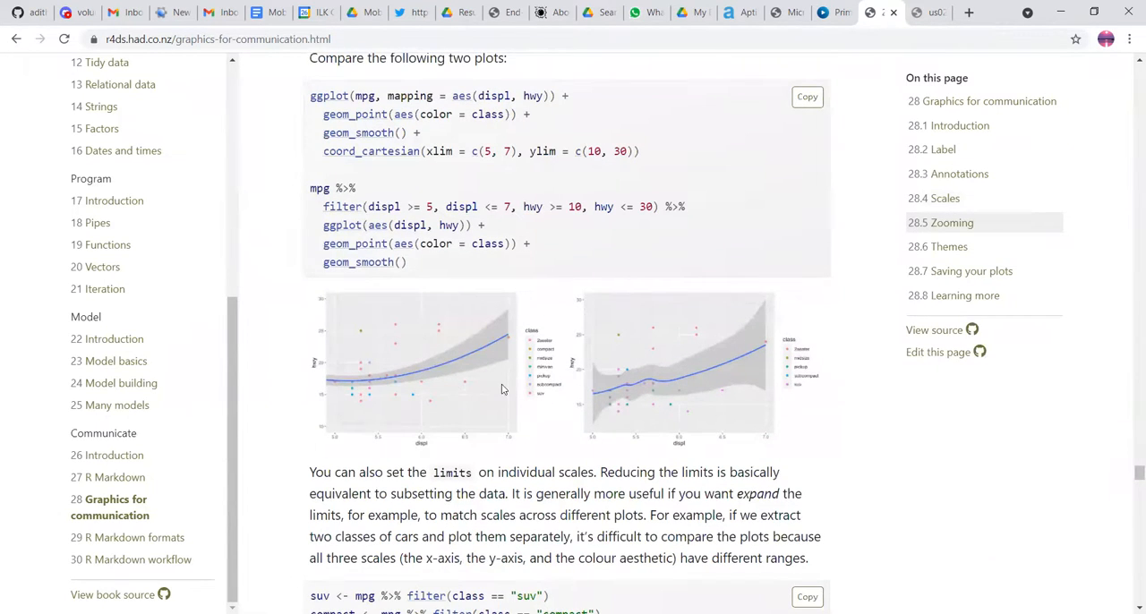
pyautogui.scroll(-3)
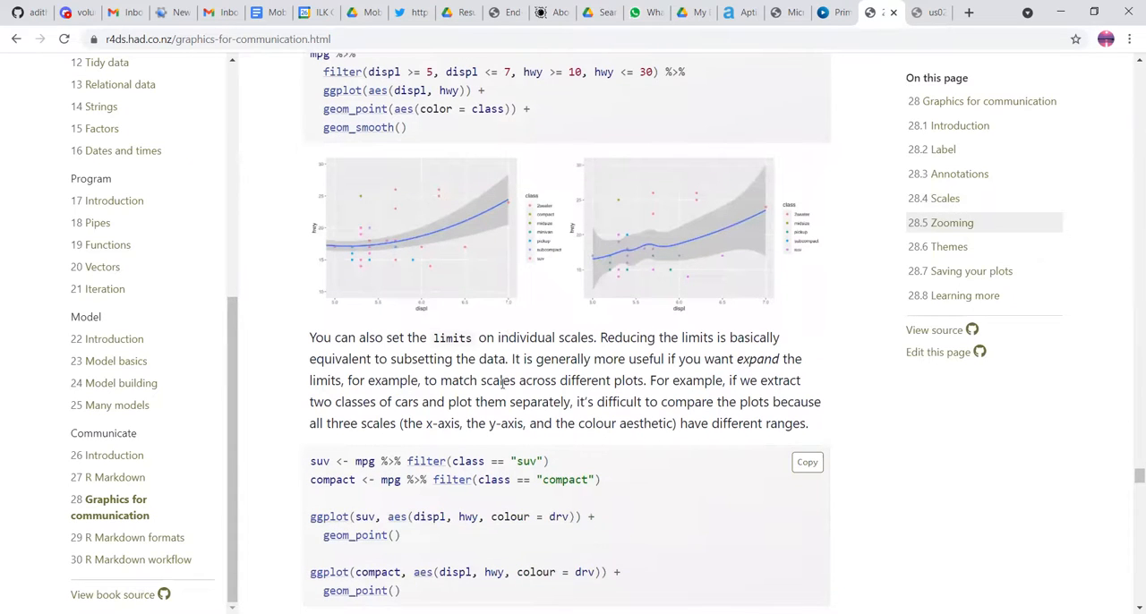
pyautogui.scroll(-3)
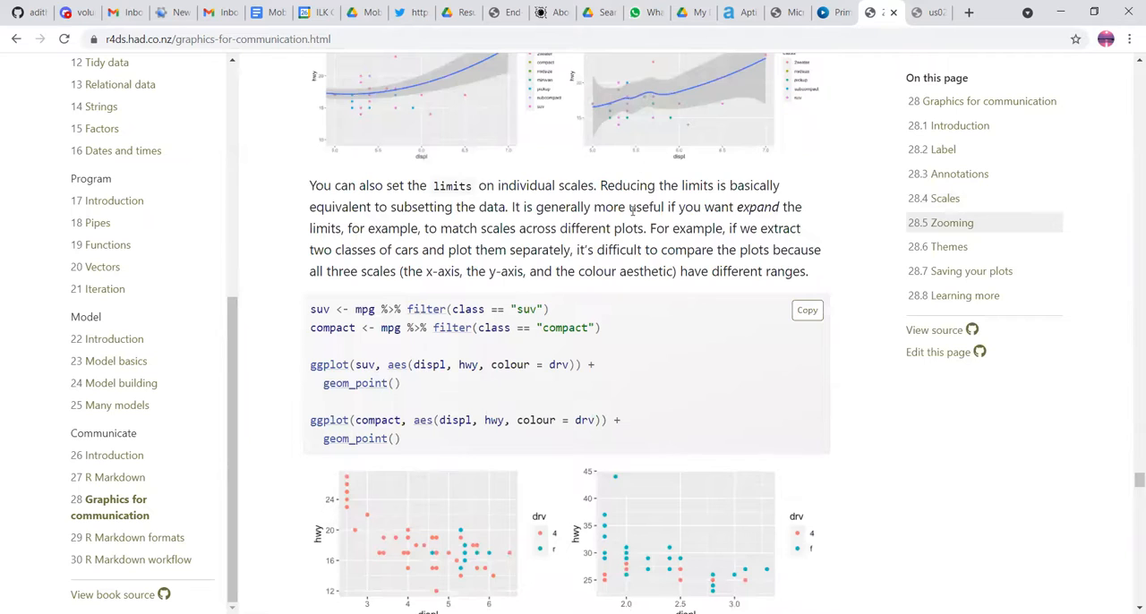
pyautogui.moveTo(667, 286)
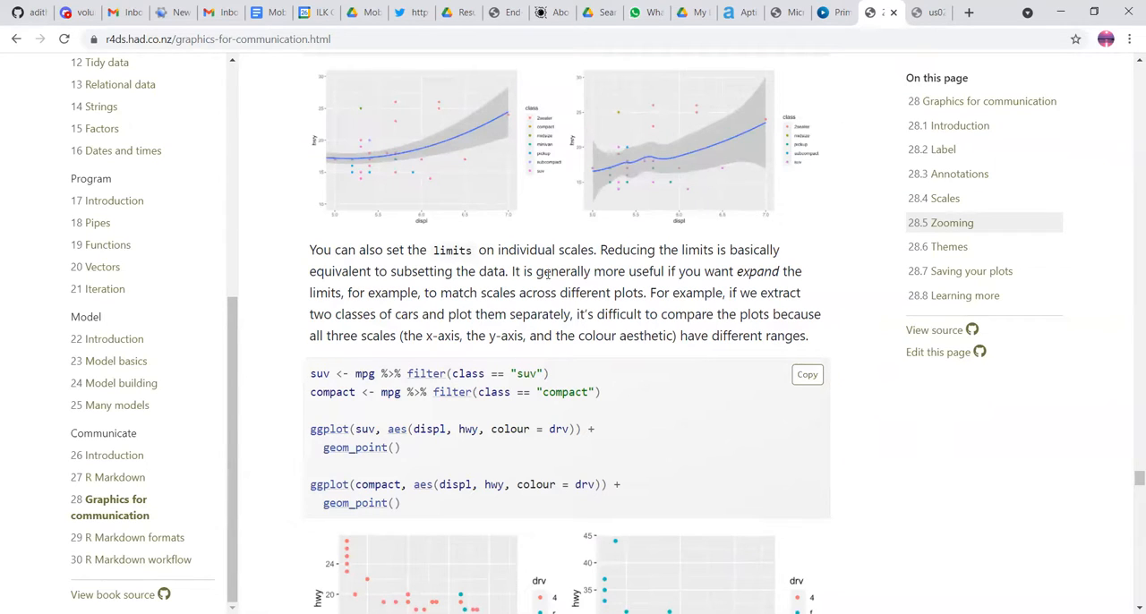
pyautogui.scroll(-3)
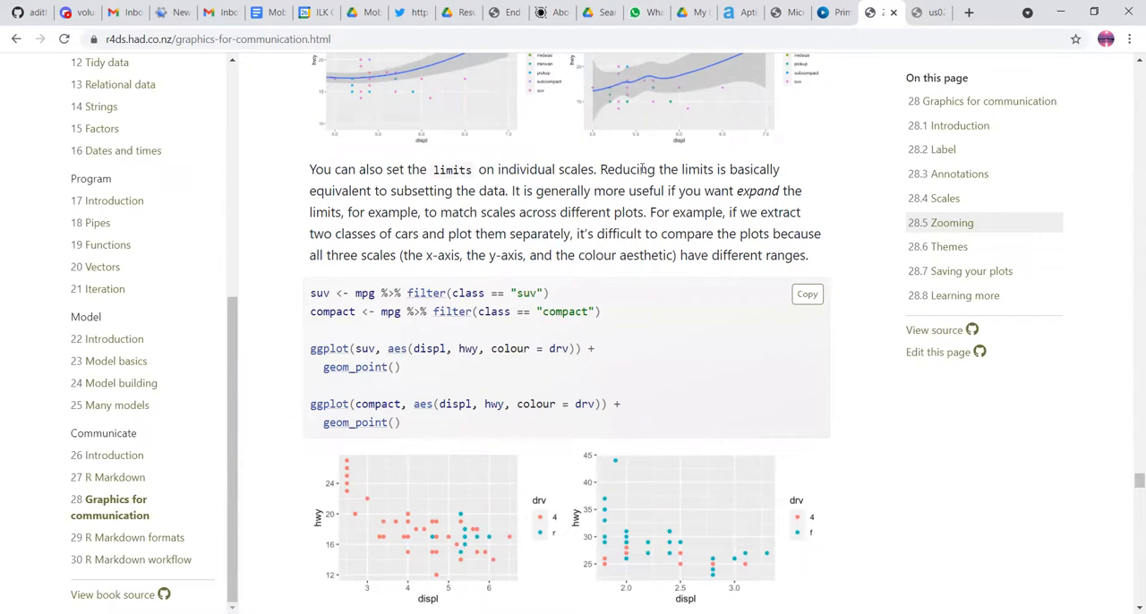
# Step: Scroll past the x_scale/y_scale/col_scale fix and its matching plots to the 28.6 Themes heading
pyautogui.scroll(-3)
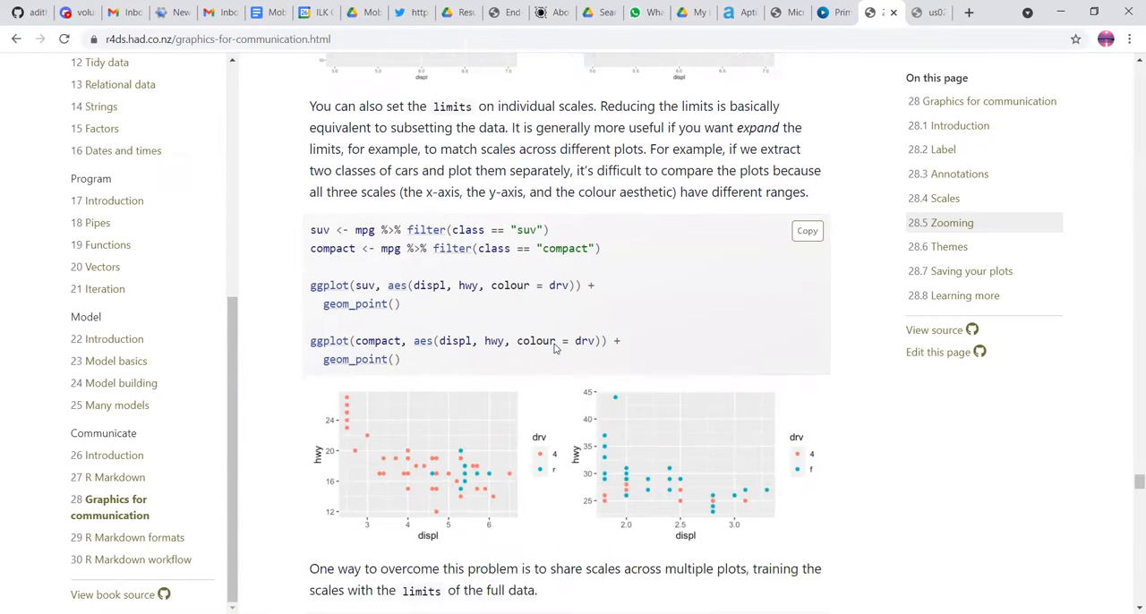
pyautogui.scroll(-3)
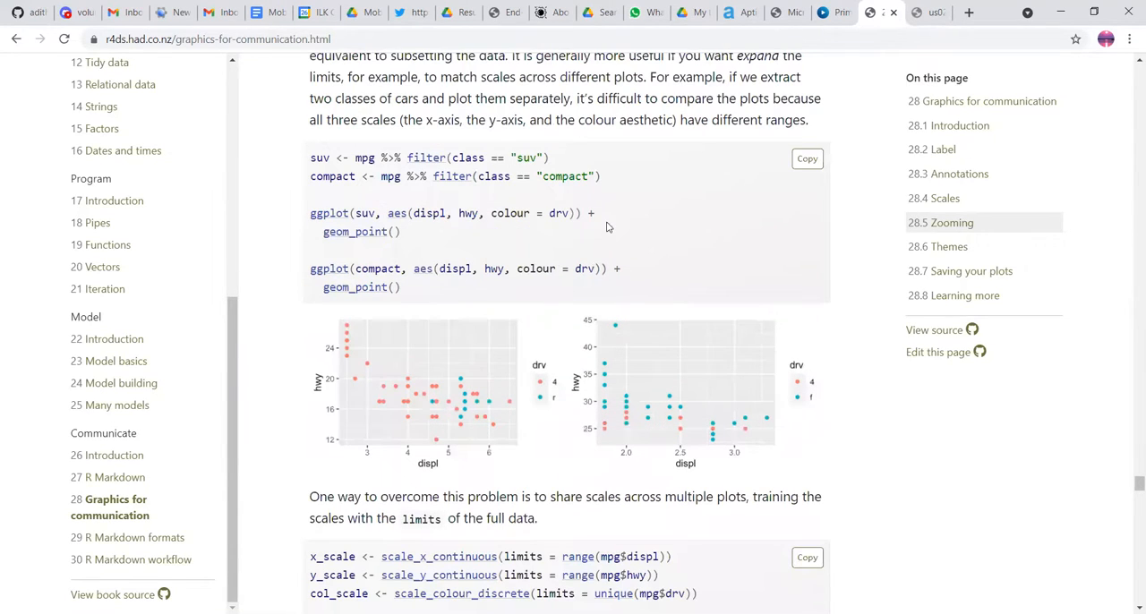
pyautogui.scroll(-3)
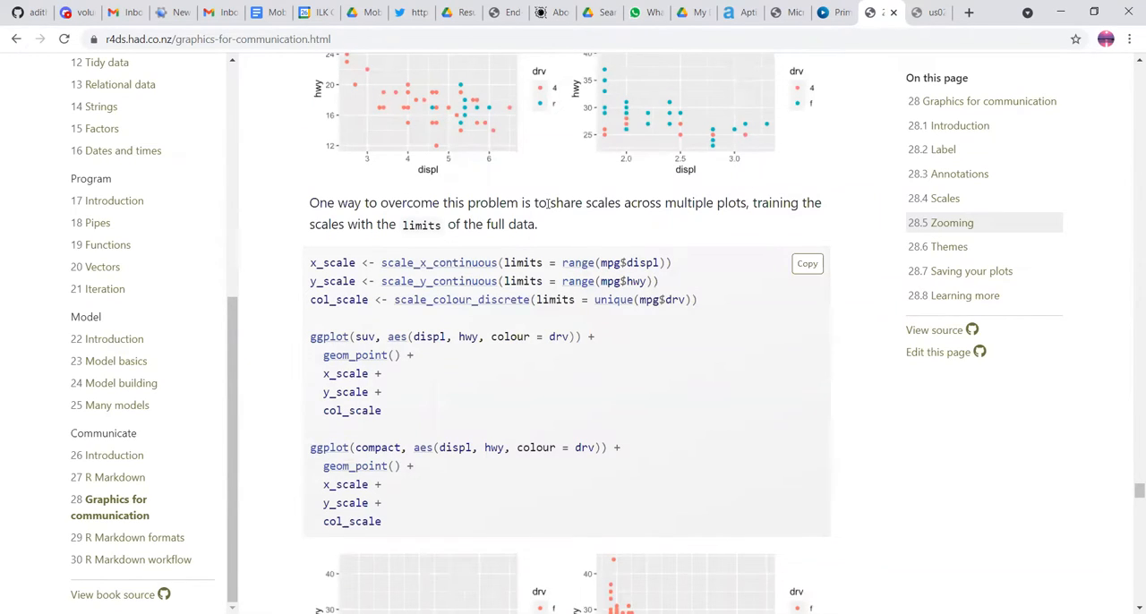
pyautogui.scroll(-3)
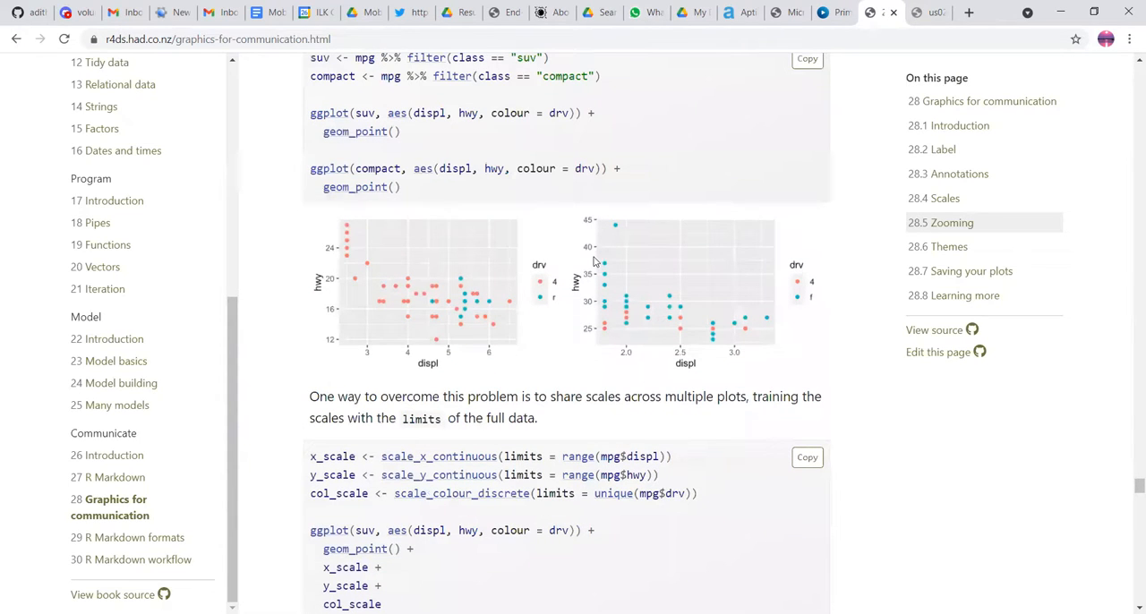
pyautogui.moveTo(376, 326)
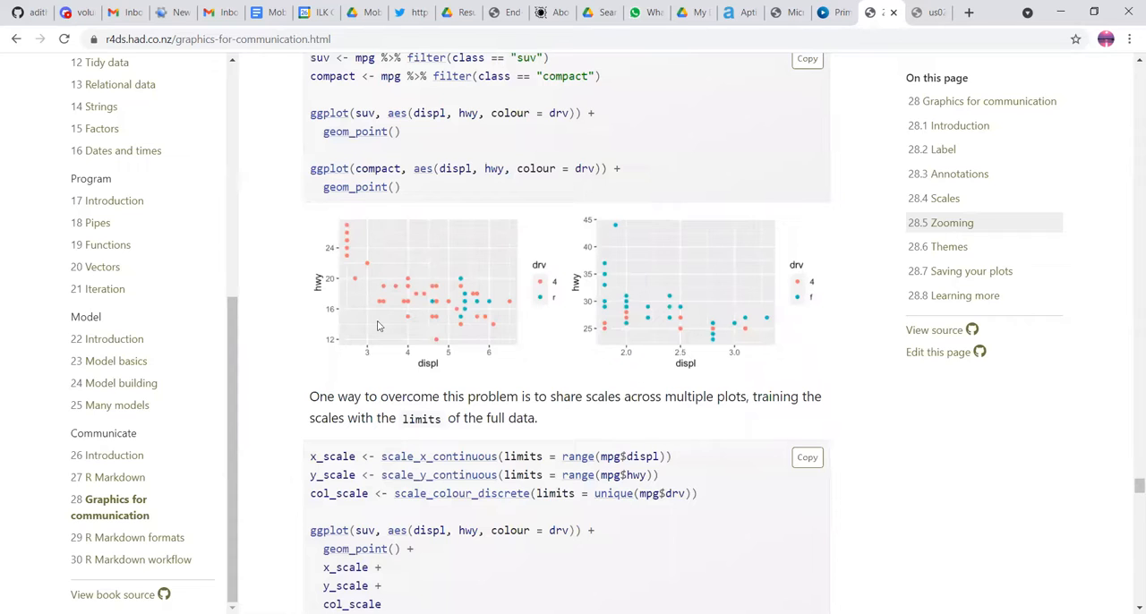
pyautogui.scroll(-3)
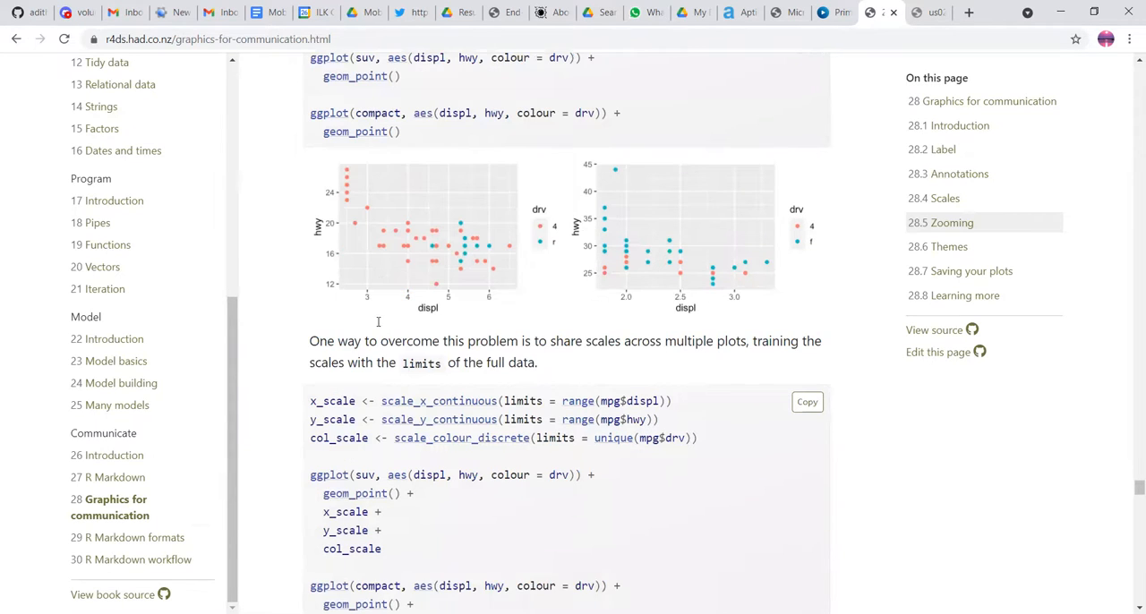
pyautogui.scroll(-3)
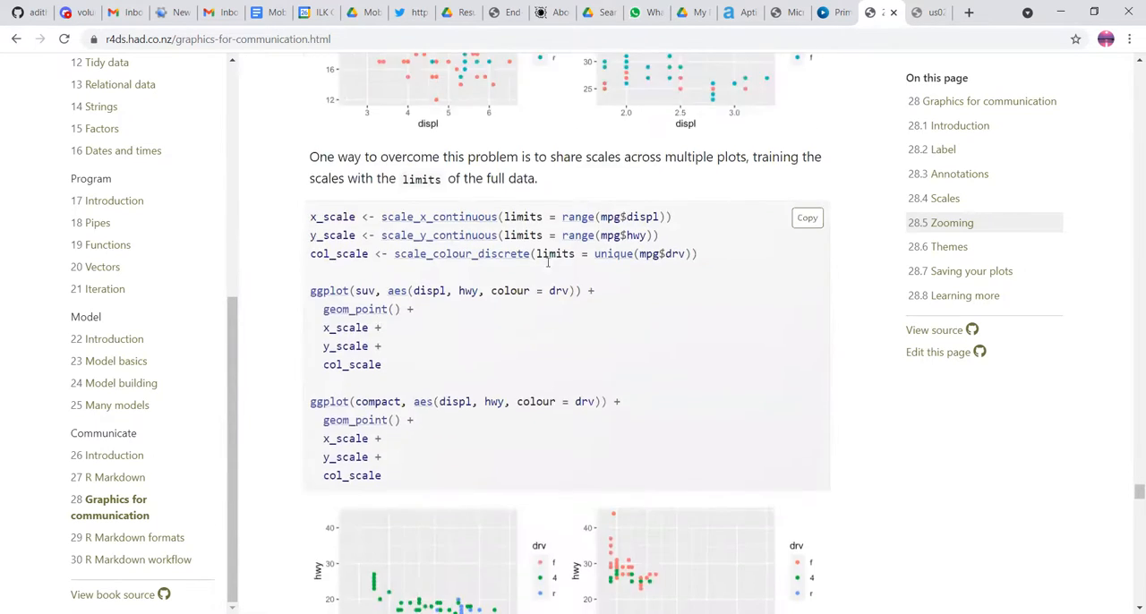
pyautogui.scroll(-3)
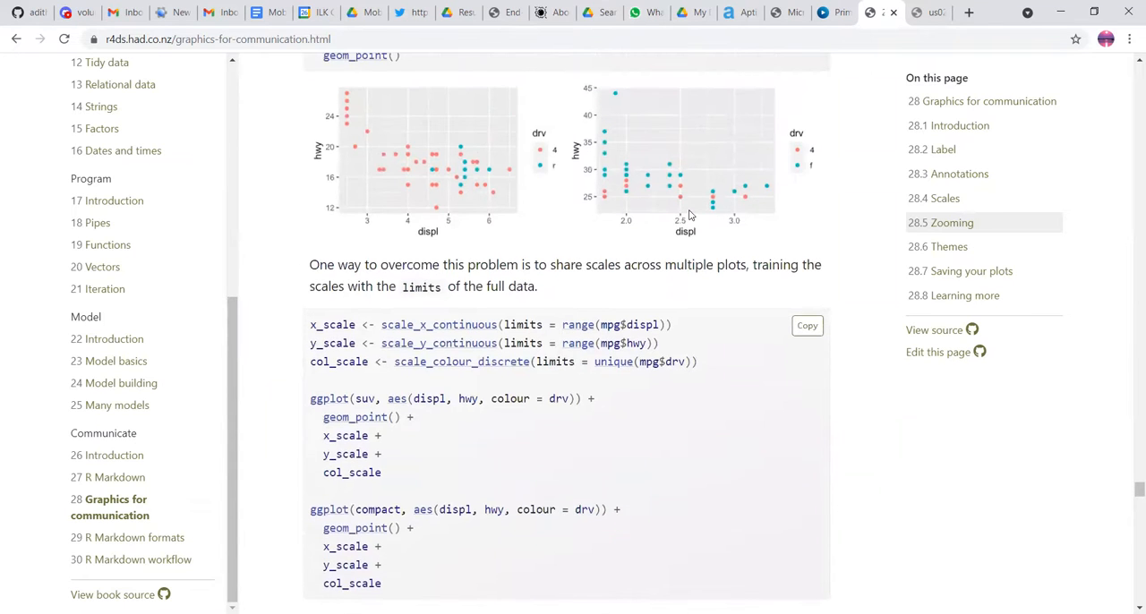
pyautogui.moveTo(448, 283)
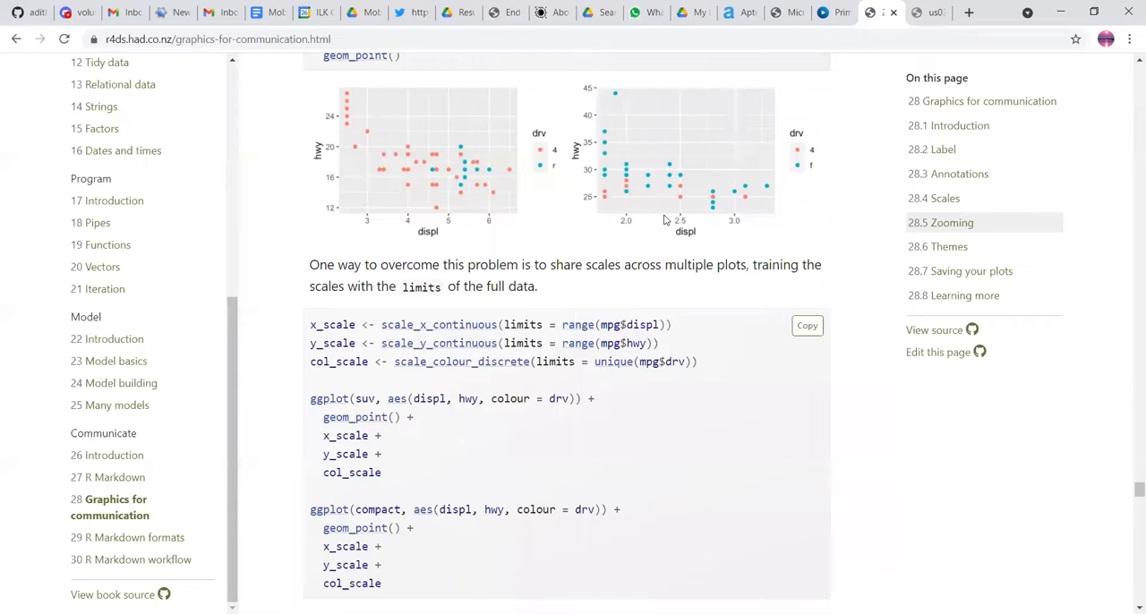
pyautogui.scroll(-3)
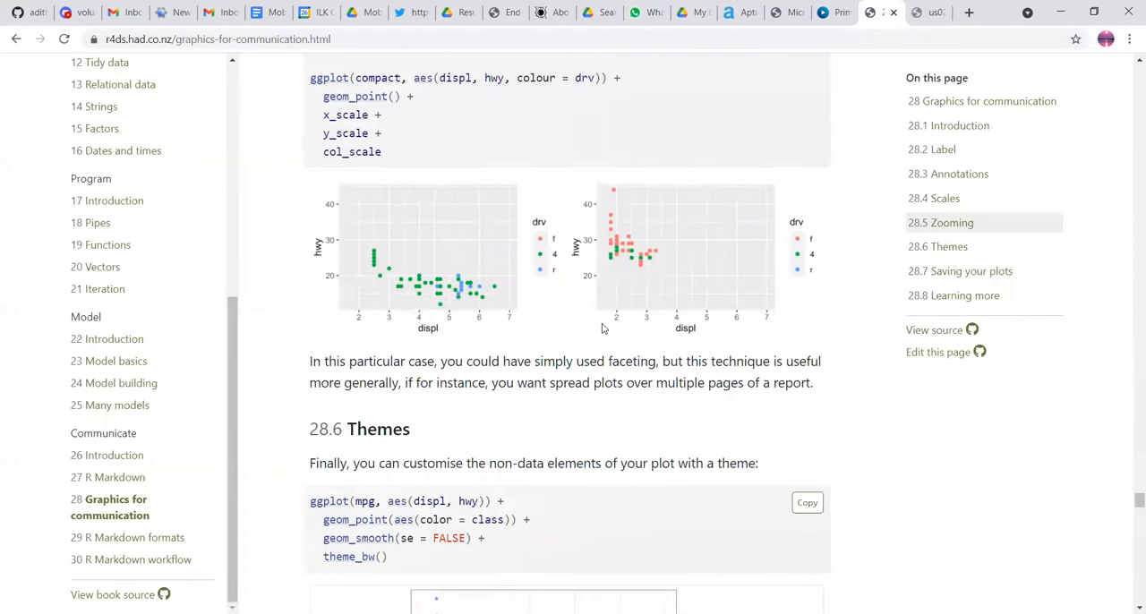
# Step: Scroll to the theme_bw() plot, the eight default themes and ggthemes note, and the start of Figure 28.3
pyautogui.scroll(-3)
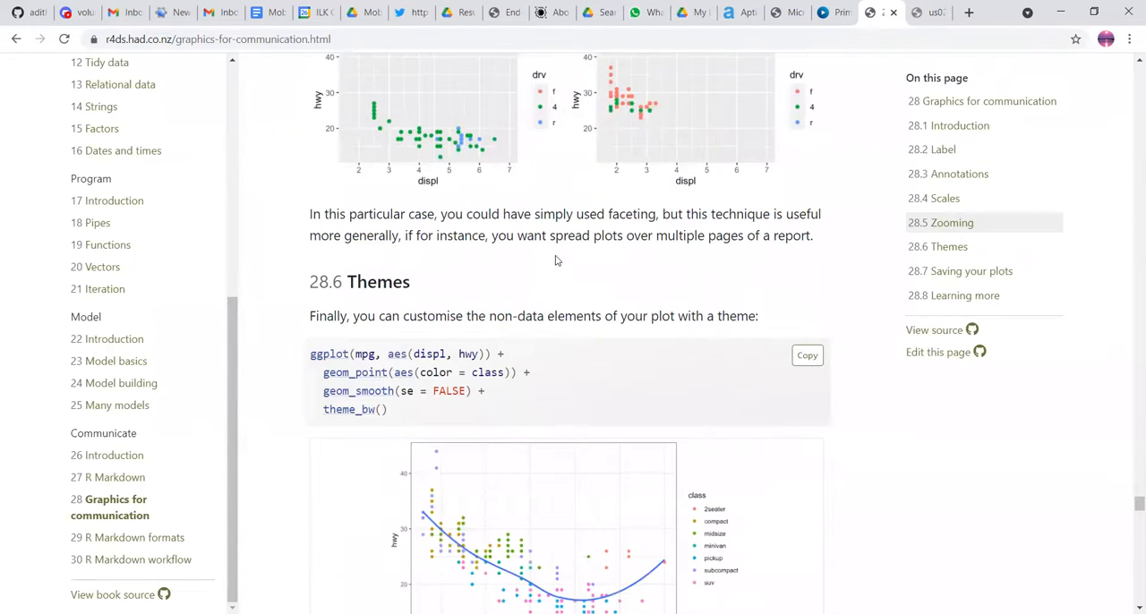
pyautogui.scroll(-3)
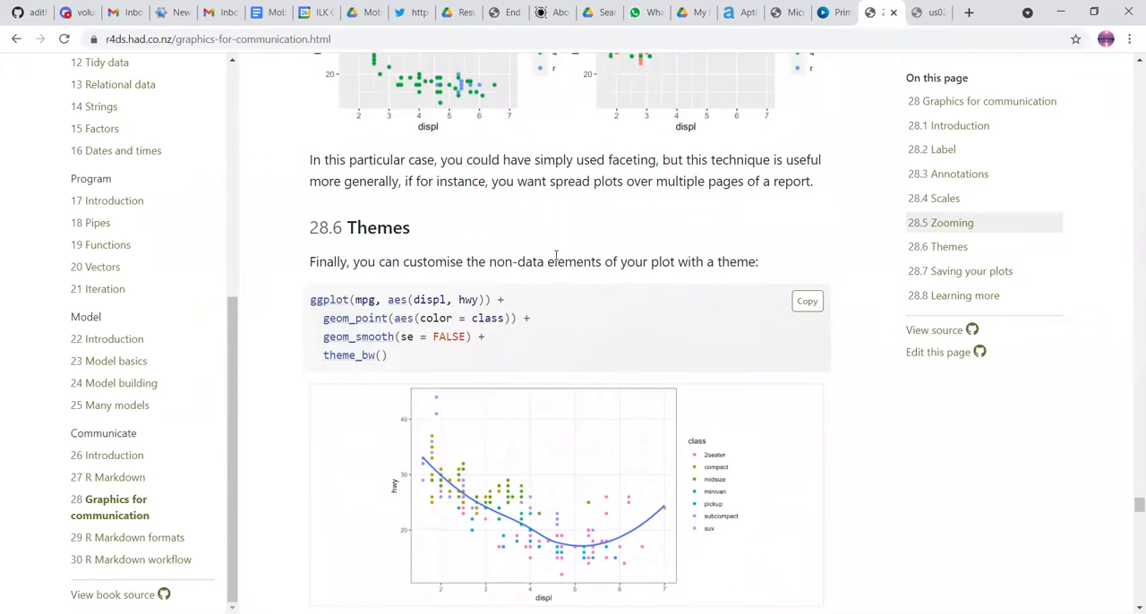
pyautogui.scroll(-3)
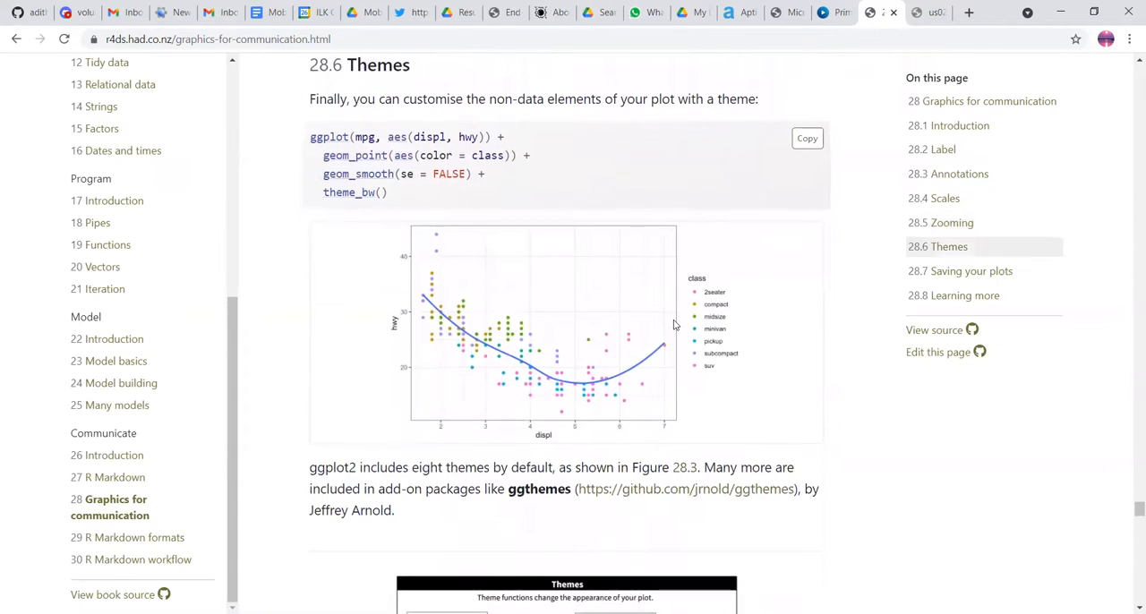
pyautogui.moveTo(448, 261)
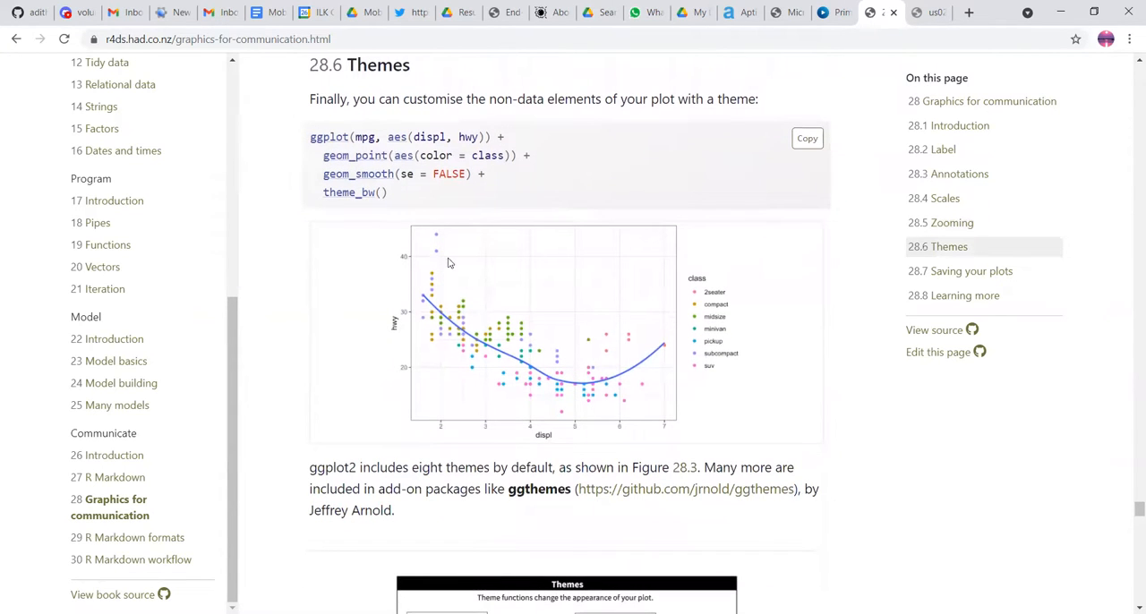
pyautogui.scroll(-3)
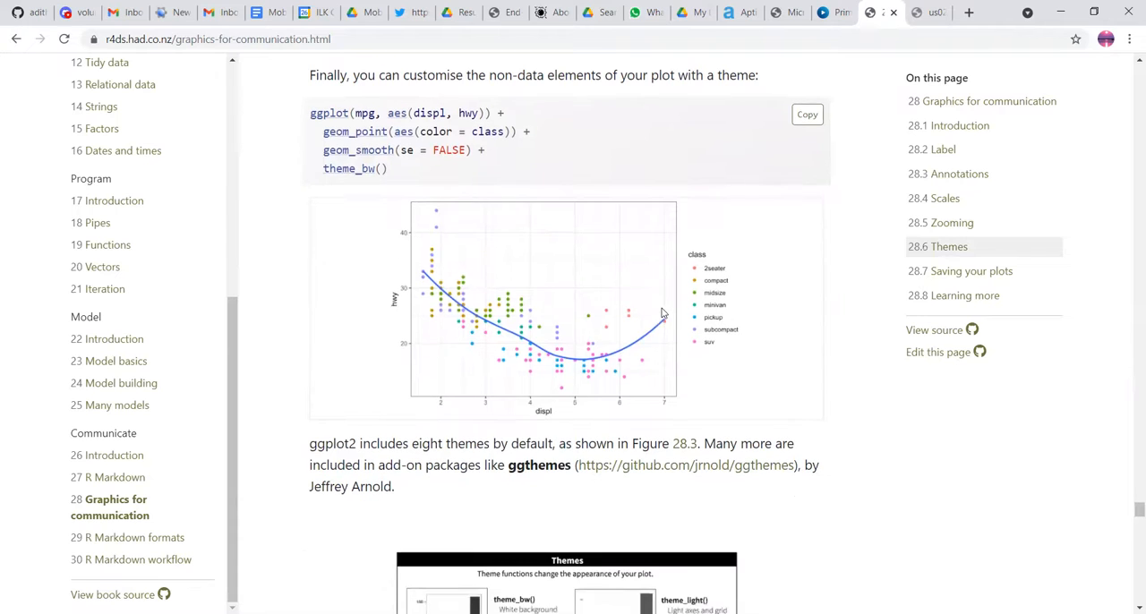
pyautogui.scroll(-3)
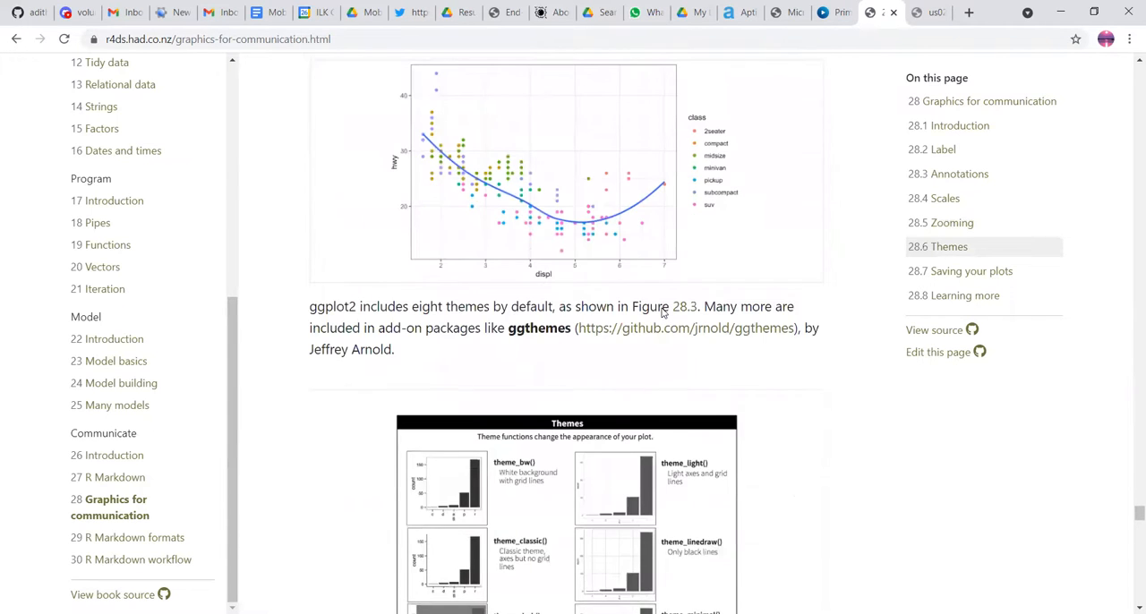
pyautogui.scroll(-3)
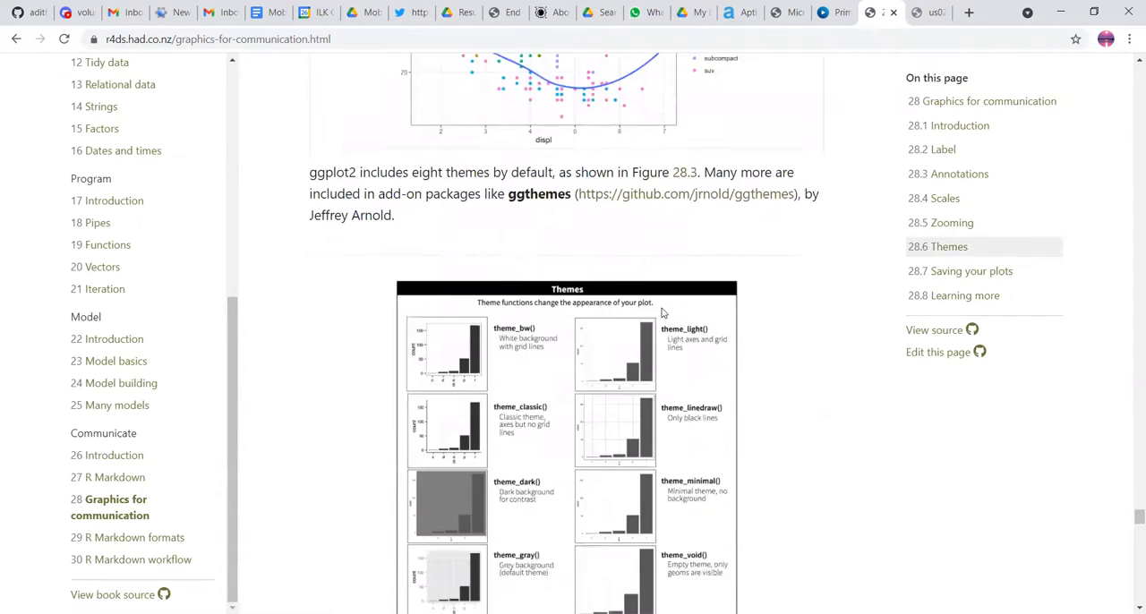
pyautogui.scroll(-3)
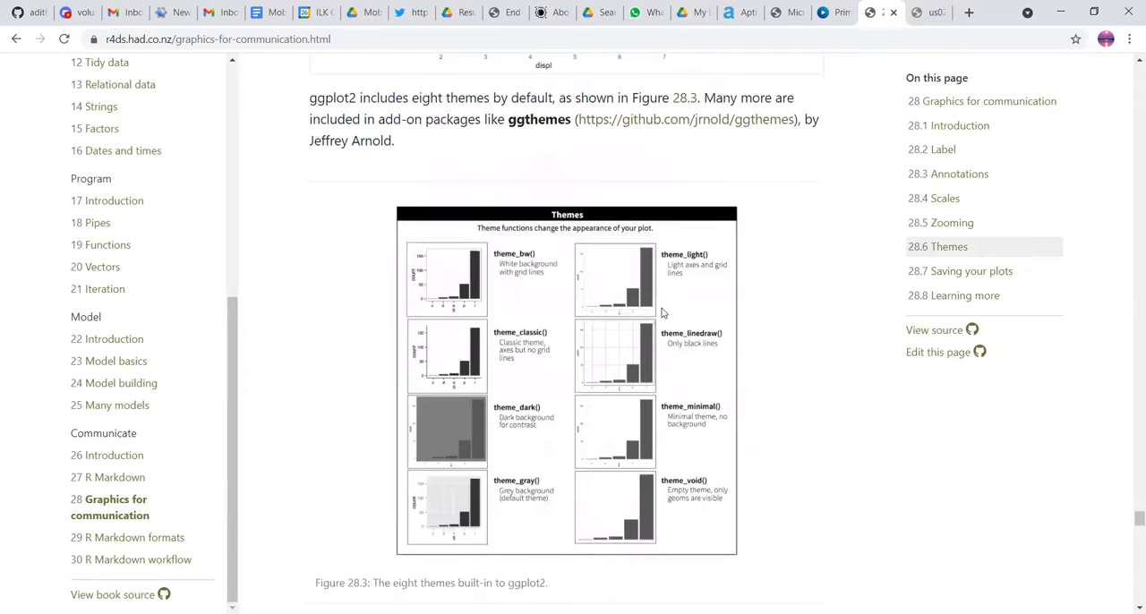
pyautogui.moveTo(616, 450)
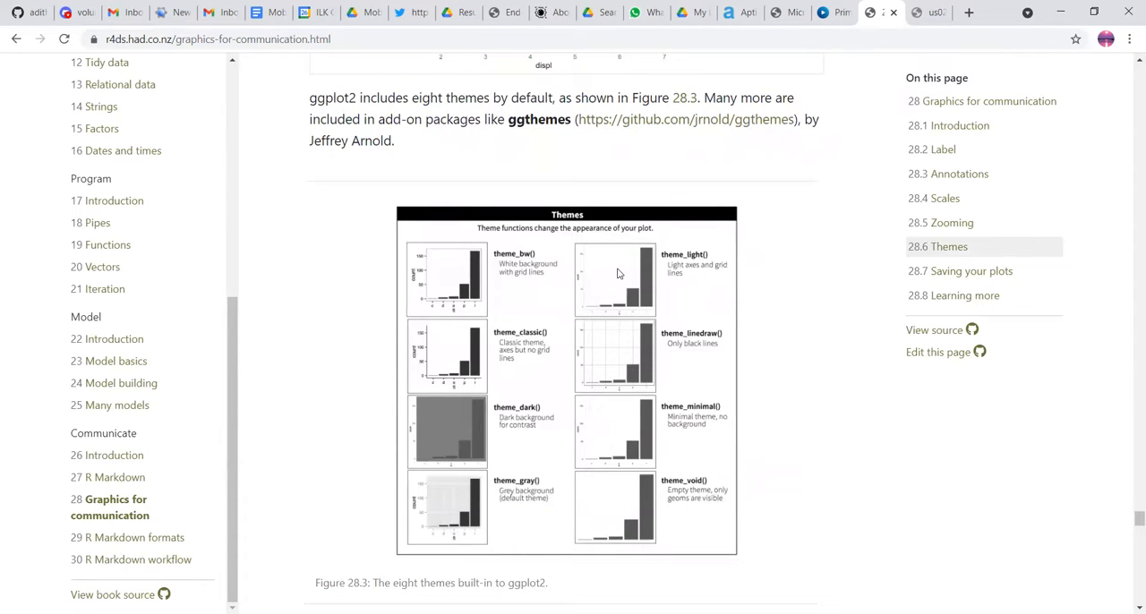
pyautogui.scroll(-3)
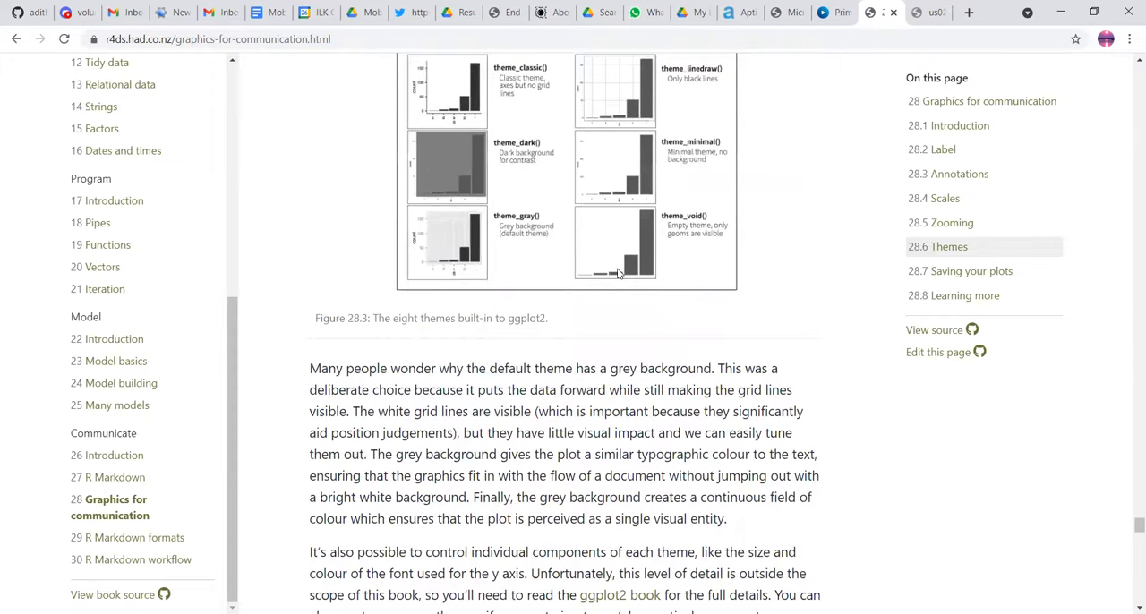
pyautogui.scroll(3)
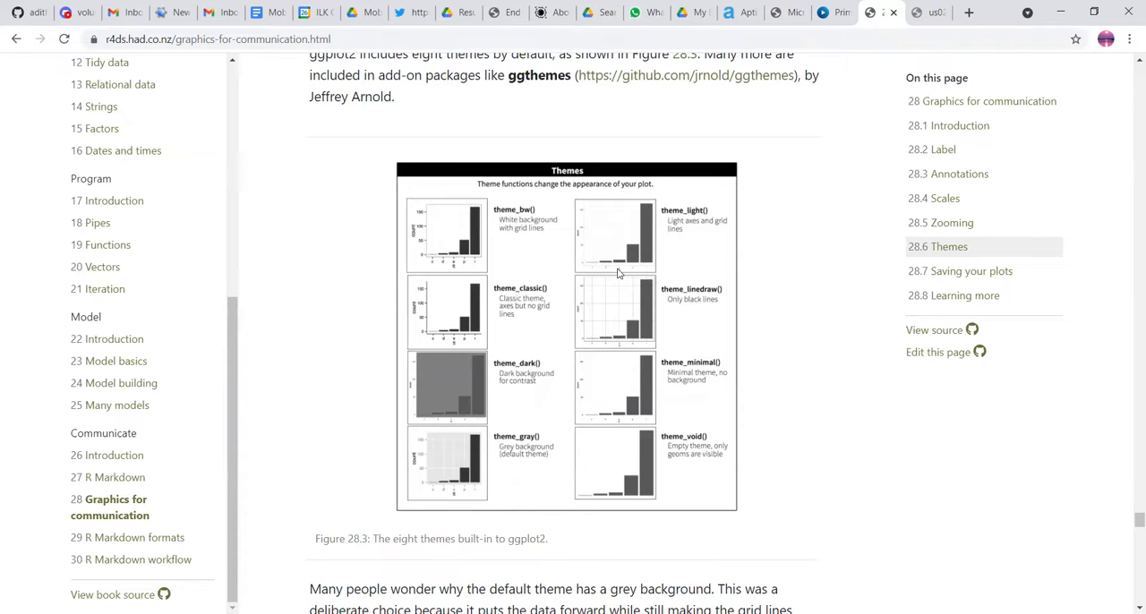
pyautogui.scroll(-3)
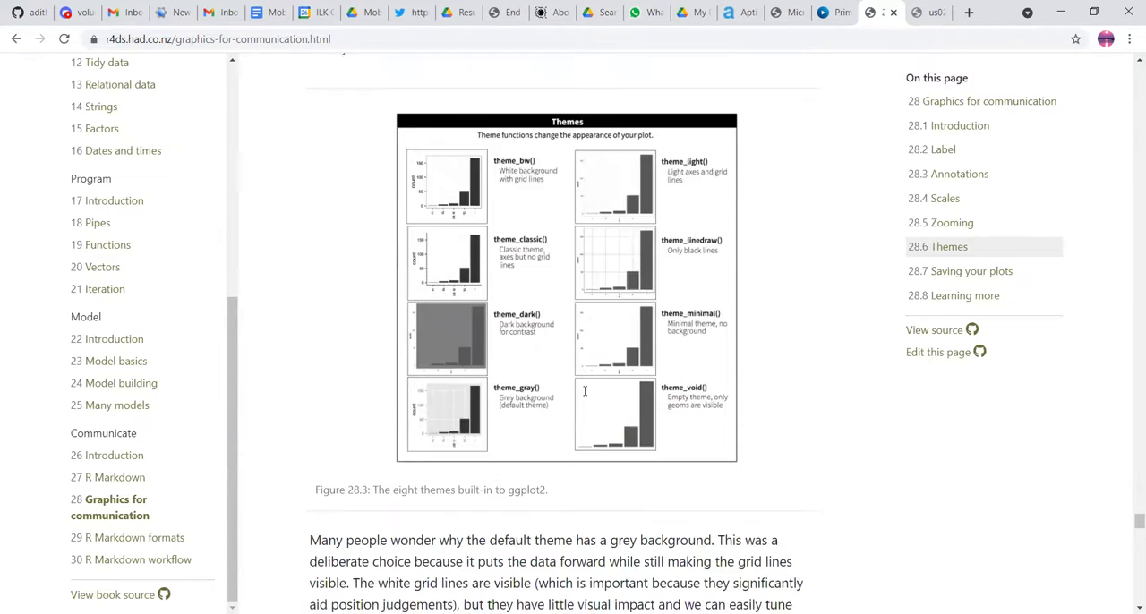
pyautogui.scroll(-3)
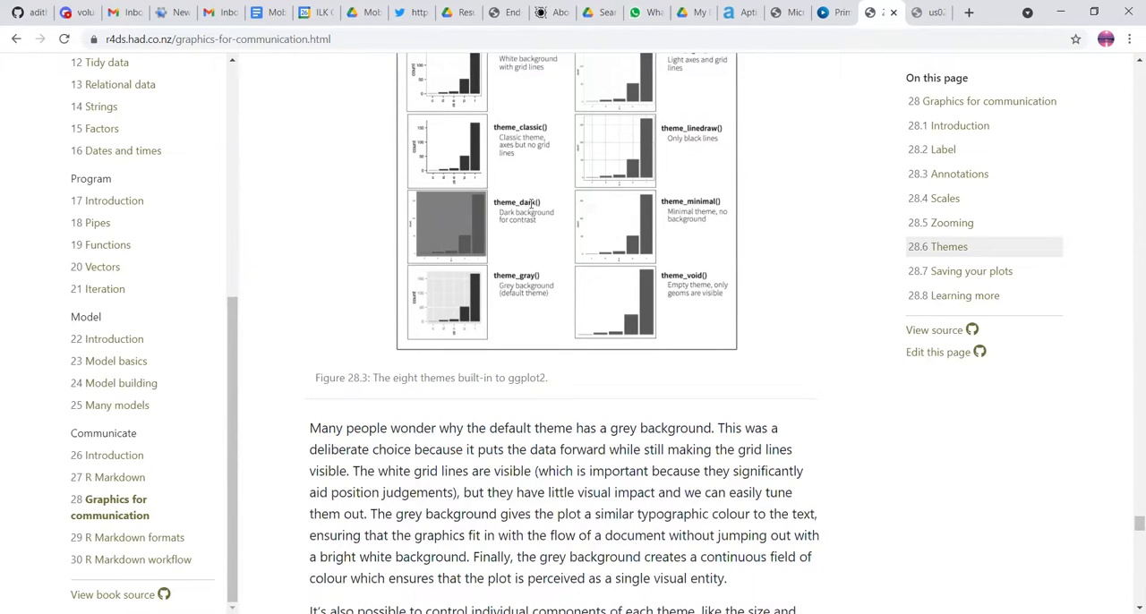
# Step: Scroll past the themes discussion to 28.7 Saving your plots and the ggsave("my-plot.pdf") example
pyautogui.scroll(-3)
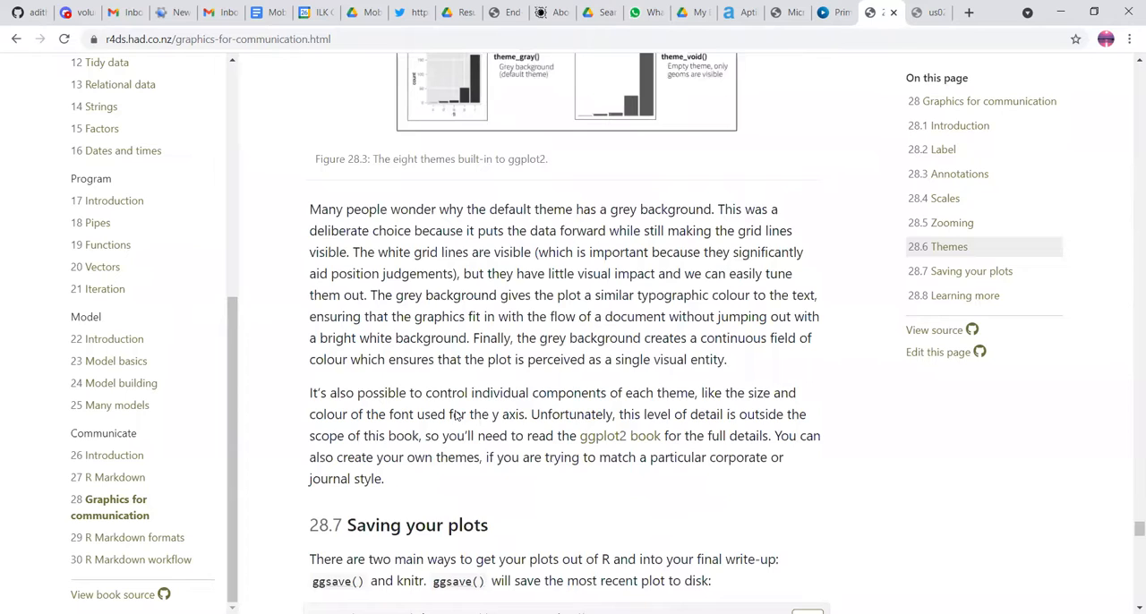
pyautogui.scroll(3)
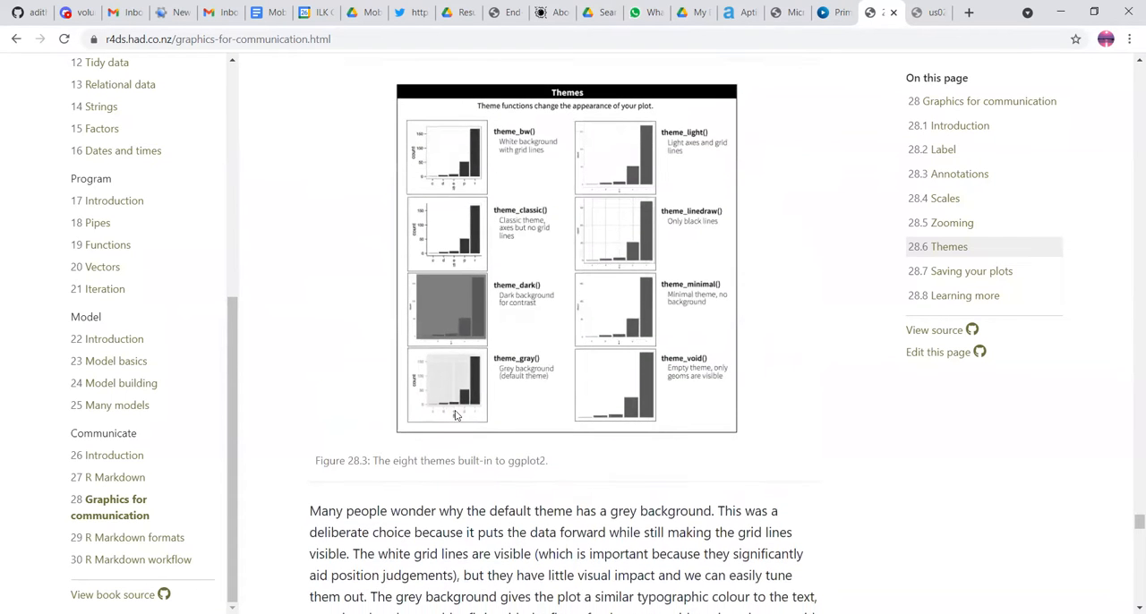
pyautogui.scroll(-3)
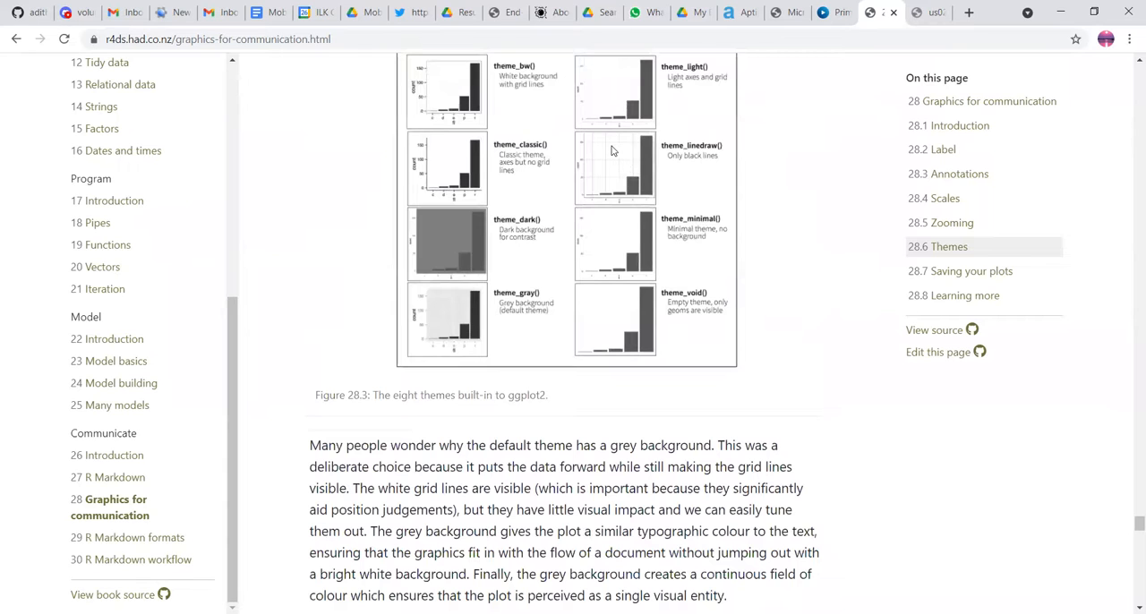
pyautogui.scroll(-3)
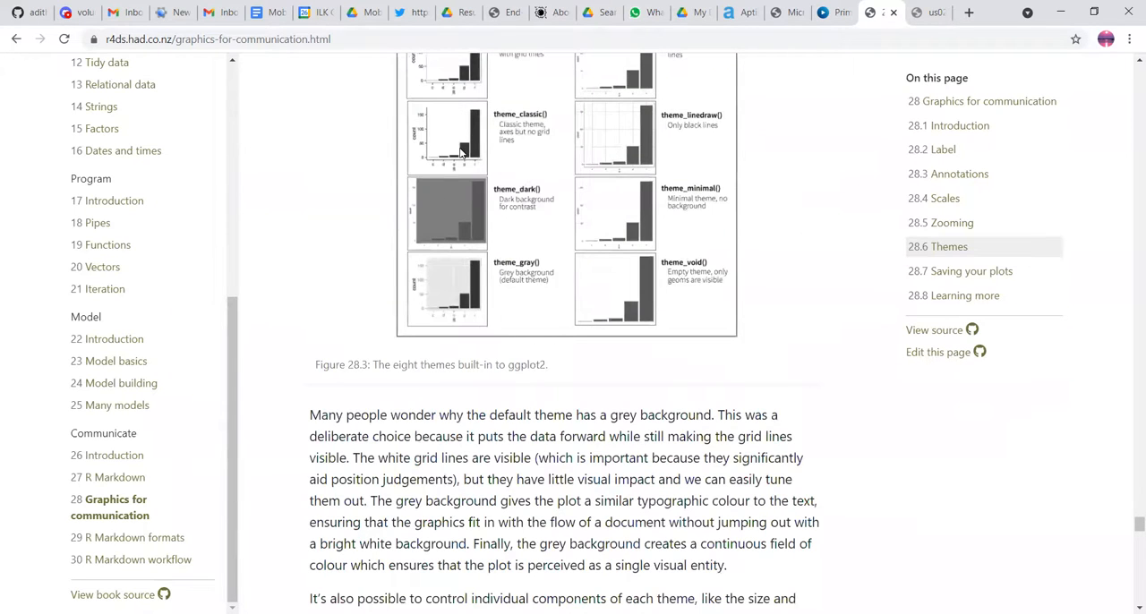
pyautogui.scroll(3)
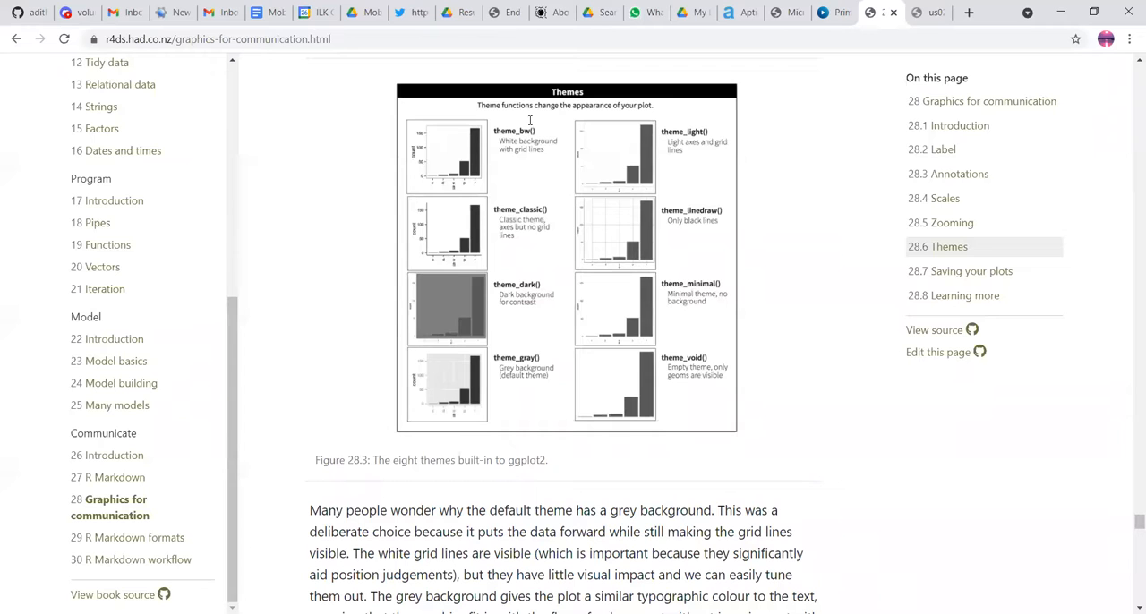
pyautogui.scroll(-3)
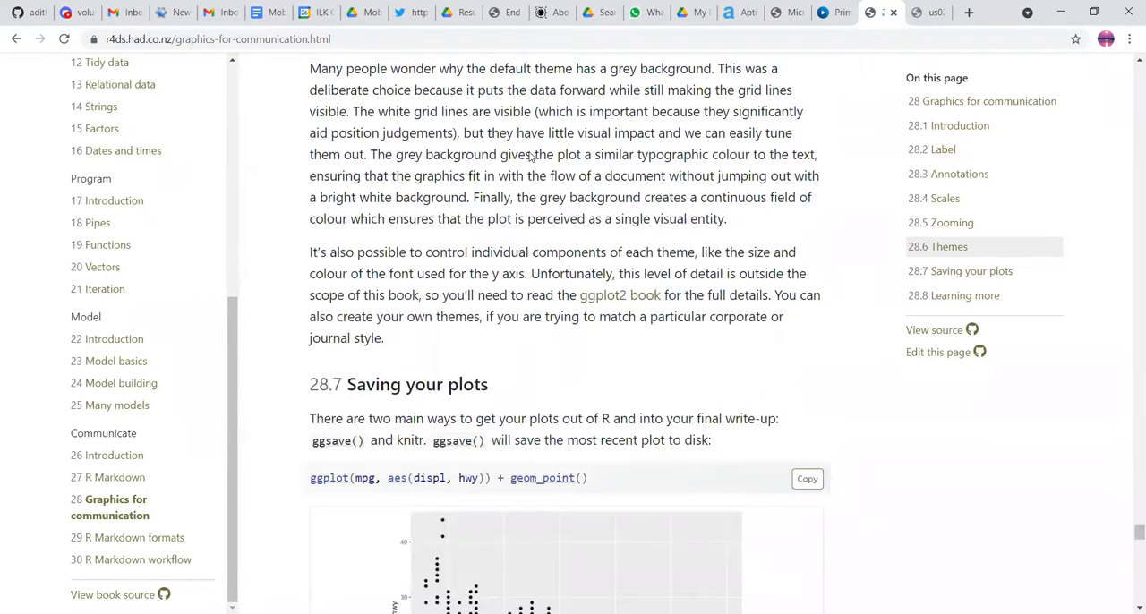
pyautogui.scroll(-3)
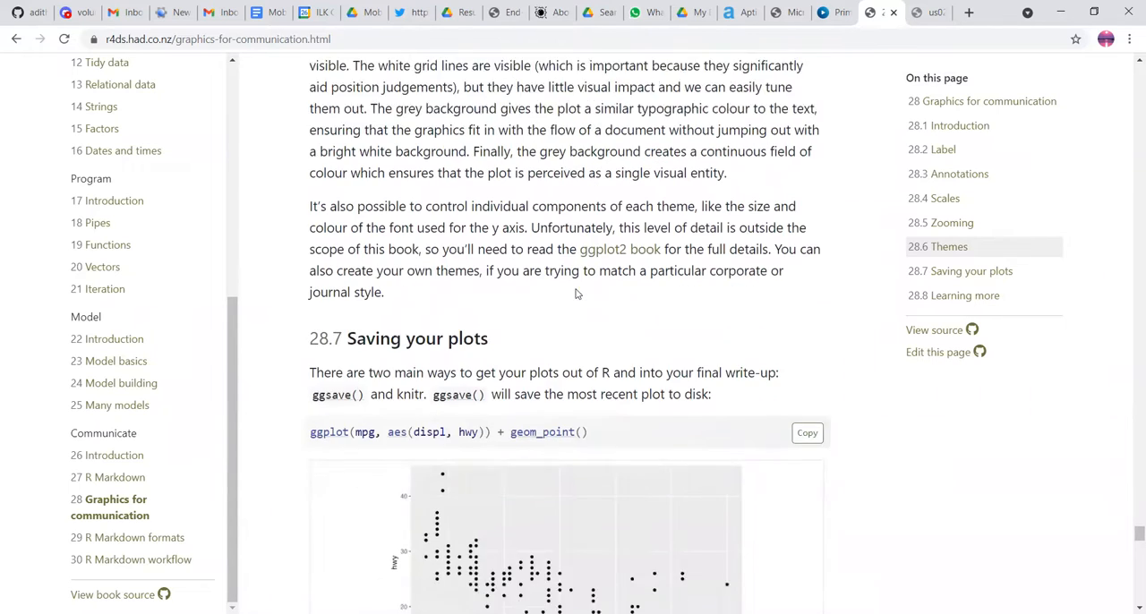
pyautogui.scroll(-3)
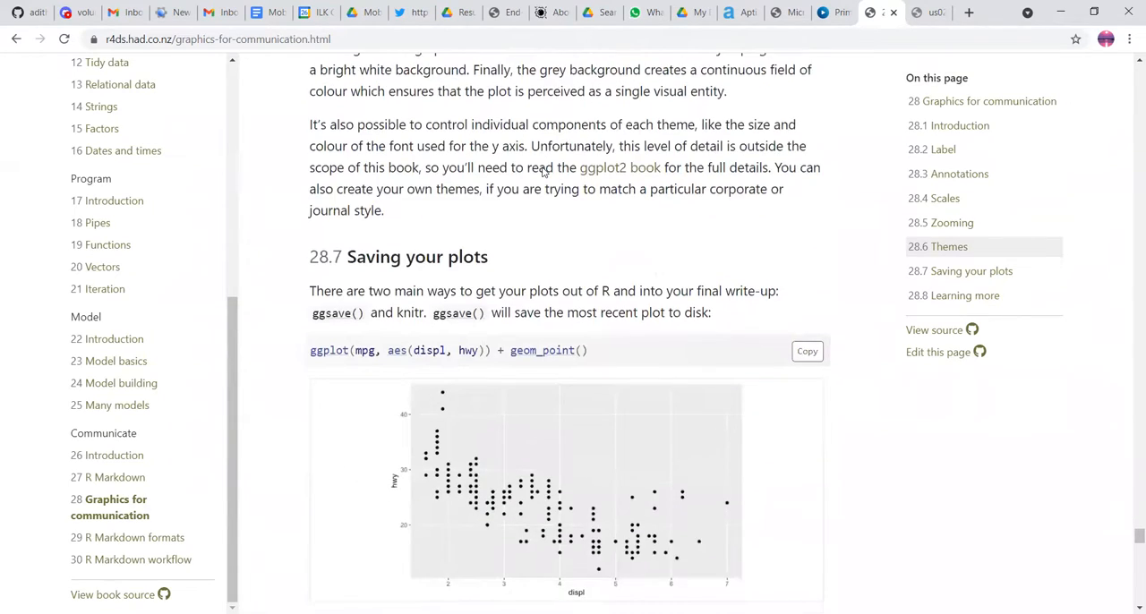
pyautogui.scroll(-3)
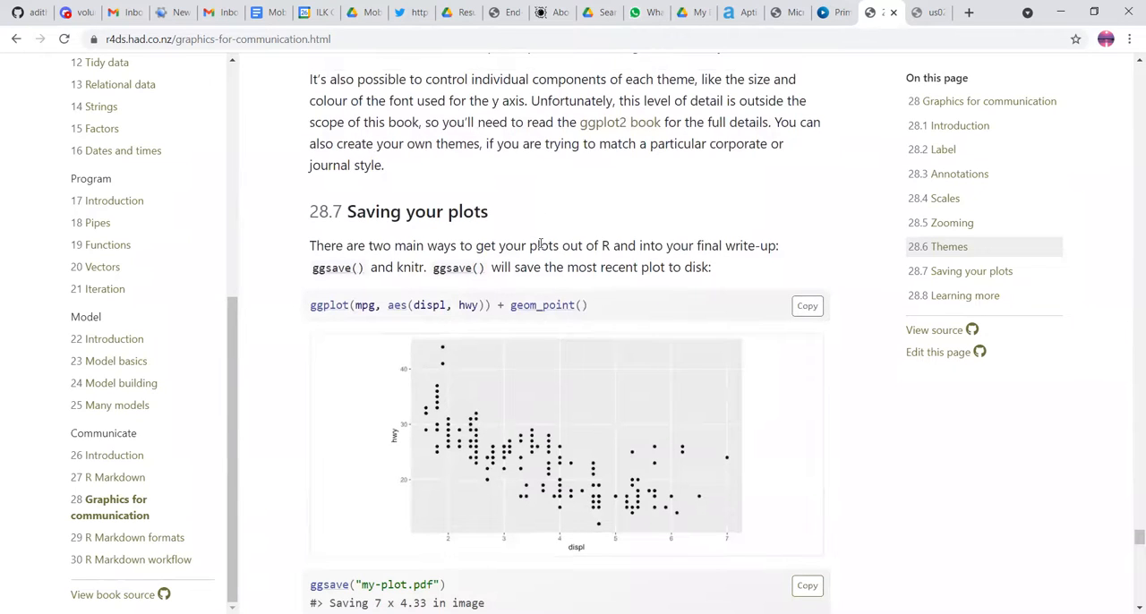
pyautogui.scroll(-3)
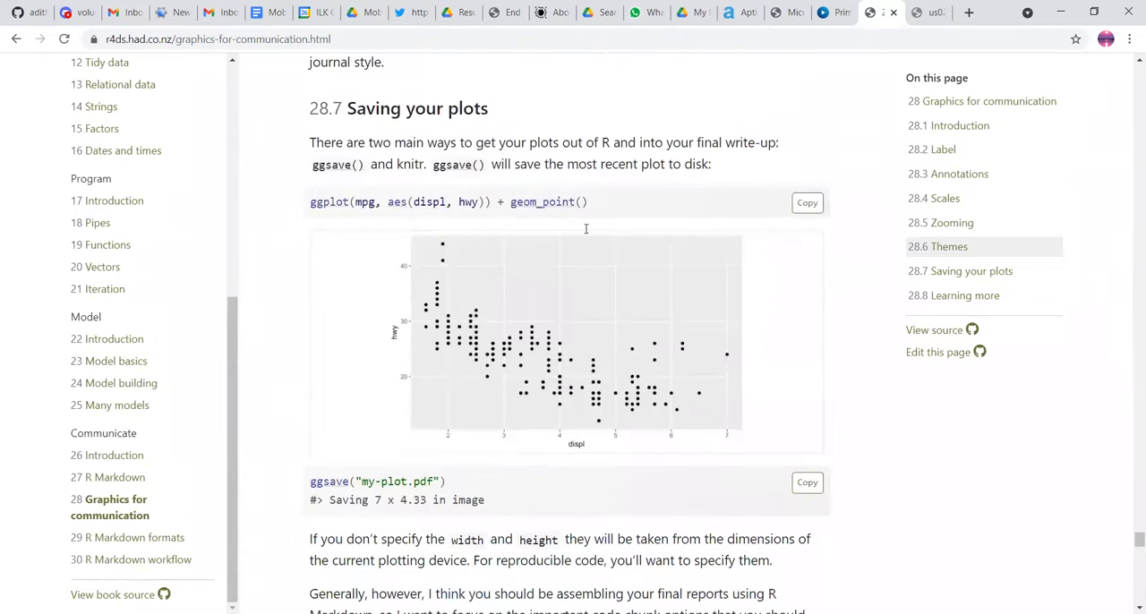
pyautogui.moveTo(688, 75)
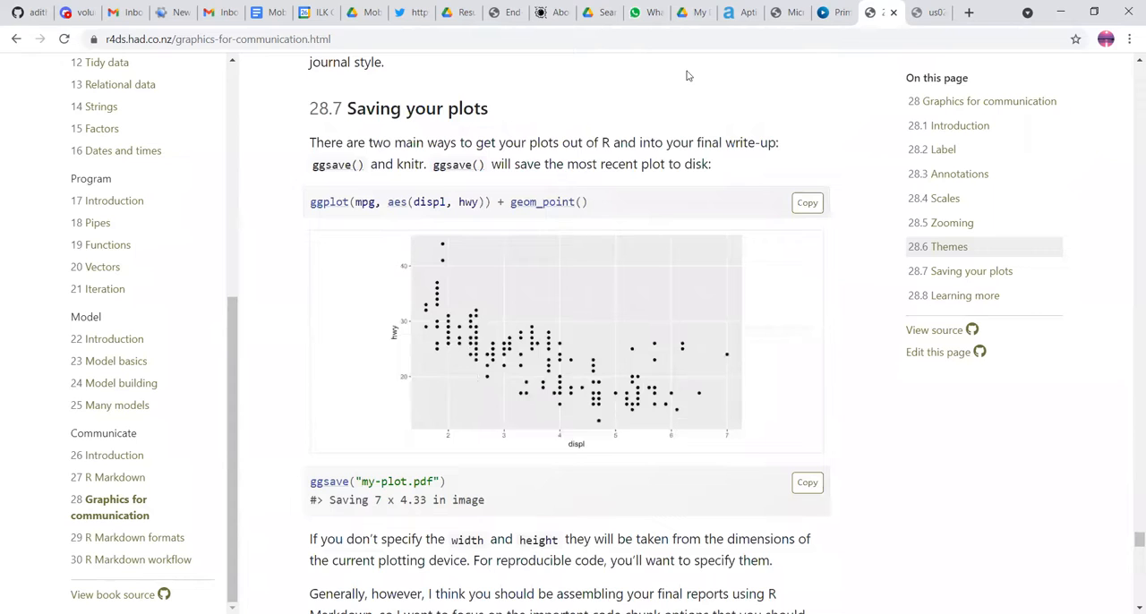
pyautogui.scroll(3)
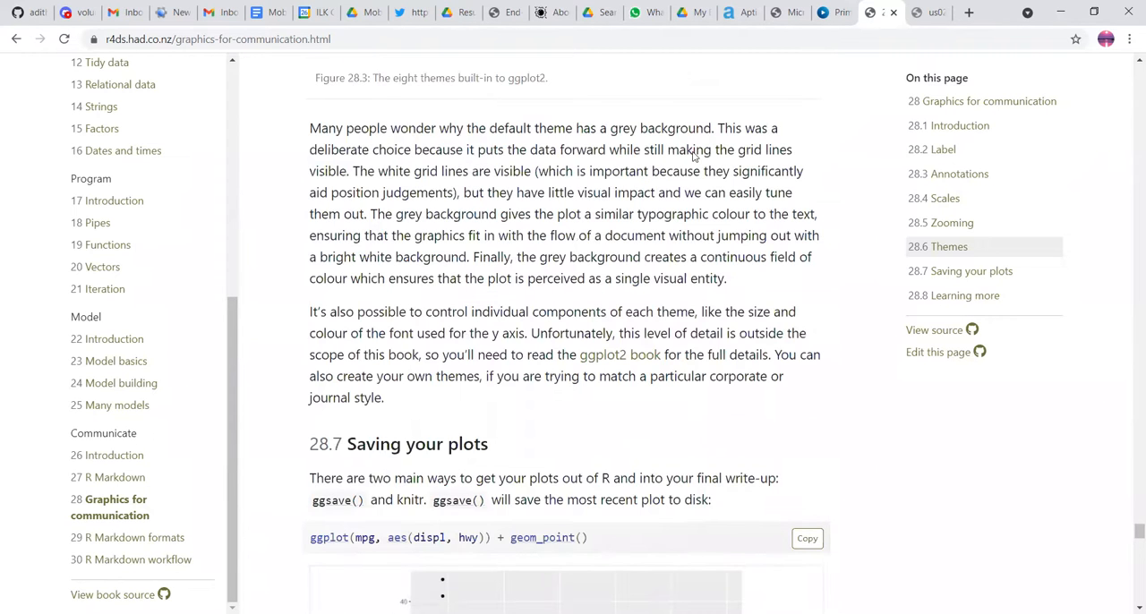
pyautogui.scroll(-3)
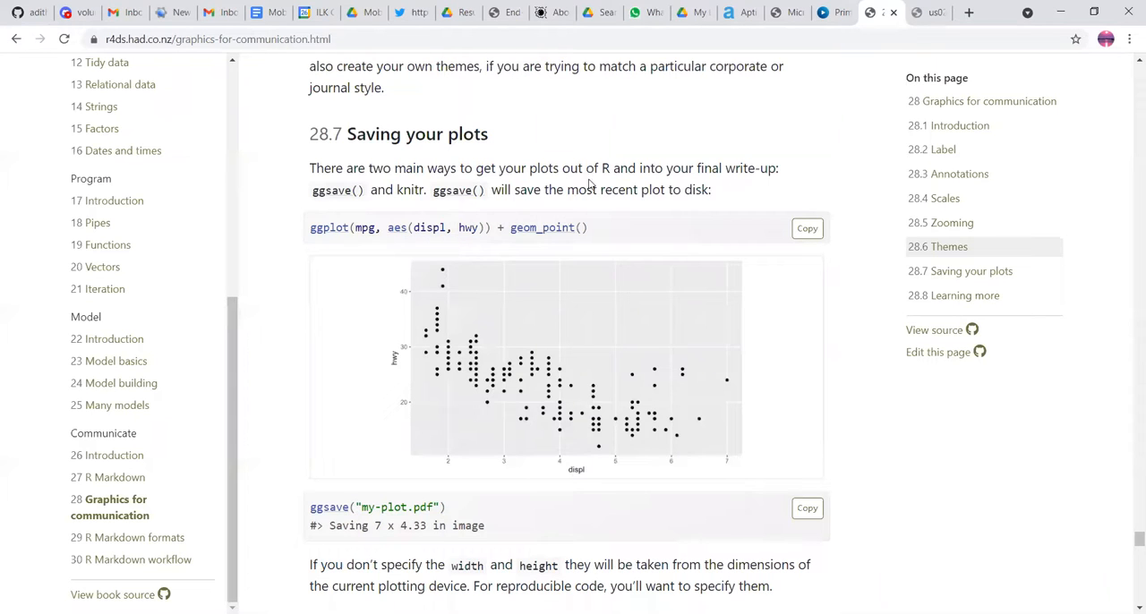
pyautogui.moveTo(466, 252)
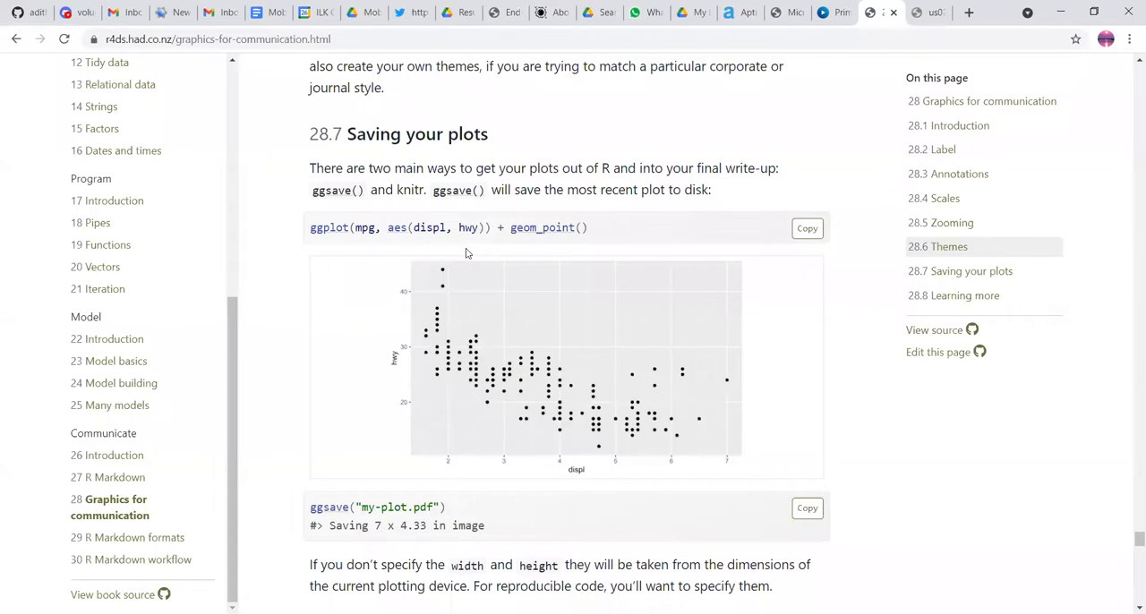
# Step: Scroll through 28.7.1 Figure sizing to the fig.width, fig.asp and out.width options and first comparison plot
pyautogui.scroll(-3)
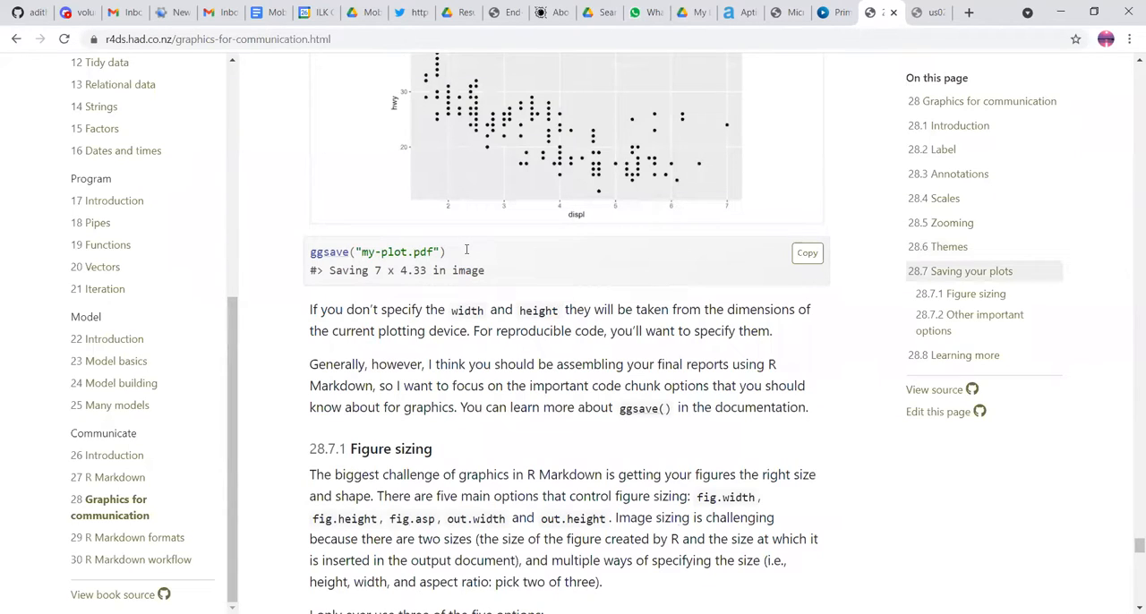
pyautogui.scroll(-3)
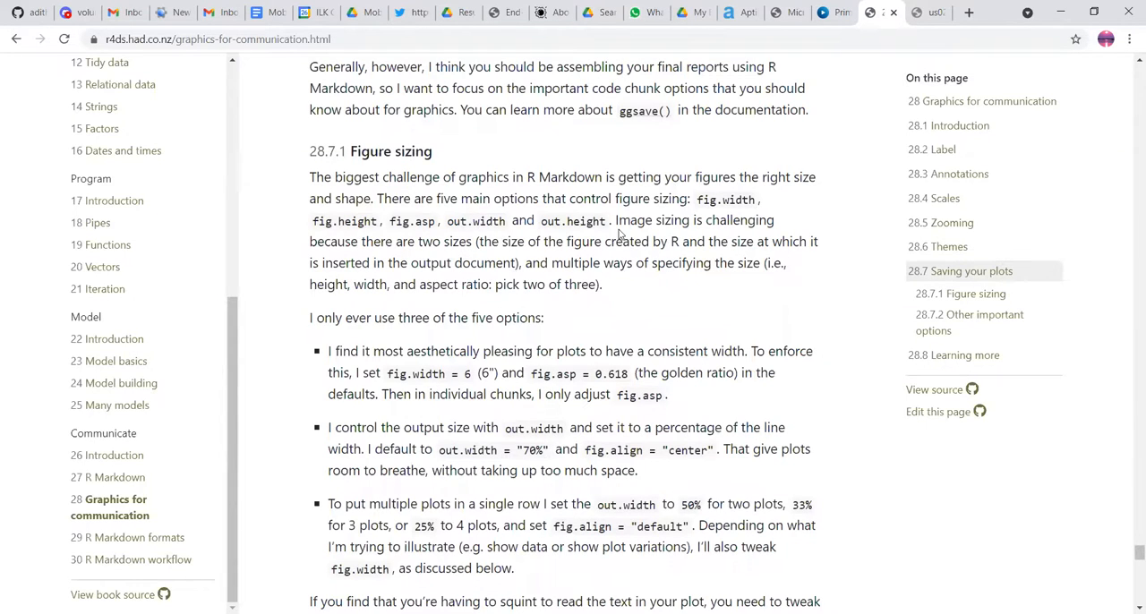
pyautogui.scroll(-3)
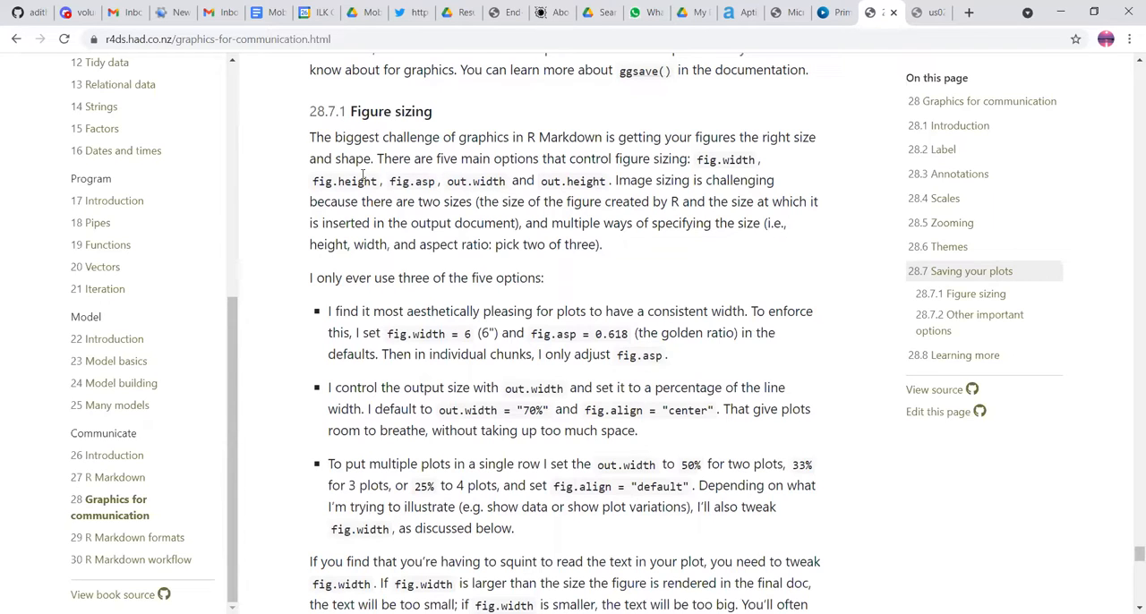
pyautogui.moveTo(384, 177)
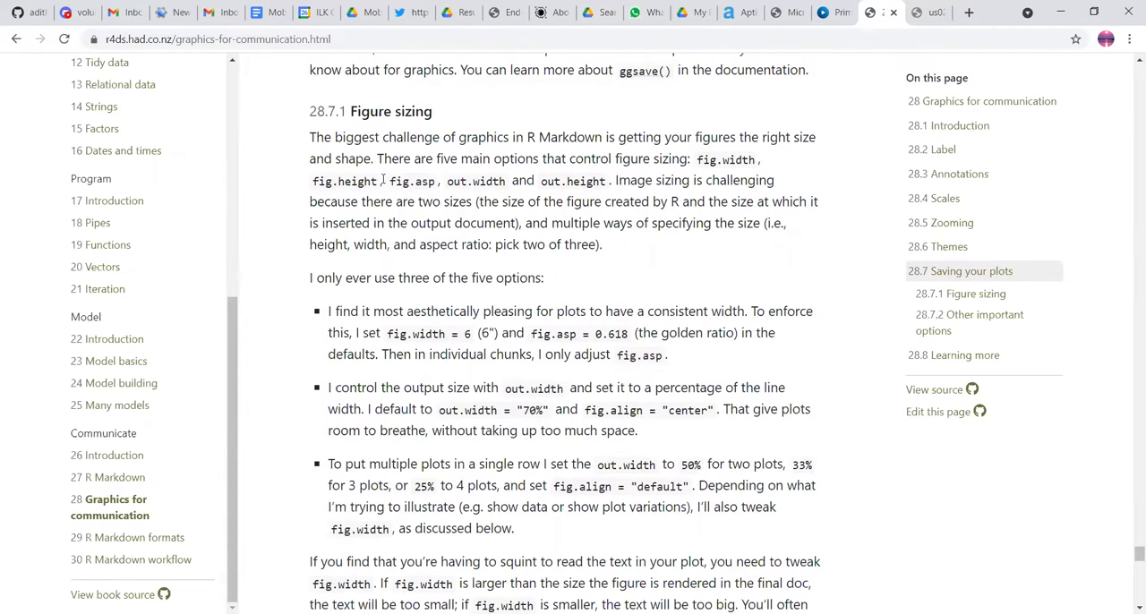
pyautogui.scroll(-3)
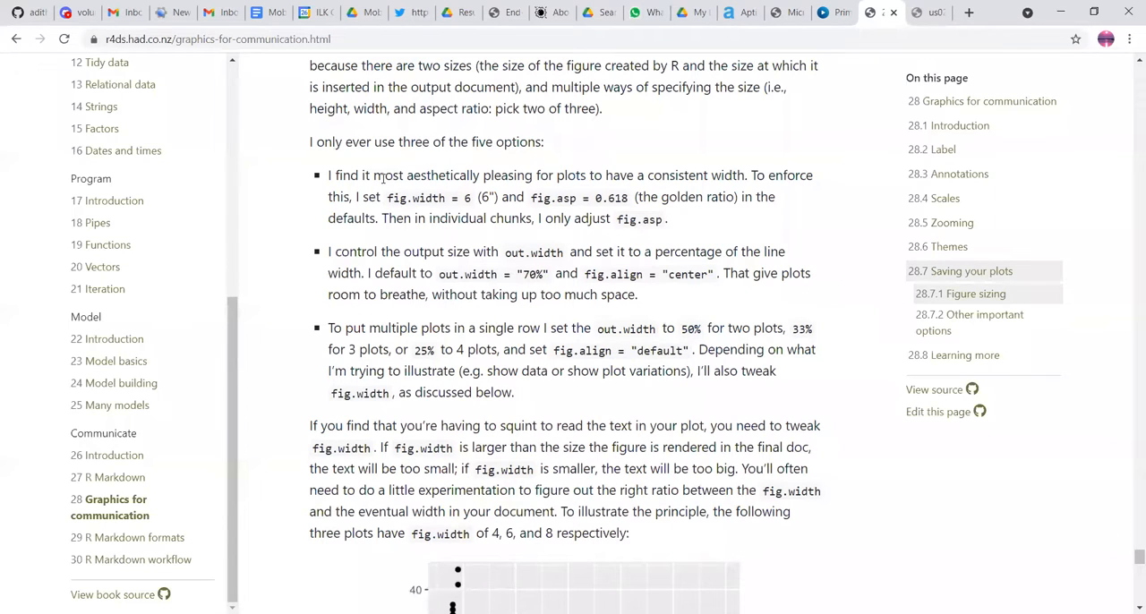
pyautogui.moveTo(480, 279)
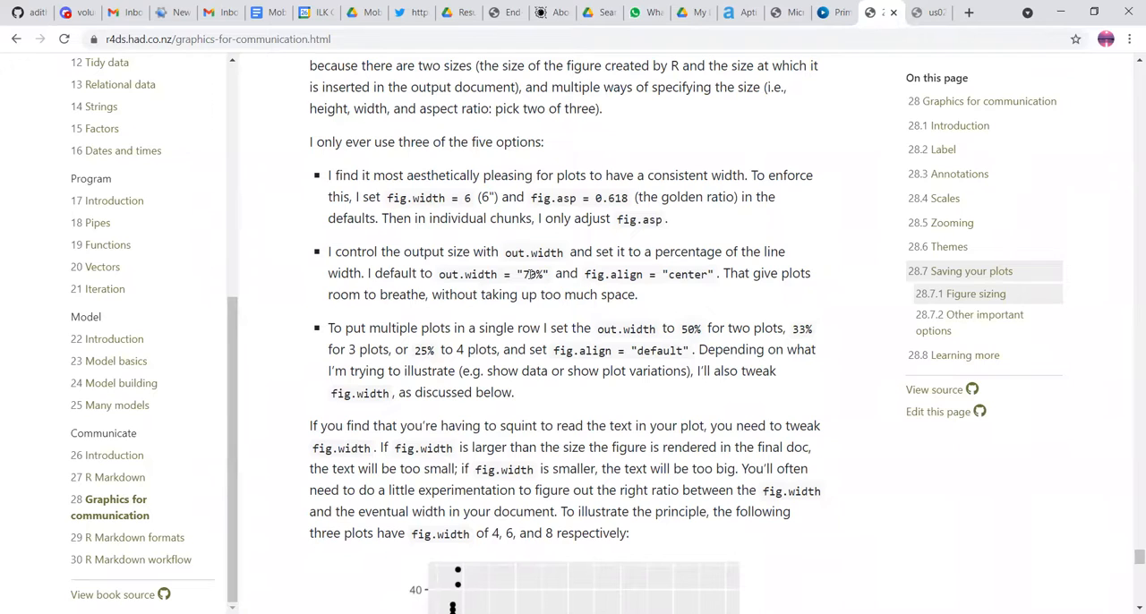
pyautogui.scroll(-3)
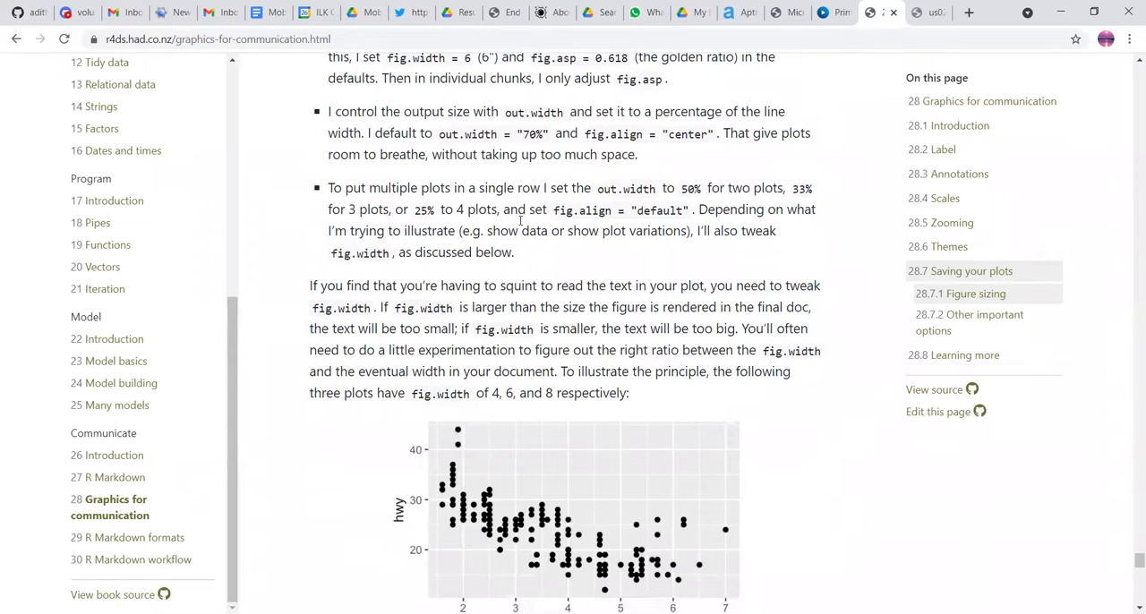
pyautogui.moveTo(468, 188)
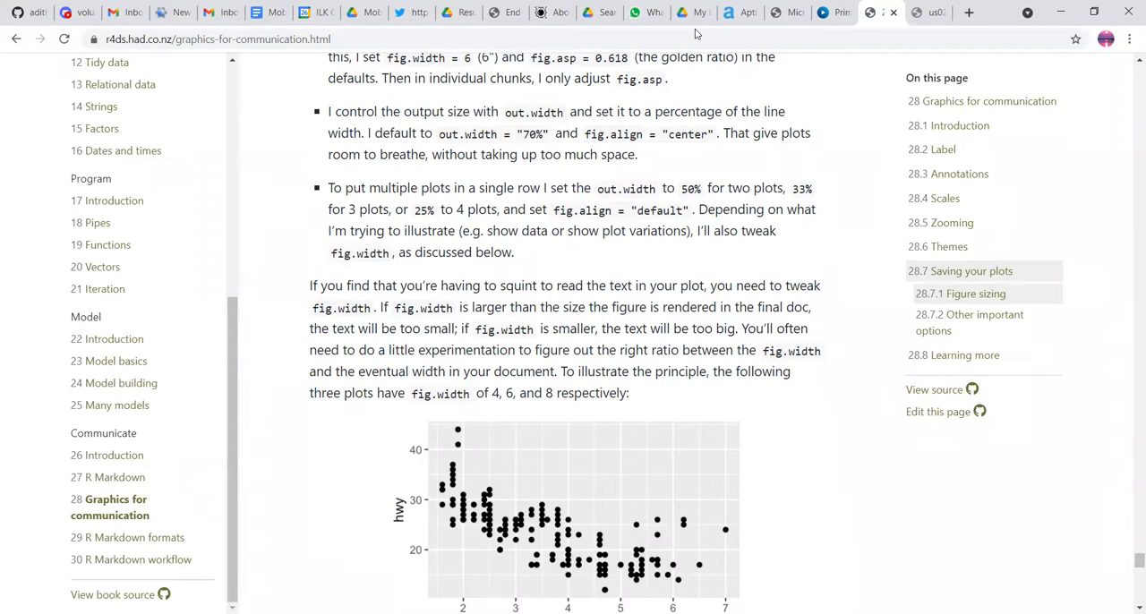
pyautogui.moveTo(677, 243)
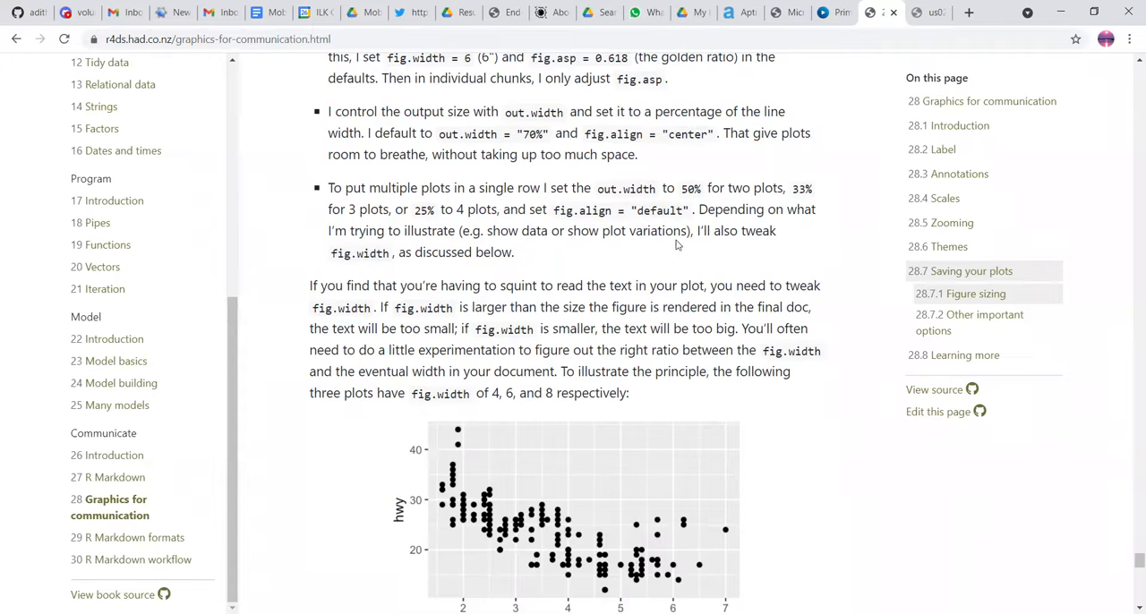
pyautogui.scroll(-3)
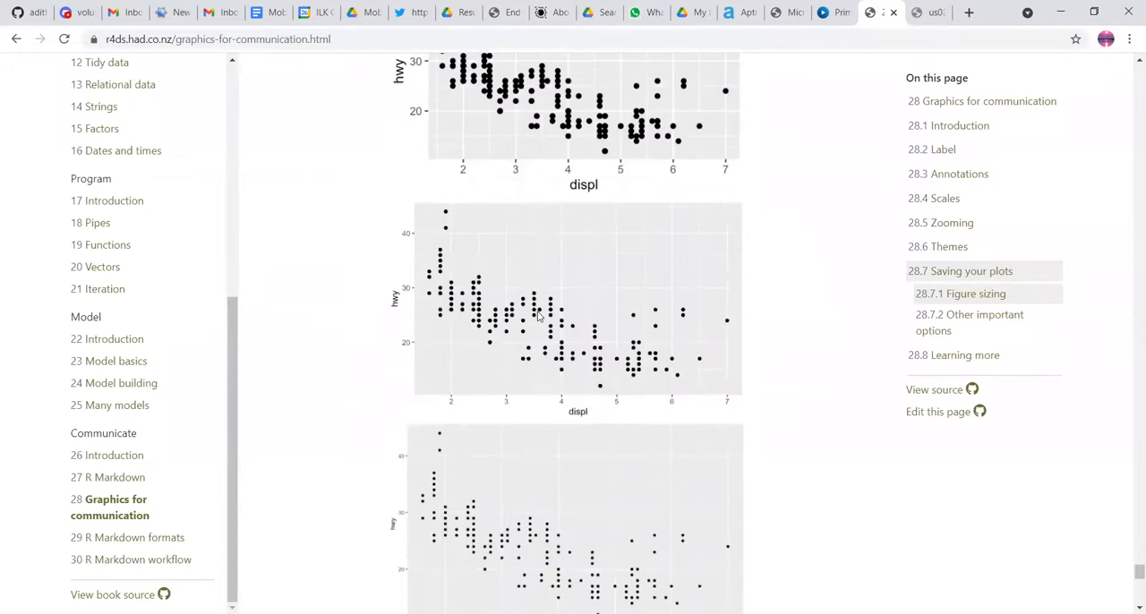
pyautogui.scroll(-3)
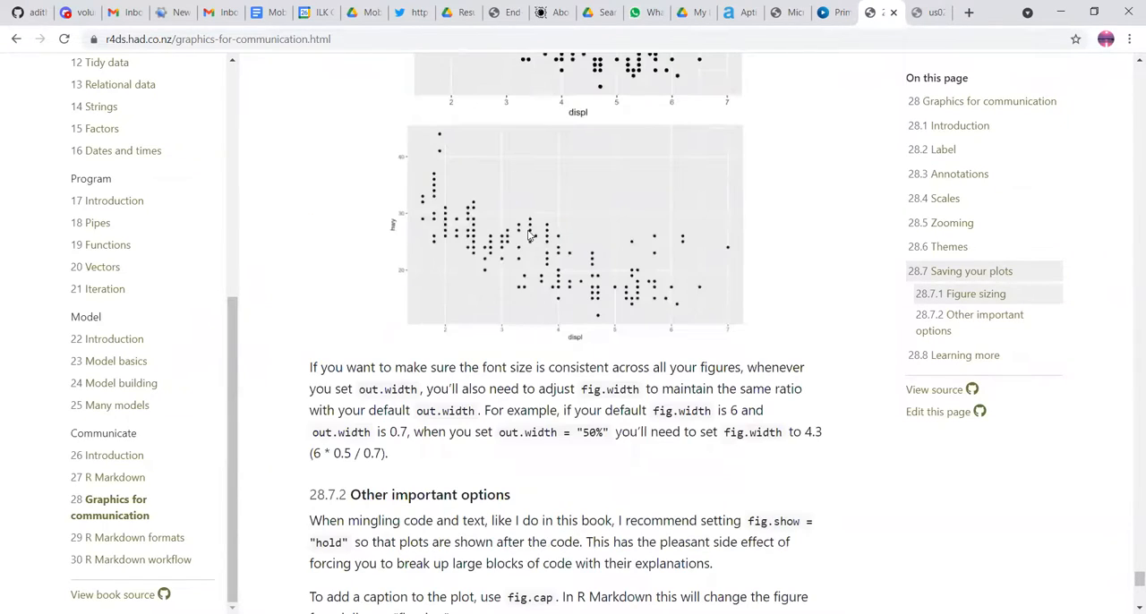
pyautogui.scroll(-3)
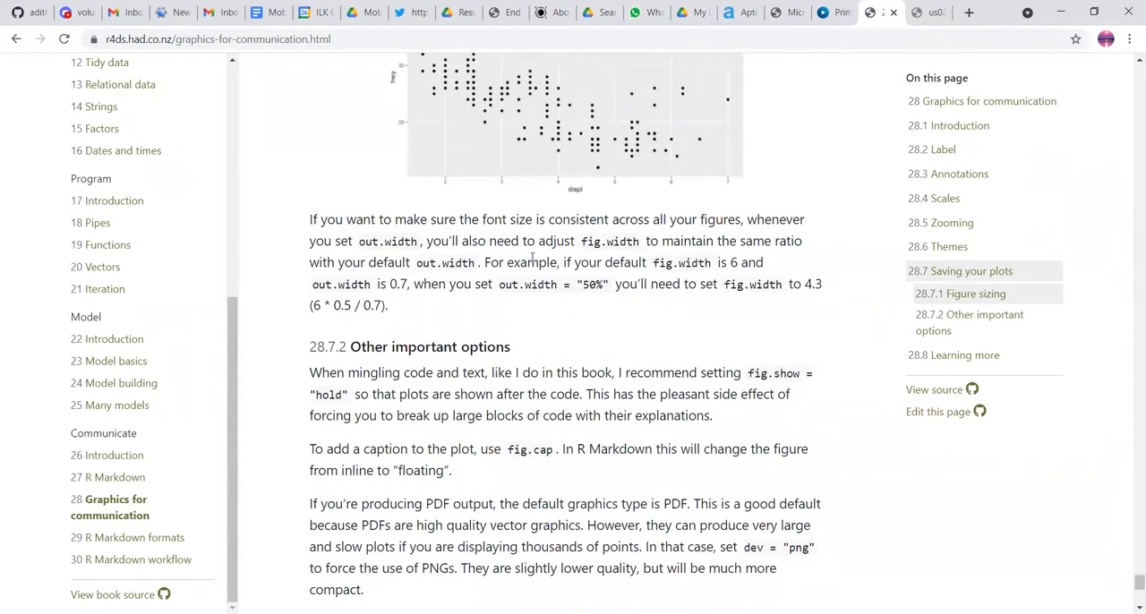
pyautogui.scroll(-3)
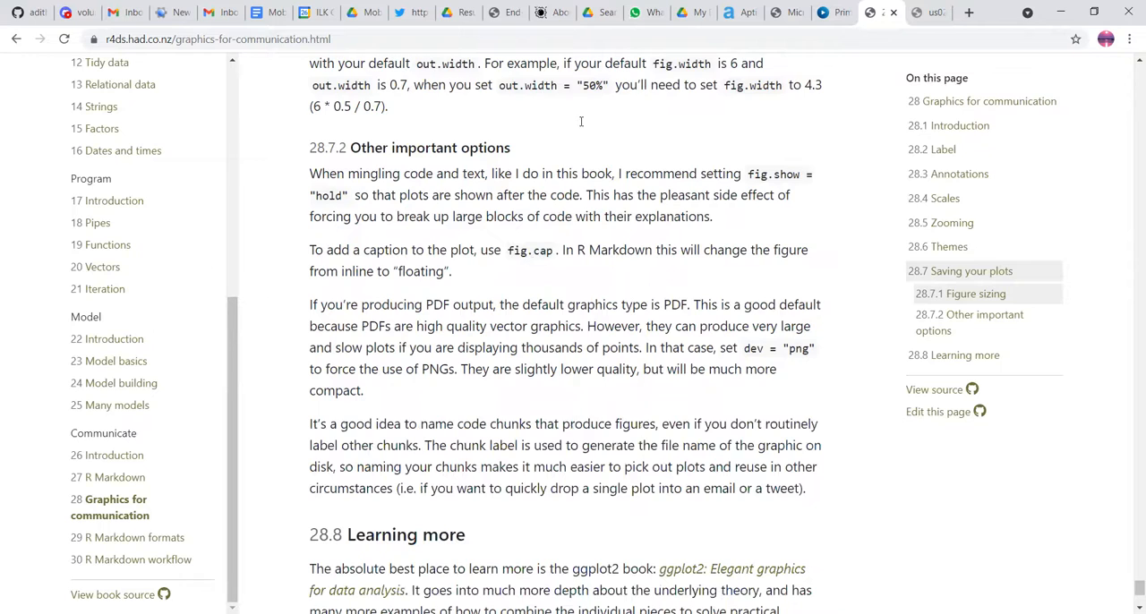
pyautogui.scroll(-3)
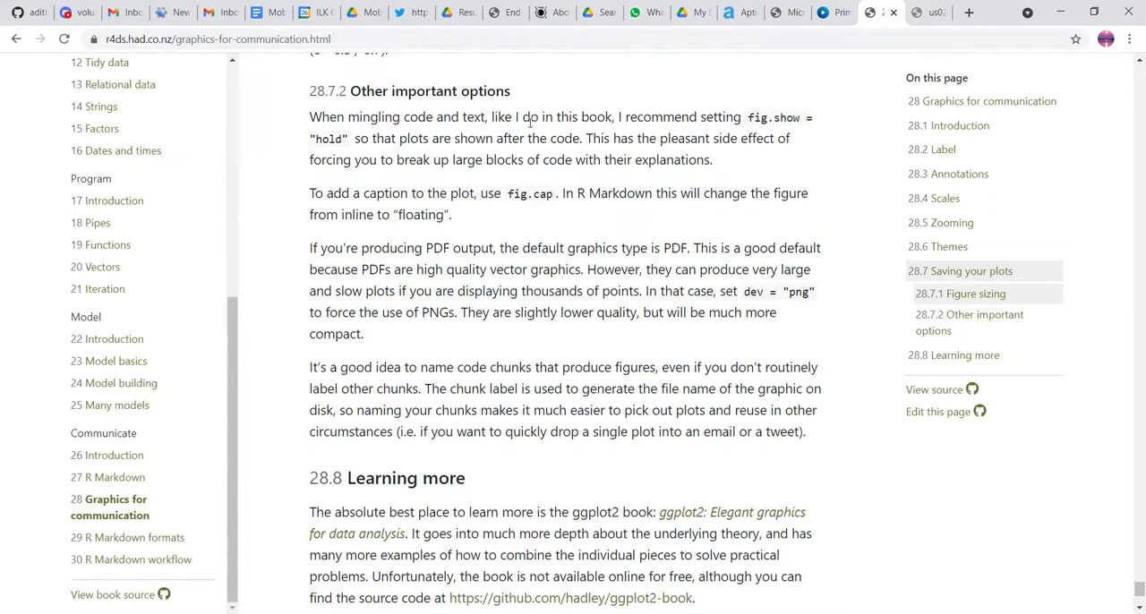
pyautogui.moveTo(755, 116)
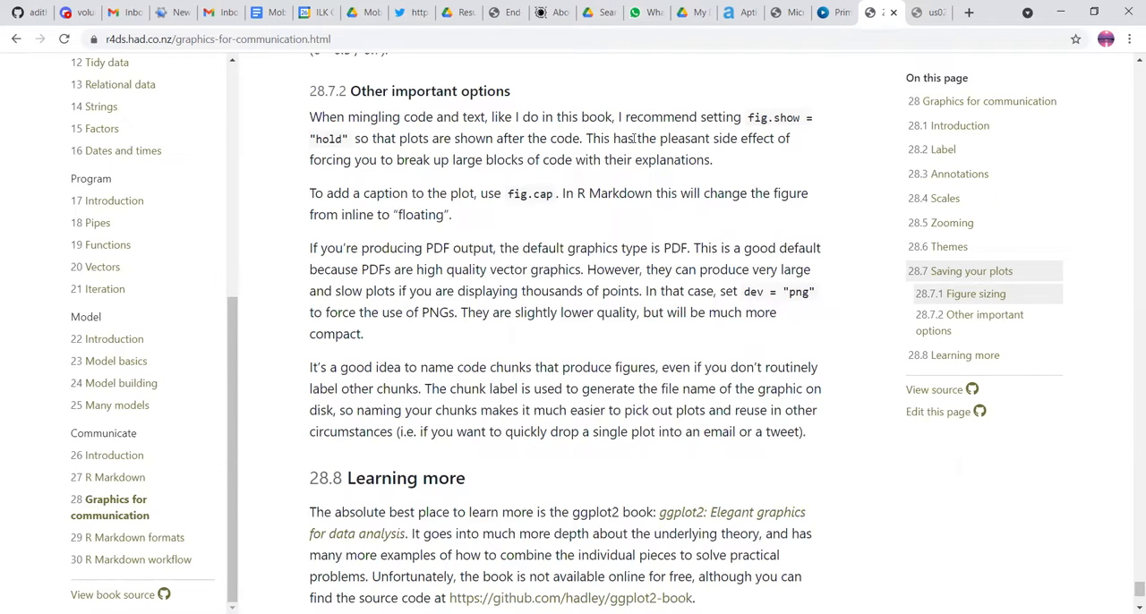
pyautogui.moveTo(455, 168)
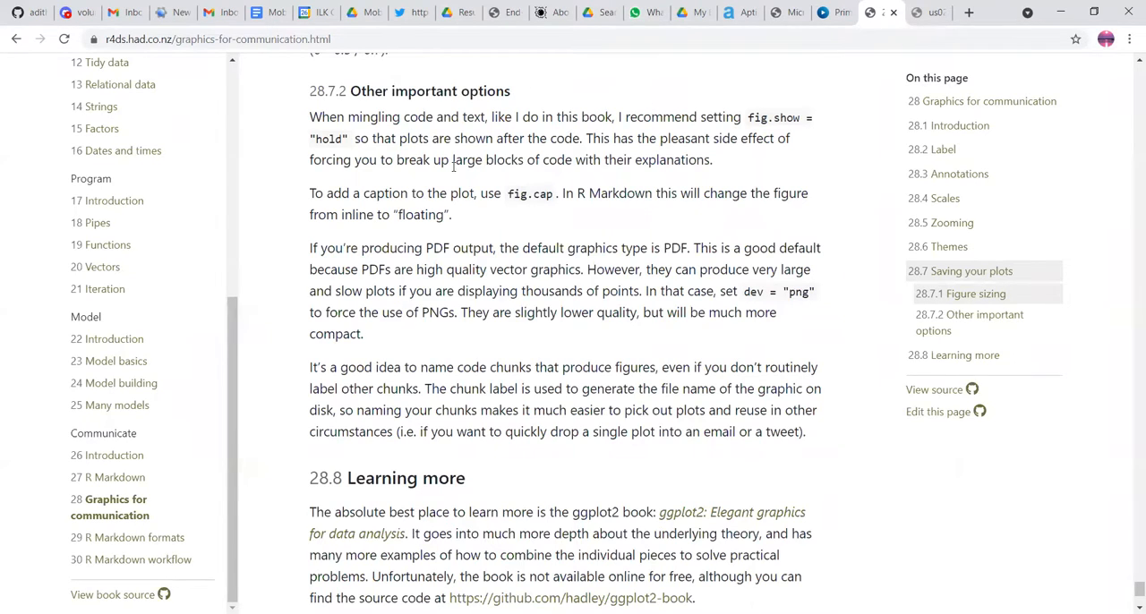
pyautogui.moveTo(636, 68)
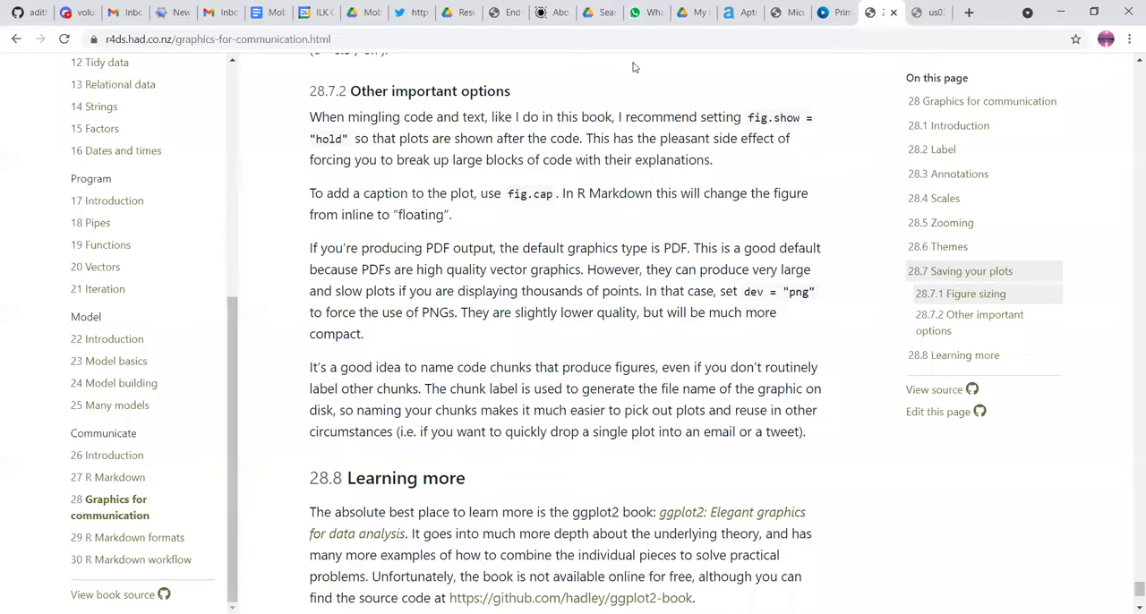
pyautogui.moveTo(523, 287)
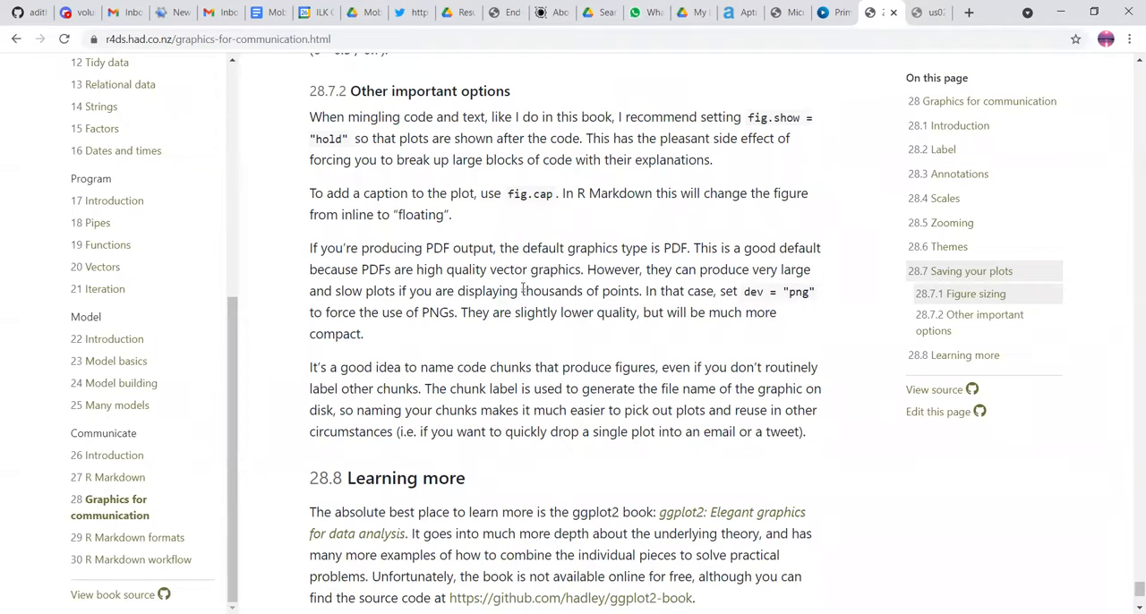
pyautogui.moveTo(588, 247)
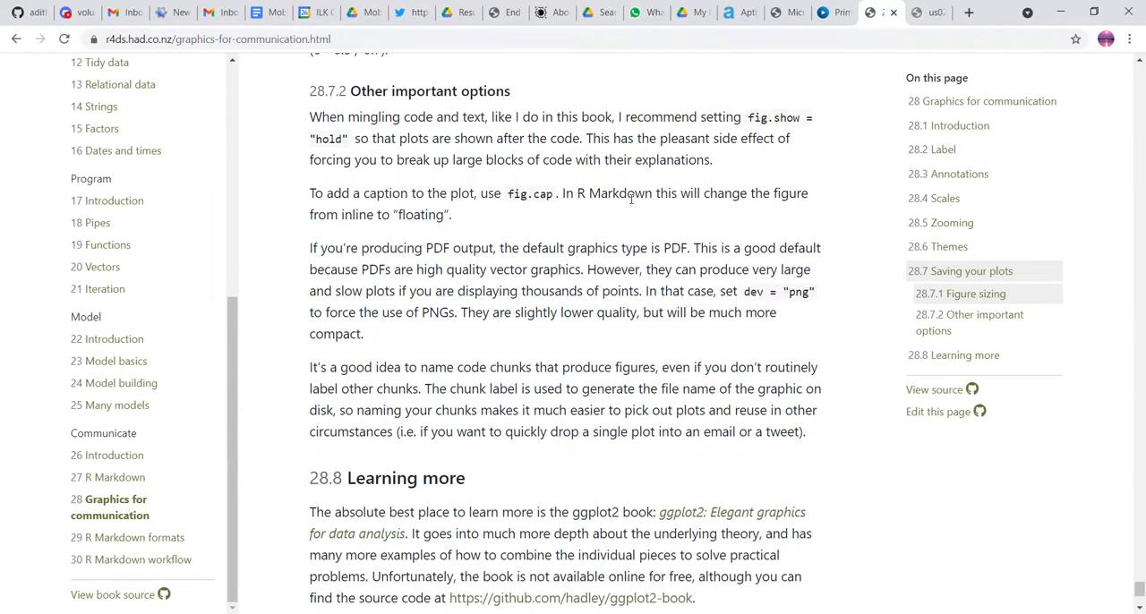
pyautogui.moveTo(665, 80)
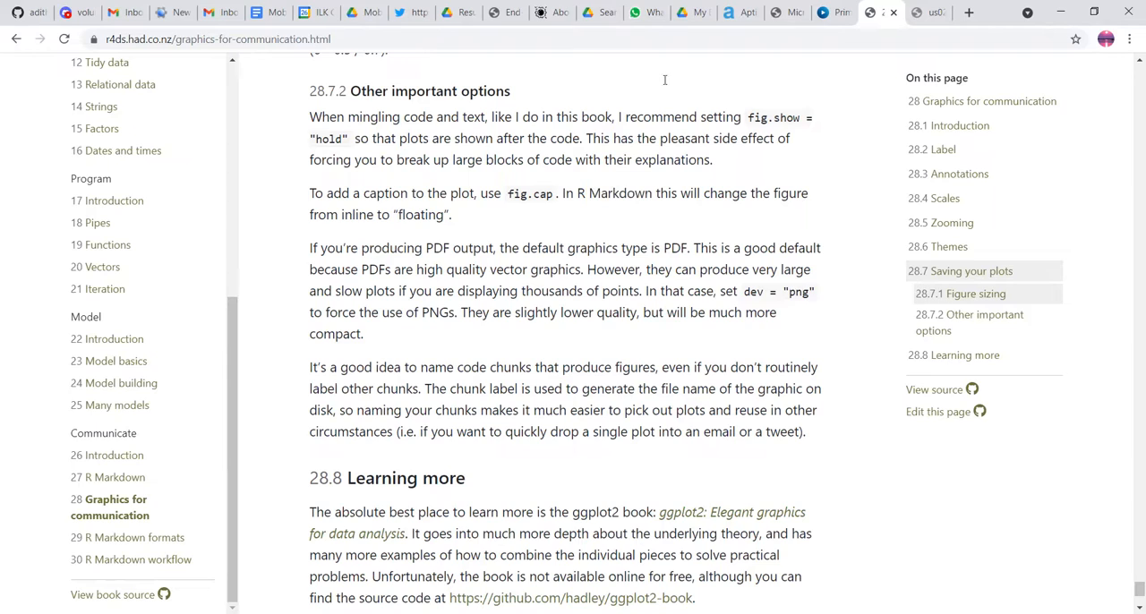
pyautogui.moveTo(577, 278)
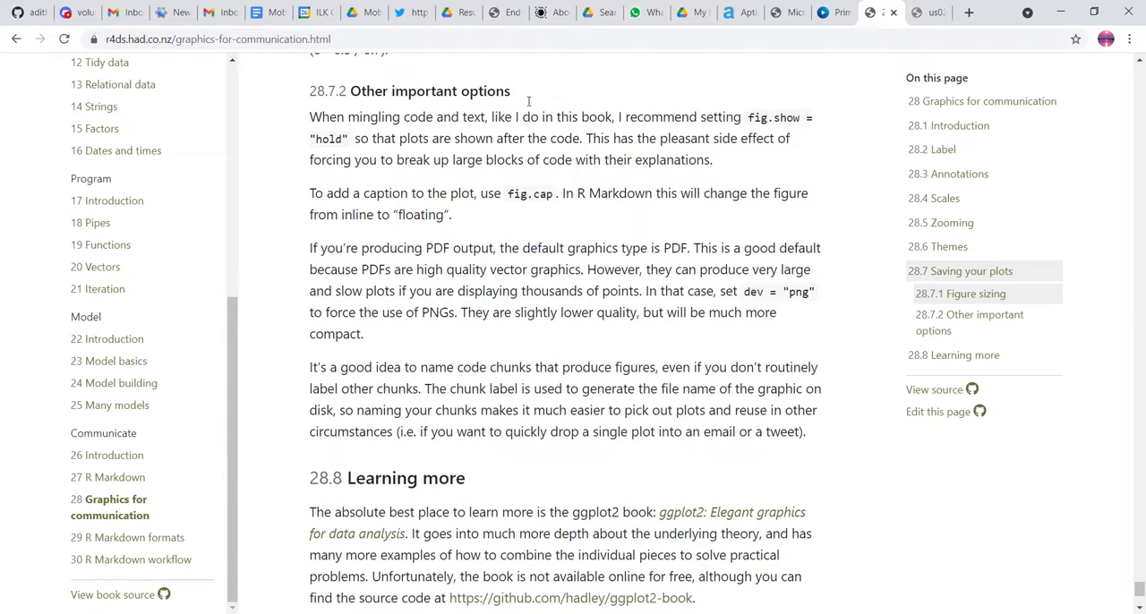
pyautogui.scroll(-3)
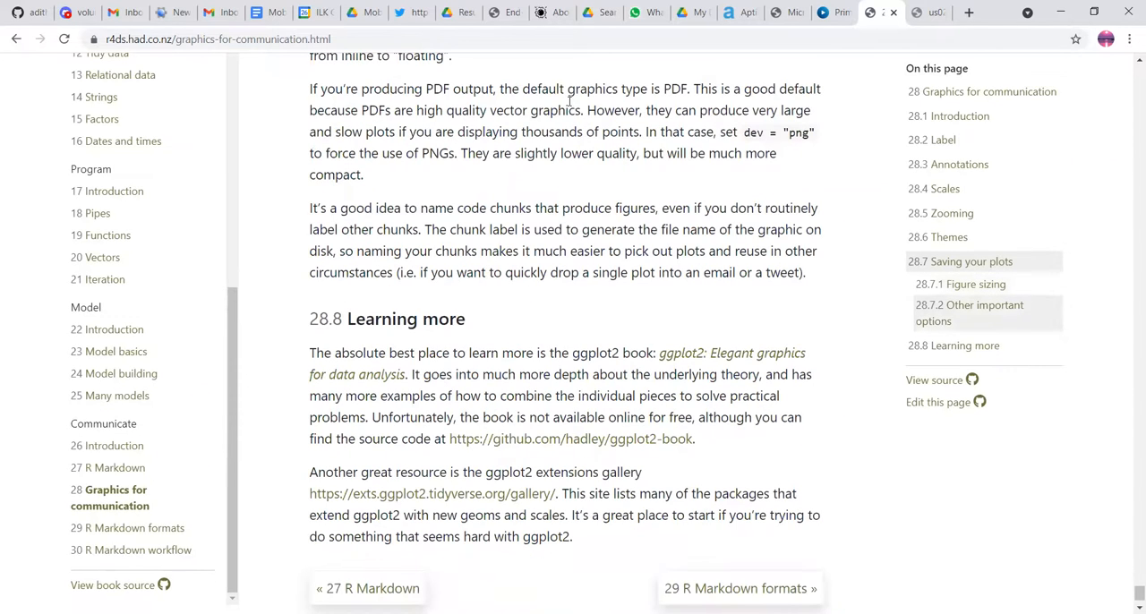
pyautogui.moveTo(552, 122)
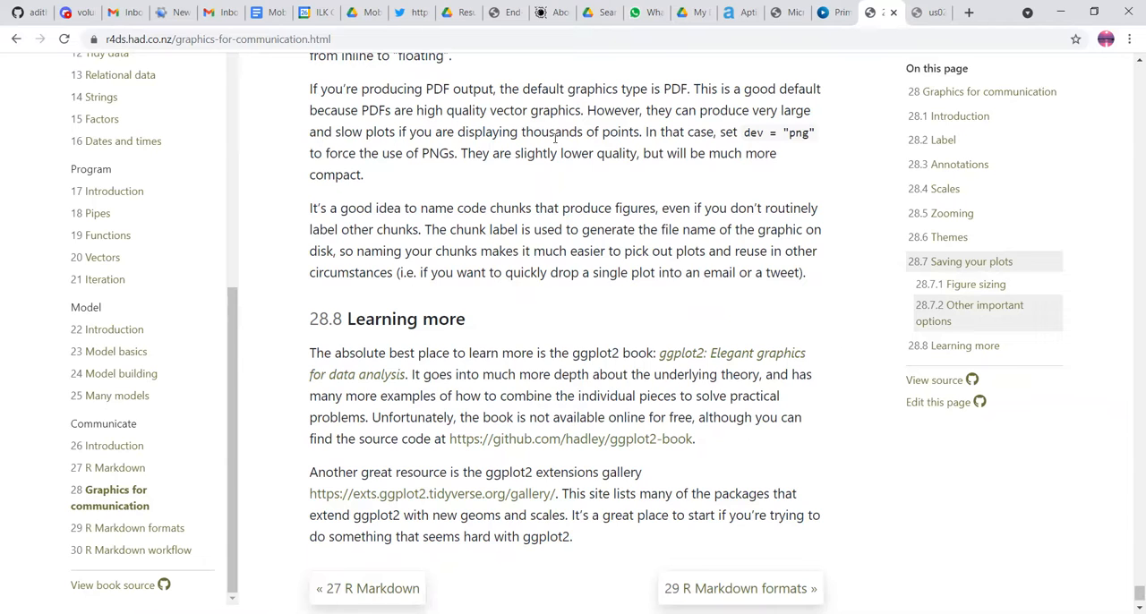
pyautogui.moveTo(541, 310)
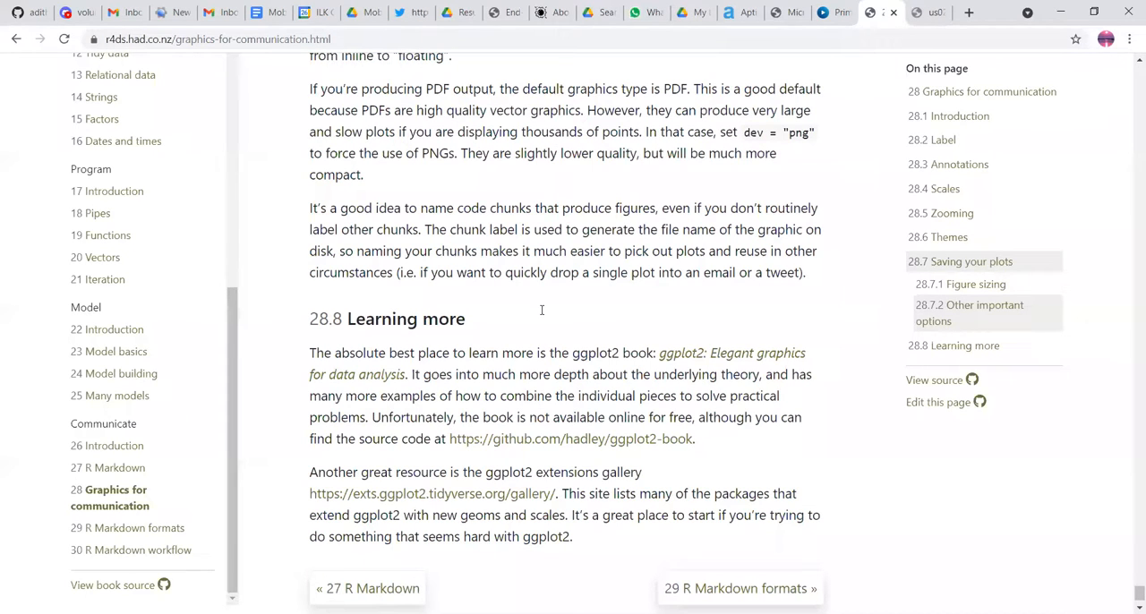
pyautogui.scroll(-3)
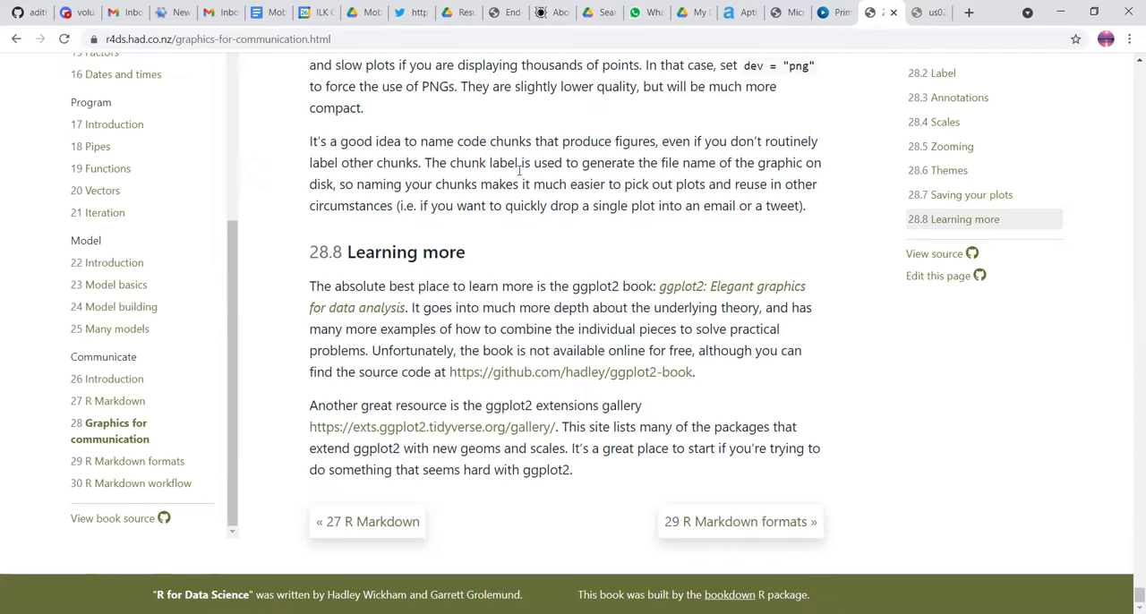
pyautogui.moveTo(492, 318)
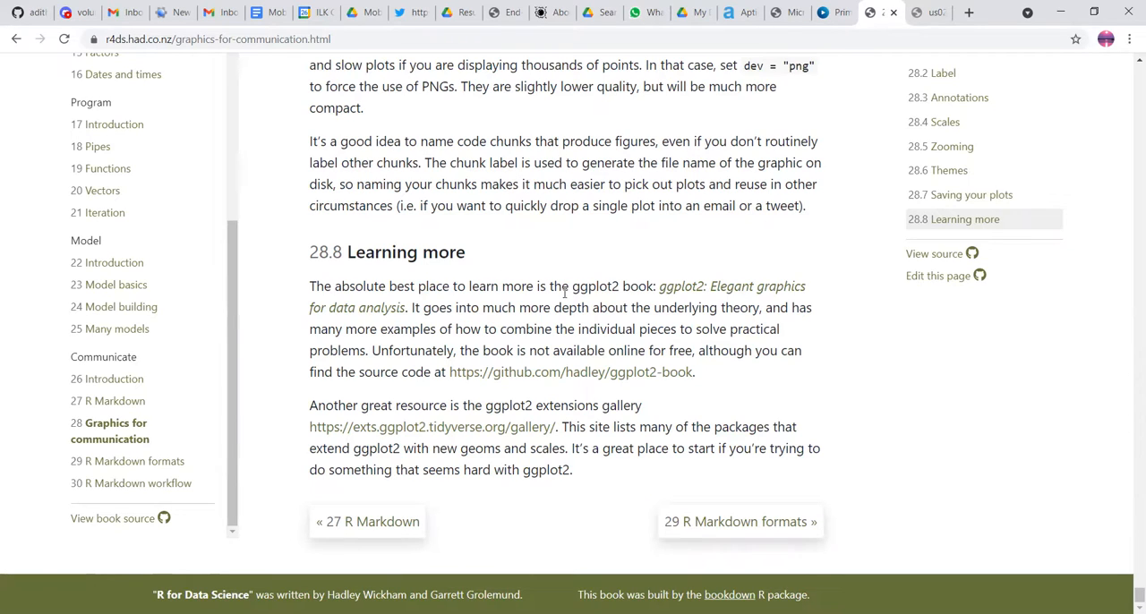
pyautogui.moveTo(717, 292)
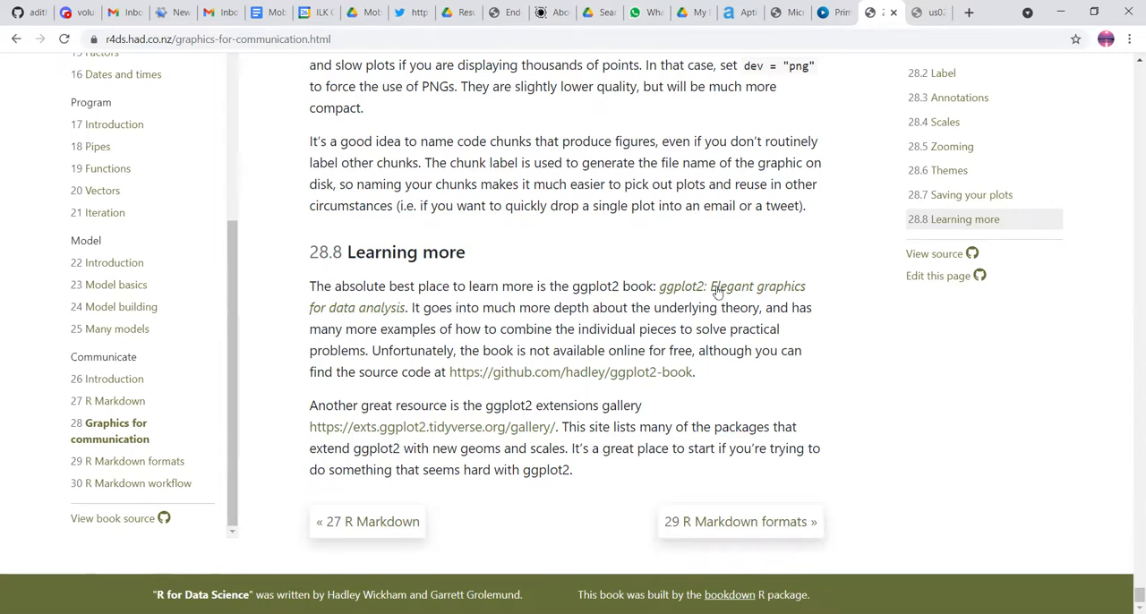
pyautogui.moveTo(716, 287)
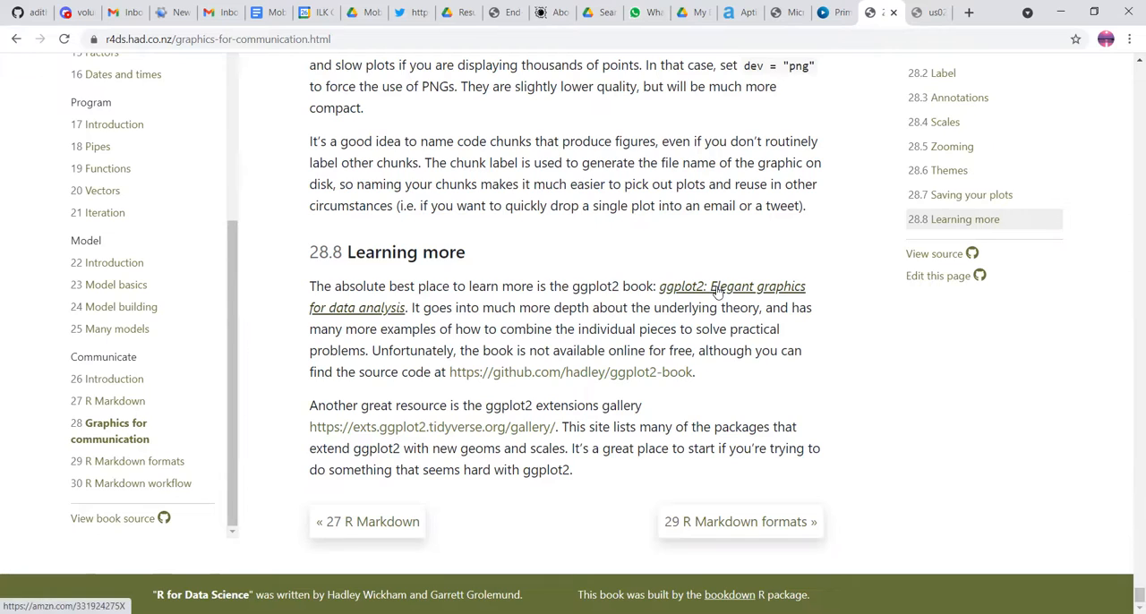
pyautogui.moveTo(602, 313)
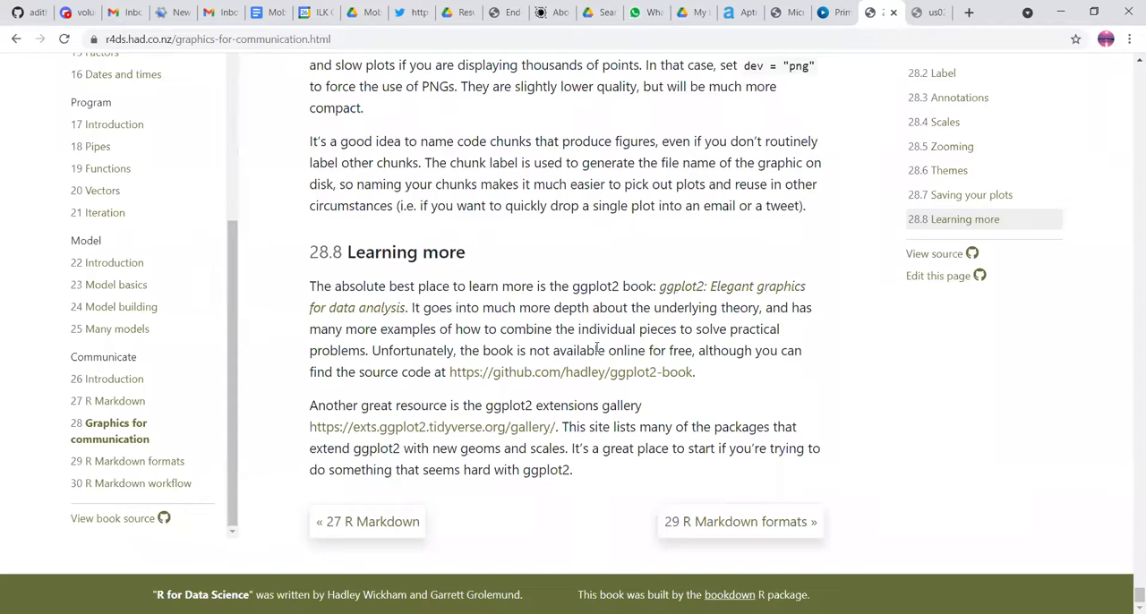
pyautogui.moveTo(593, 329); pyautogui.dragTo(593, 351)
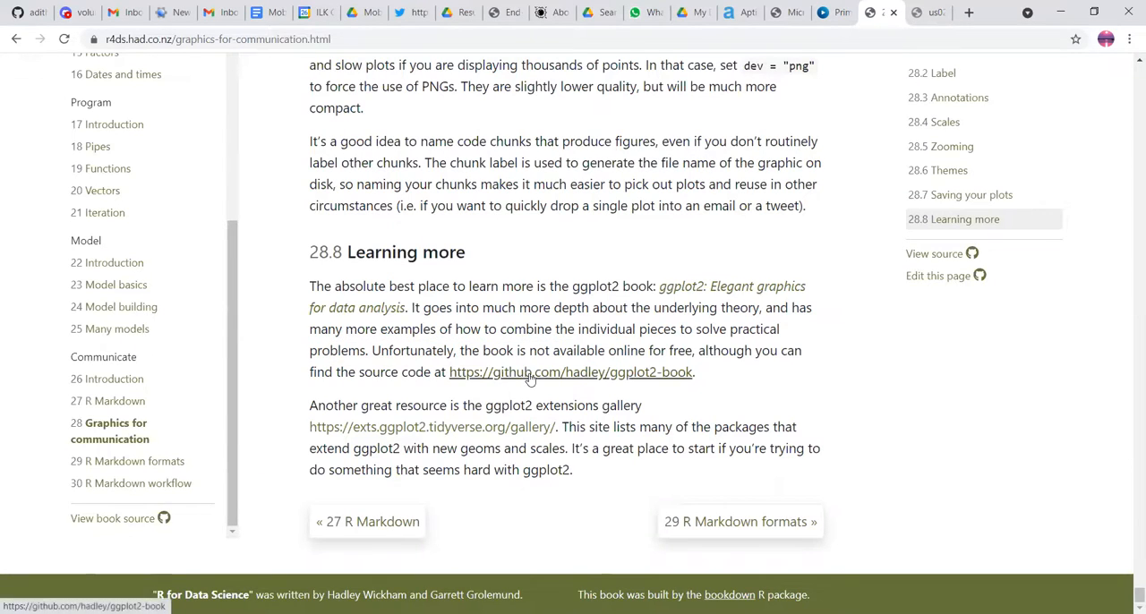
pyautogui.moveTo(573, 385)
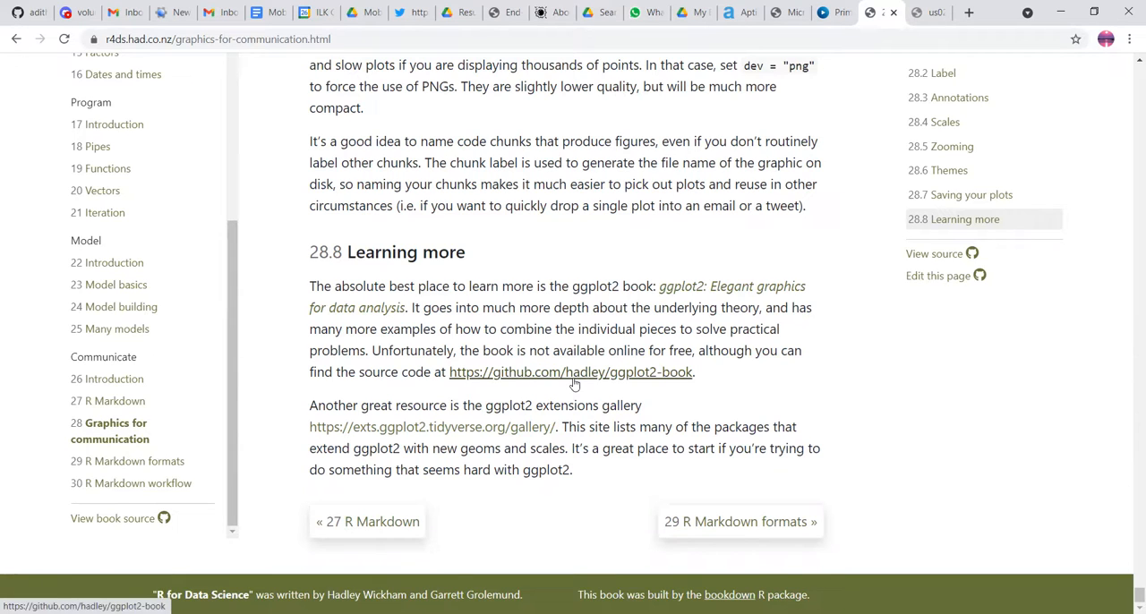
pyautogui.doubleClick(566, 405)
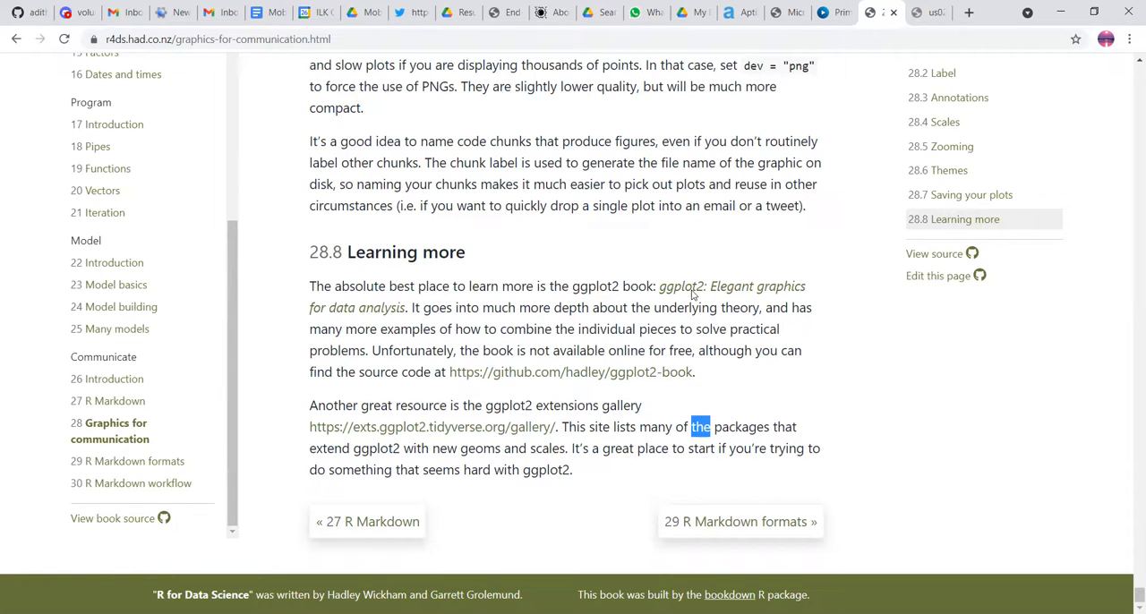
pyautogui.scroll(3)
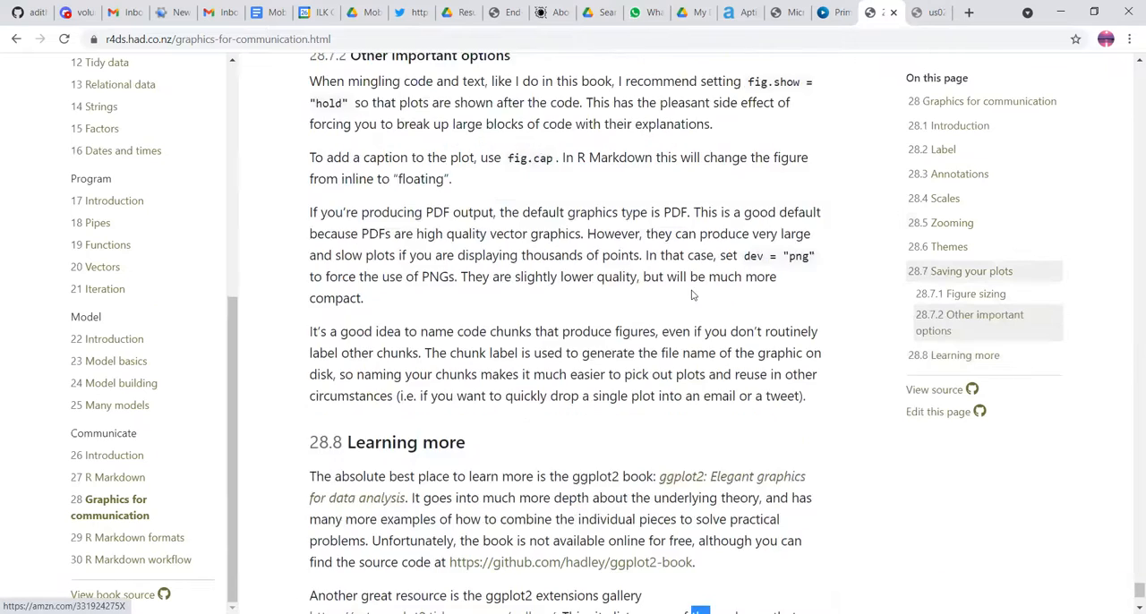
pyautogui.scroll(-3)
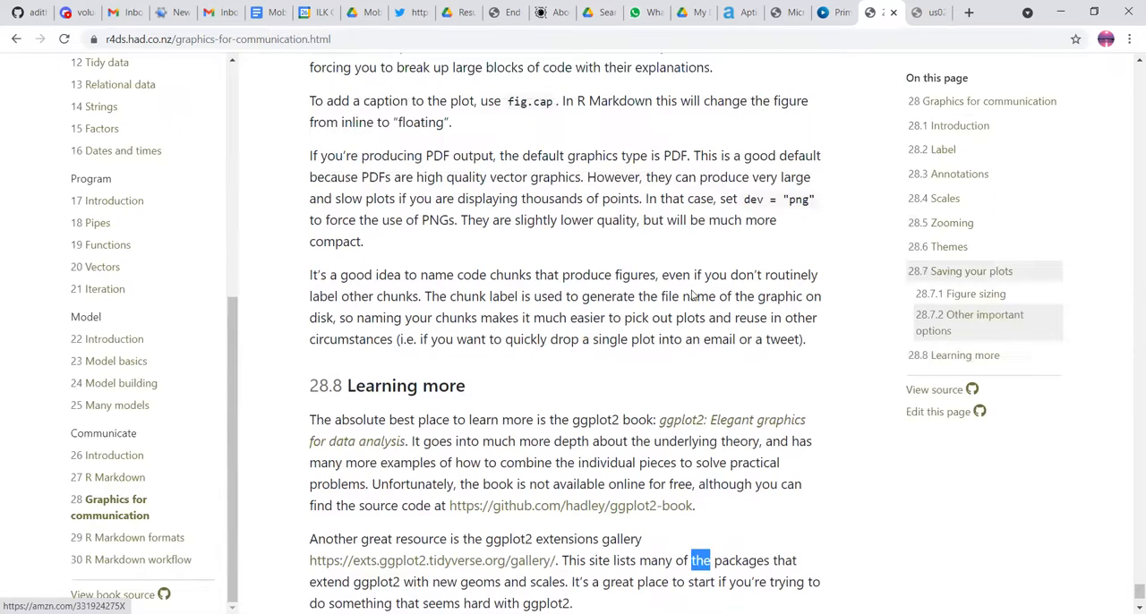
pyautogui.scroll(3)
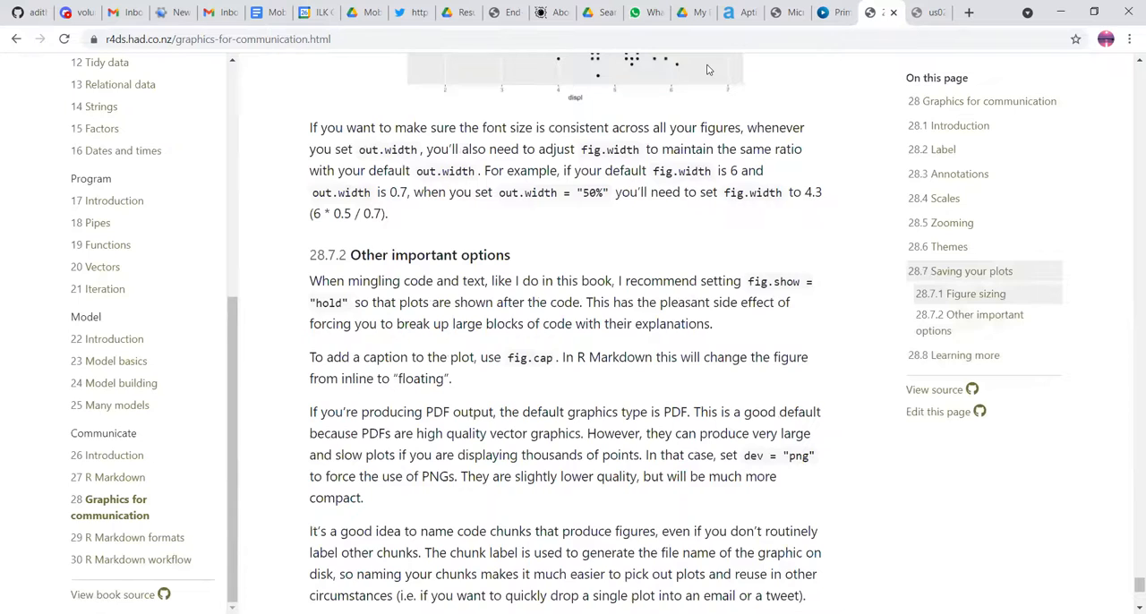
pyautogui.scroll(3)
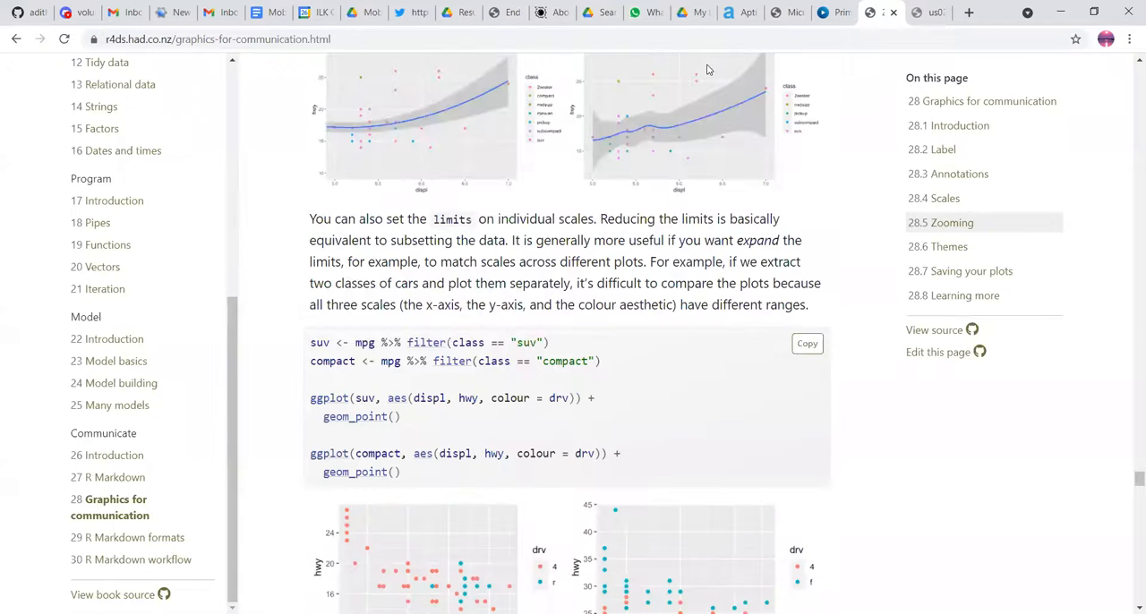